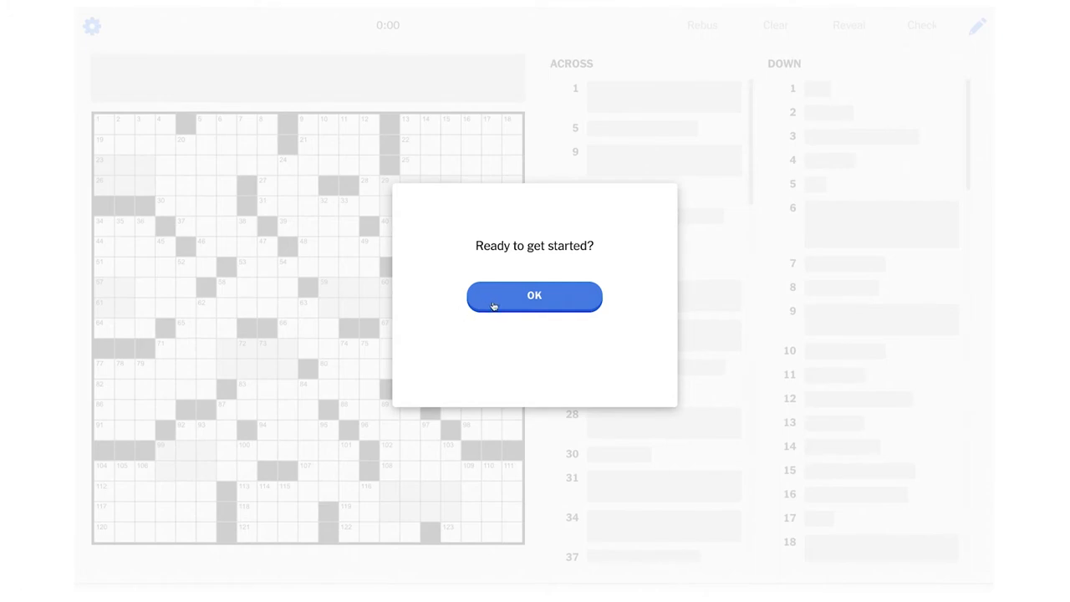
Dismiss the 'Ready to get started?' prompt to start the timer and reveal the grid.
{"action": "left_click", "coordinate": [535, 296]}
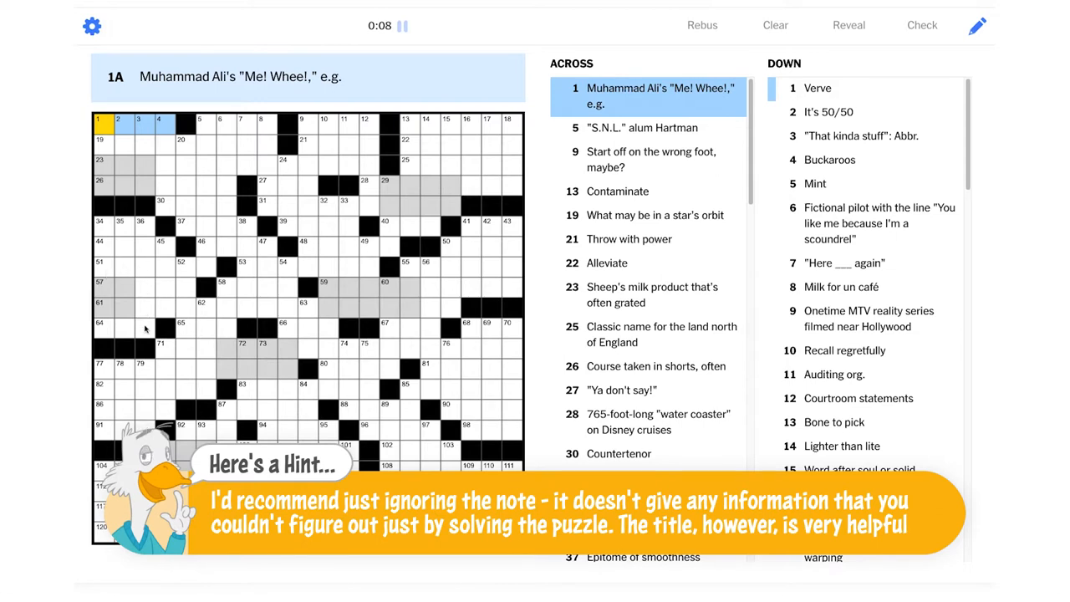
{"action": "mouse_move", "coordinate": [111, 273]}
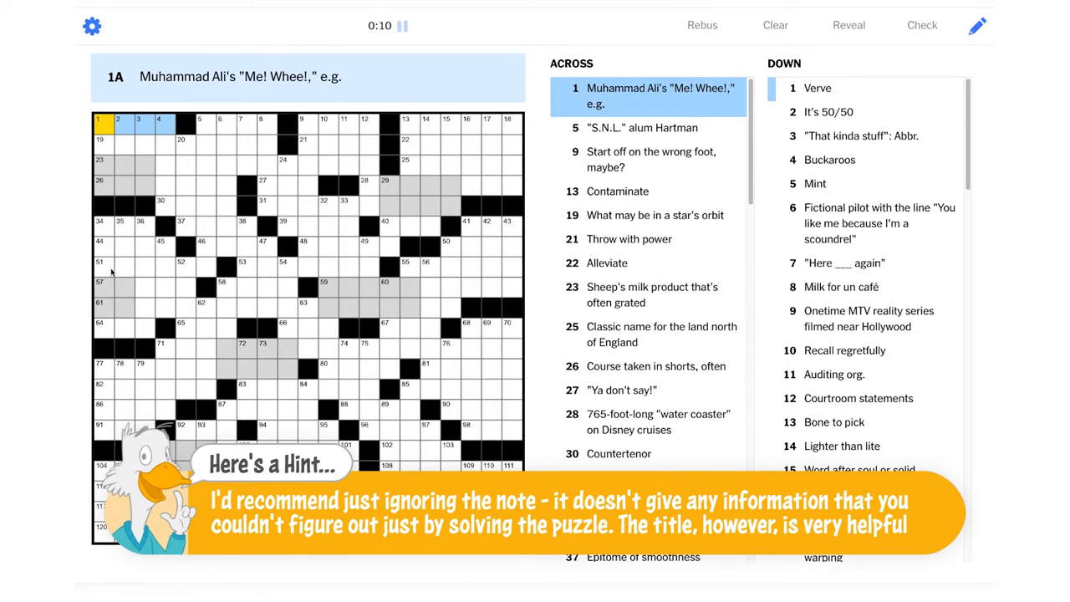
{"action": "mouse_move", "coordinate": [123, 148]}
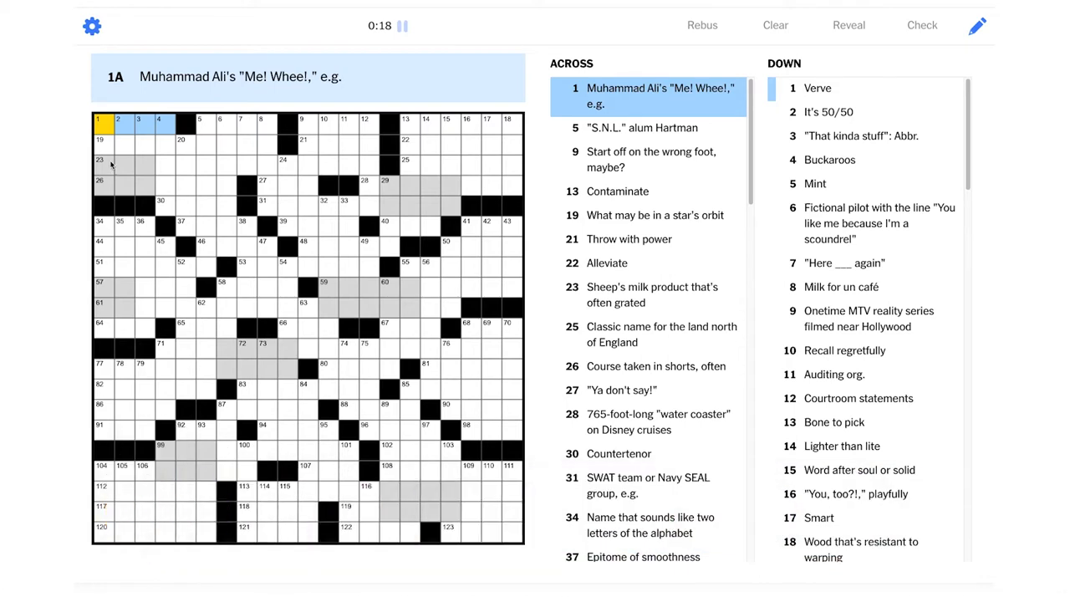
{"action": "mouse_move", "coordinate": [146, 147]}
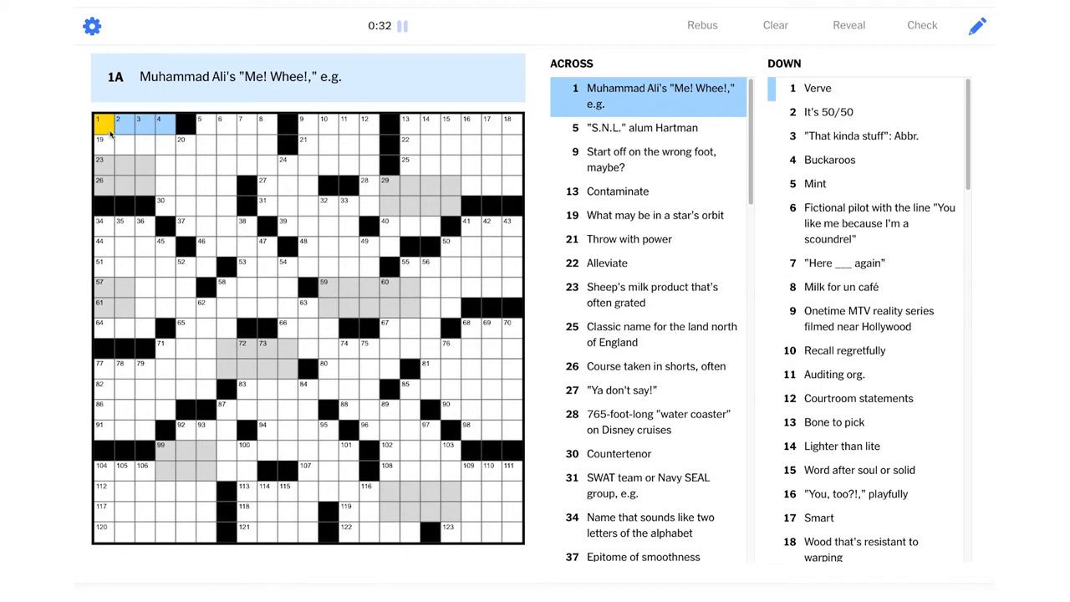
{"action": "mouse_move", "coordinate": [108, 132]}
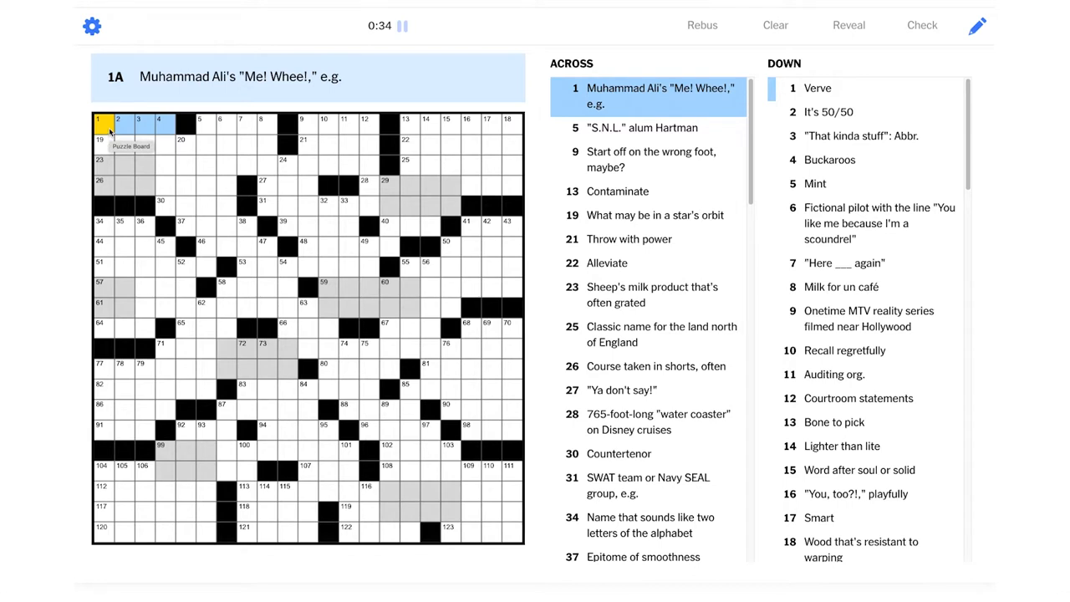
{"action": "mouse_move", "coordinate": [173, 107]}
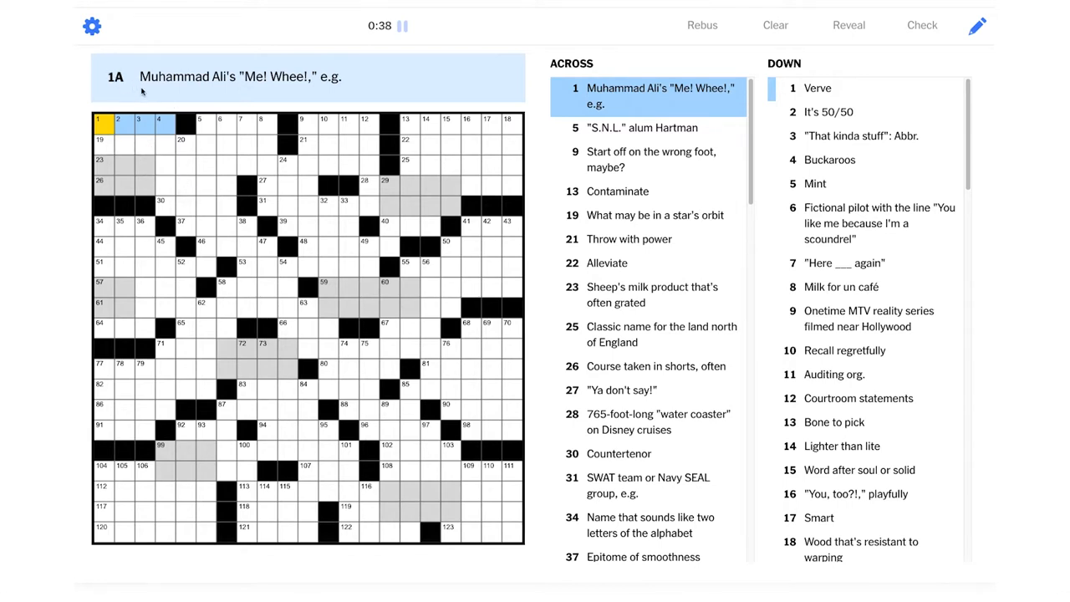
{"action": "mouse_move", "coordinate": [267, 94]}
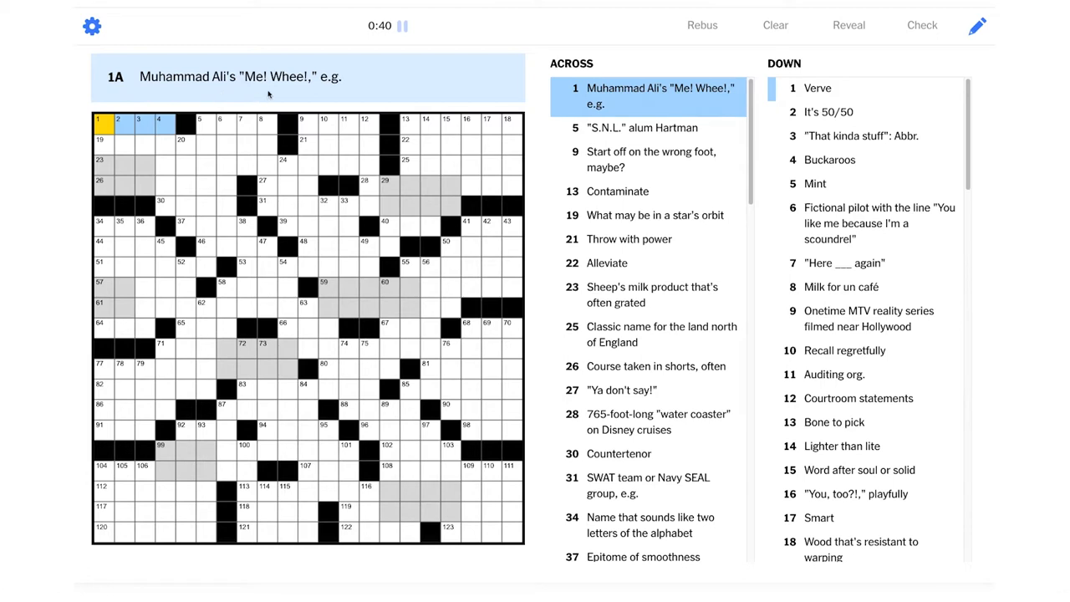
{"action": "mouse_move", "coordinate": [368, 96]}
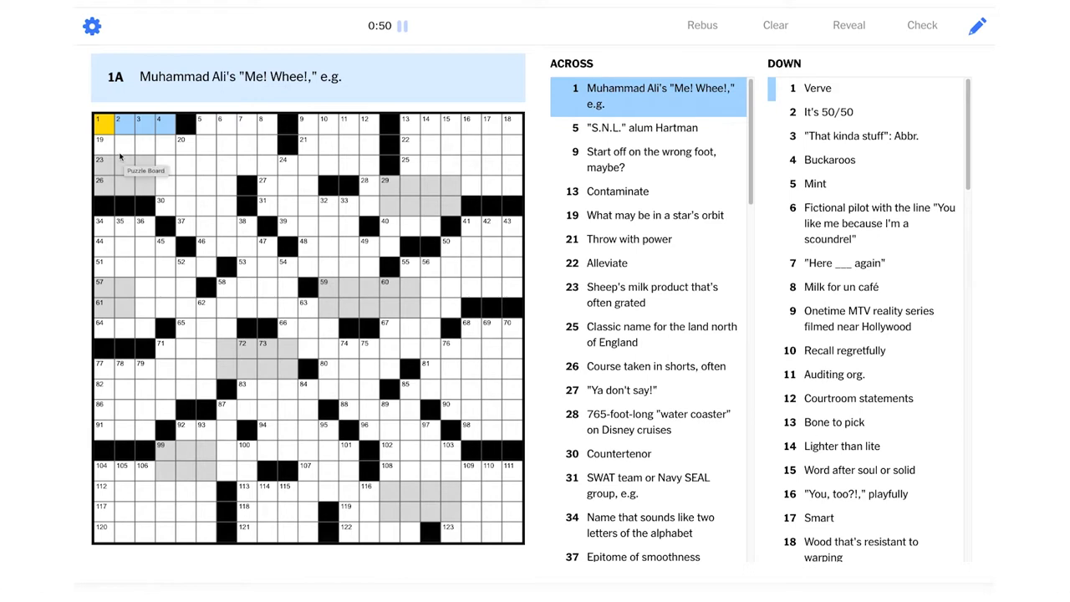
{"action": "left_click", "coordinate": [99, 129]}
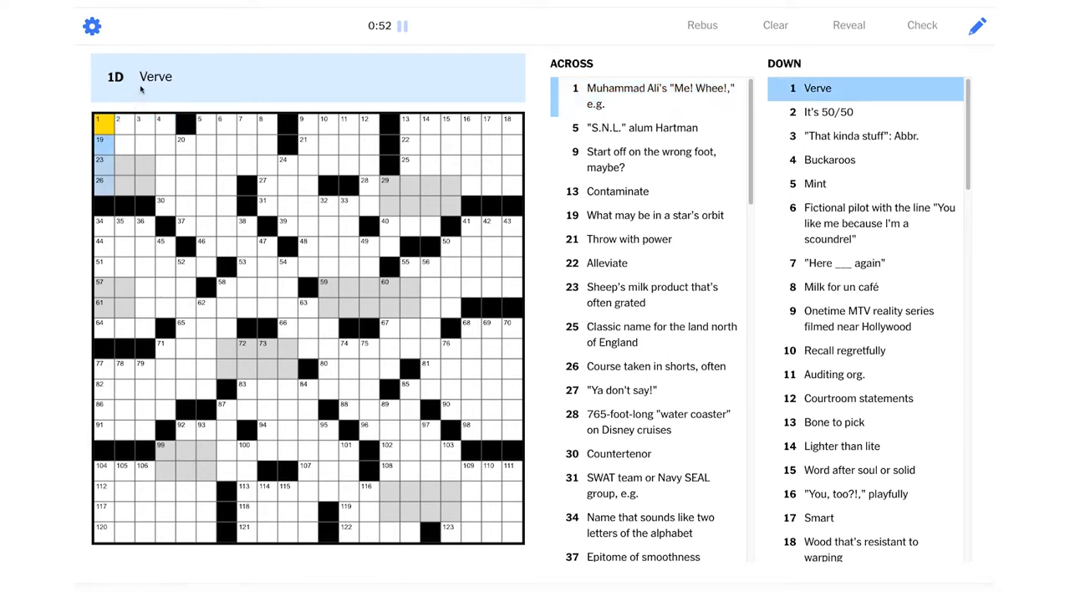
{"action": "mouse_move", "coordinate": [189, 95]}
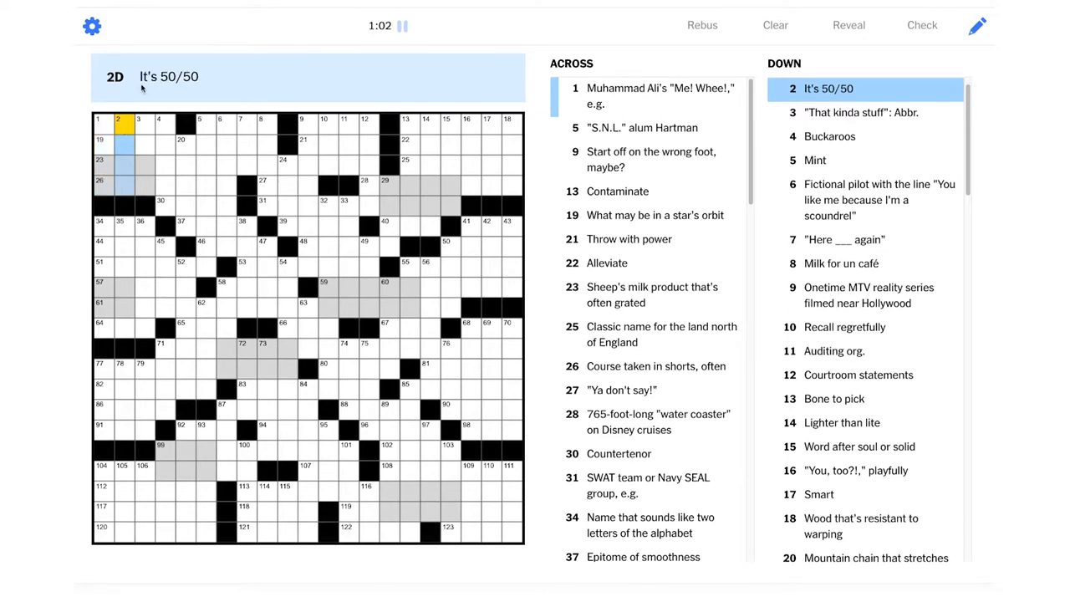
{"action": "mouse_move", "coordinate": [189, 93]}
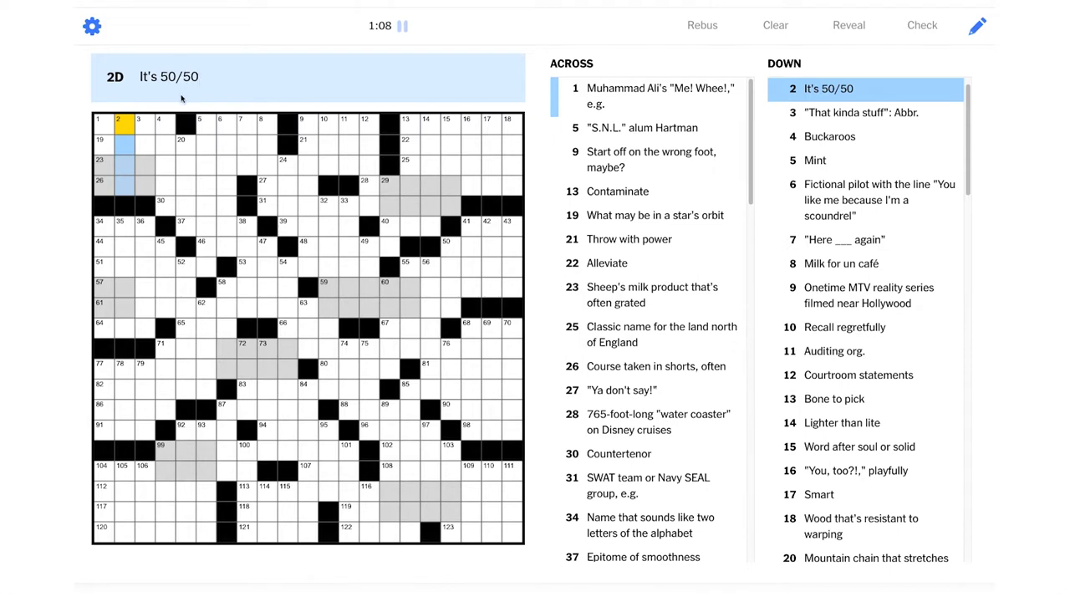
{"action": "mouse_move", "coordinate": [136, 136]}
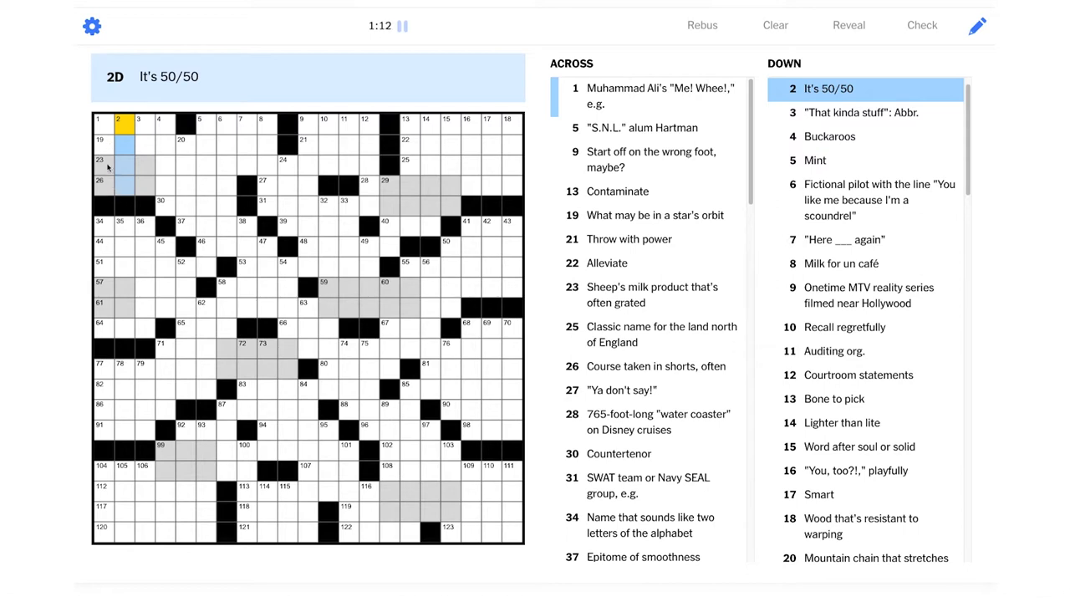
{"action": "mouse_move", "coordinate": [146, 166]}
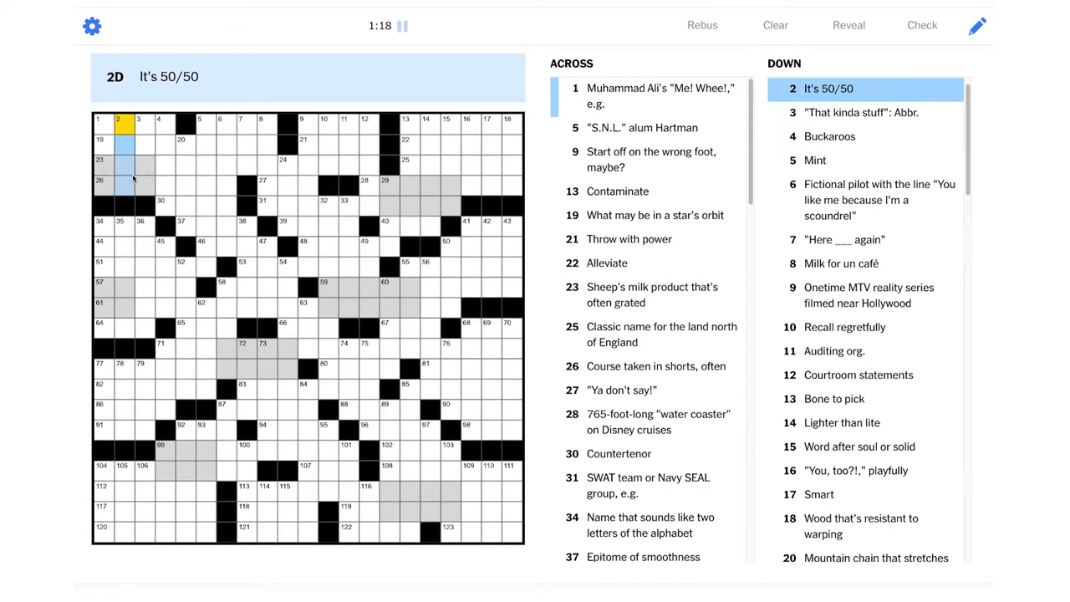
{"action": "mouse_move", "coordinate": [144, 127]}
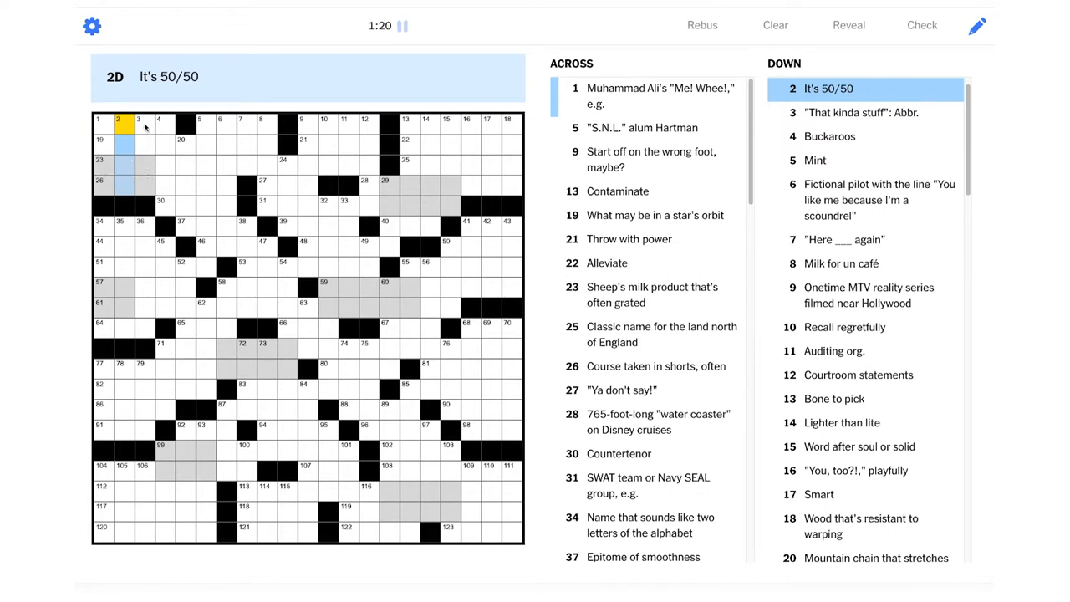
{"action": "left_click", "coordinate": [140, 121]}
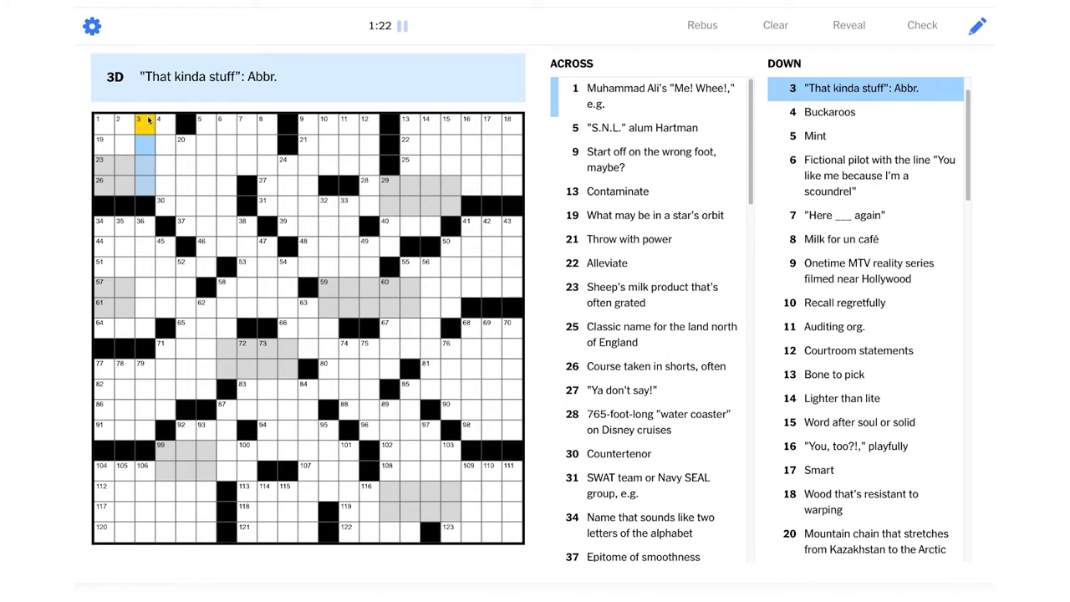
{"action": "mouse_move", "coordinate": [300, 97]}
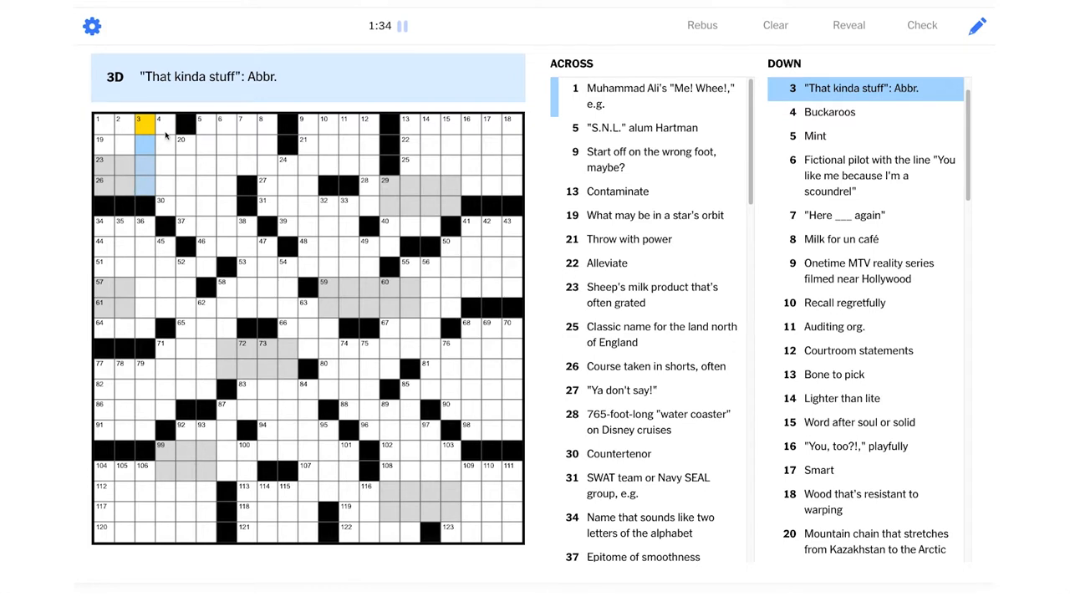
{"action": "left_click", "coordinate": [165, 125]}
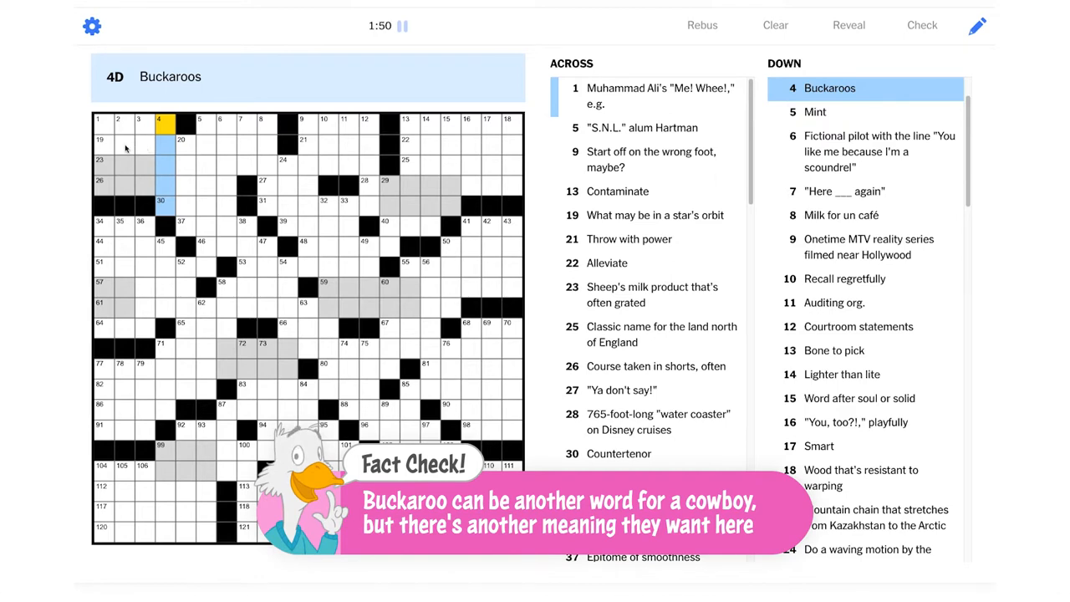
{"action": "mouse_move", "coordinate": [125, 151]}
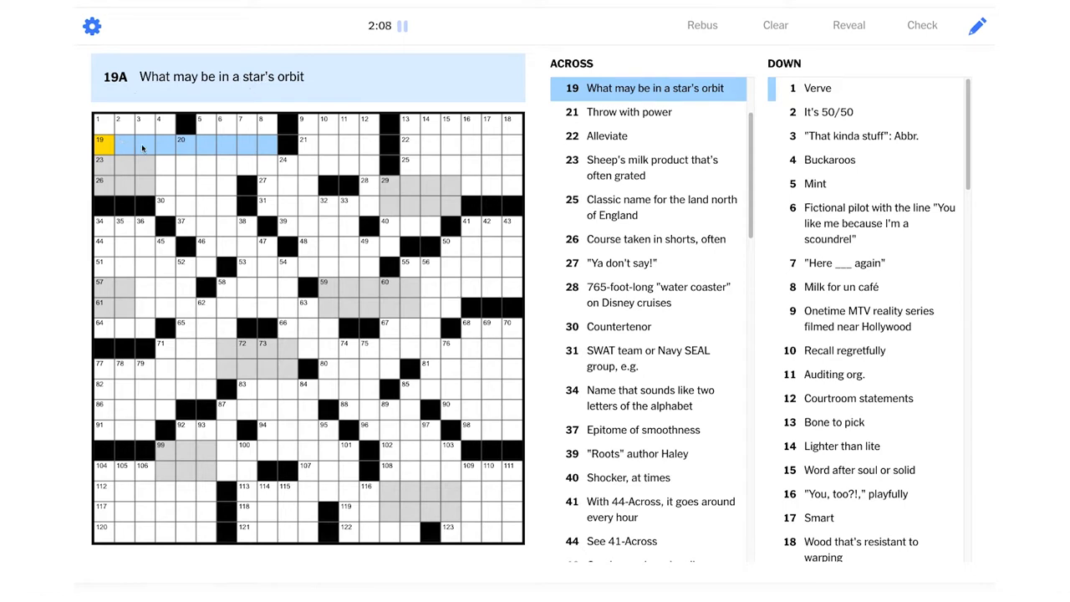
{"action": "mouse_move", "coordinate": [279, 148]}
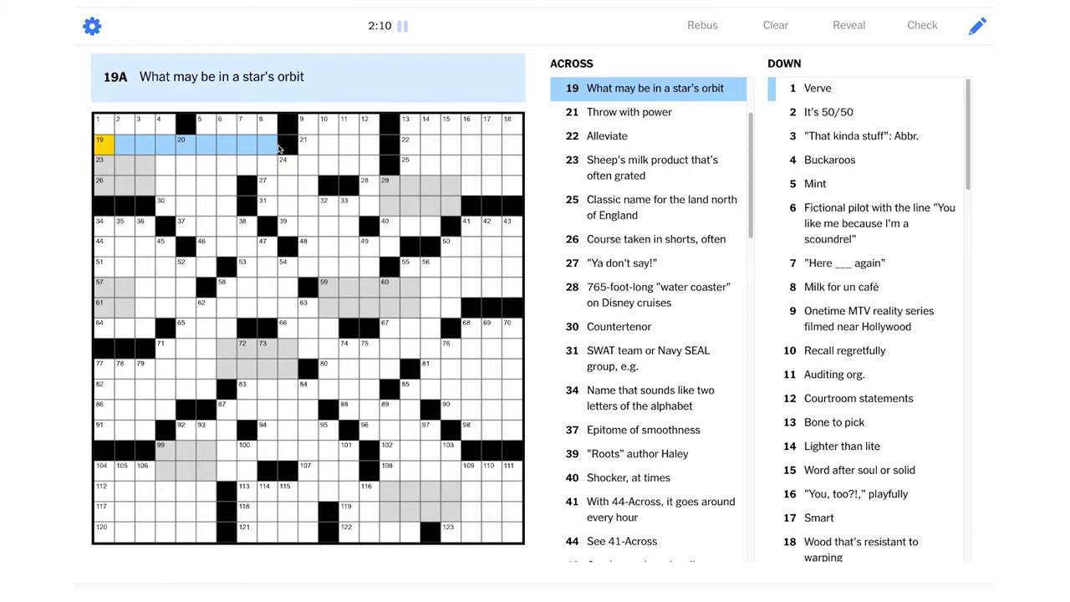
Enter HANGERSON in 19-Across, check 4-Down, and select 30-Across 'Countertenor'.
{"action": "type", "text": "HAN"}
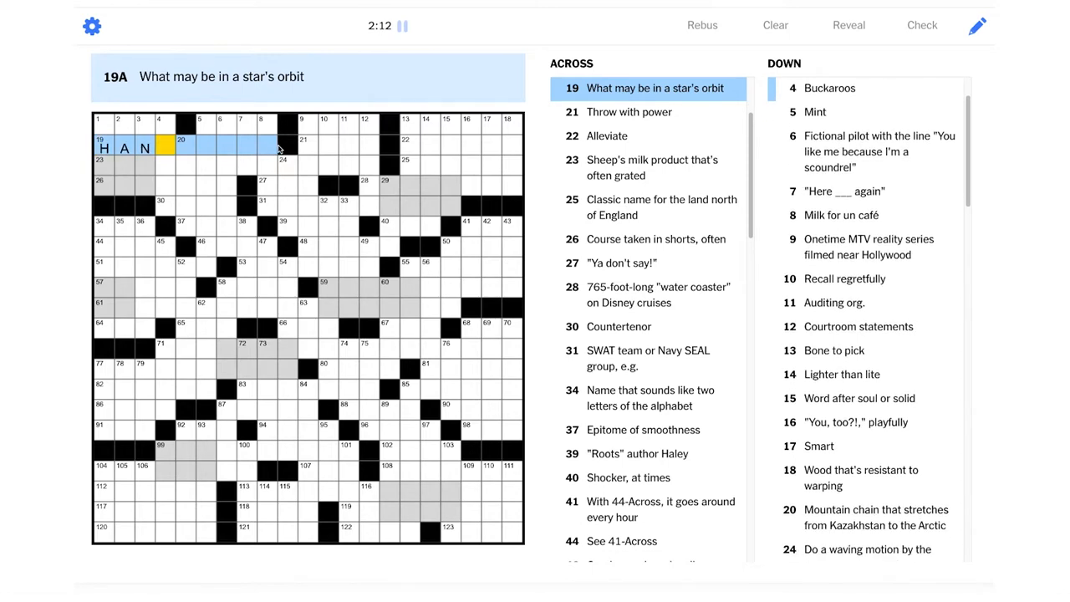
{"action": "type", "text": "GERSON"}
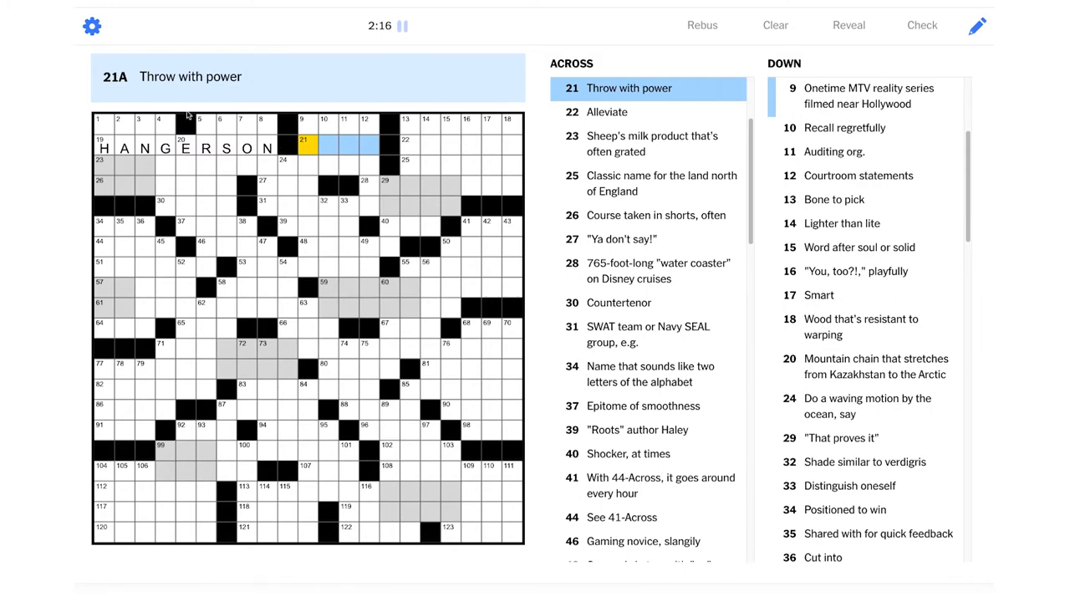
{"action": "left_click", "coordinate": [162, 119]}
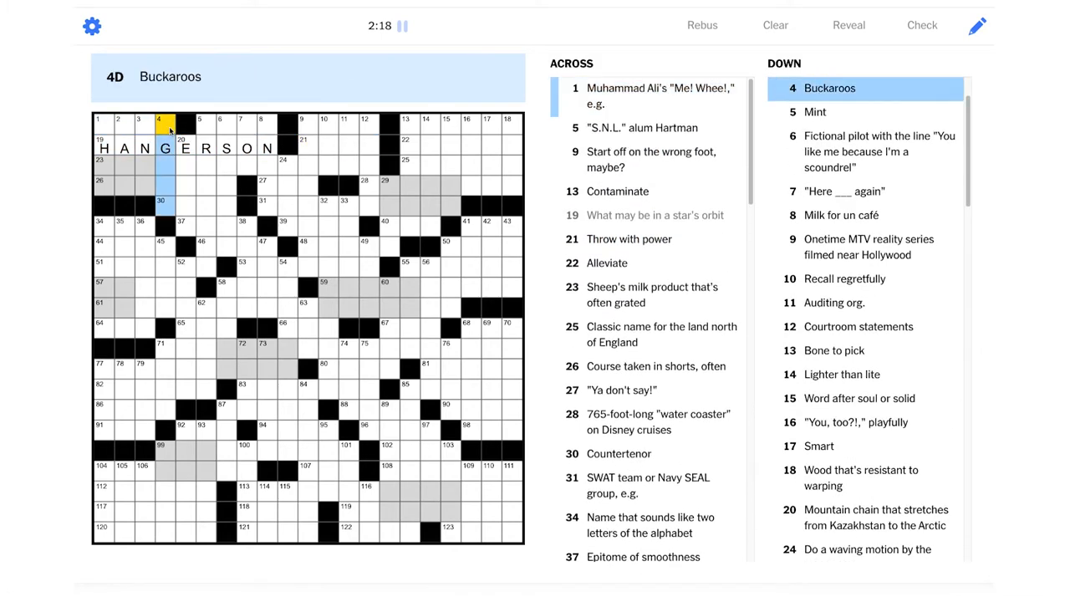
{"action": "mouse_move", "coordinate": [172, 219]}
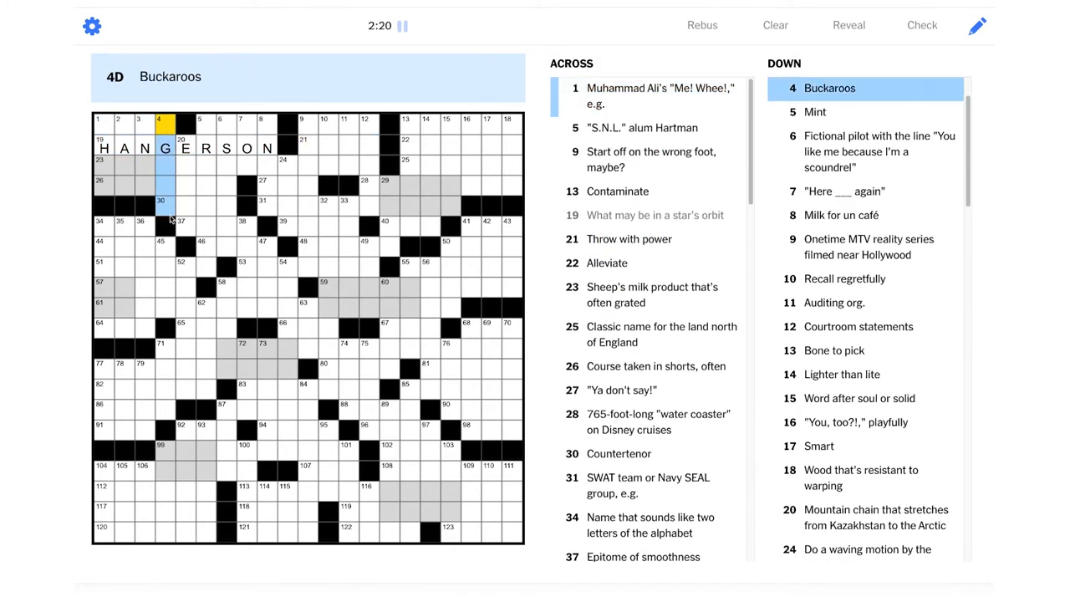
{"action": "left_click", "coordinate": [161, 207]}
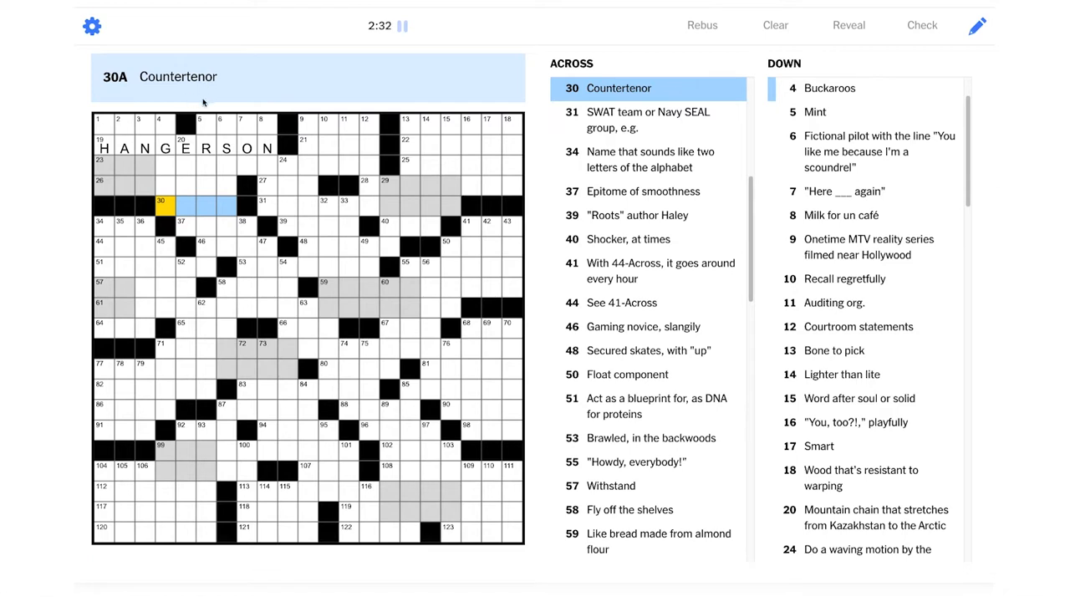
{"action": "mouse_move", "coordinate": [207, 216]}
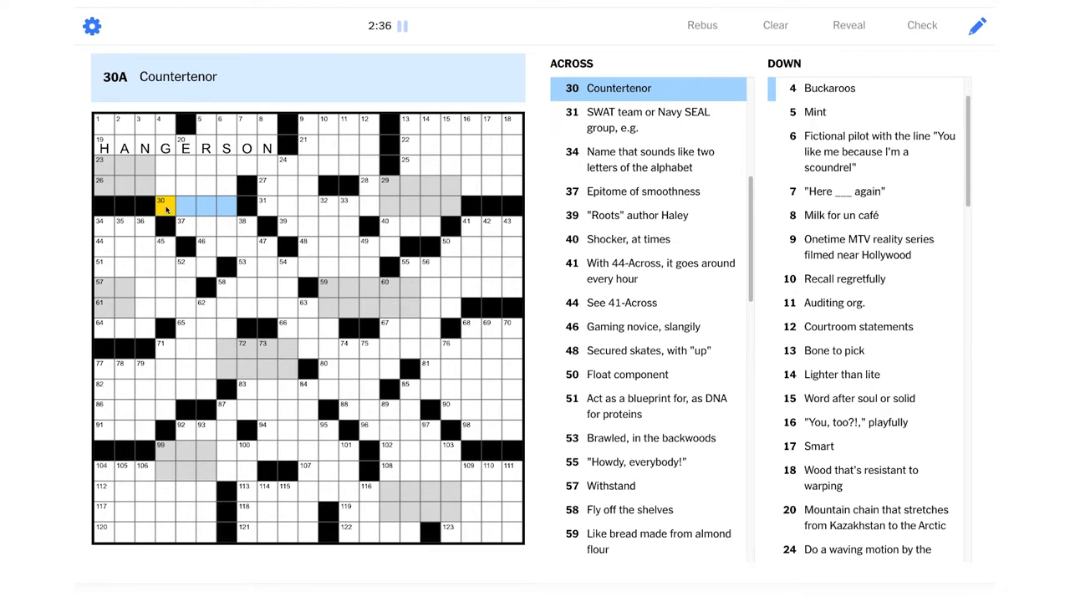
{"action": "mouse_move", "coordinate": [164, 209]}
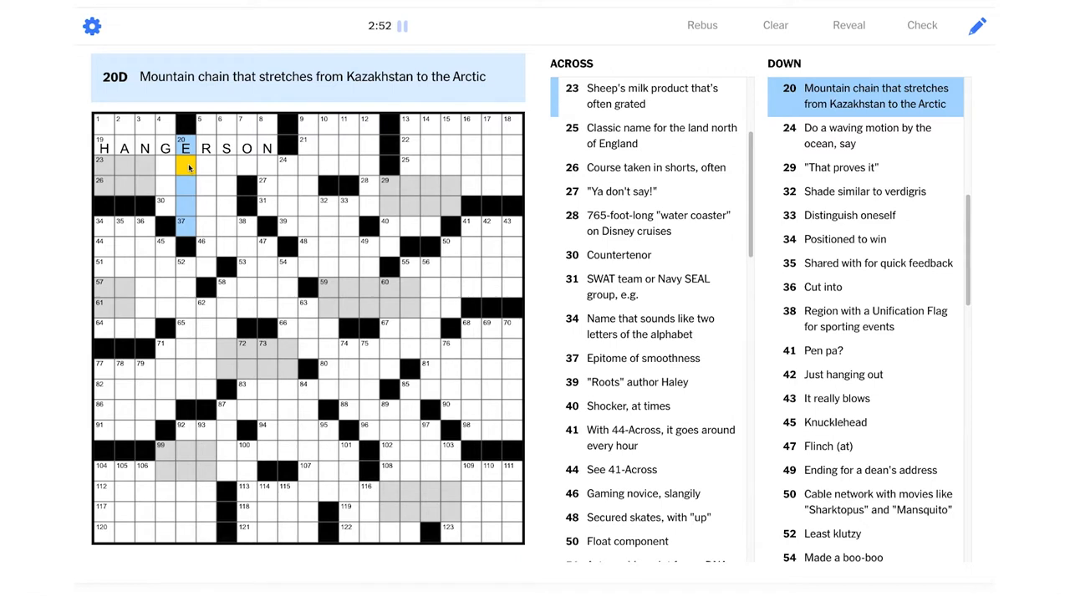
Check the 20-Down mountain chain clue and continue 19-Across with ENTO.
{"action": "left_click", "coordinate": [184, 165]}
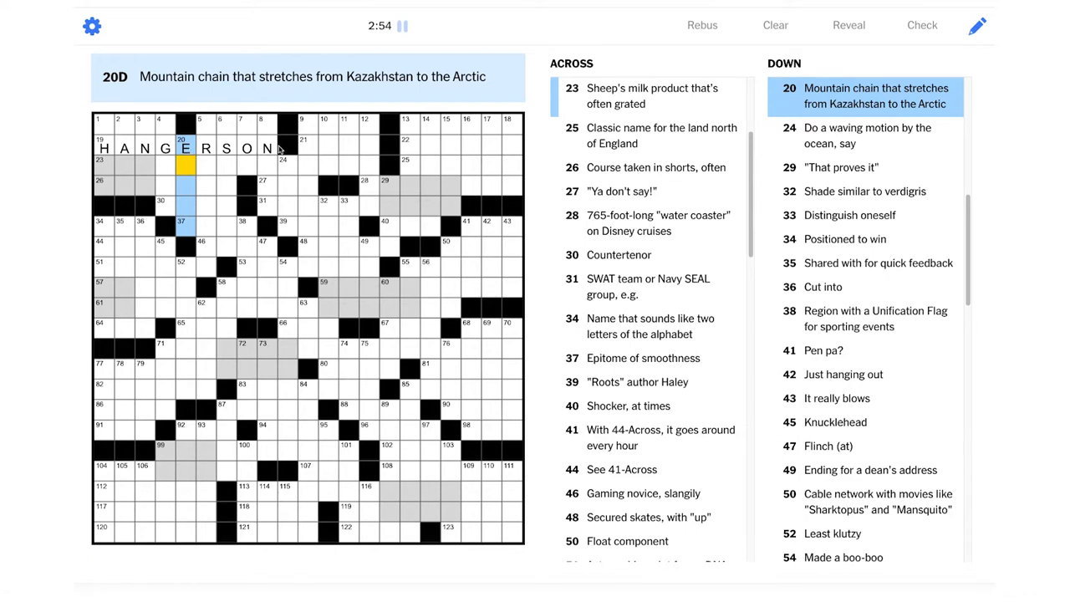
{"action": "left_click", "coordinate": [261, 148]}
{"action": "type", "text": "URALS"}
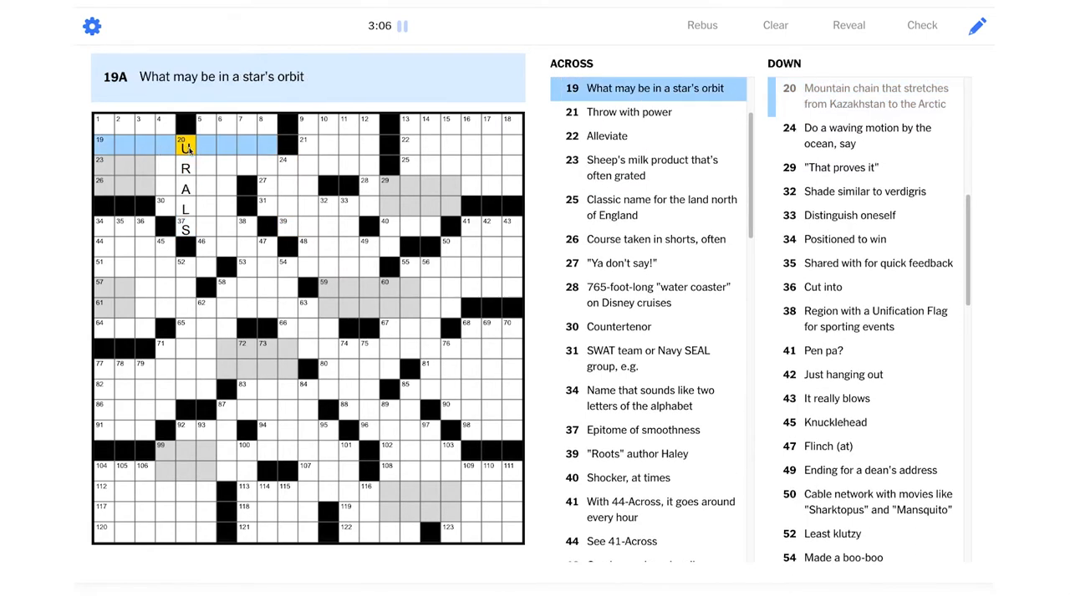
{"action": "left_click", "coordinate": [103, 140]}
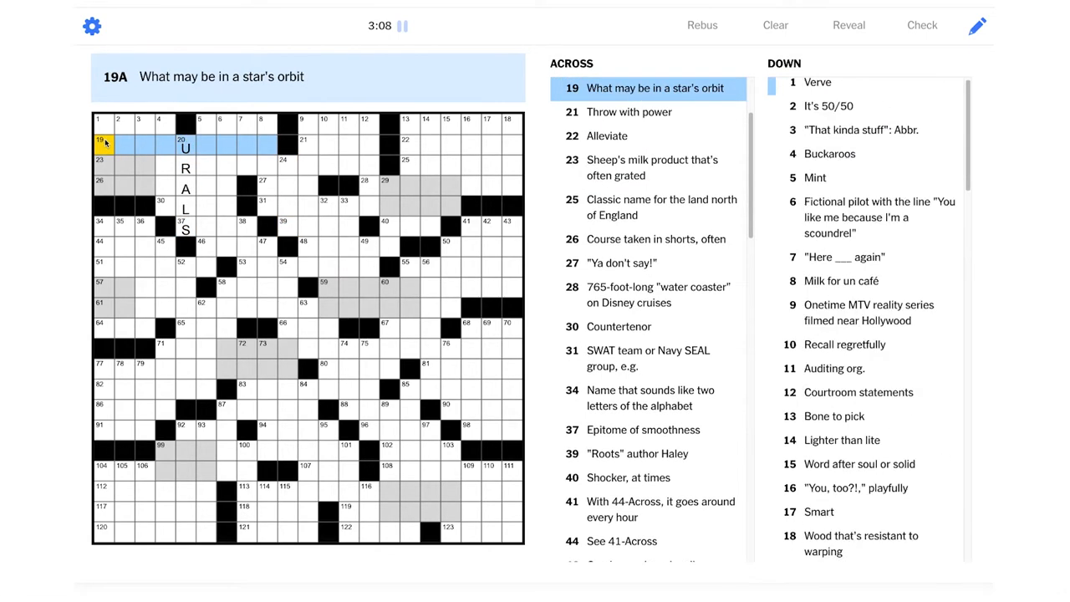
{"action": "type", "text": "ENTOURAGE"}
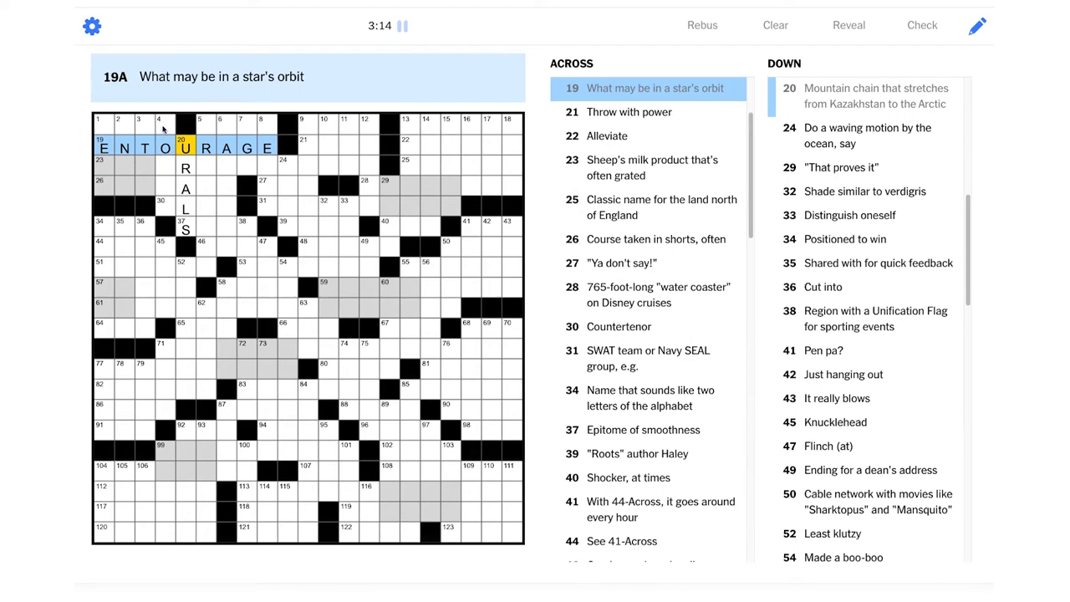
Look at the Countertenor and Buckaroos clues, then enter P in the Mint answer.
{"action": "left_click", "coordinate": [164, 122]}
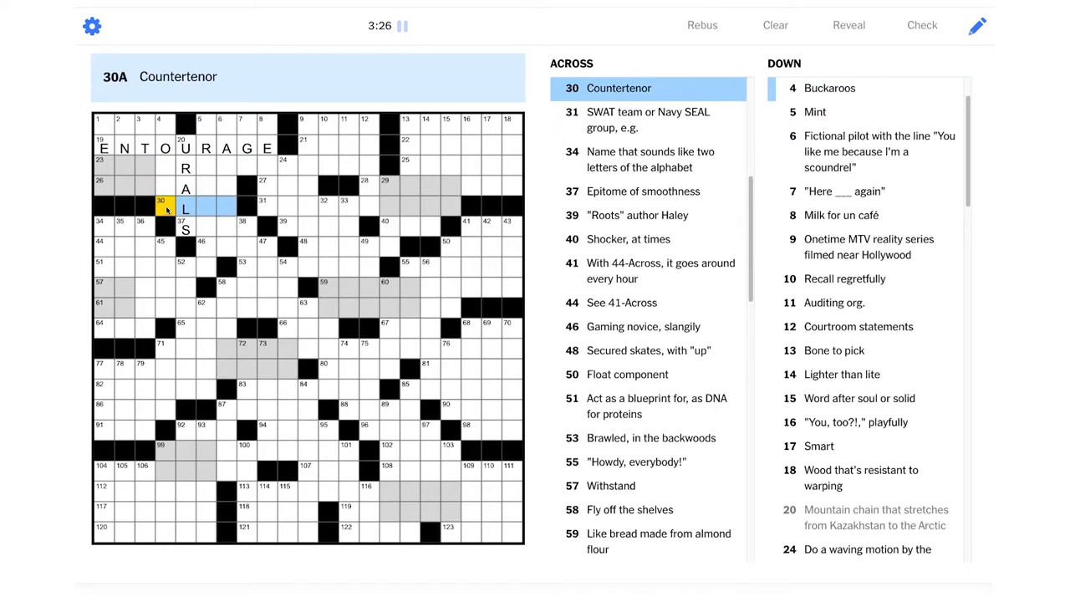
{"action": "left_click", "coordinate": [263, 208]}
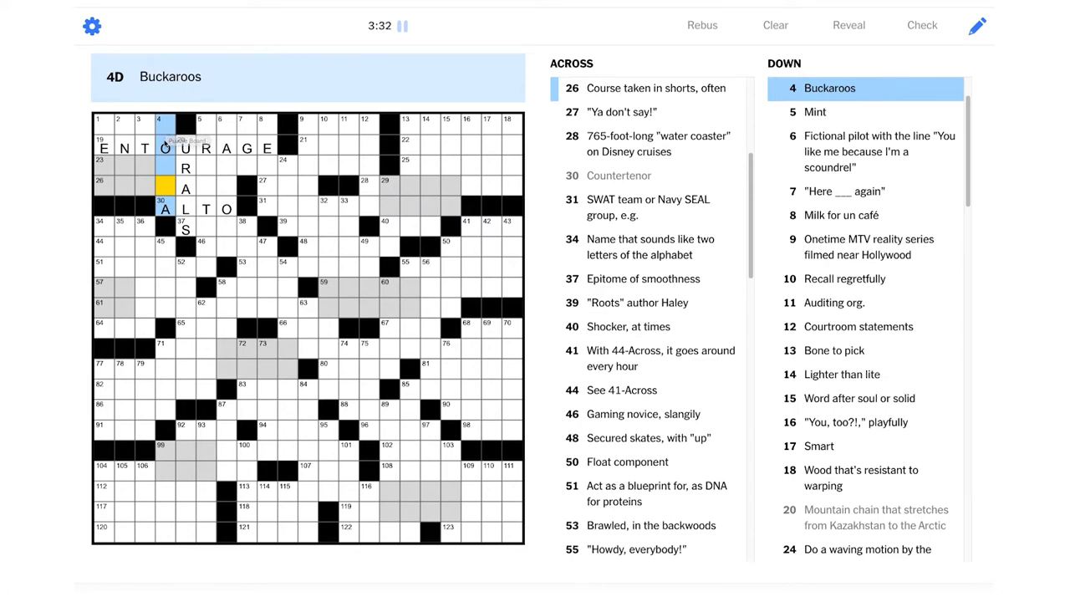
{"action": "left_click", "coordinate": [201, 124]}
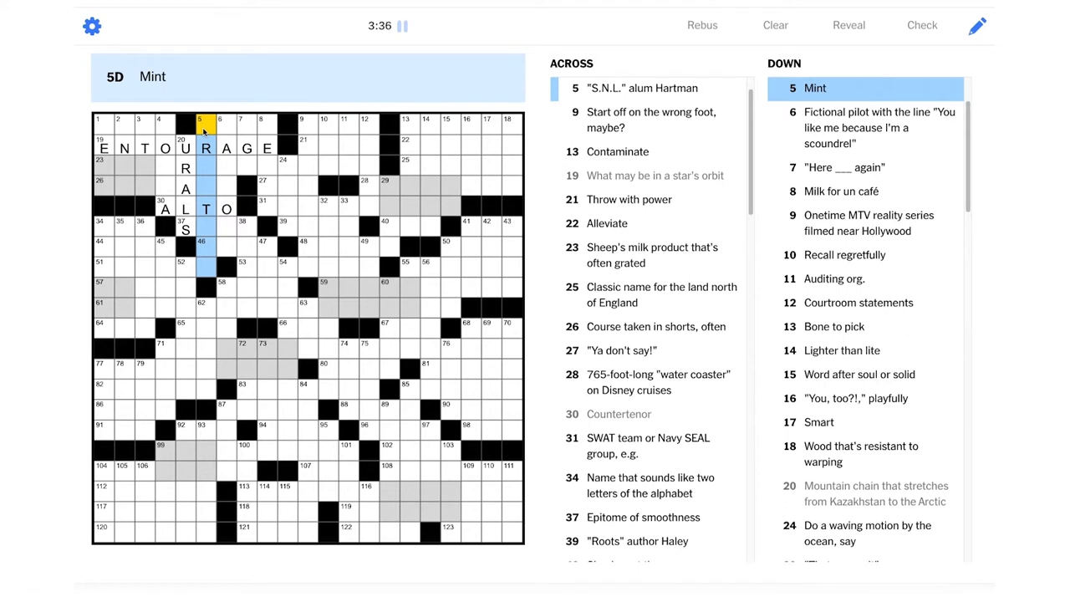
{"action": "mouse_move", "coordinate": [148, 90]}
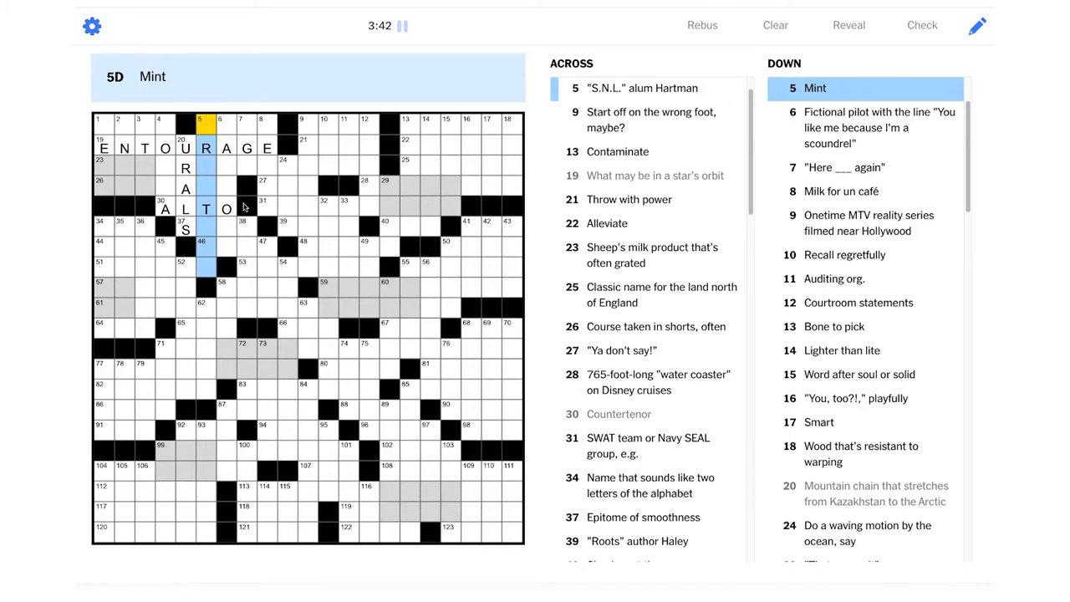
{"action": "type", "text": "PRINTOUT"}
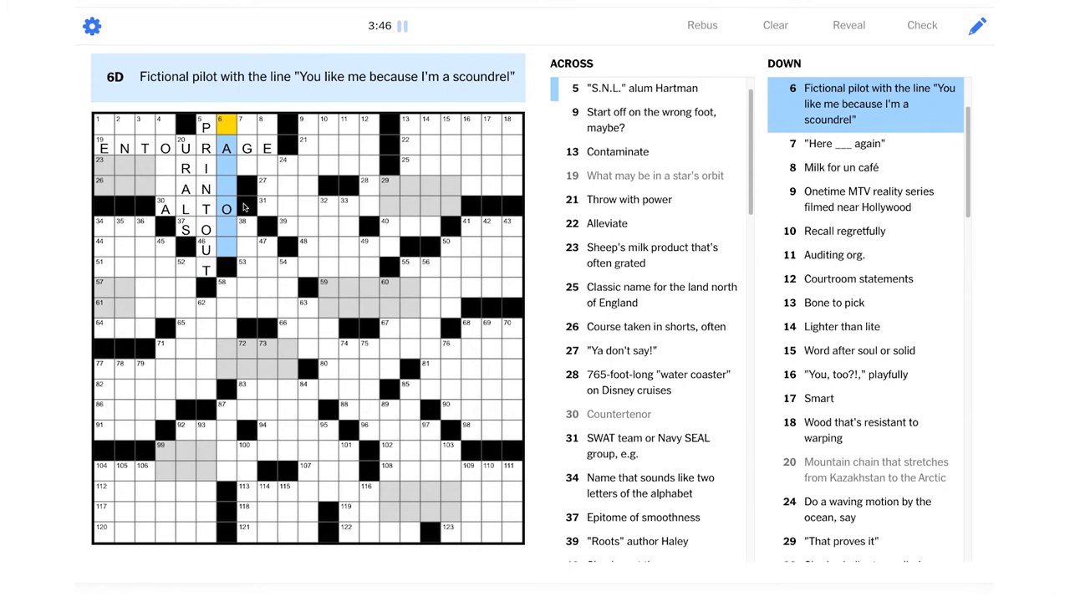
Review the Mint, 37-Across, 39-Across, 26-Across and fictional pilot clues in the upper-left.
{"action": "left_click", "coordinate": [226, 229]}
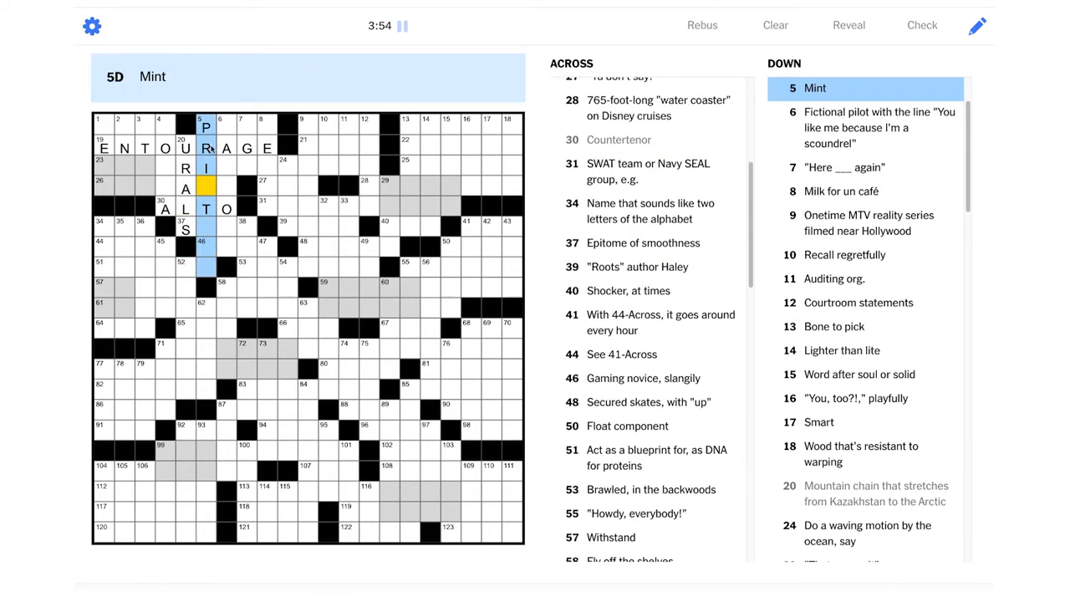
{"action": "left_click", "coordinate": [186, 228]}
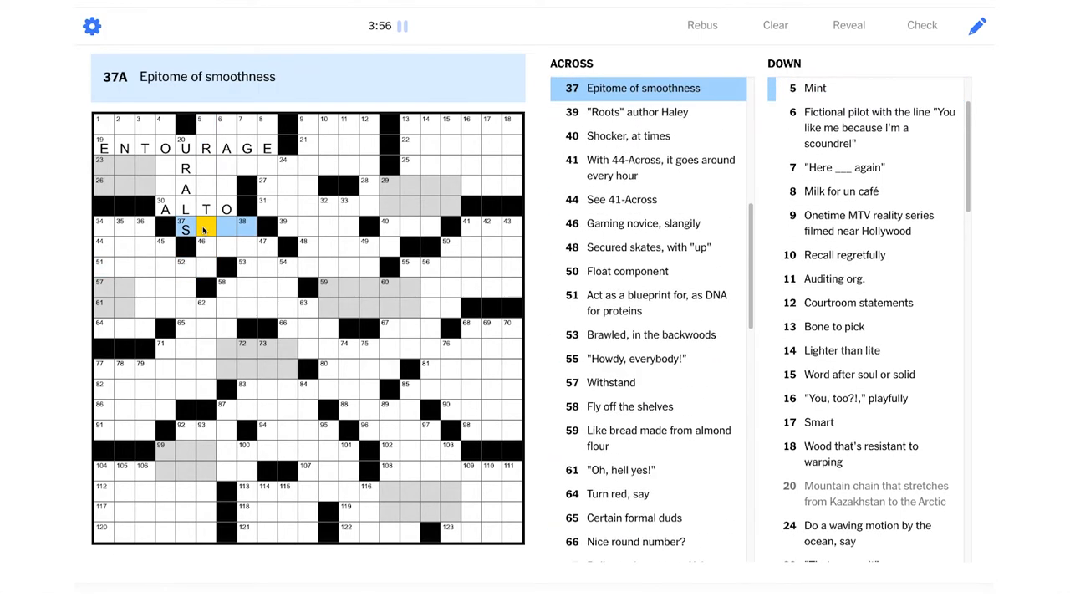
{"action": "left_click", "coordinate": [284, 227]}
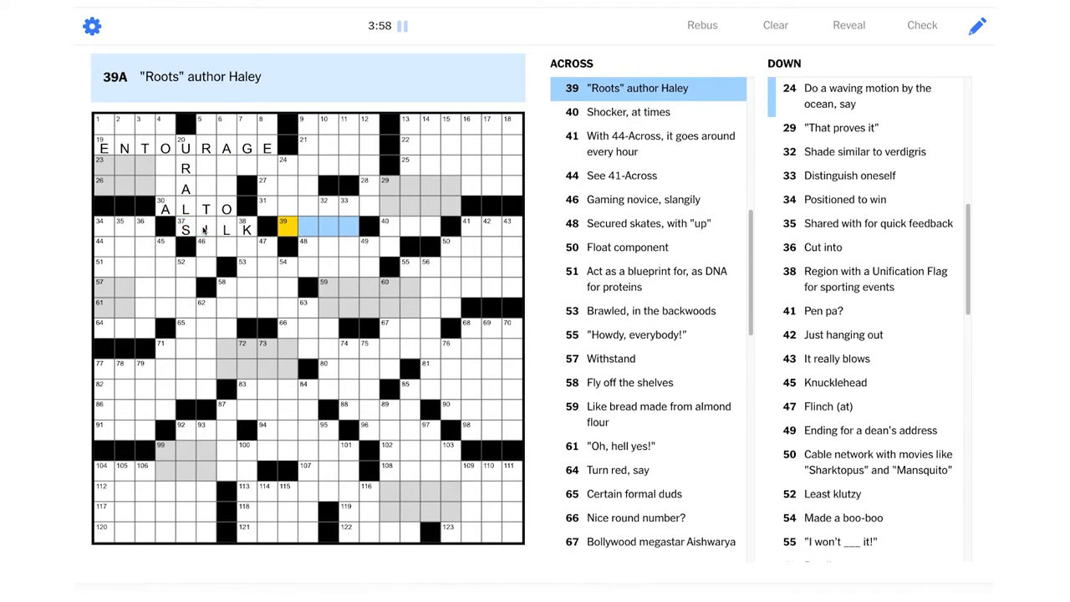
{"action": "left_click", "coordinate": [202, 186]}
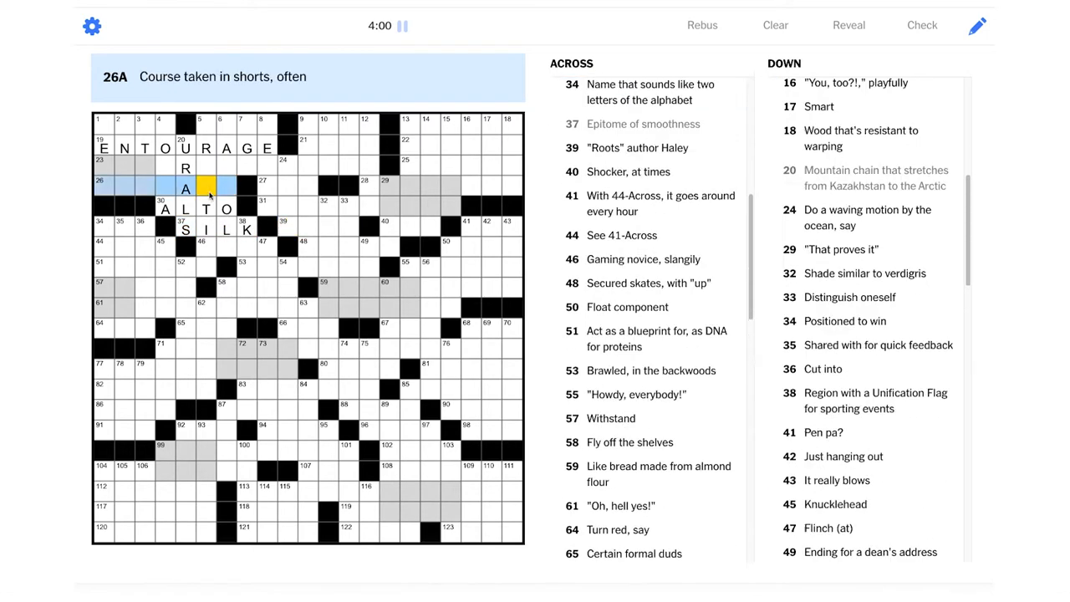
{"action": "left_click", "coordinate": [205, 186]}
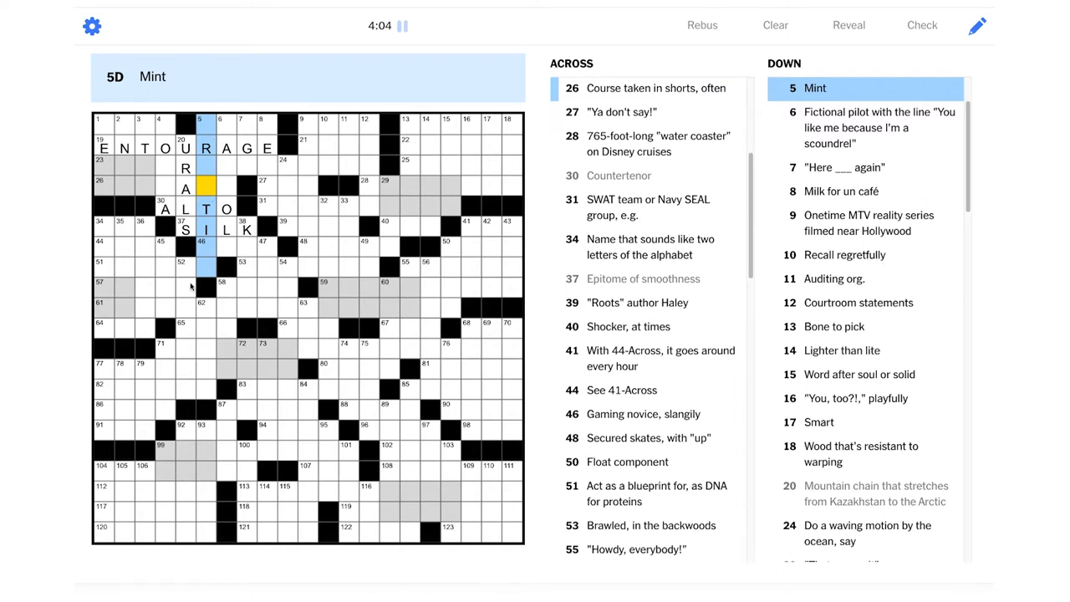
{"action": "left_click", "coordinate": [226, 123]}
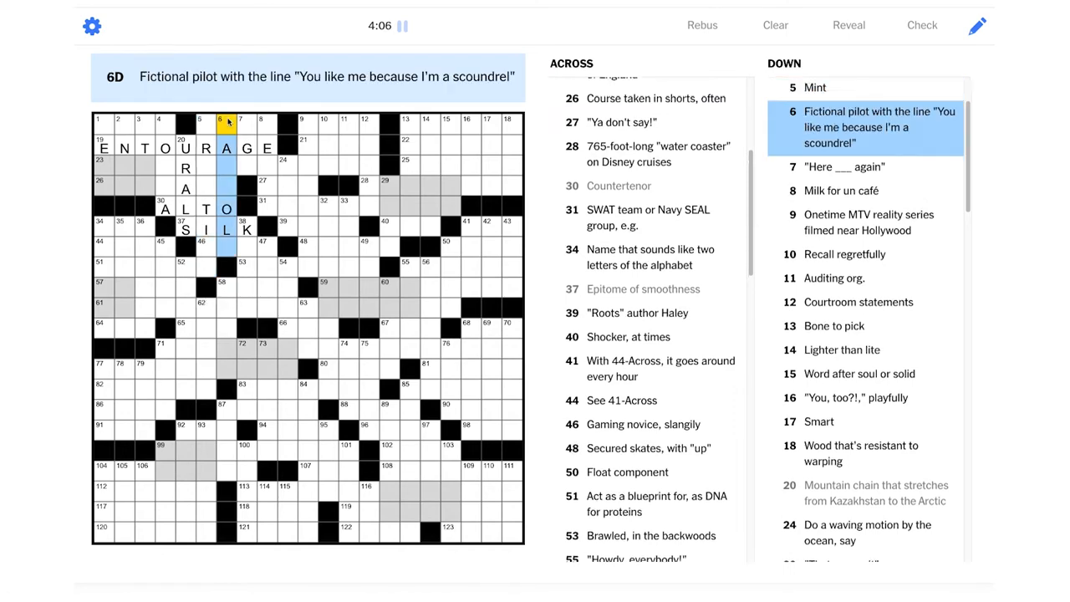
{"action": "scroll", "scroll_direction": "up", "scroll_amount": 3}
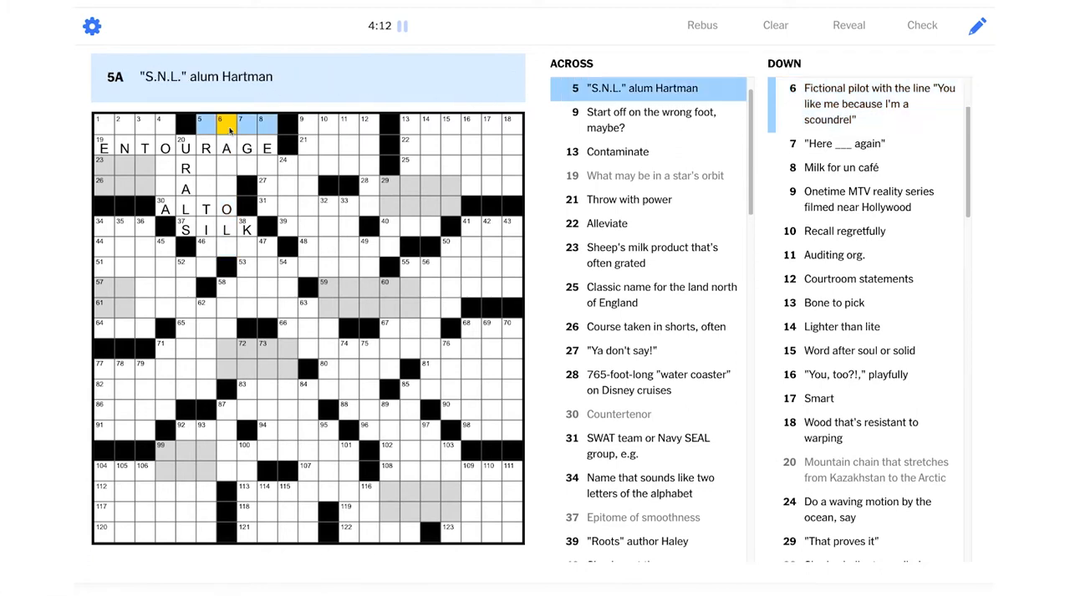
Fill the fictional pilot answer HANSOLO and LECHE for 'Milk for un café', returning to Mint.
{"action": "left_click", "coordinate": [224, 130]}
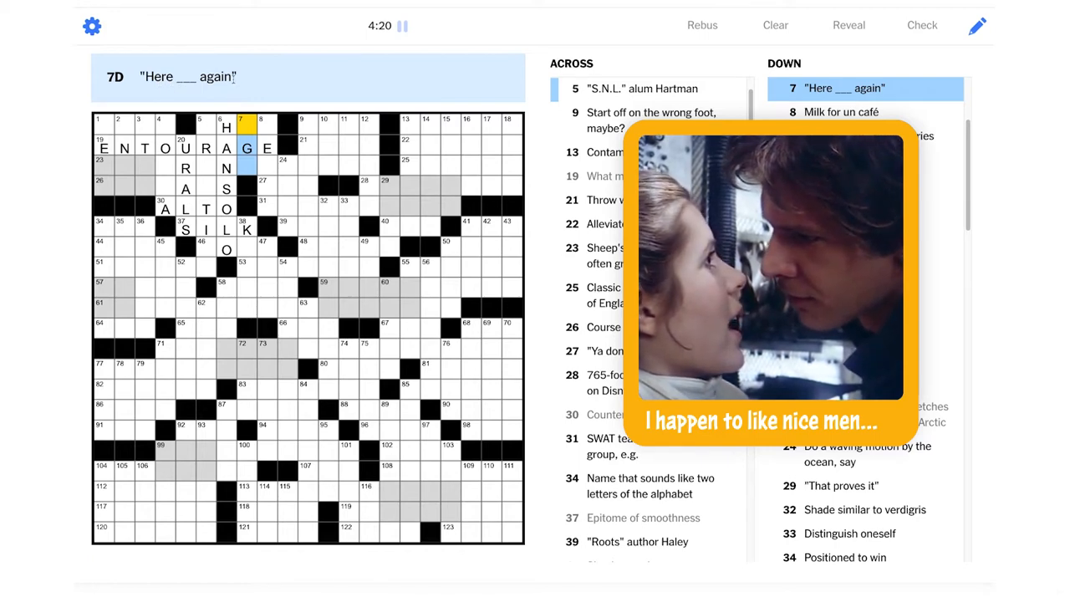
{"action": "left_click", "coordinate": [268, 136]}
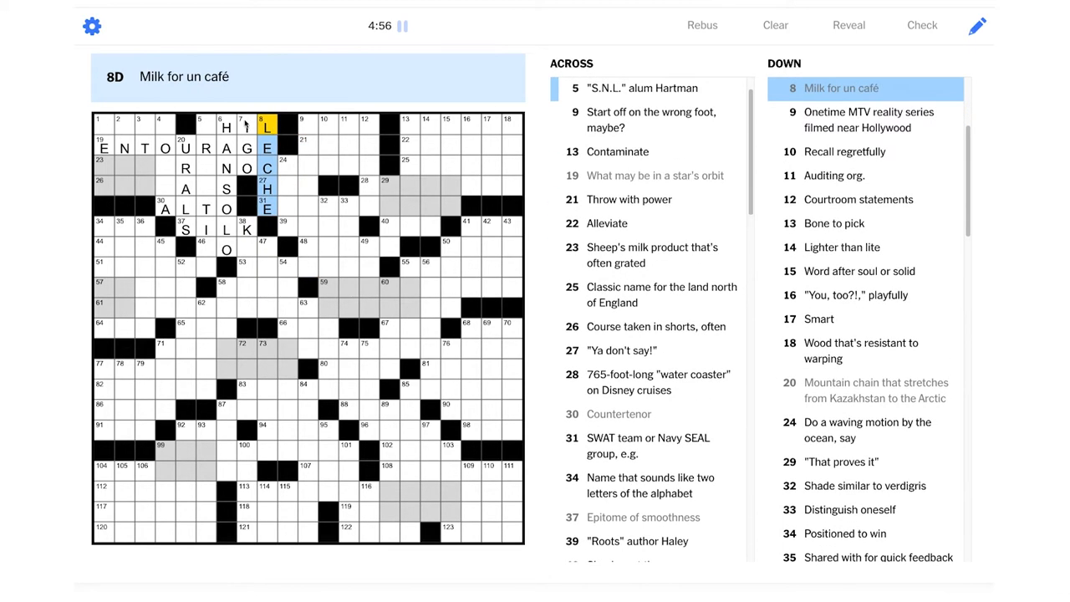
{"action": "left_click", "coordinate": [199, 126]}
{"action": "type", "text": "PRI"}
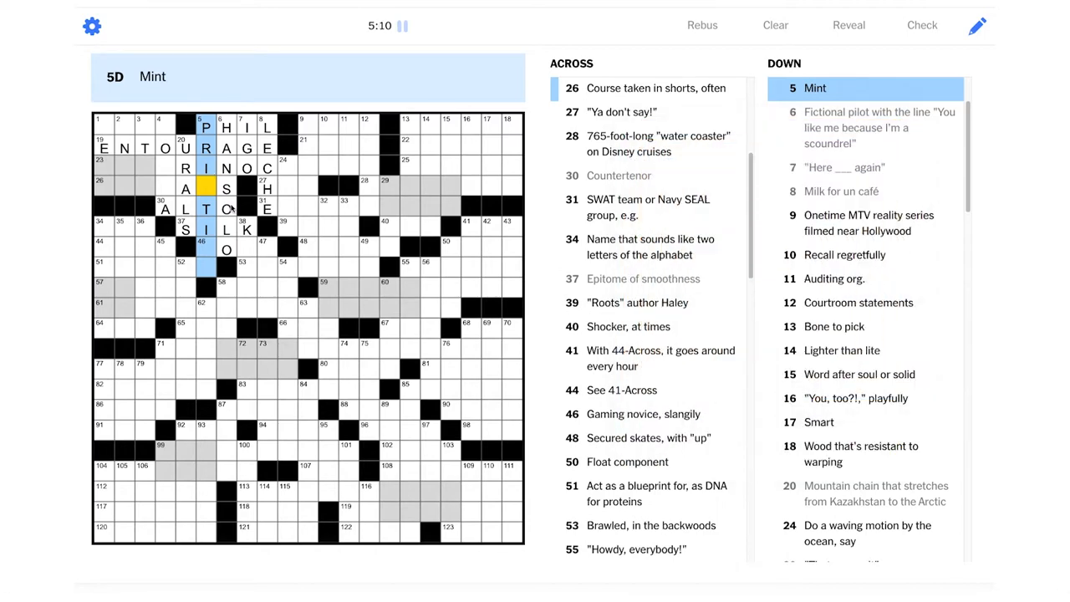
Enter NOOB for 46-Across 'Gaming novice' and select 23-Across, Sheep's milk product.
{"action": "scroll", "scroll_direction": "down", "scroll_amount": 3}
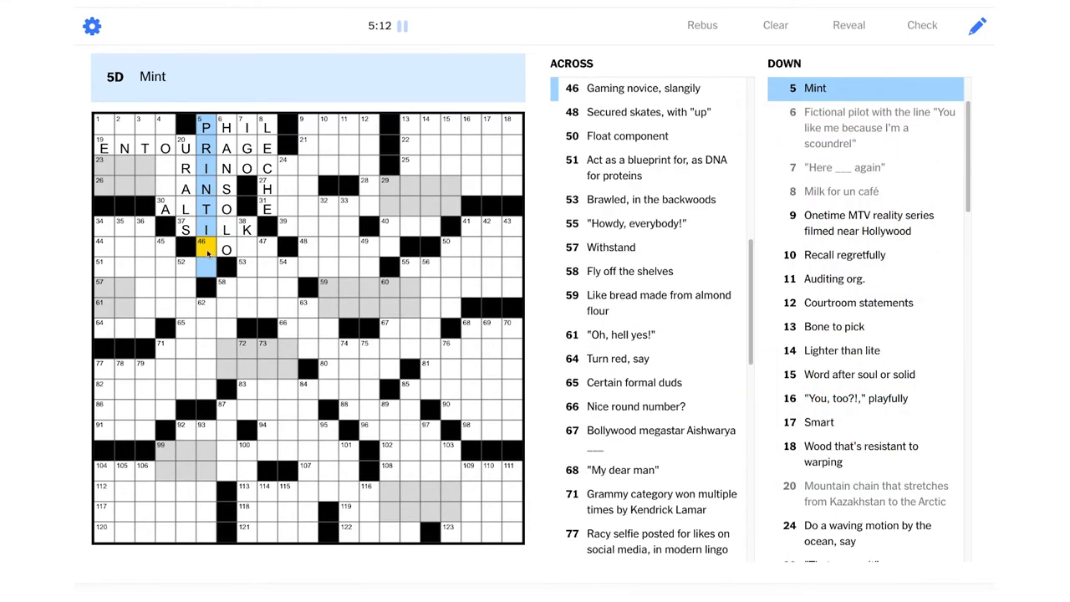
{"action": "left_click", "coordinate": [226, 249]}
{"action": "type", "text": "NOOB"}
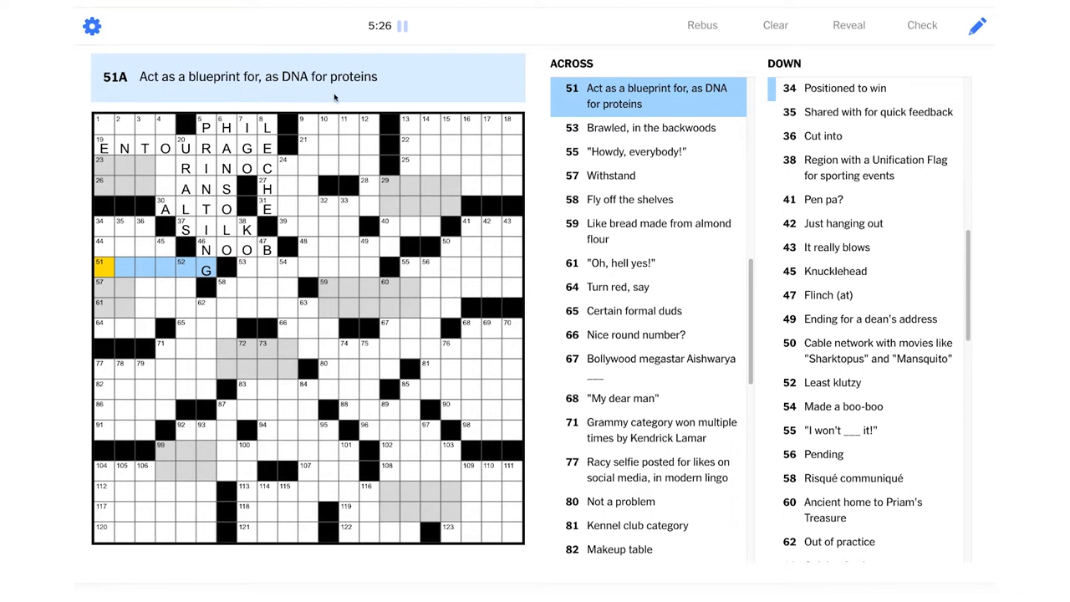
{"action": "mouse_move", "coordinate": [398, 81]}
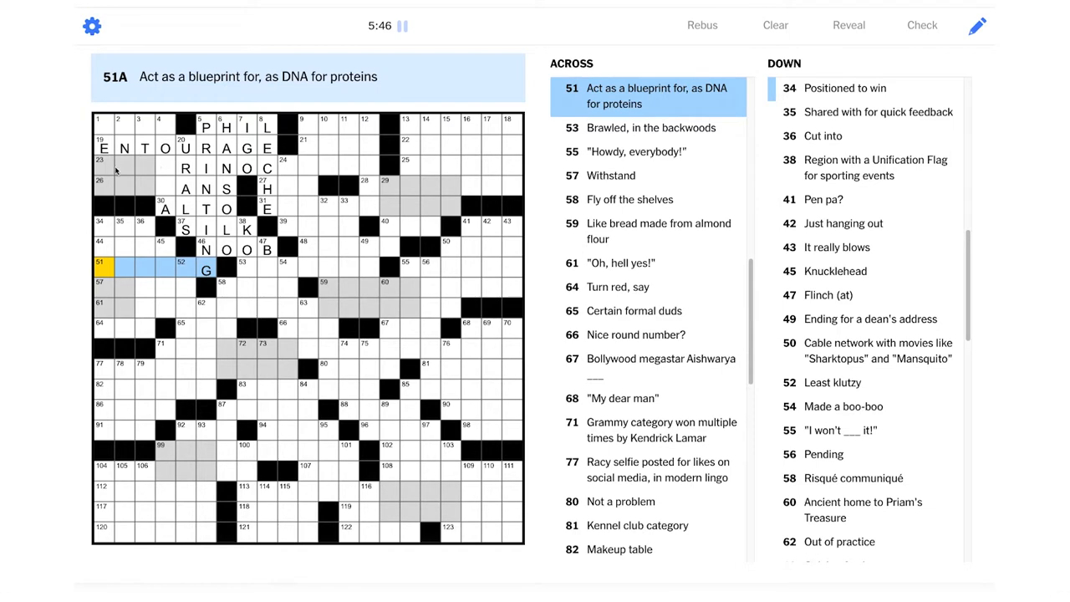
{"action": "left_click", "coordinate": [117, 168]}
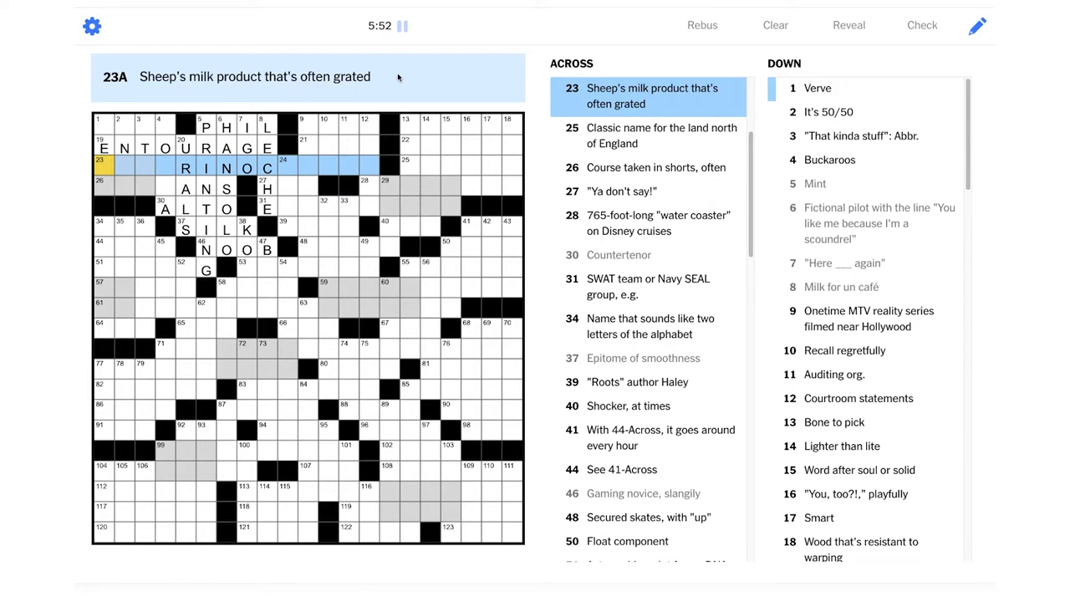
Finish 23-Across with EESE and add R to 27-Across 'Ya don't say'.
{"action": "left_click", "coordinate": [287, 165]}
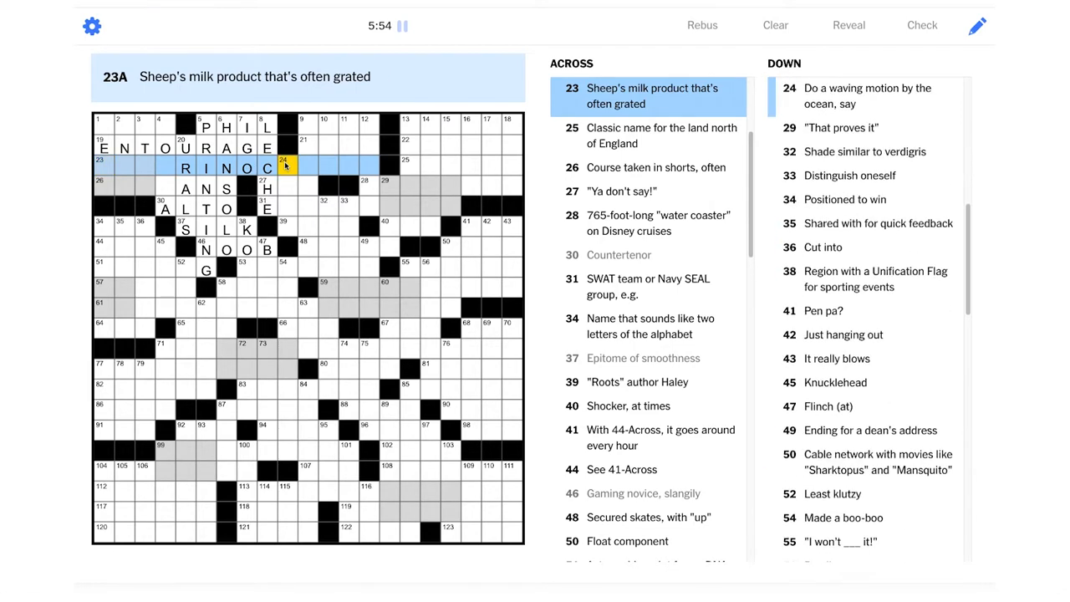
{"action": "type", "text": "EESE"}
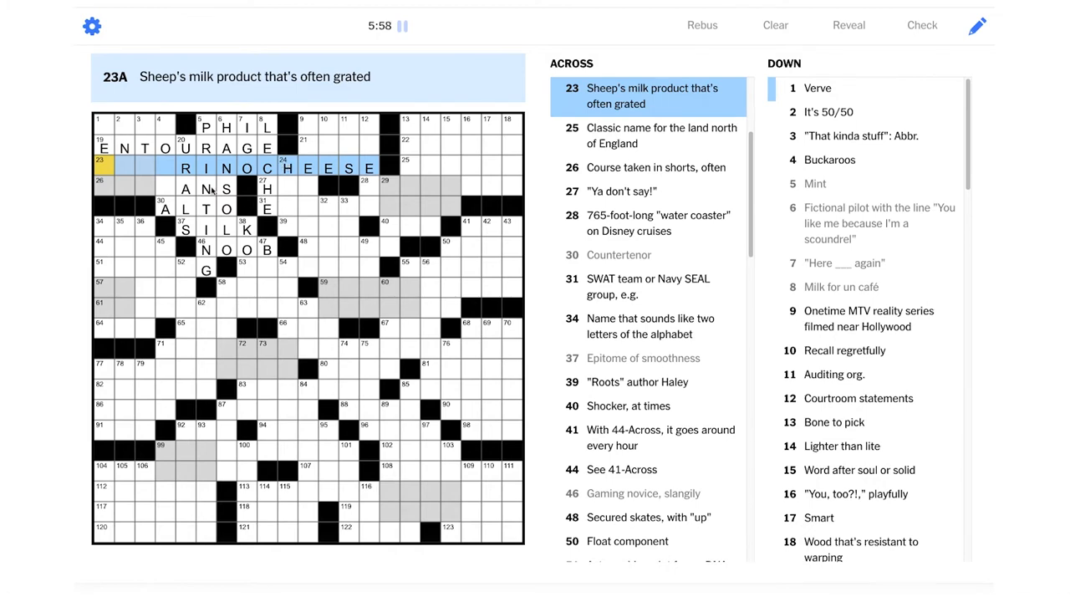
{"action": "left_click", "coordinate": [284, 187]}
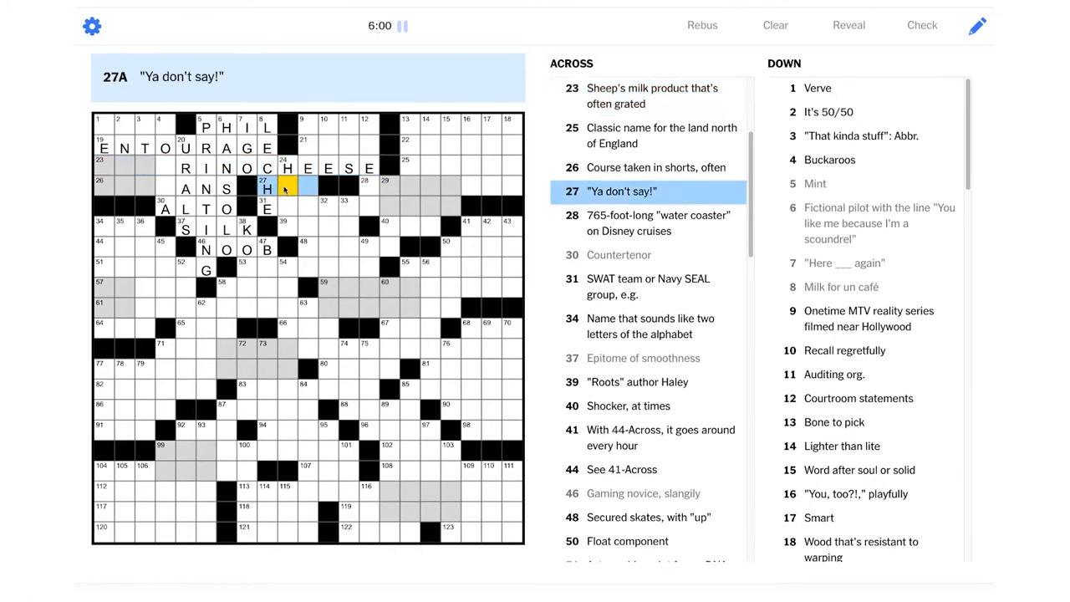
{"action": "left_click", "coordinate": [284, 167]}
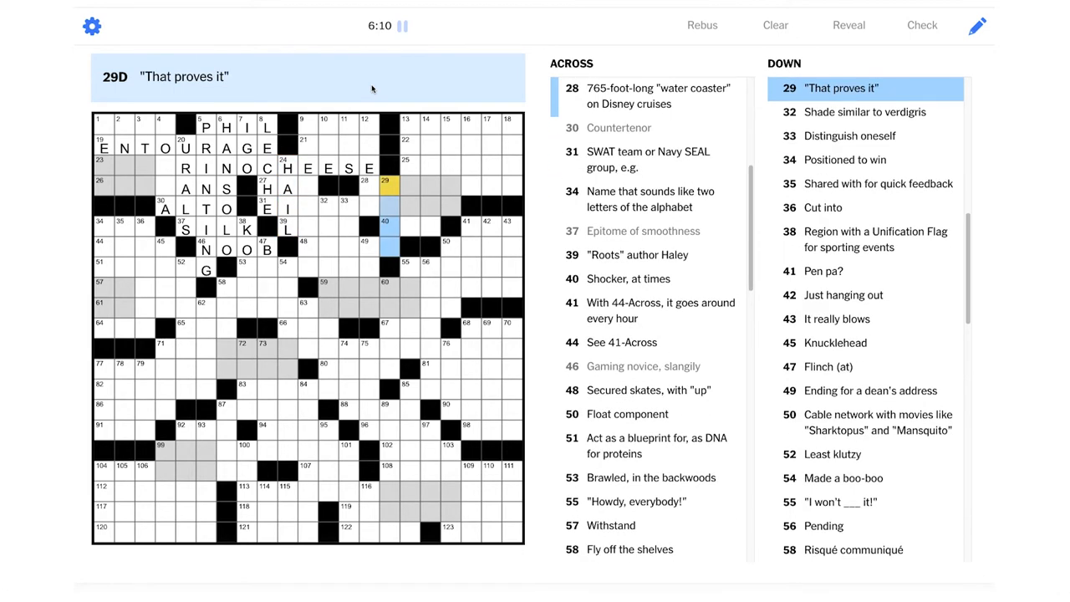
{"action": "left_click", "coordinate": [264, 188]}
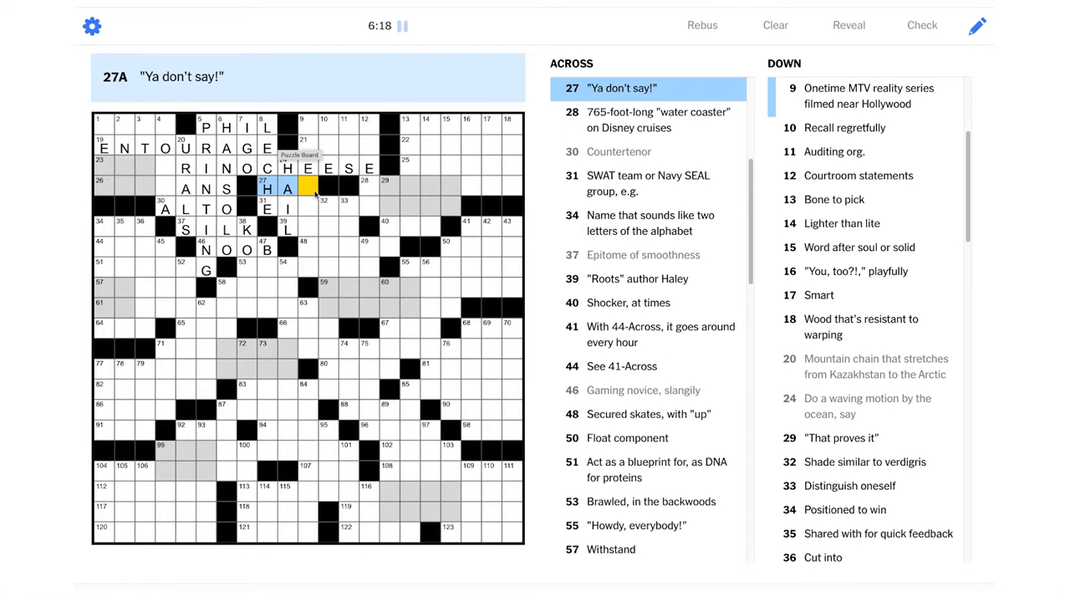
{"action": "mouse_move", "coordinate": [314, 194]}
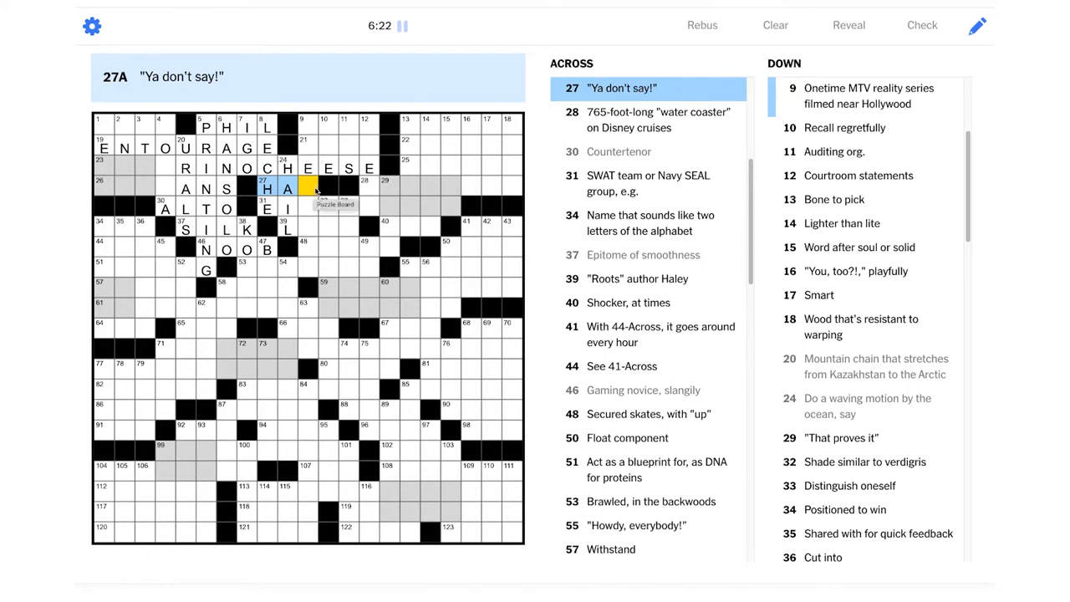
{"action": "type", "text": "R"}
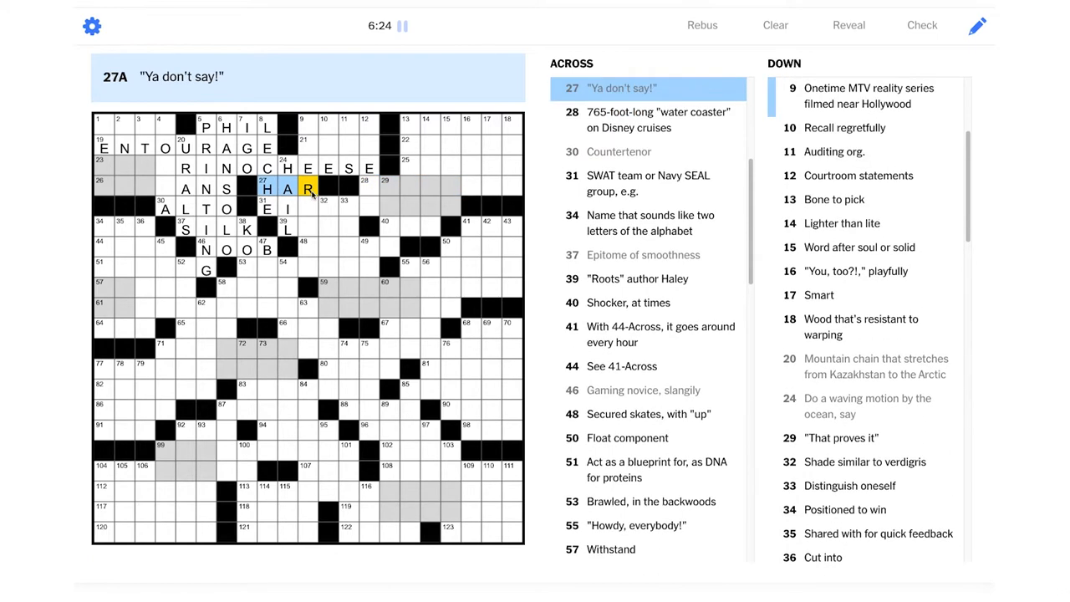
{"action": "left_click", "coordinate": [287, 229]}
{"action": "type", "text": "ALEX"}
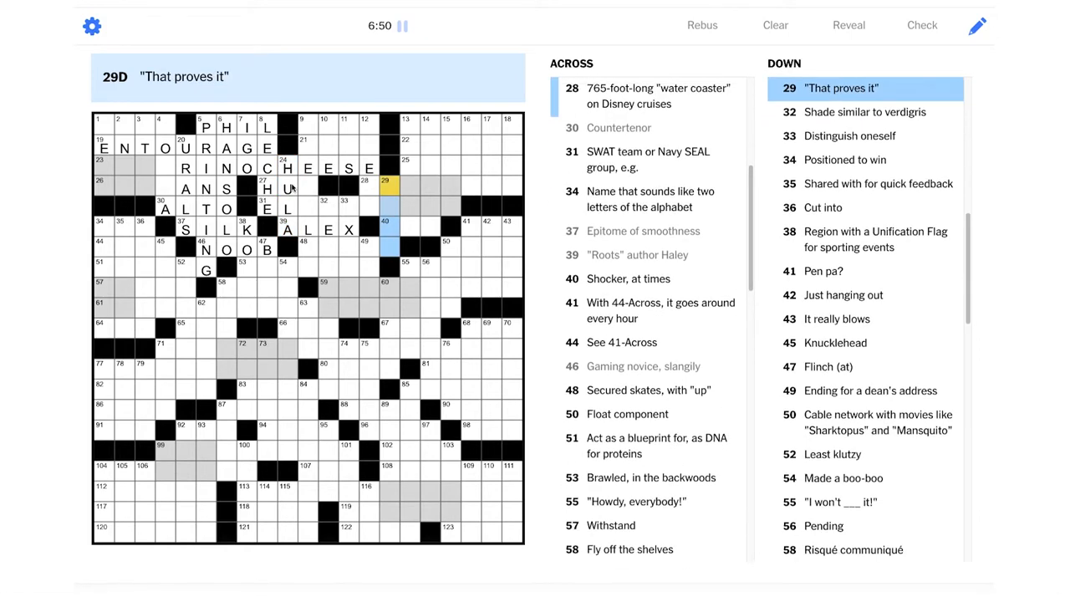
Type ELITE into 31-Across after glancing at the waving motion and MTV clues.
{"action": "left_click", "coordinate": [286, 187]}
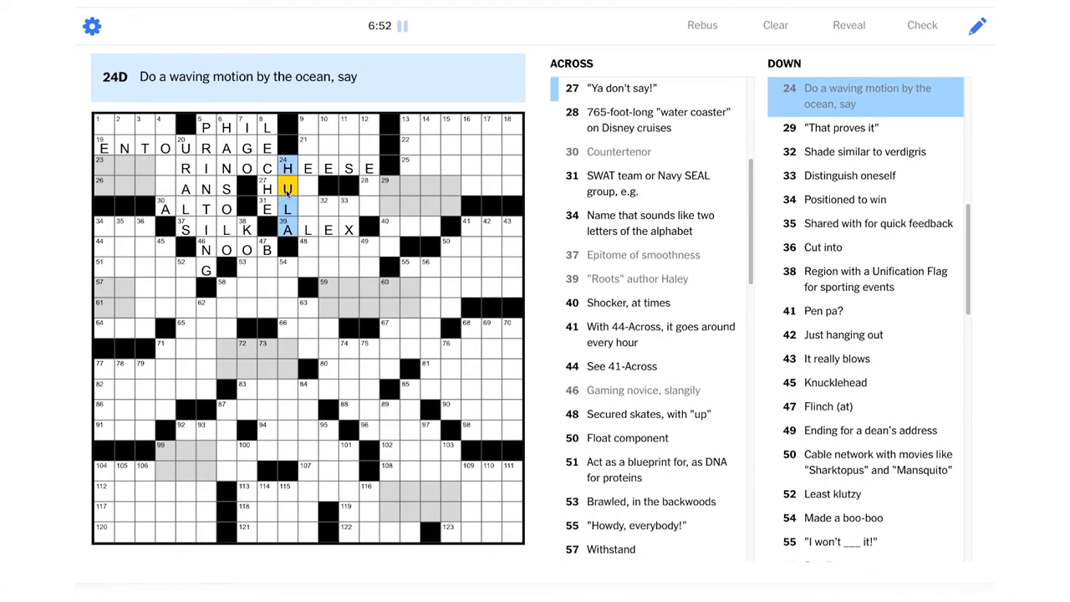
{"action": "left_click", "coordinate": [304, 187]}
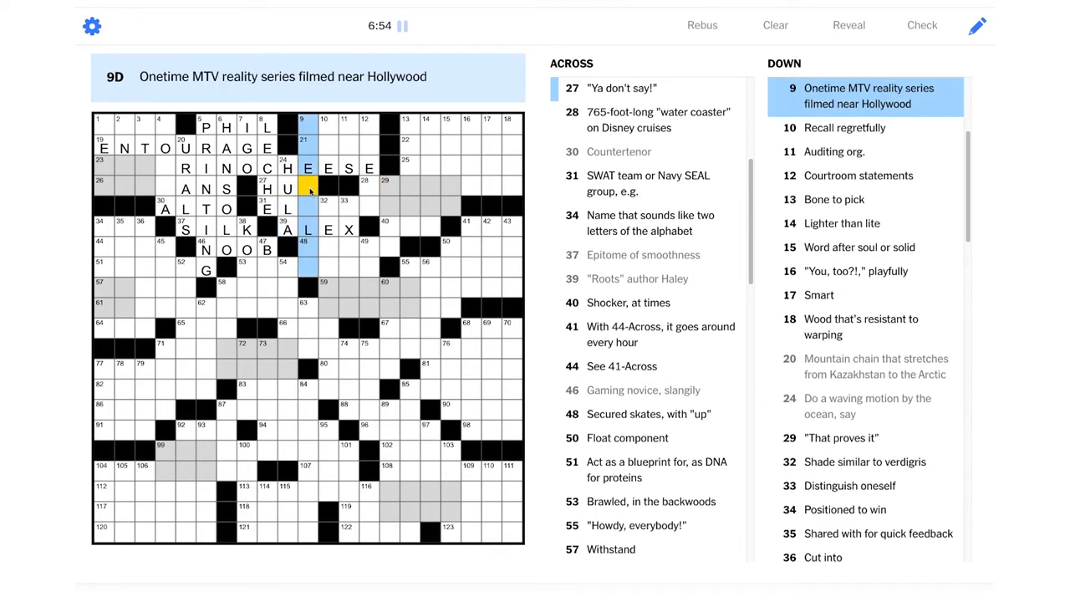
{"action": "left_click", "coordinate": [265, 188]}
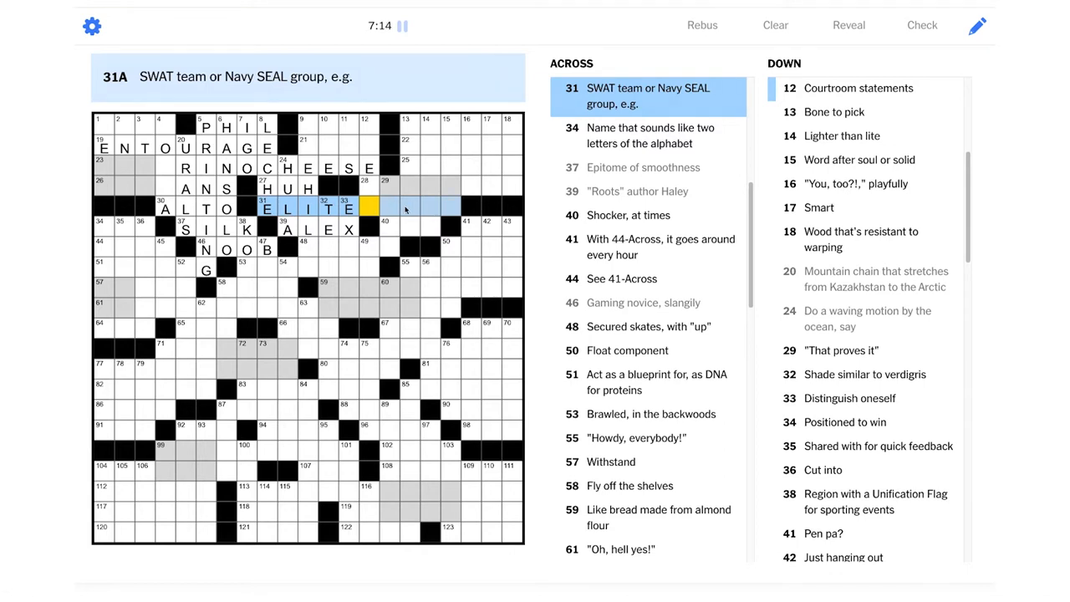
{"action": "mouse_move", "coordinate": [391, 218]}
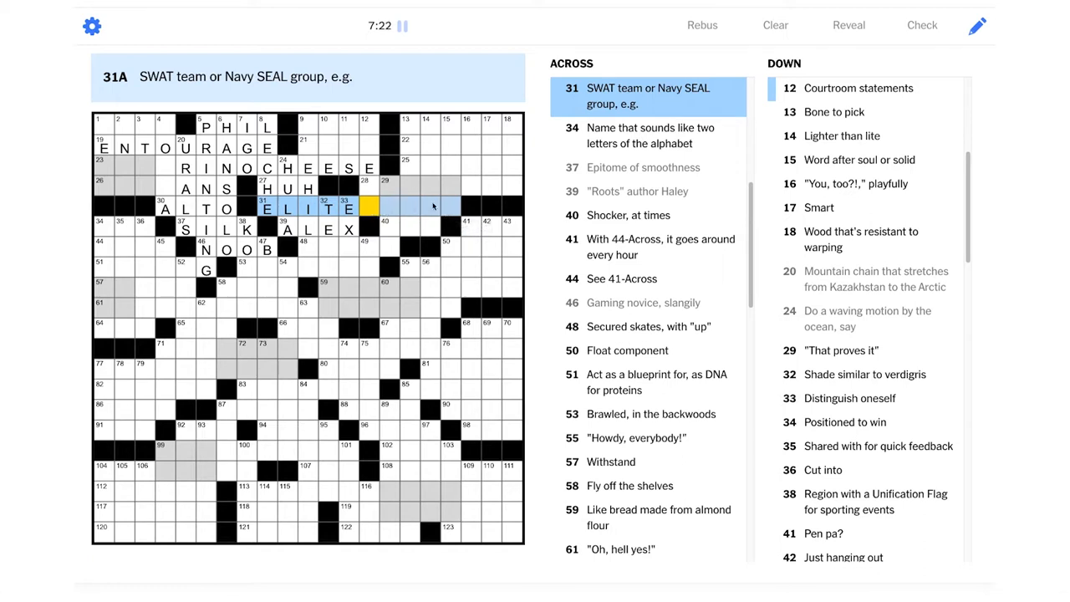
{"action": "left_click", "coordinate": [303, 121]}
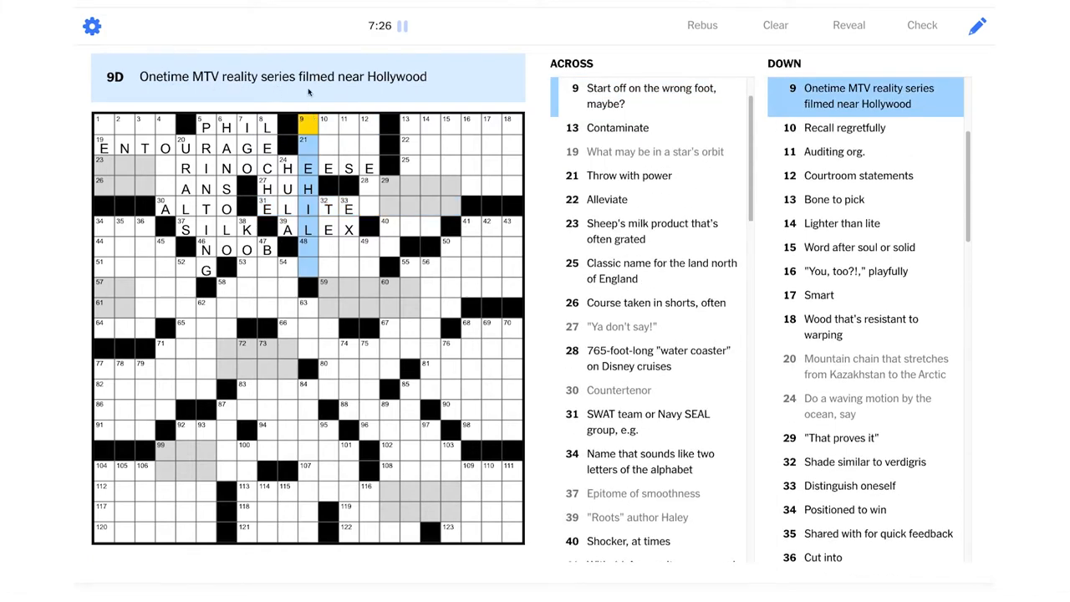
Enter TRIP in 9-Across and HURL in 21-Across.
{"action": "left_click", "coordinate": [302, 121]}
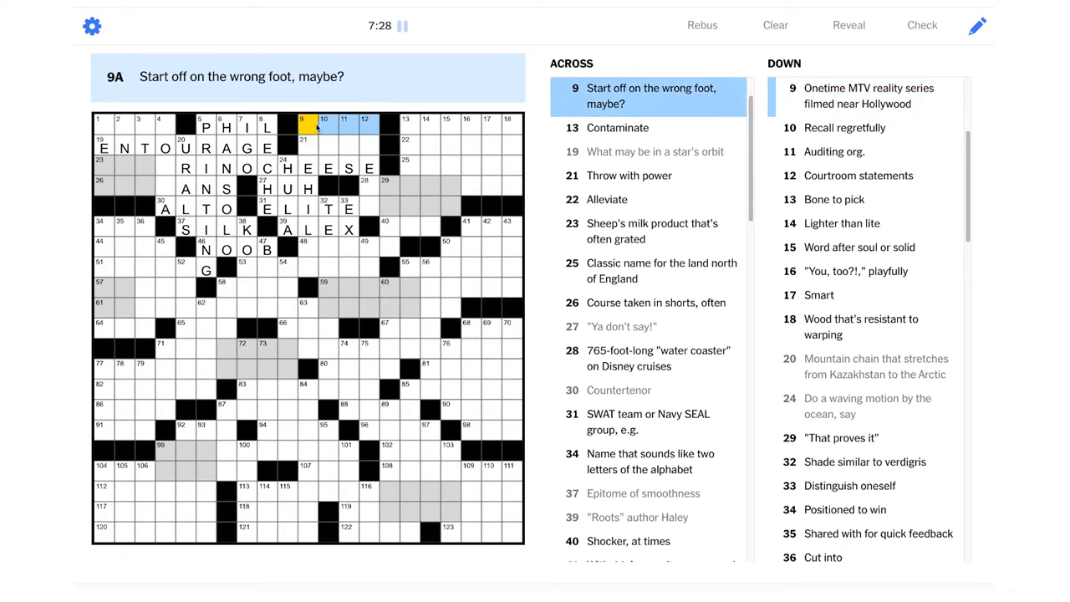
{"action": "left_click", "coordinate": [867, 96]}
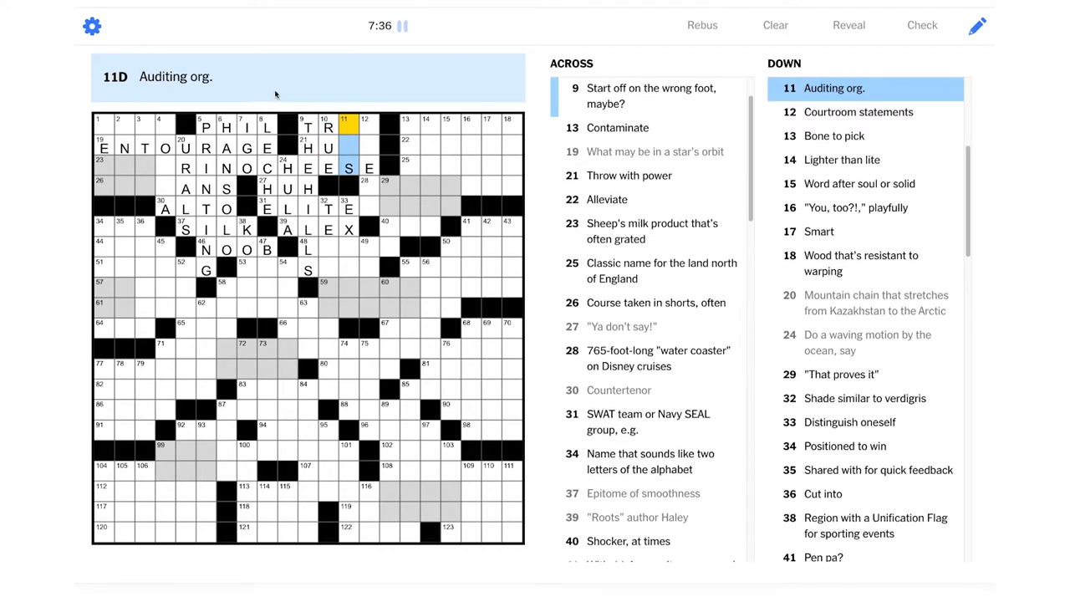
{"action": "left_click", "coordinate": [351, 148]}
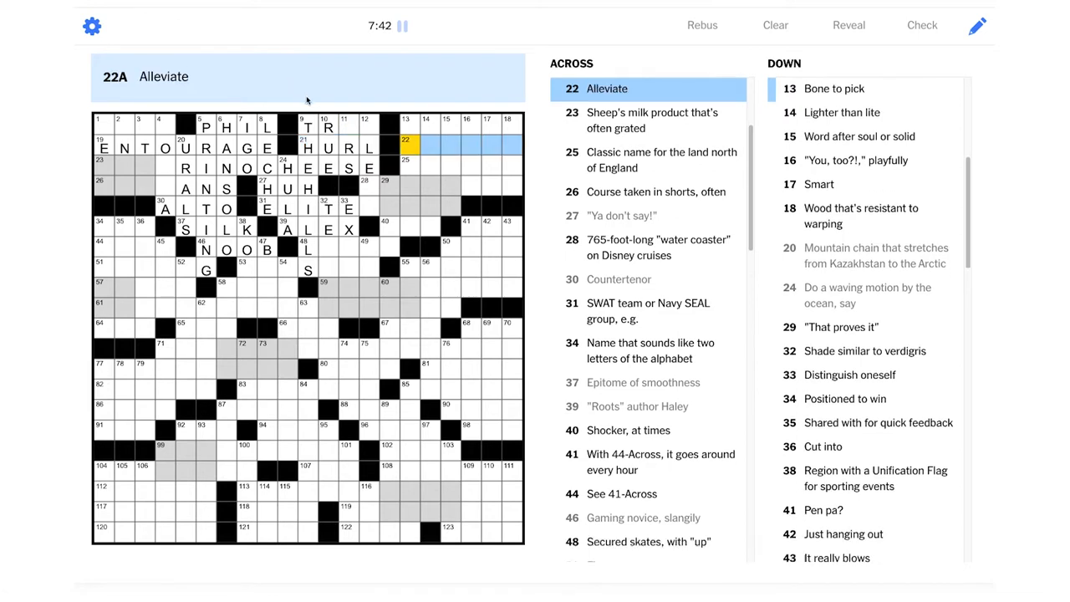
{"action": "left_click", "coordinate": [347, 148]}
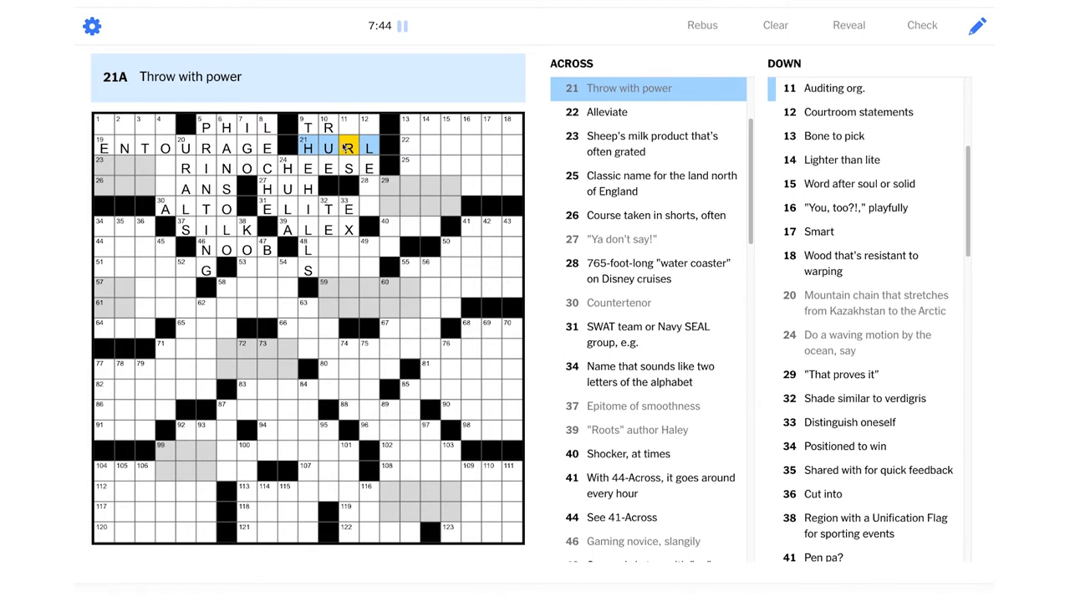
{"action": "left_click", "coordinate": [344, 126]}
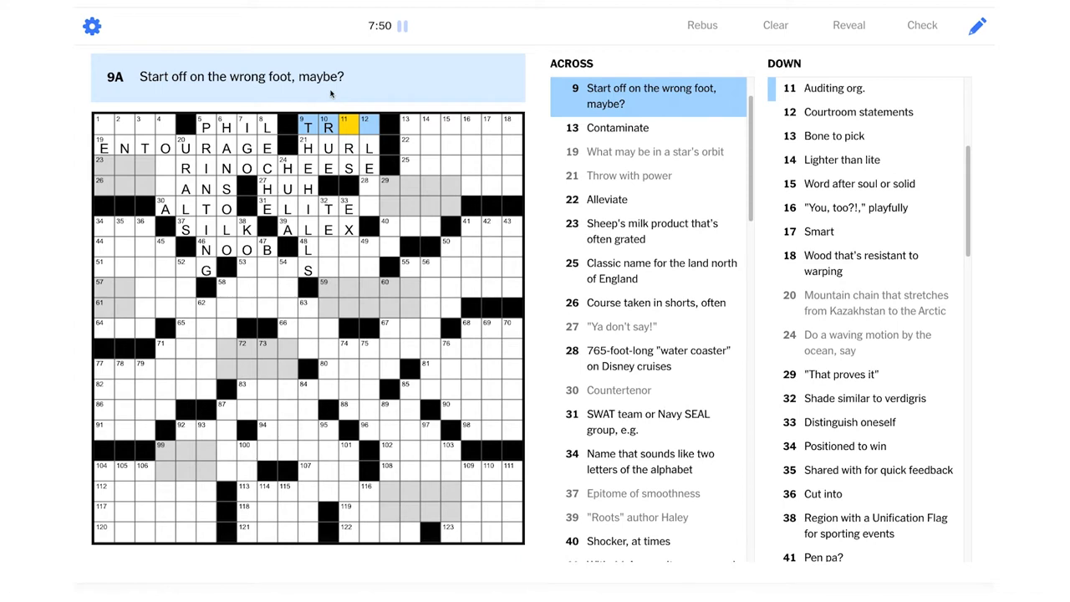
{"action": "mouse_move", "coordinate": [374, 151]}
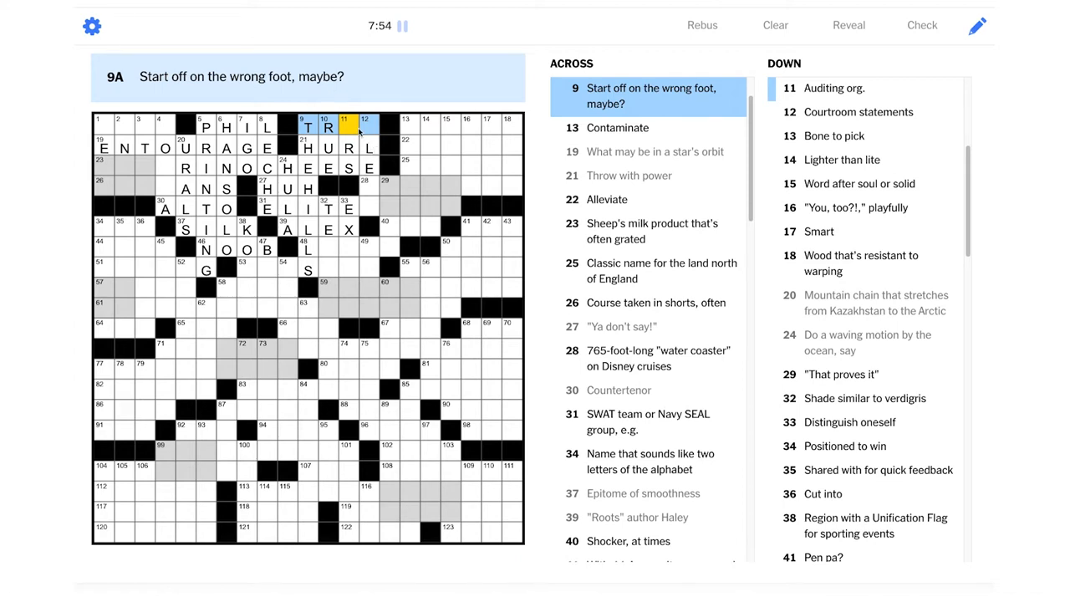
{"action": "mouse_move", "coordinate": [364, 129]}
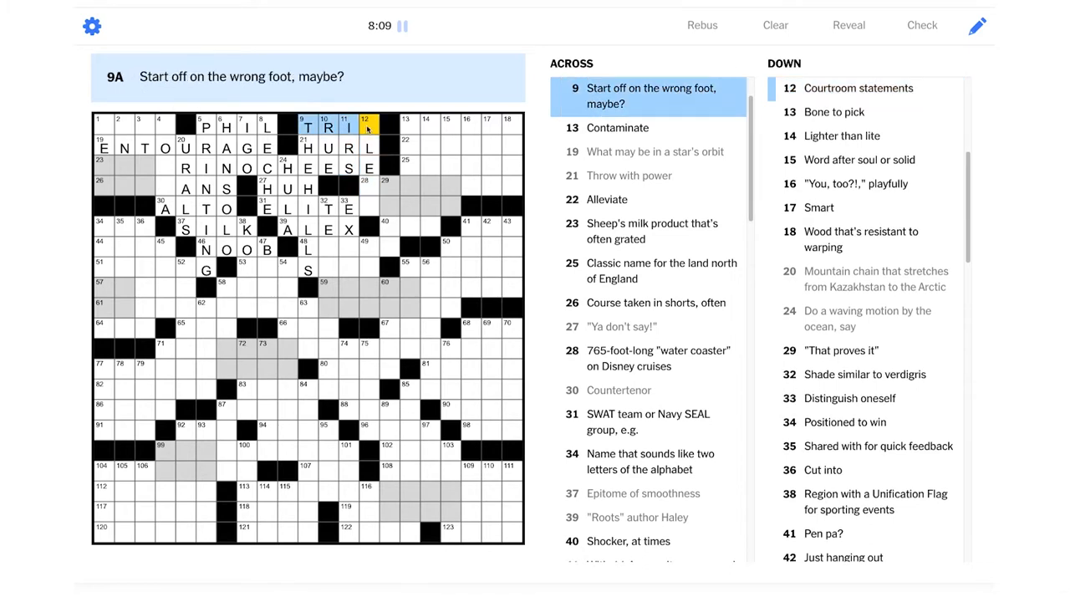
Extend 31-Across toward ELITE SQUAD, starting with Q.
{"action": "left_click", "coordinate": [366, 126]}
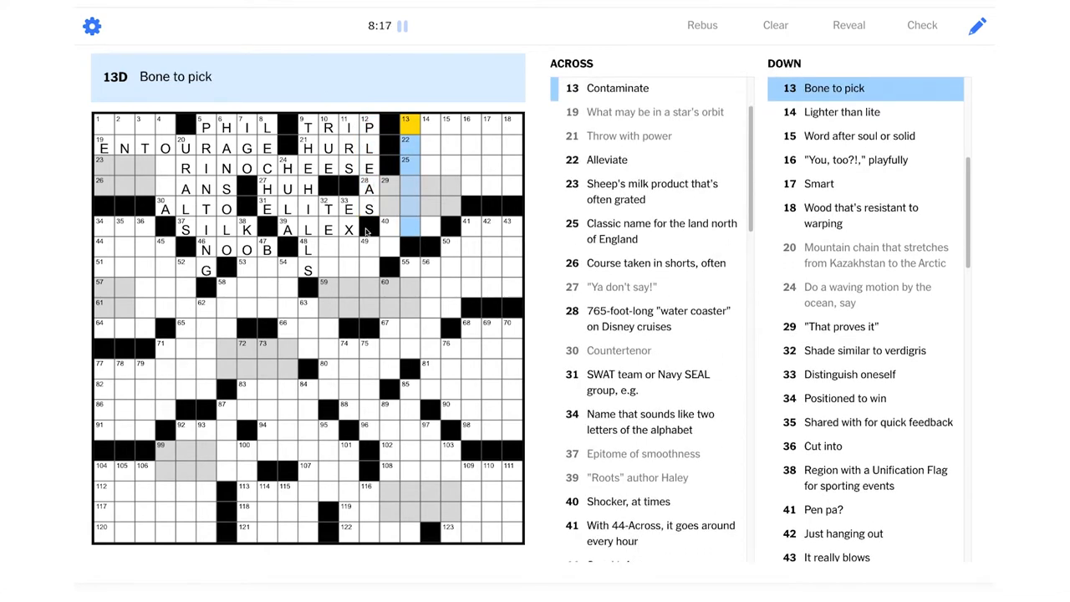
{"action": "left_click", "coordinate": [284, 208]}
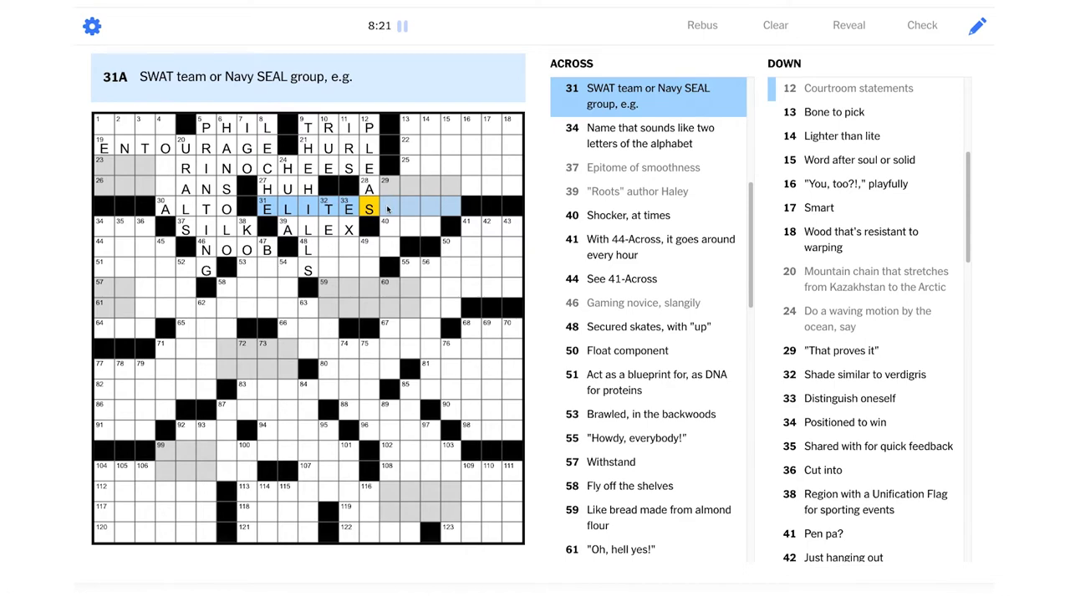
{"action": "scroll", "scroll_direction": "down", "scroll_amount": 3}
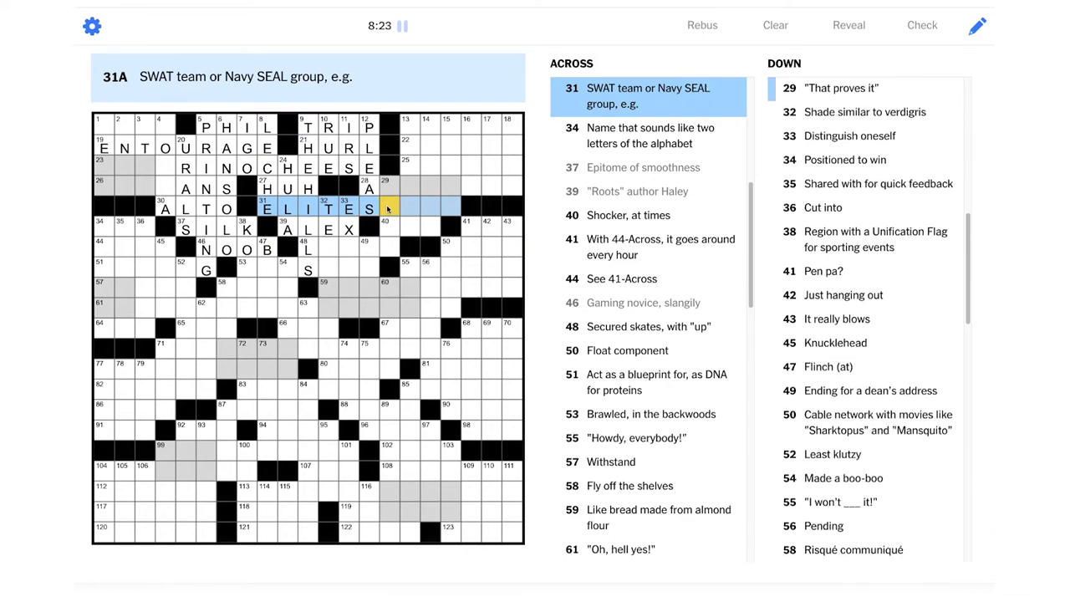
{"action": "type", "text": "QUAD"}
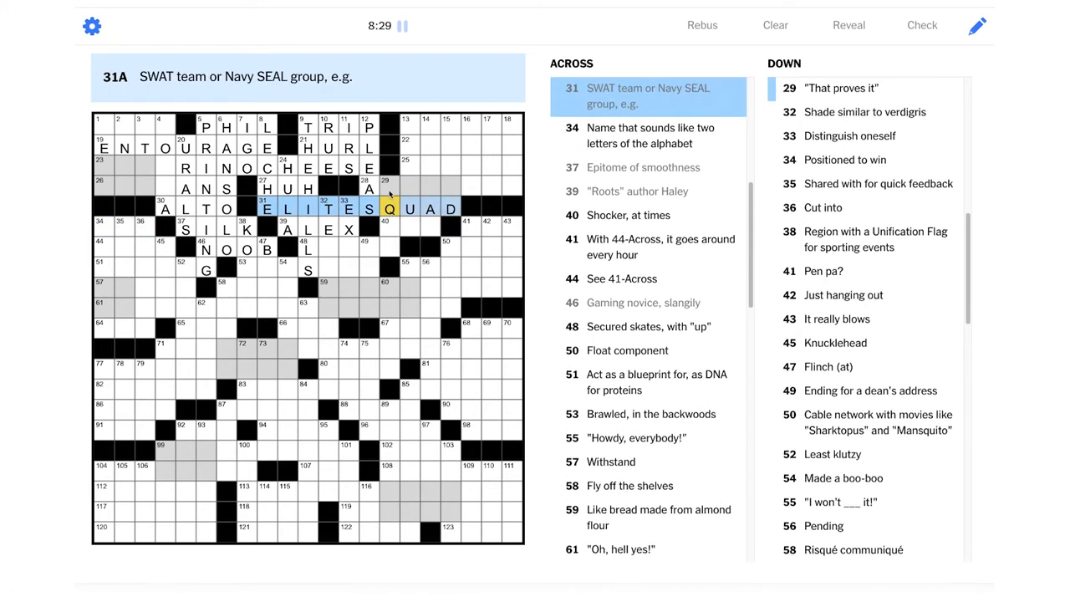
Add letters mid-grid, then complete 15-Down as FOOD.
{"action": "left_click", "coordinate": [385, 187]}
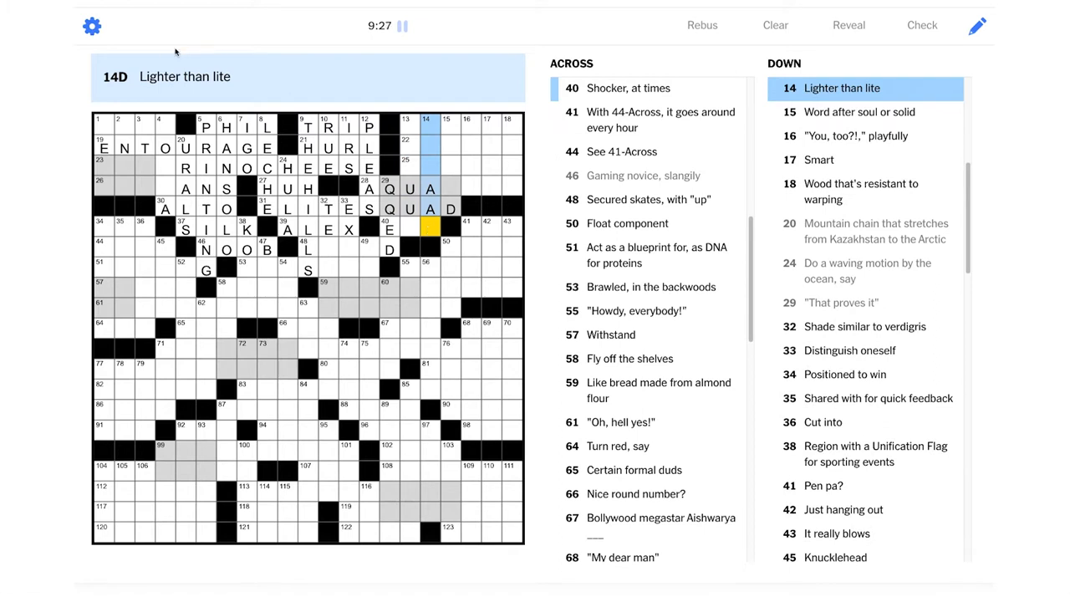
{"action": "mouse_move", "coordinate": [290, 95]}
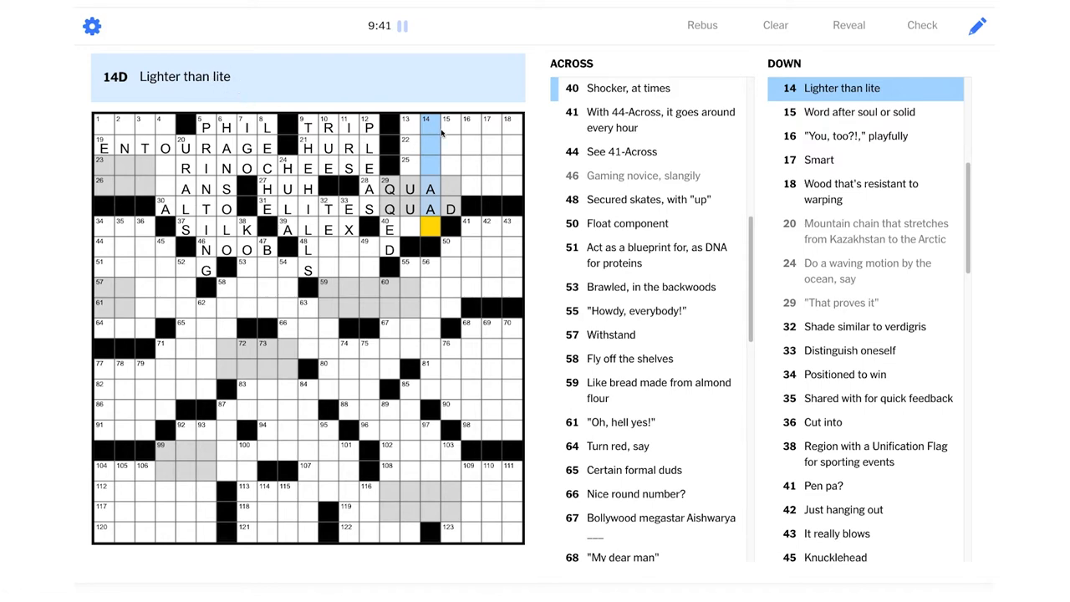
{"action": "left_click", "coordinate": [446, 127]}
{"action": "type", "text": "F"}
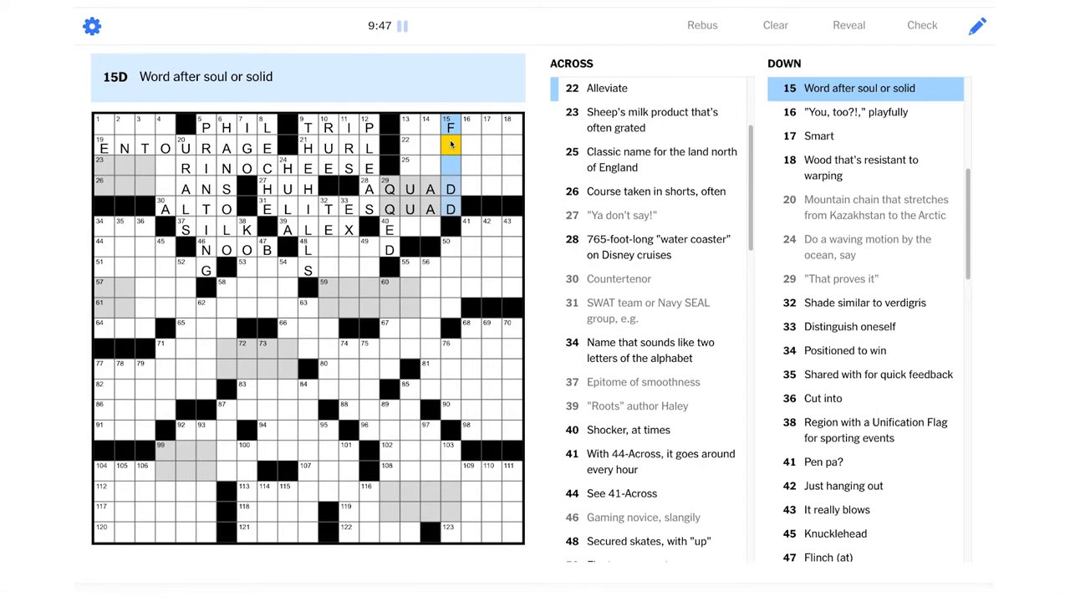
{"action": "type", "text": "OOD"}
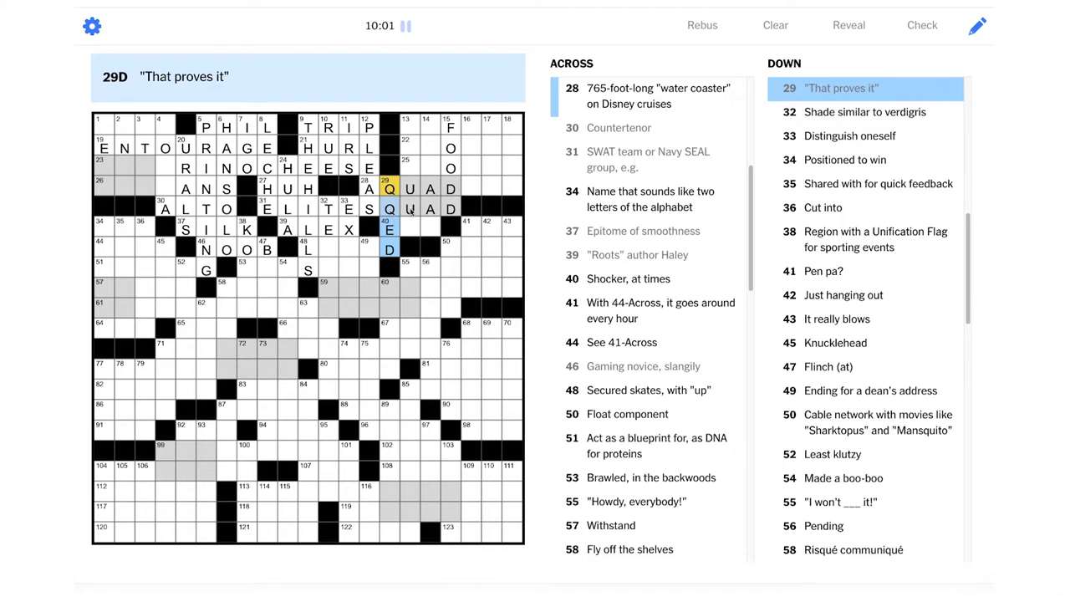
{"action": "mouse_move", "coordinate": [410, 209]}
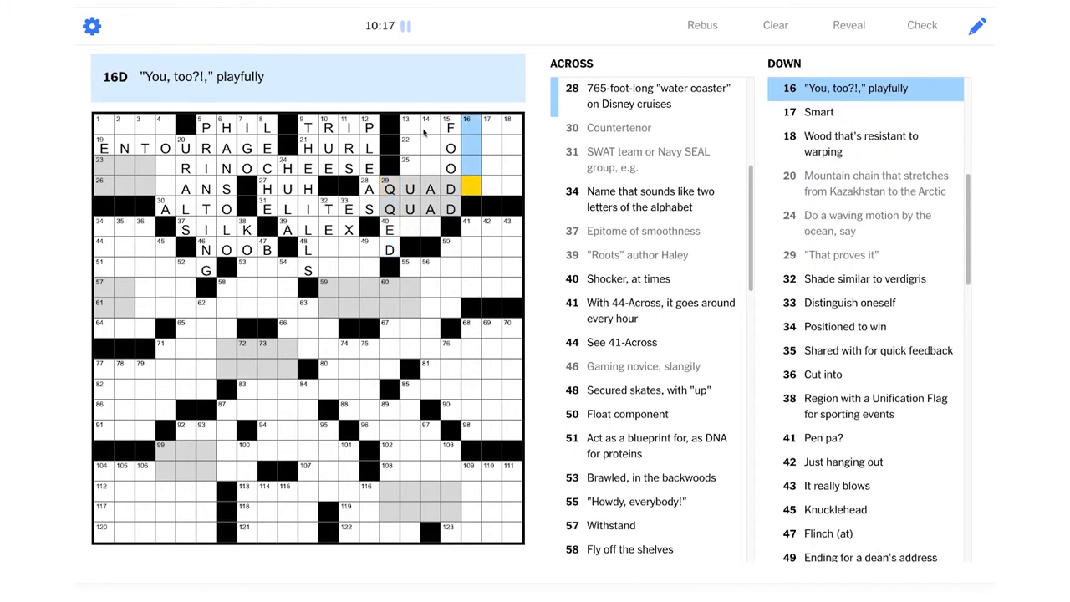
Try and clear a 13-Across entry, browsing 14-Down, 18-Down and 25-Across.
{"action": "left_click", "coordinate": [468, 188]}
{"action": "type", "text": "BEFOUL"}
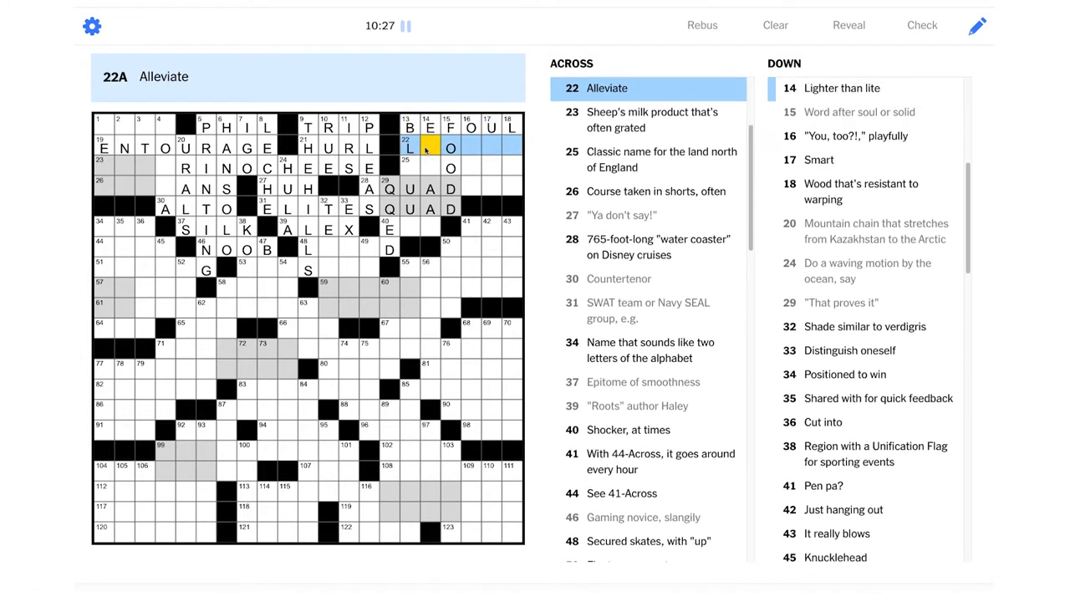
{"action": "left_click", "coordinate": [409, 137]}
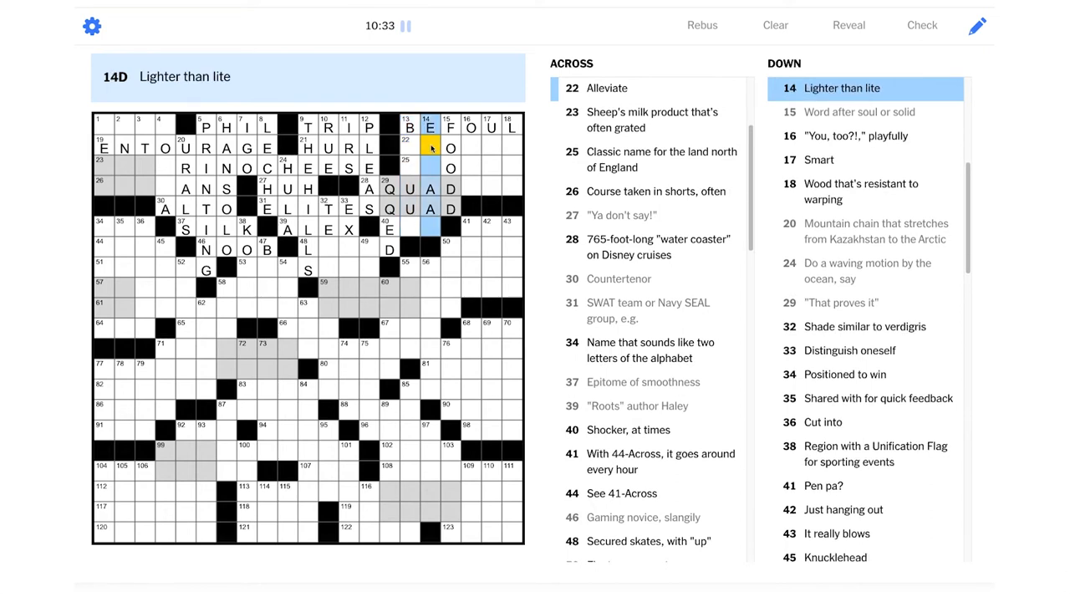
{"action": "left_click", "coordinate": [468, 148]}
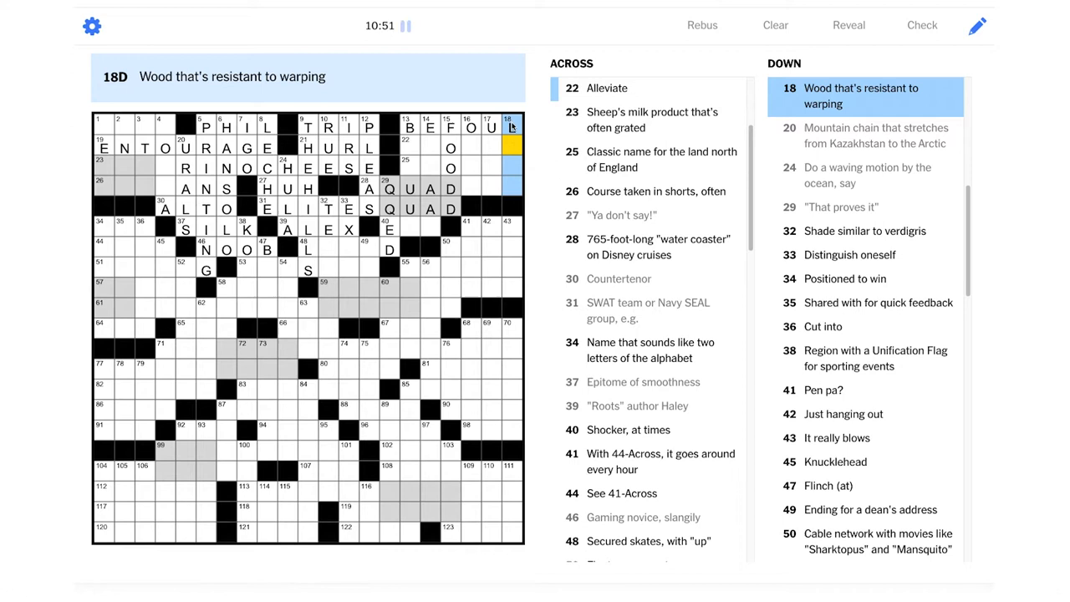
{"action": "left_click", "coordinate": [406, 127]}
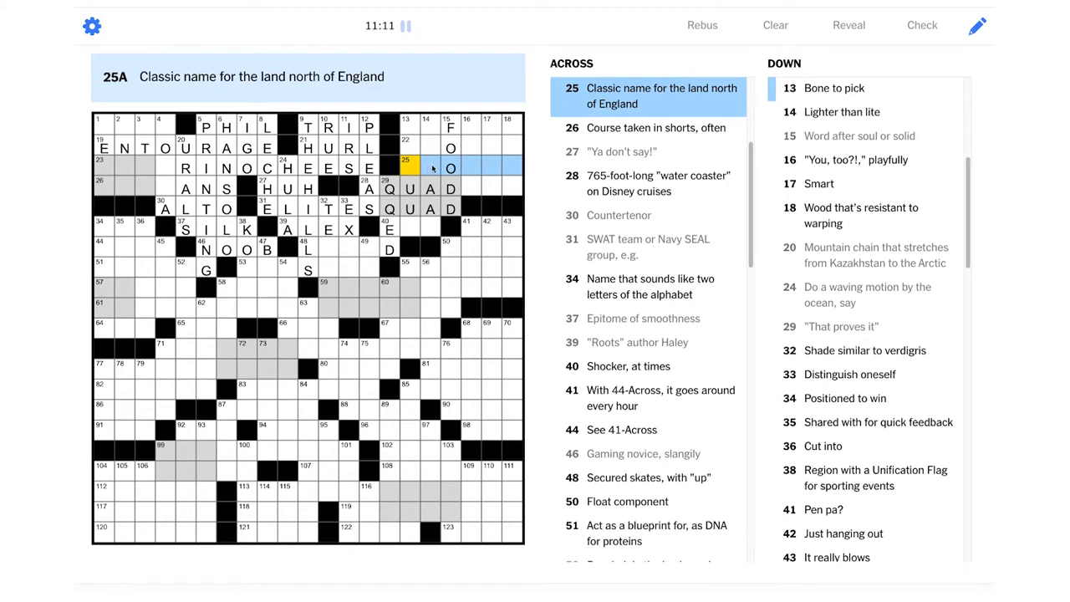
Type the final letters C and U to finish SCOTIA and AQUADUCK.
{"action": "type", "text": "CAAL"}
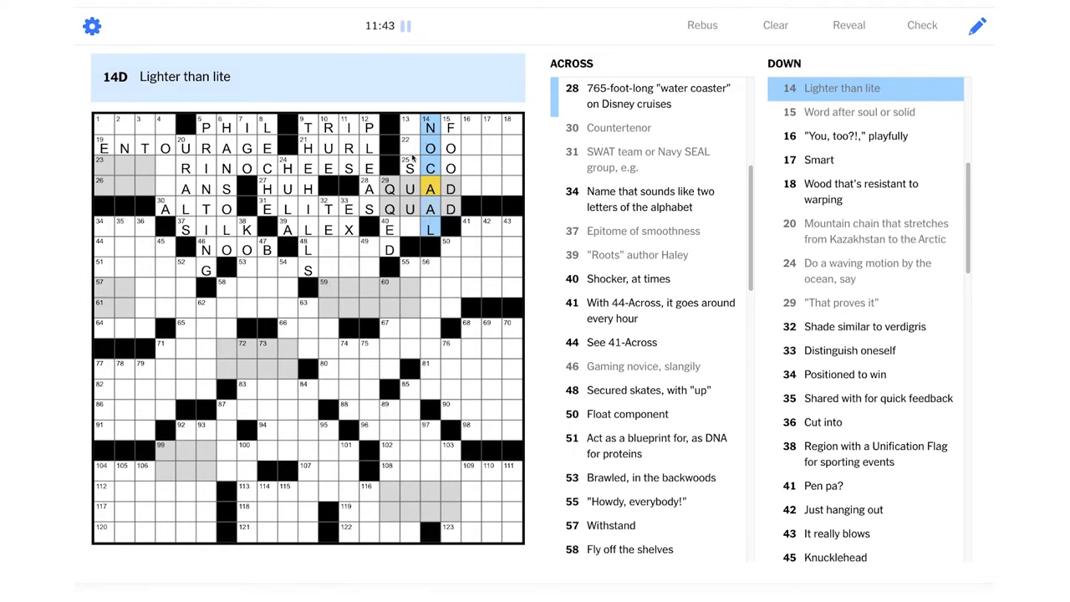
{"action": "left_click", "coordinate": [409, 148]}
{"action": "type", "text": "SOOTHE"}
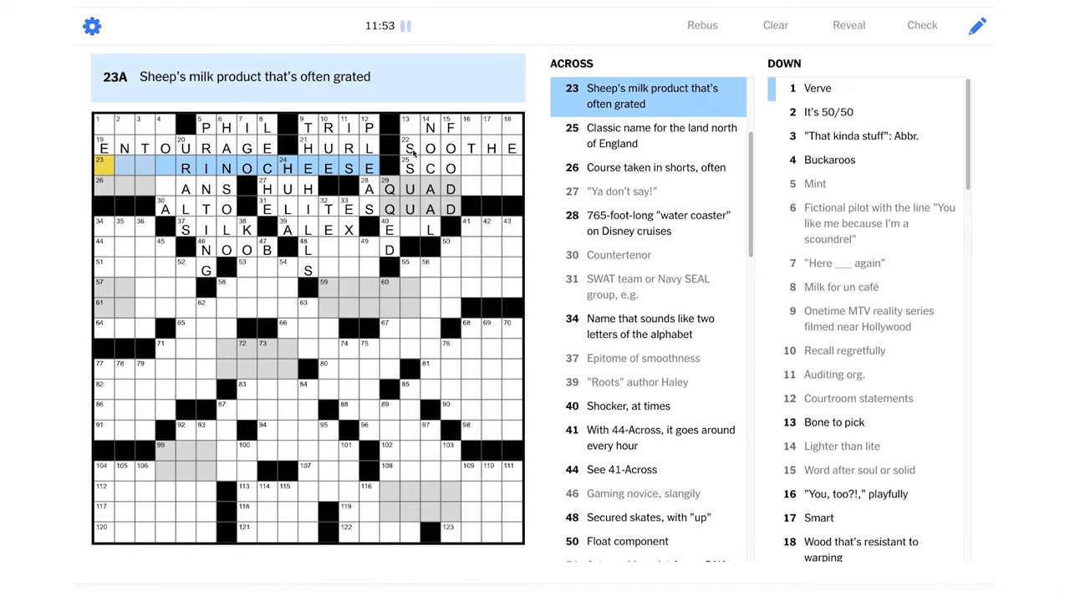
{"action": "left_click", "coordinate": [410, 127]}
{"action": "type", "text": "INFEST"}
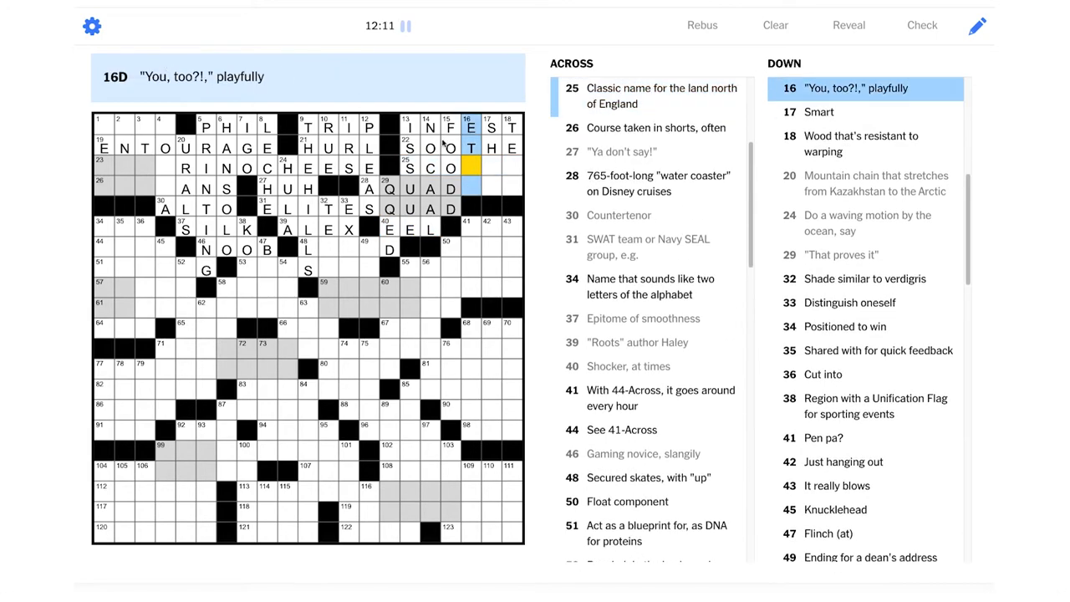
{"action": "type", "text": "U"}
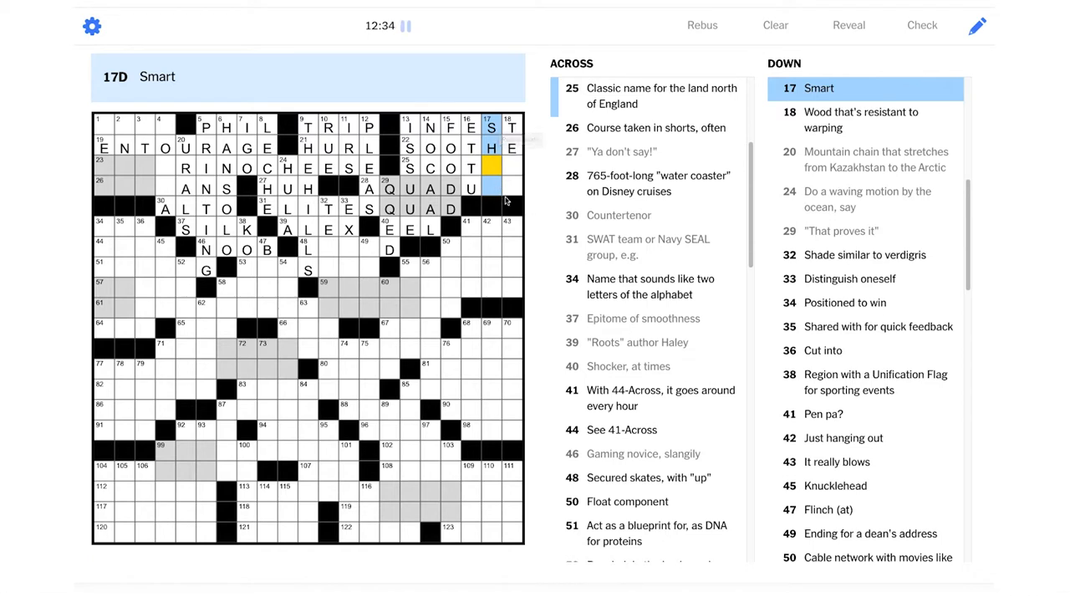
{"action": "mouse_move", "coordinate": [506, 201]}
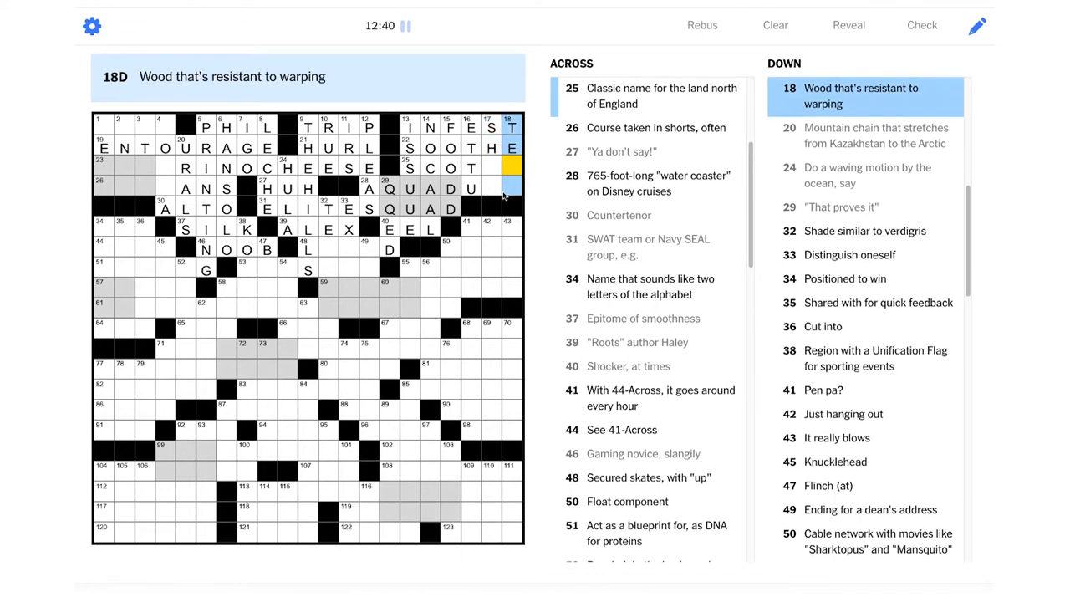
{"action": "mouse_move", "coordinate": [509, 192]}
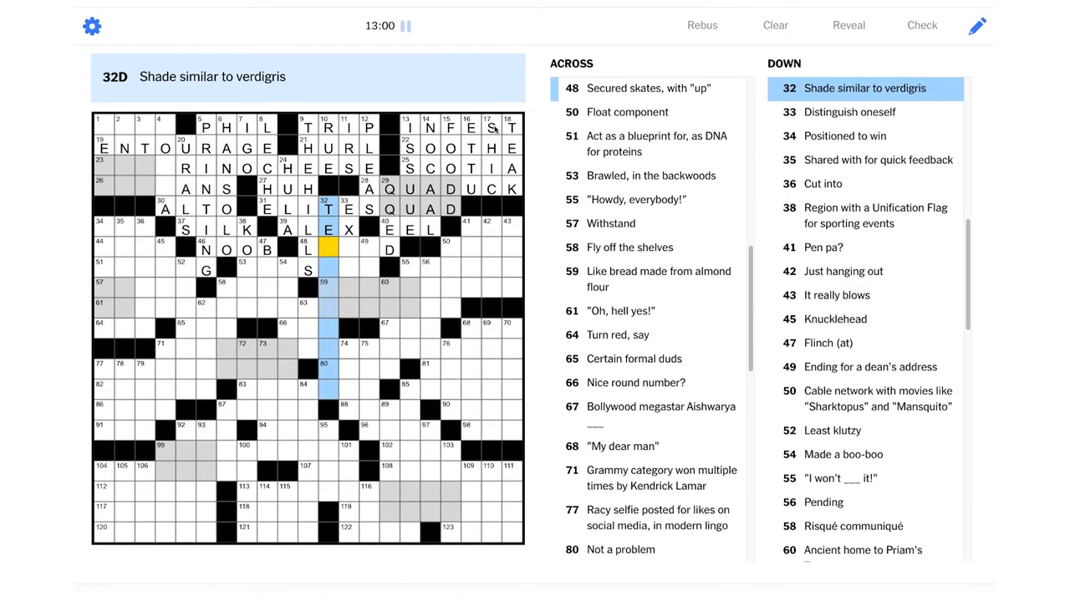
Change 13-Across to INFECT, enter EXCEL at 33-Down and LACED at 48-Across.
{"action": "left_click", "coordinate": [488, 127]}
{"action": "type", "text": "C"}
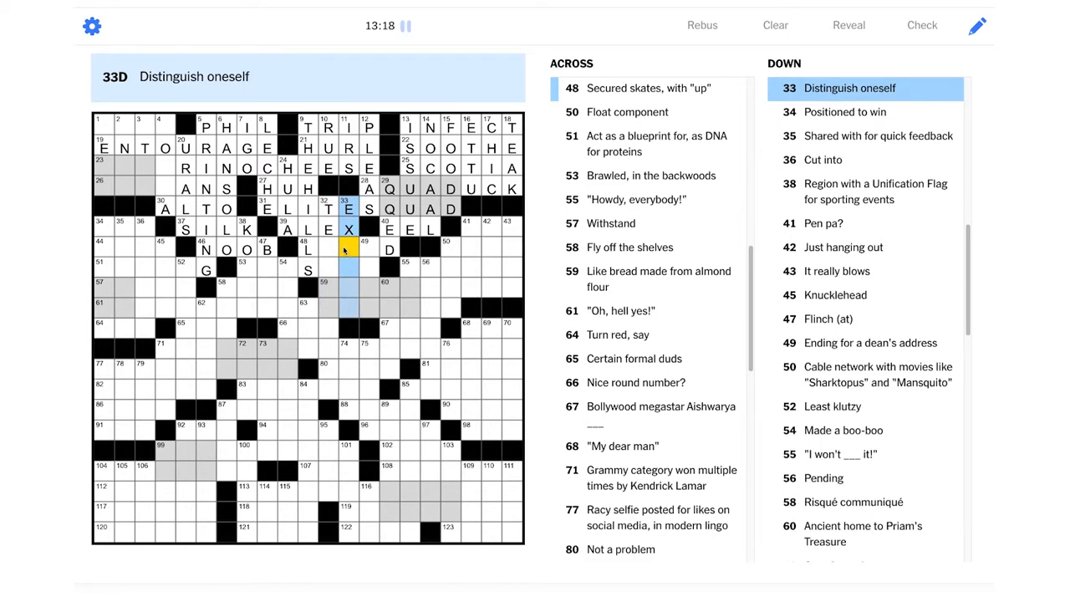
{"action": "left_click", "coordinate": [347, 249]}
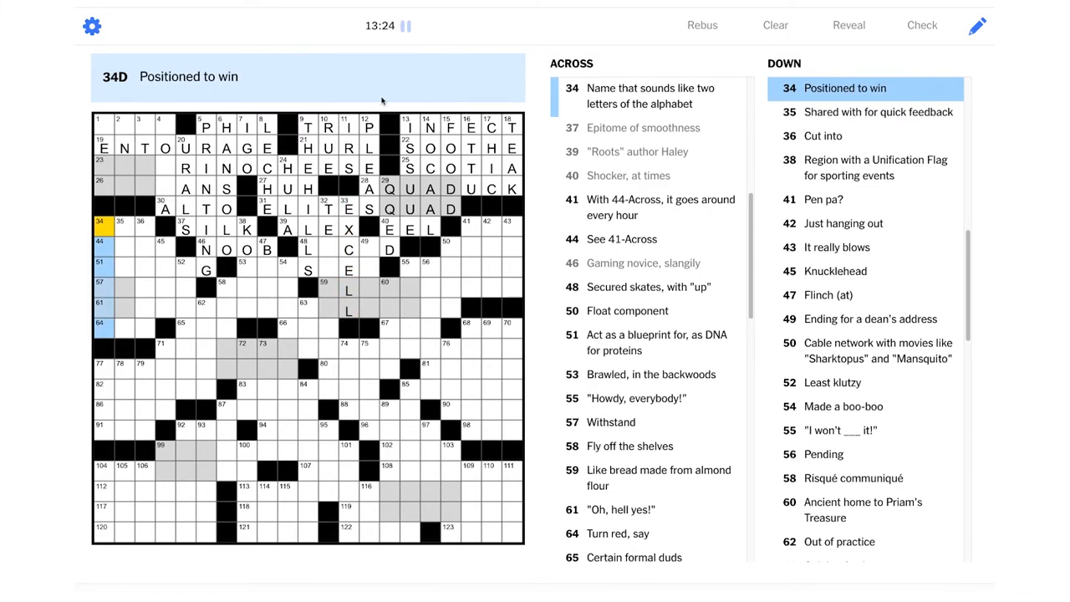
{"action": "left_click", "coordinate": [349, 290]}
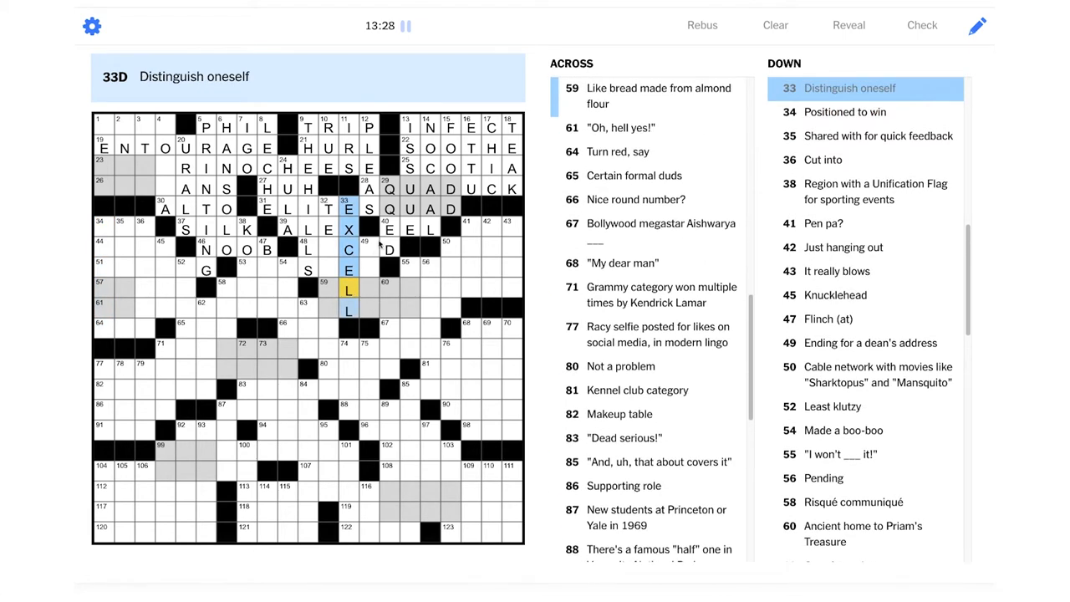
{"action": "mouse_move", "coordinate": [372, 251]}
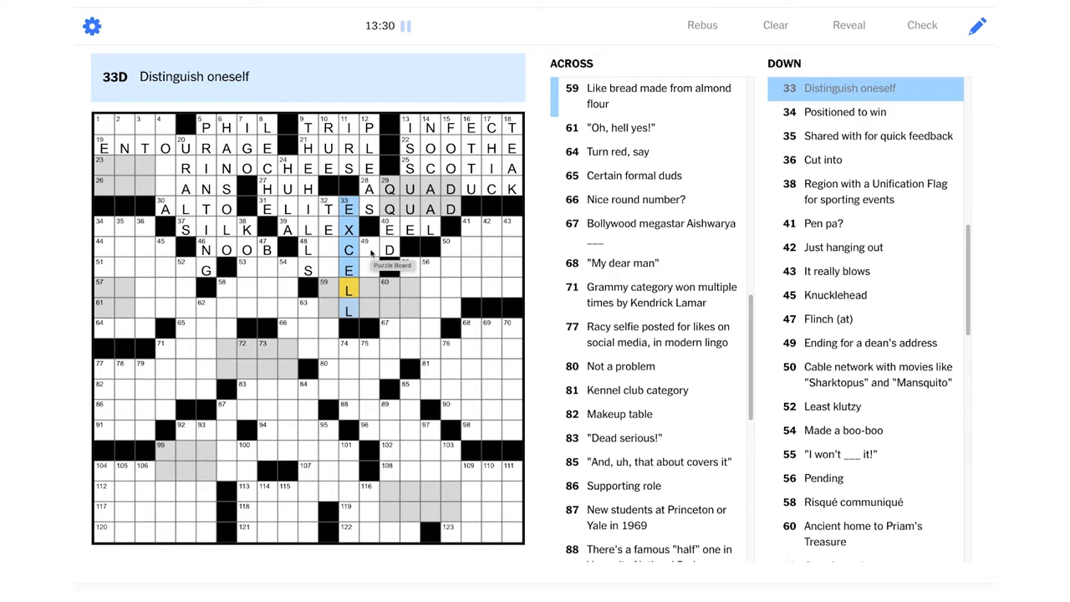
{"action": "left_click", "coordinate": [368, 250]}
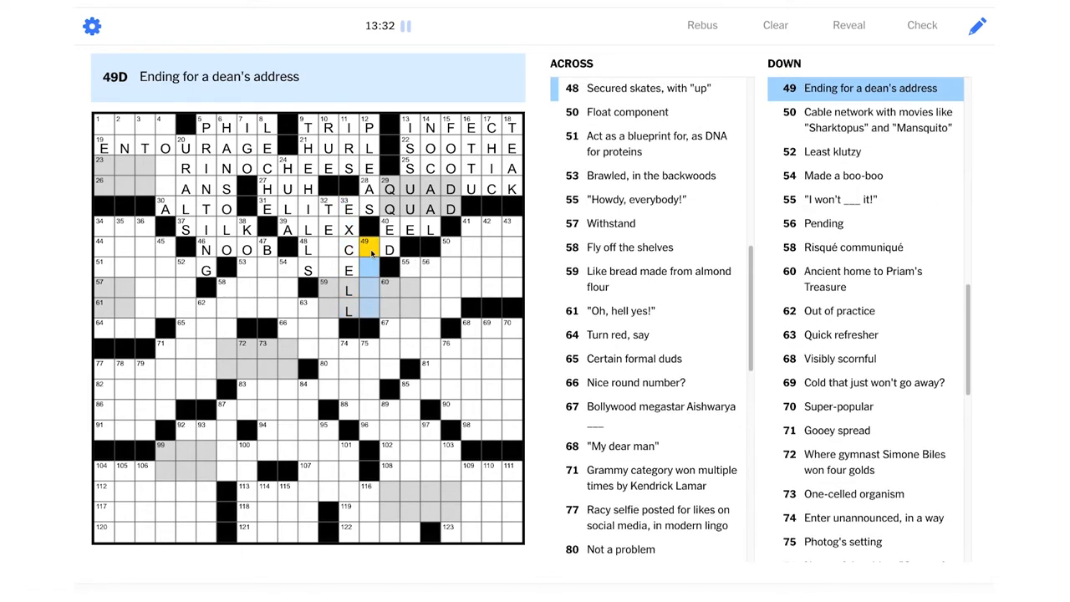
{"action": "left_click", "coordinate": [308, 249]}
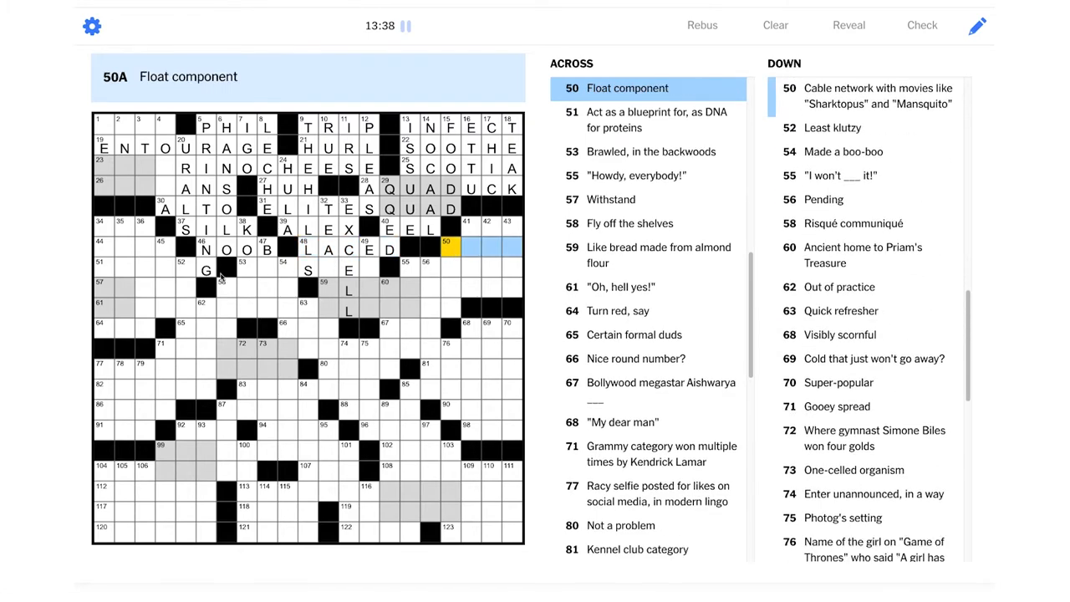
{"action": "left_click", "coordinate": [102, 126]}
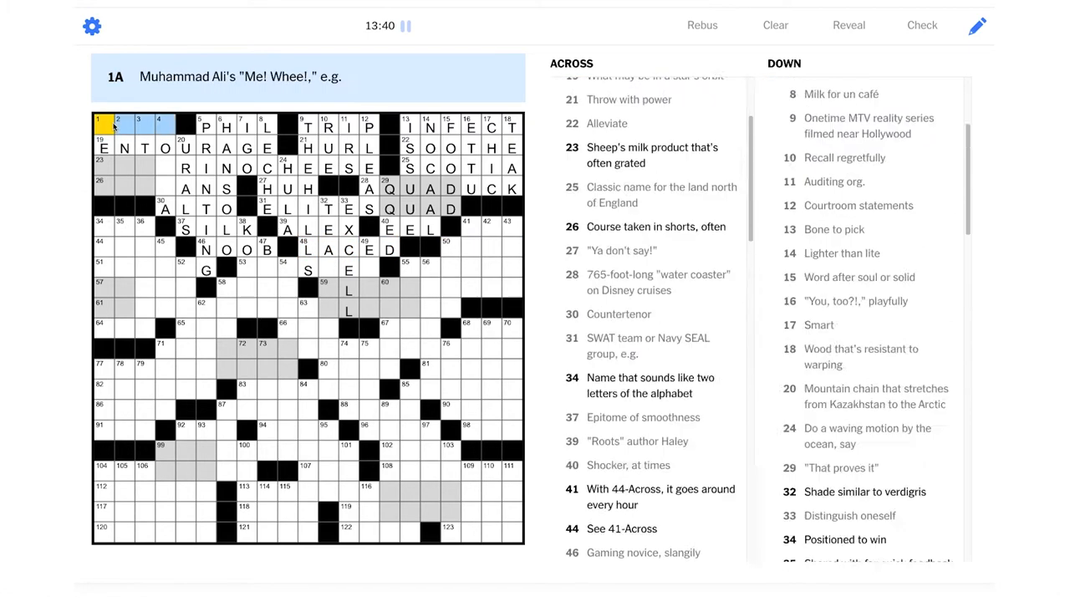
Enter POEM at 1-Across, PECORINOCHEESE at 23-Across, and PEC starting 26-Across.
{"action": "left_click", "coordinate": [103, 148]}
{"action": "type", "text": "PEPP"}
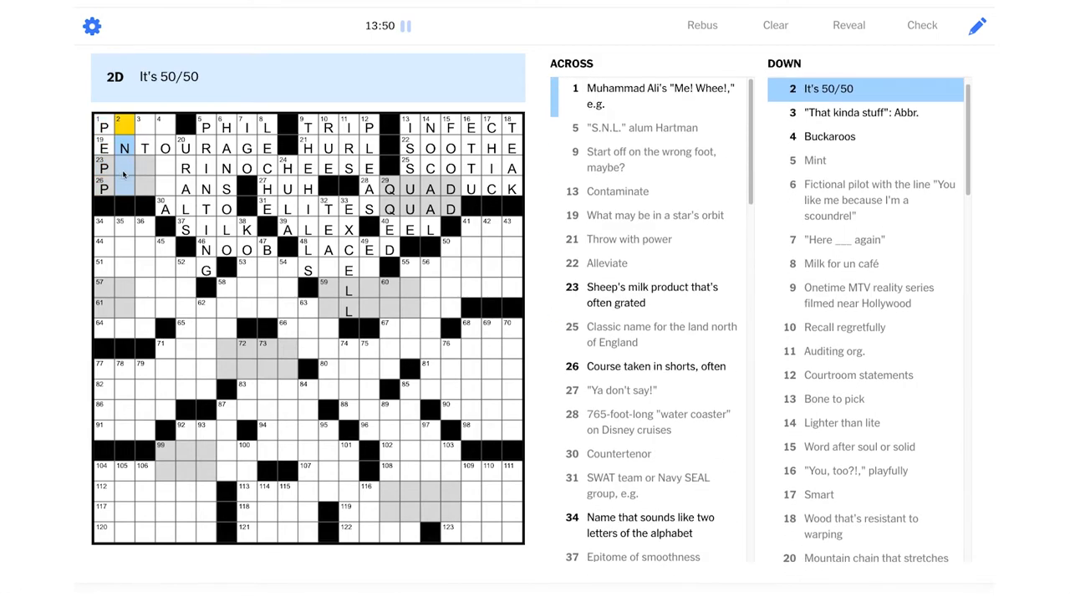
{"action": "mouse_move", "coordinate": [125, 171]}
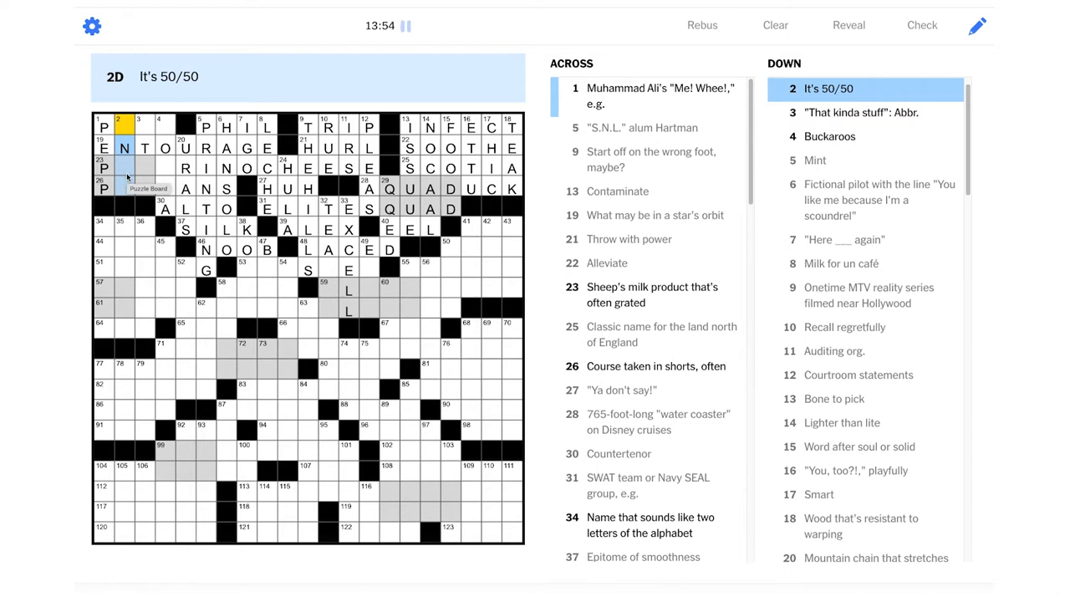
{"action": "left_click", "coordinate": [144, 127]}
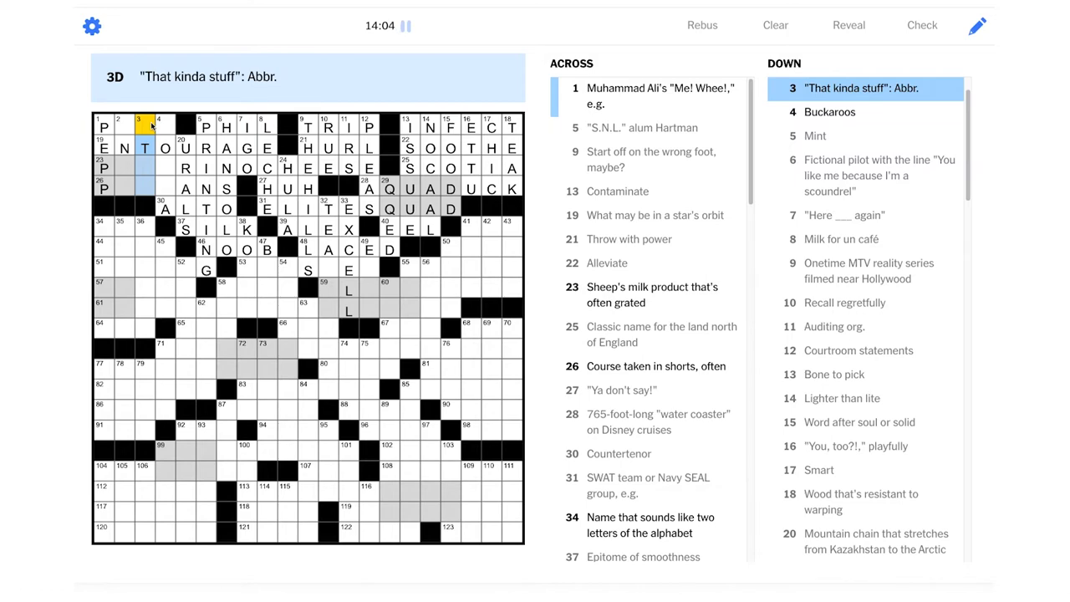
{"action": "left_click", "coordinate": [165, 127]}
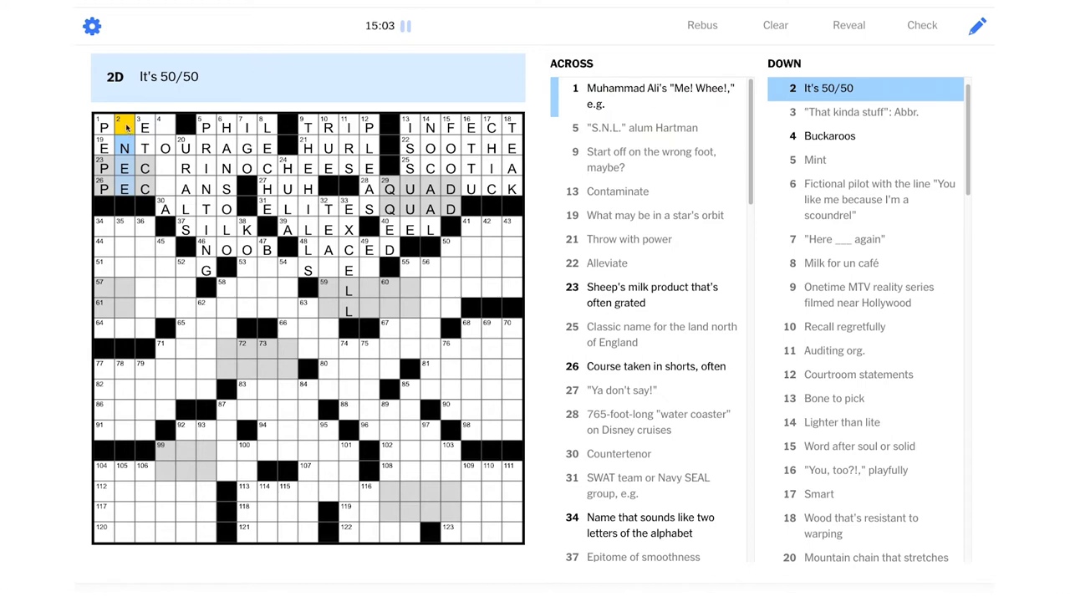
{"action": "left_click", "coordinate": [104, 127]}
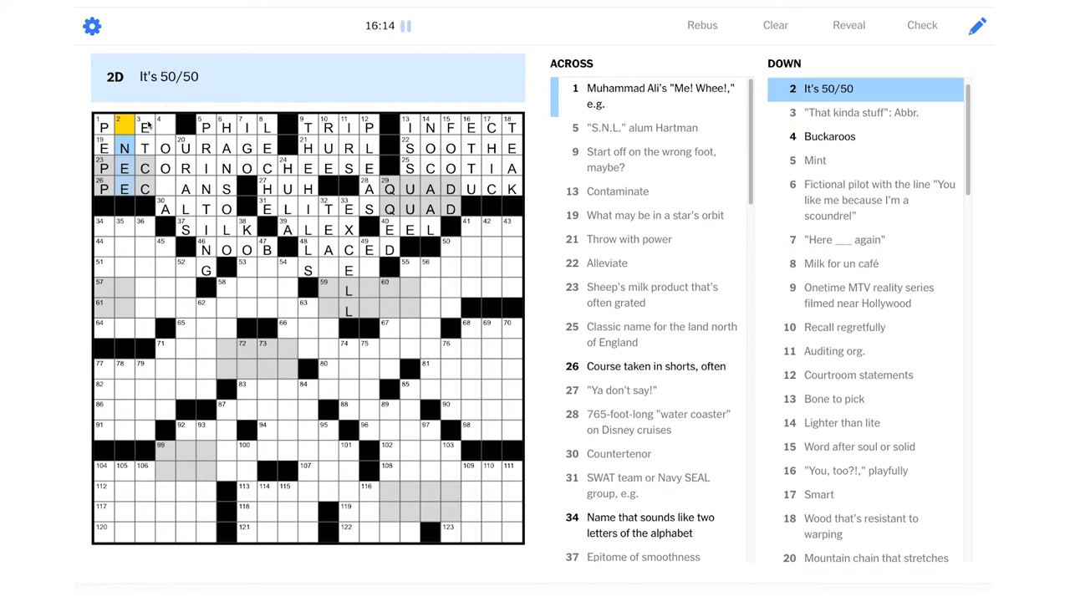
{"action": "left_click", "coordinate": [165, 127]}
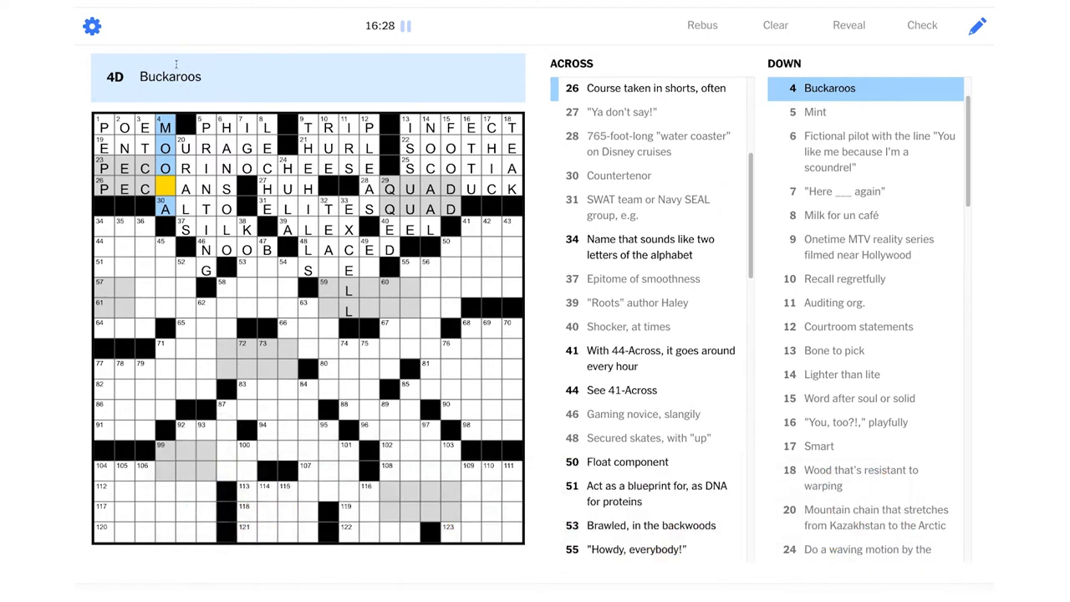
Add L after PEC in 26-Across, delete the N, and enter REA down 53-Down.
{"action": "left_click", "coordinate": [165, 188]}
{"action": "type", "text": "L"}
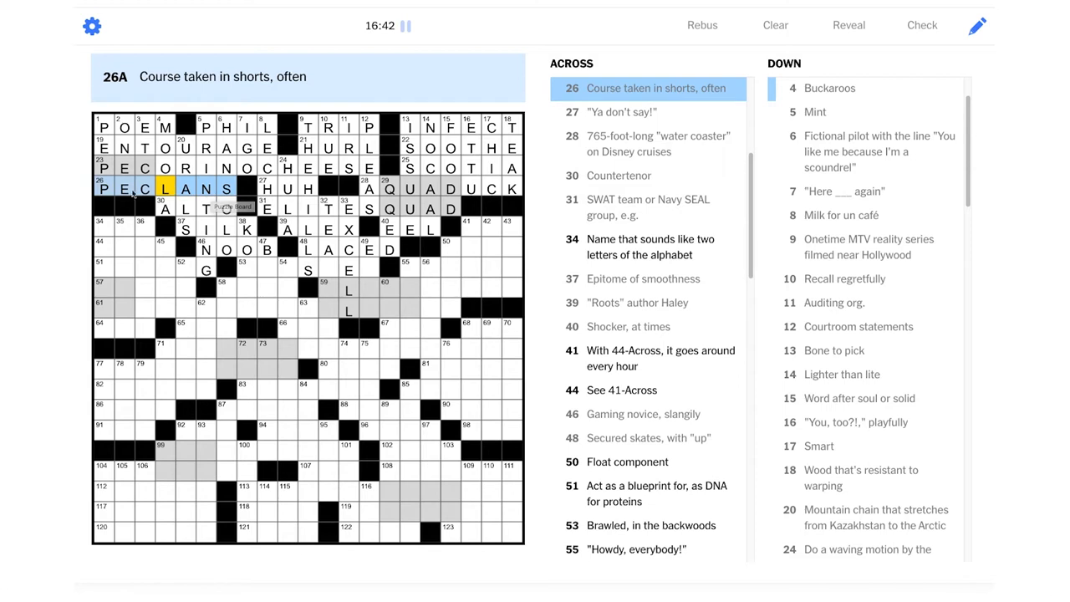
{"action": "type", "text": "K"}
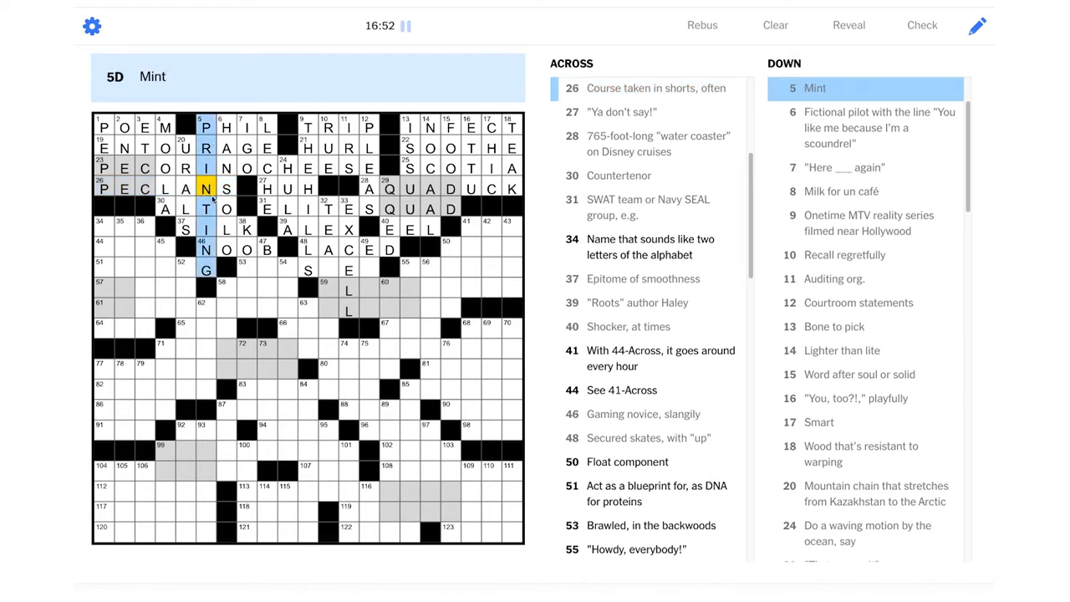
{"action": "left_click", "coordinate": [123, 187]}
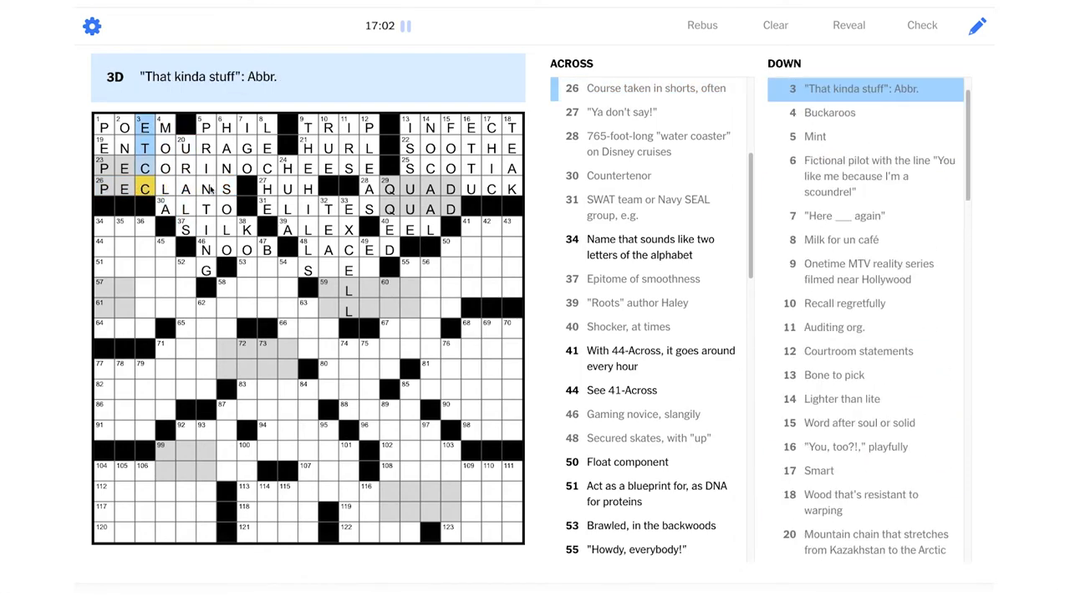
{"action": "left_click", "coordinate": [206, 127]}
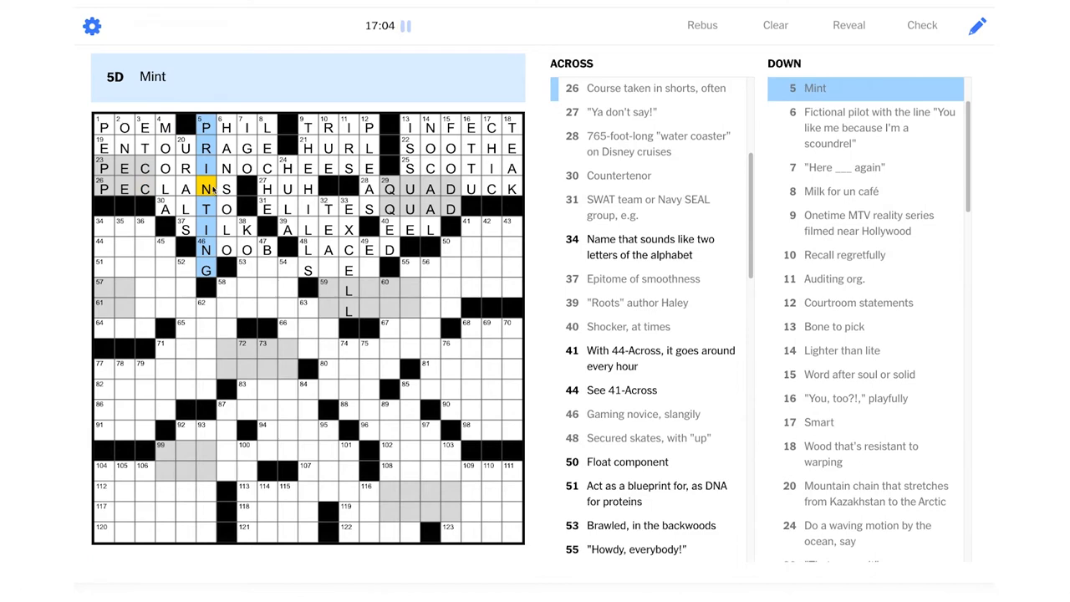
{"action": "left_click", "coordinate": [243, 263]}
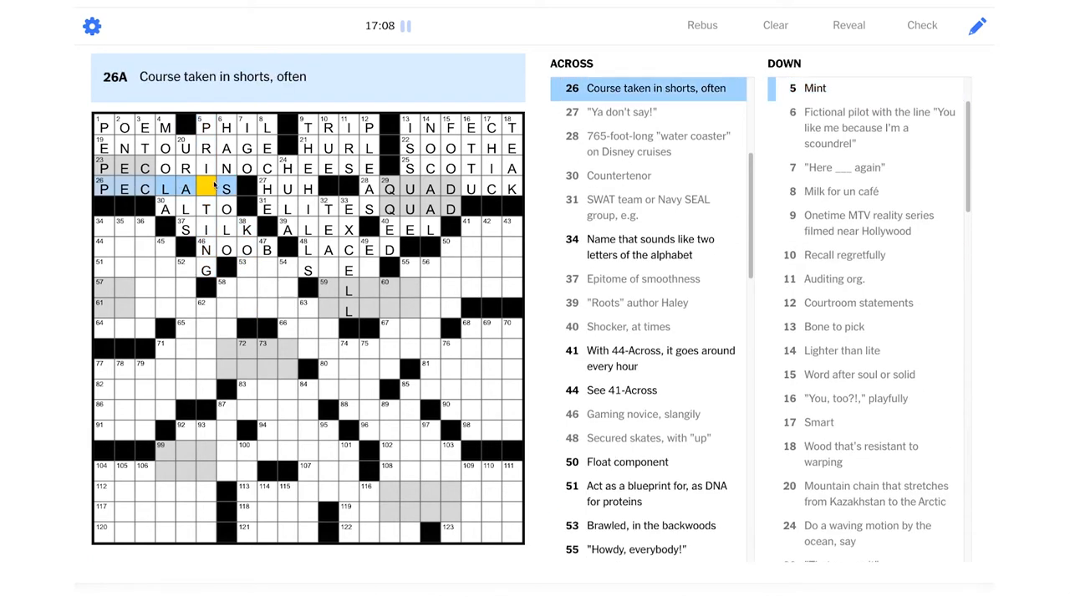
{"action": "left_click", "coordinate": [247, 266]}
{"action": "type", "text": "REA"}
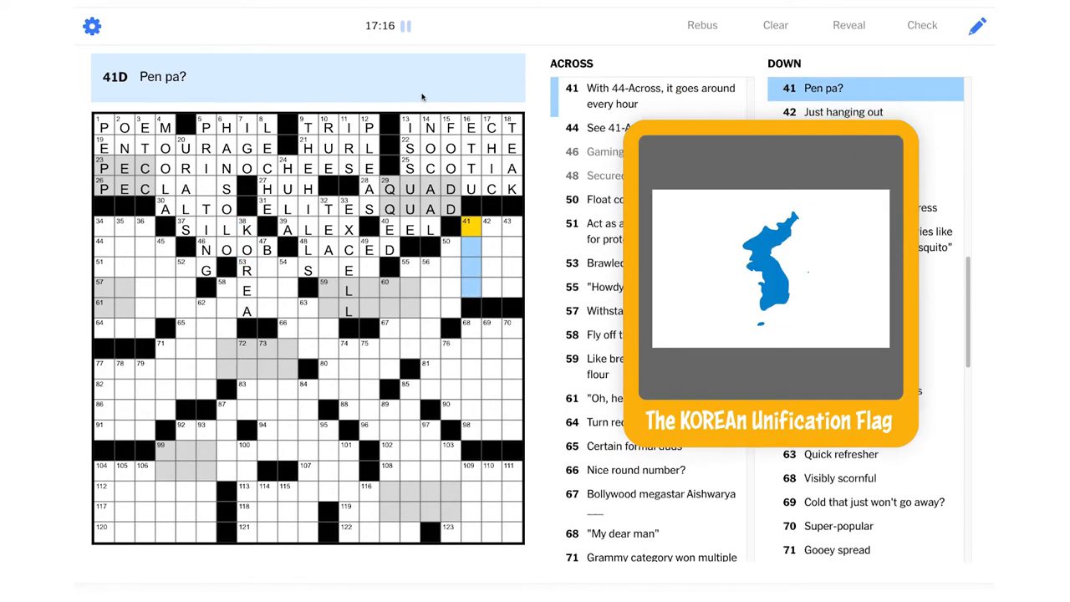
Enter RASSLED at 53-Across and GLUTE in the two rows below.
{"action": "left_click", "coordinate": [269, 267]}
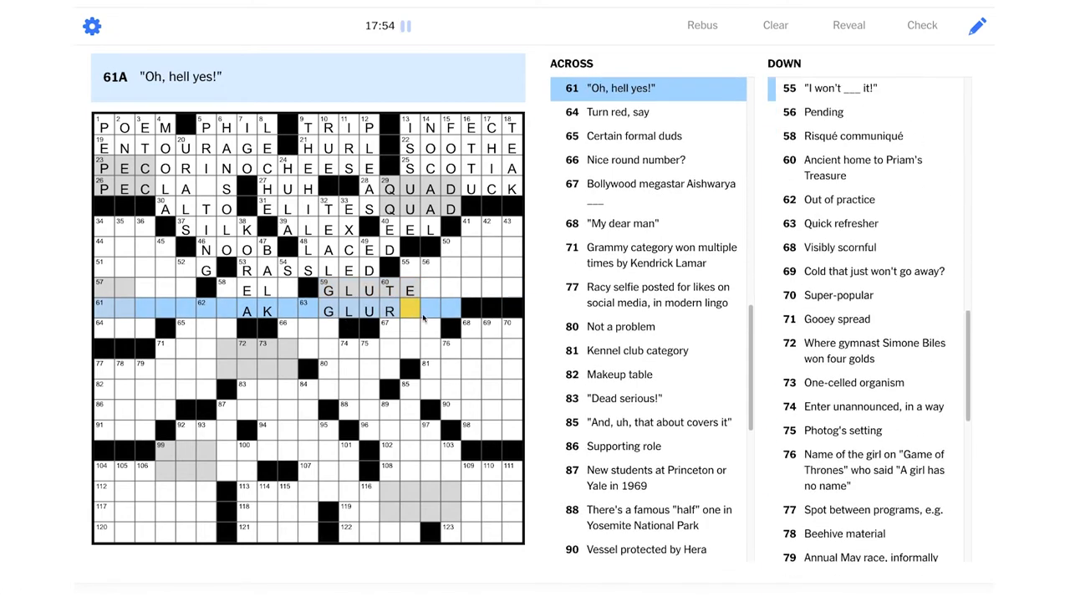
{"action": "type", "text": "E"}
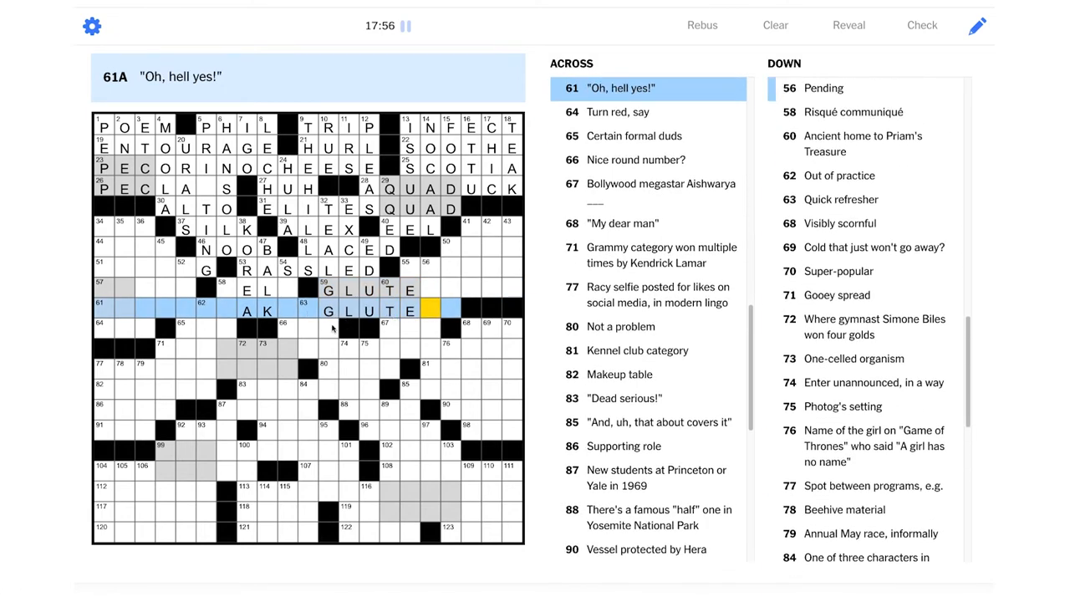
{"action": "left_click", "coordinate": [327, 328]}
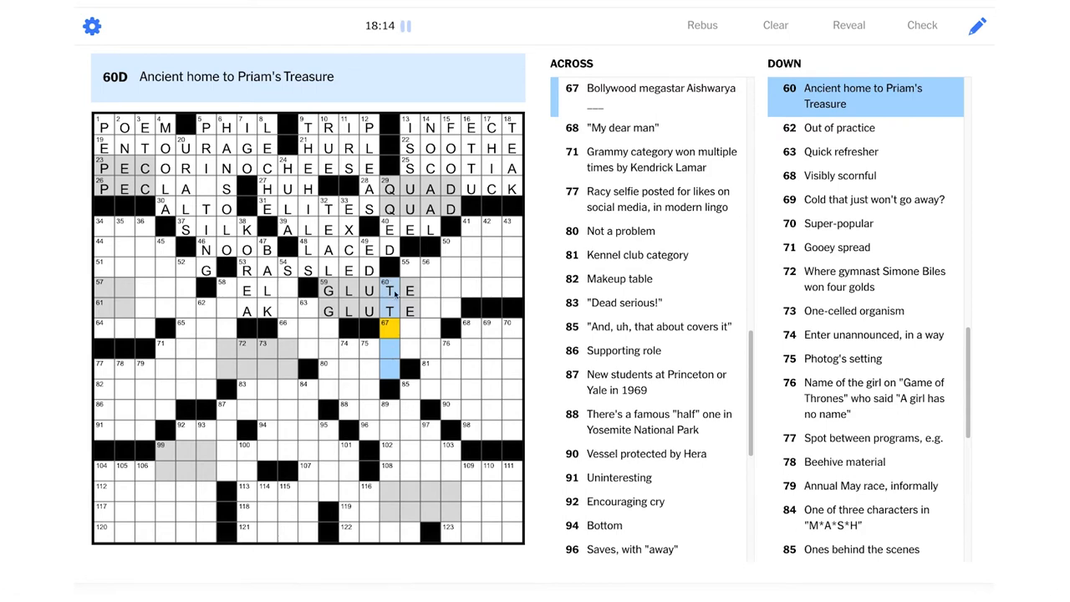
{"action": "left_click", "coordinate": [410, 265]}
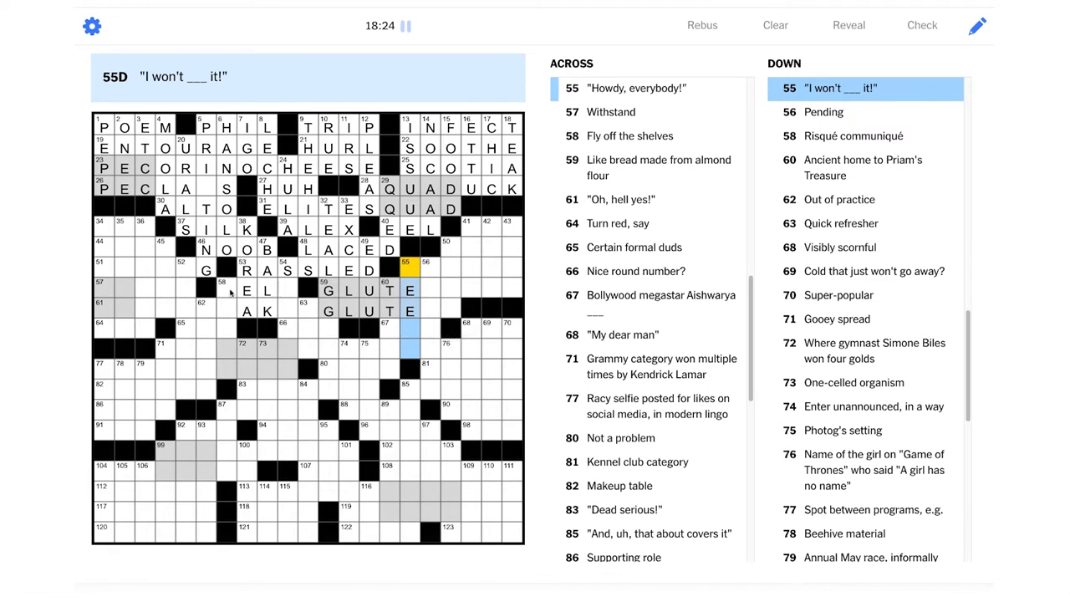
Fill SELL at 58-Across, EAKINGLUTE at 61-Across, and TRAP in two stacked rows.
{"action": "left_click", "coordinate": [245, 290]}
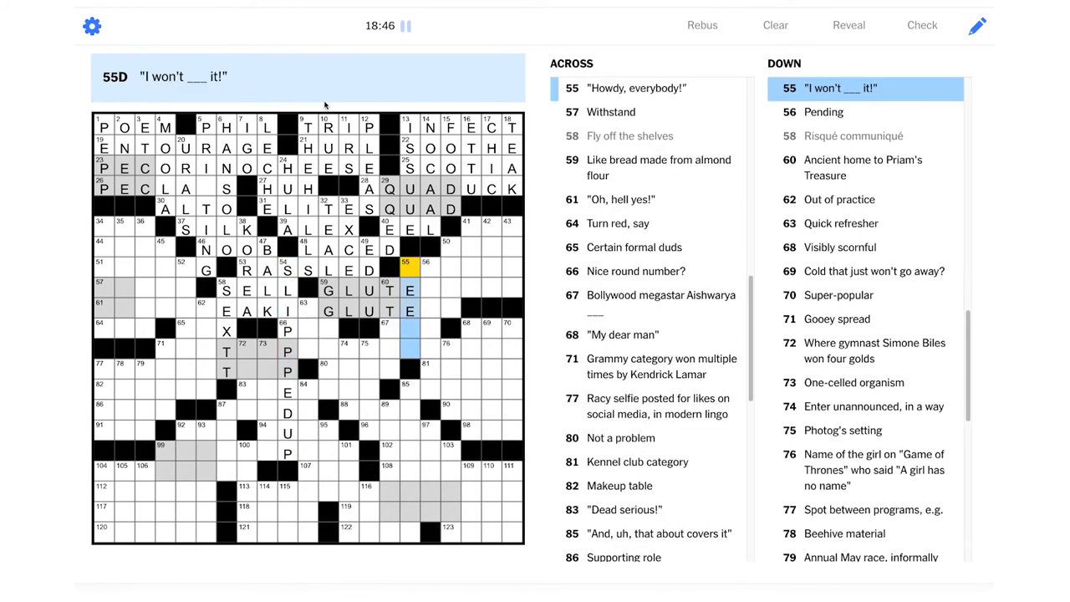
{"action": "left_click", "coordinate": [251, 351]}
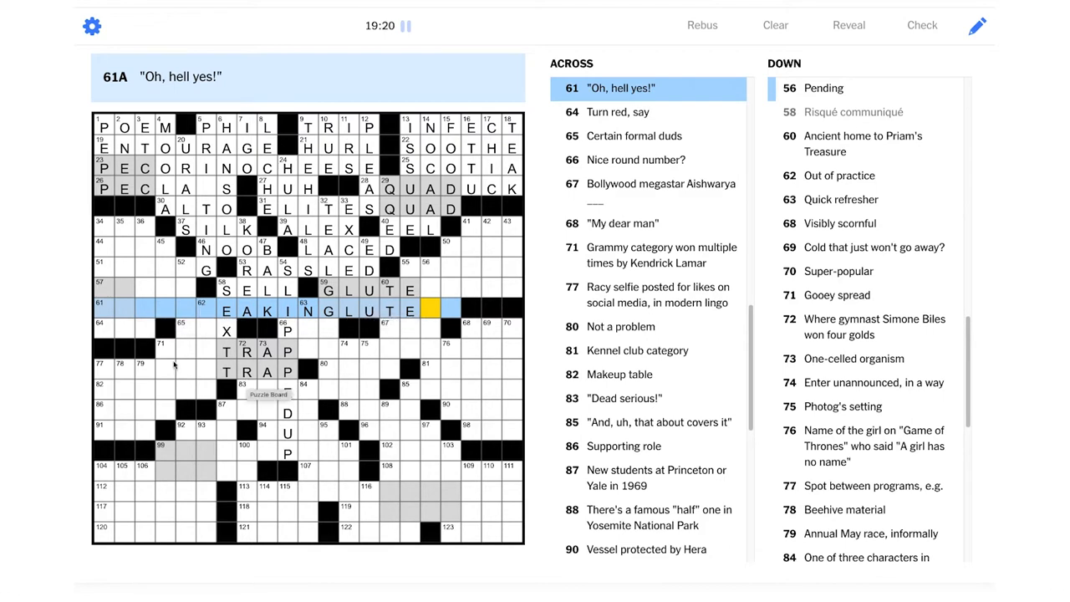
Add T to complete TEST down 52-Down and start 71-Across with B.
{"action": "left_click", "coordinate": [180, 331]}
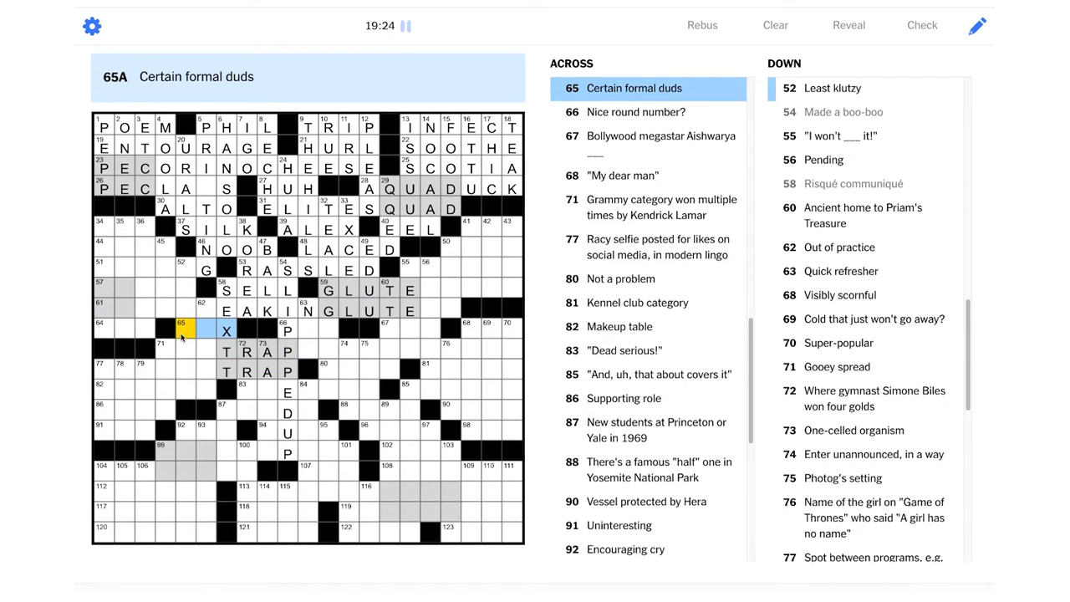
{"action": "left_click", "coordinate": [305, 330]}
{"action": "type", "text": "TU"}
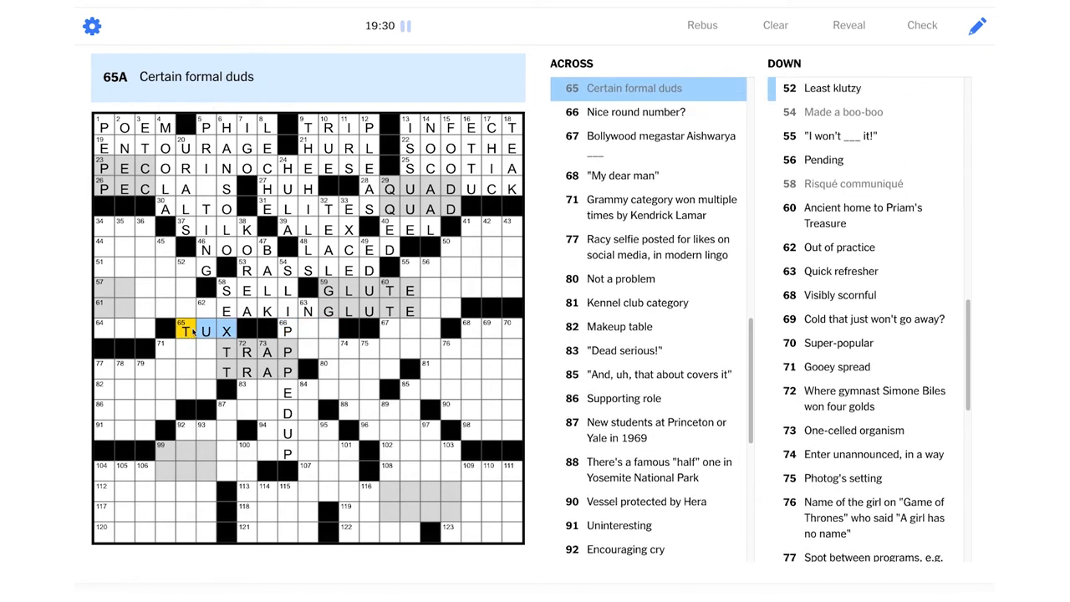
{"action": "left_click", "coordinate": [204, 302]}
{"action": "type", "text": "RUSTY"}
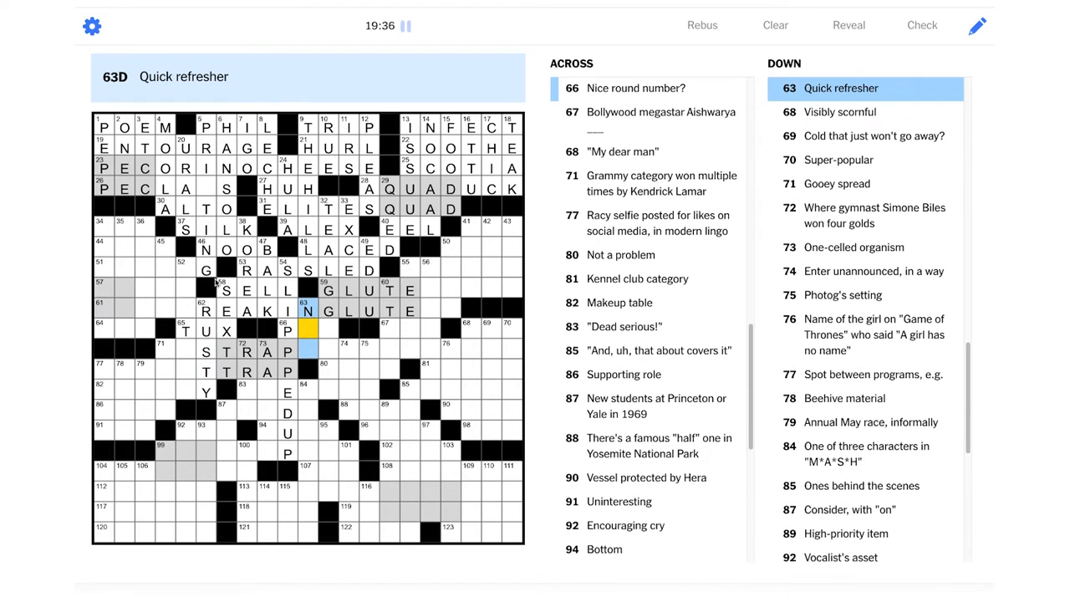
{"action": "left_click", "coordinate": [182, 269]}
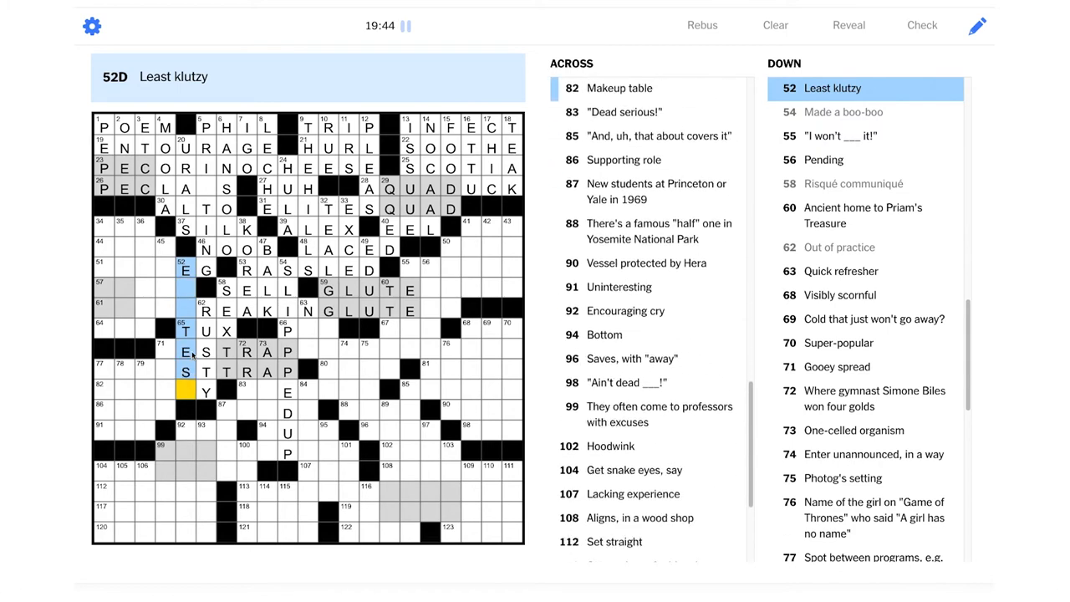
{"action": "scroll", "scroll_direction": "up", "scroll_amount": 3}
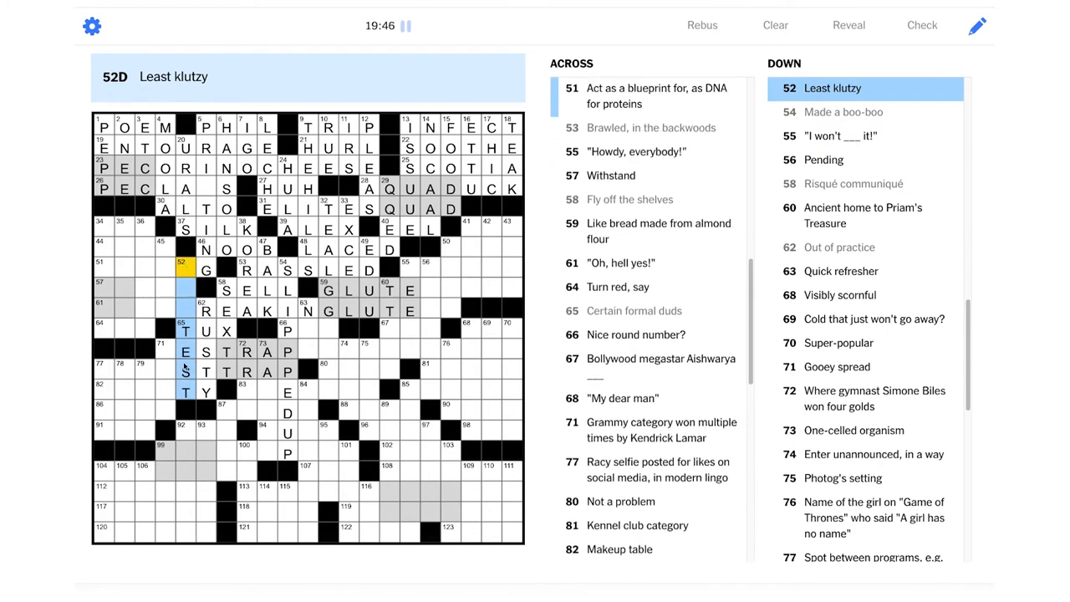
{"action": "mouse_move", "coordinate": [195, 413]}
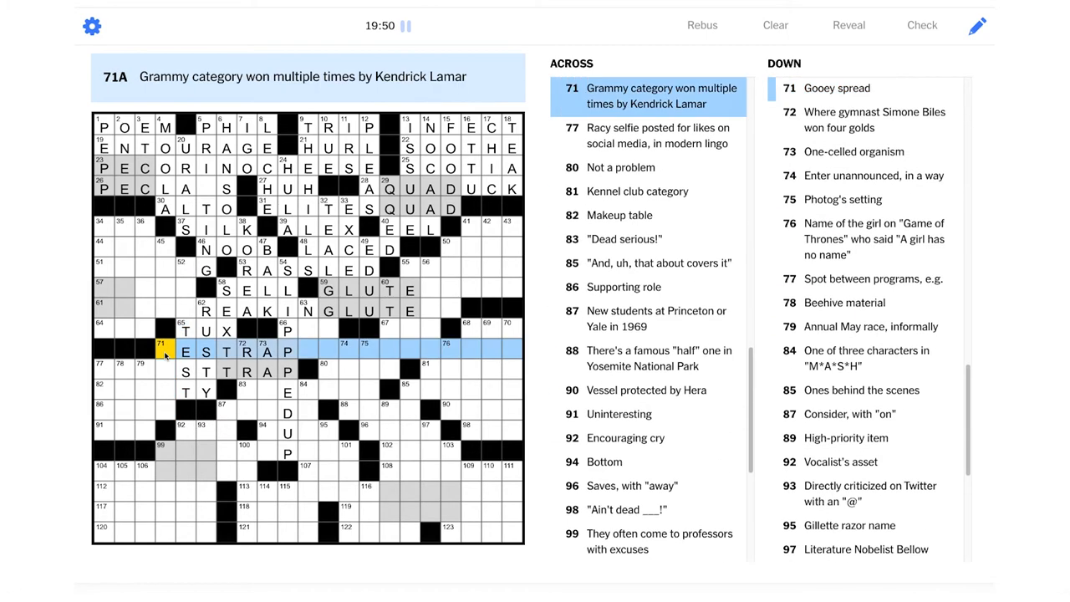
{"action": "mouse_move", "coordinate": [294, 94]}
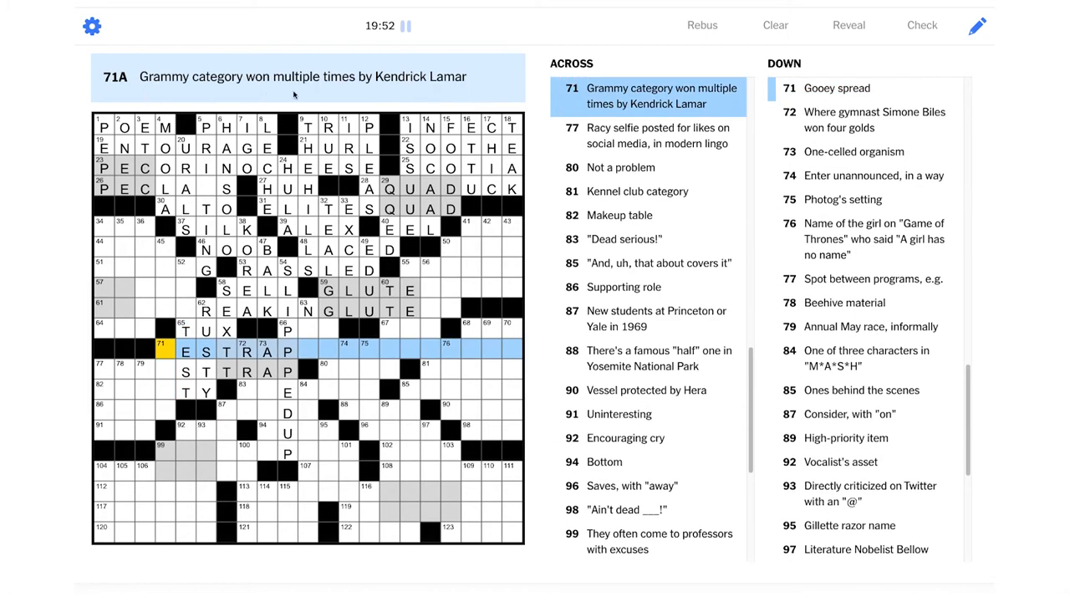
{"action": "mouse_move", "coordinate": [438, 96]}
{"action": "type", "text": "B"}
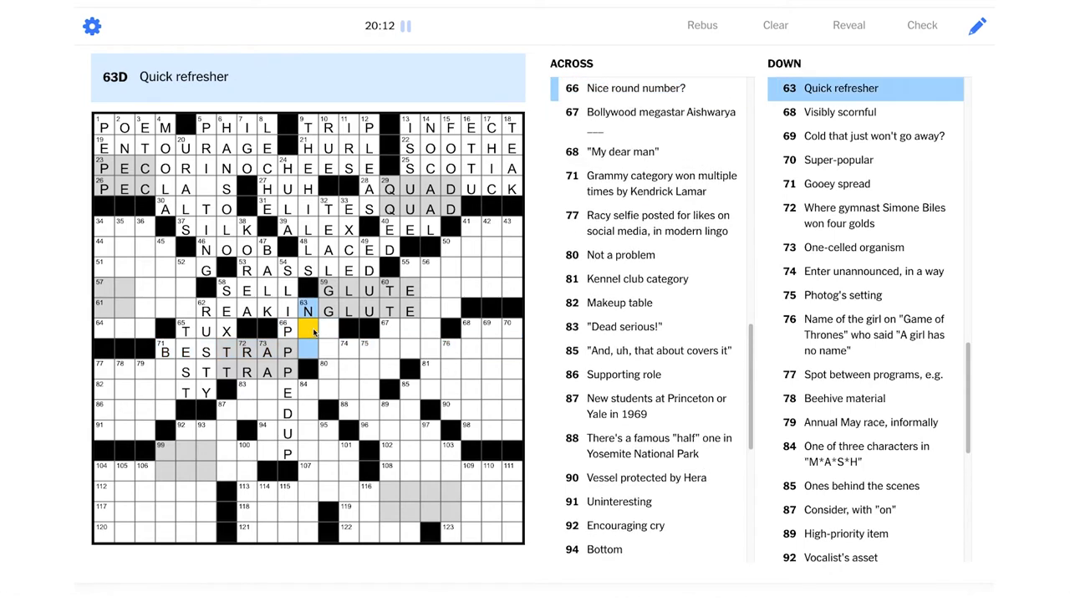
Add A to 66-Across to make PA and a P to make BESTRAPP.
{"action": "left_click", "coordinate": [468, 323]}
{"action": "type", "text": "A"}
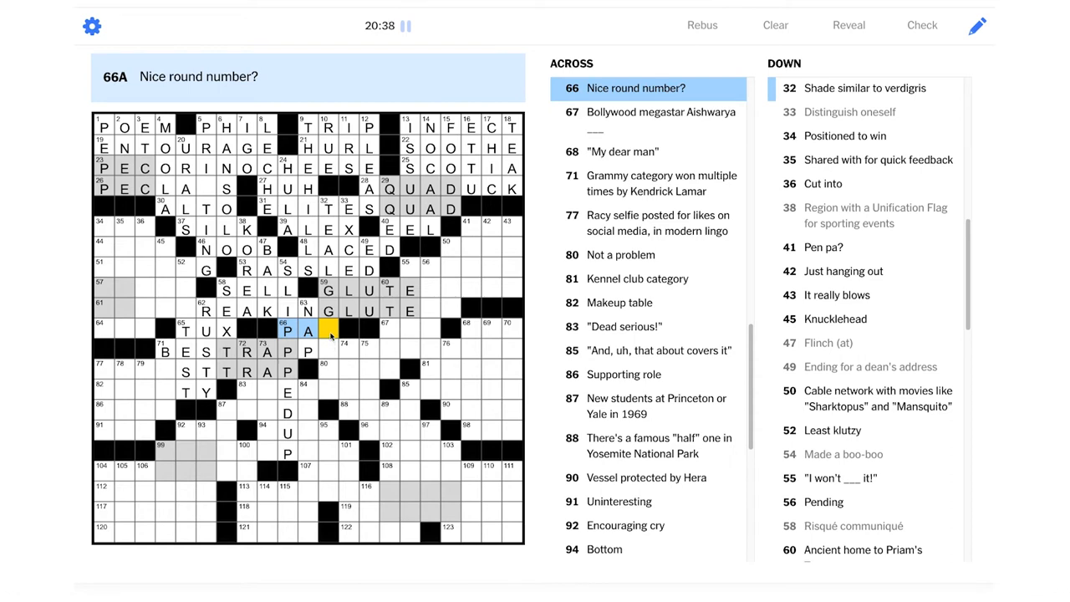
{"action": "mouse_move", "coordinate": [342, 343]}
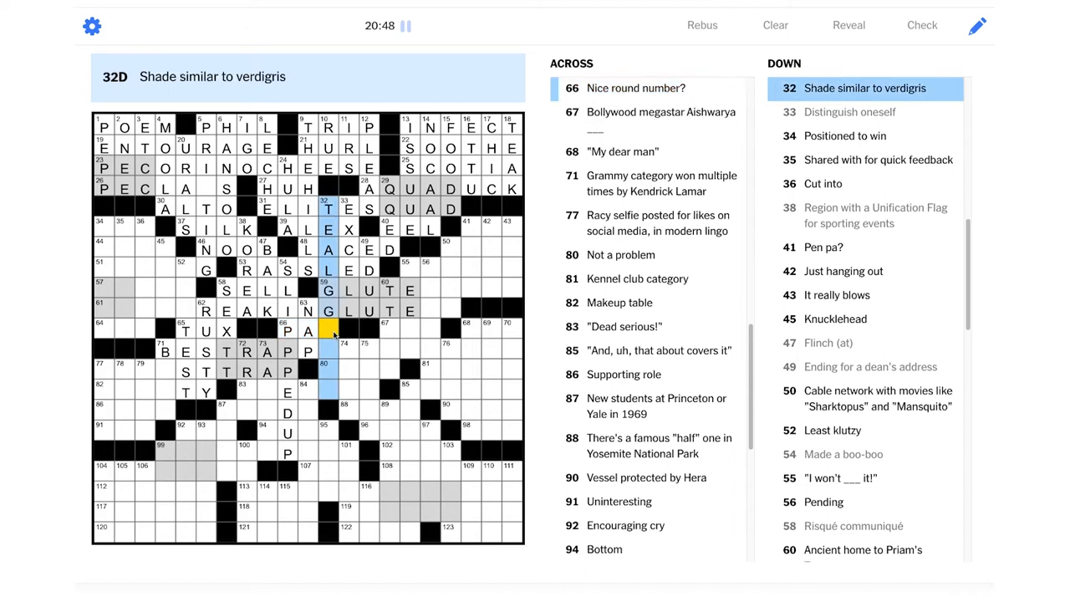
{"action": "left_click", "coordinate": [307, 330]}
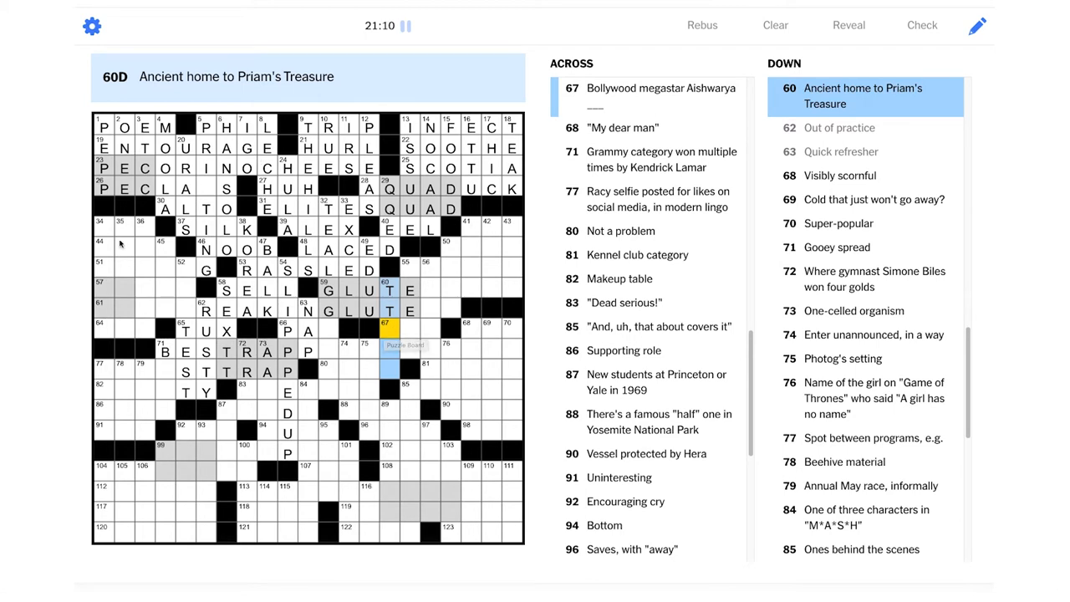
{"action": "left_click", "coordinate": [104, 266]}
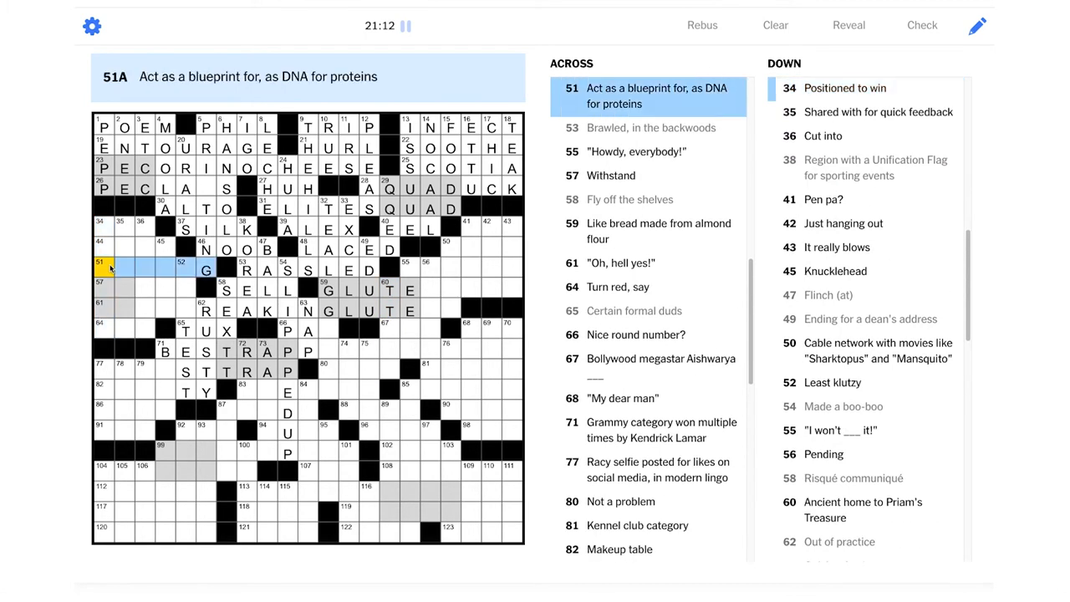
{"action": "left_click", "coordinate": [103, 229]}
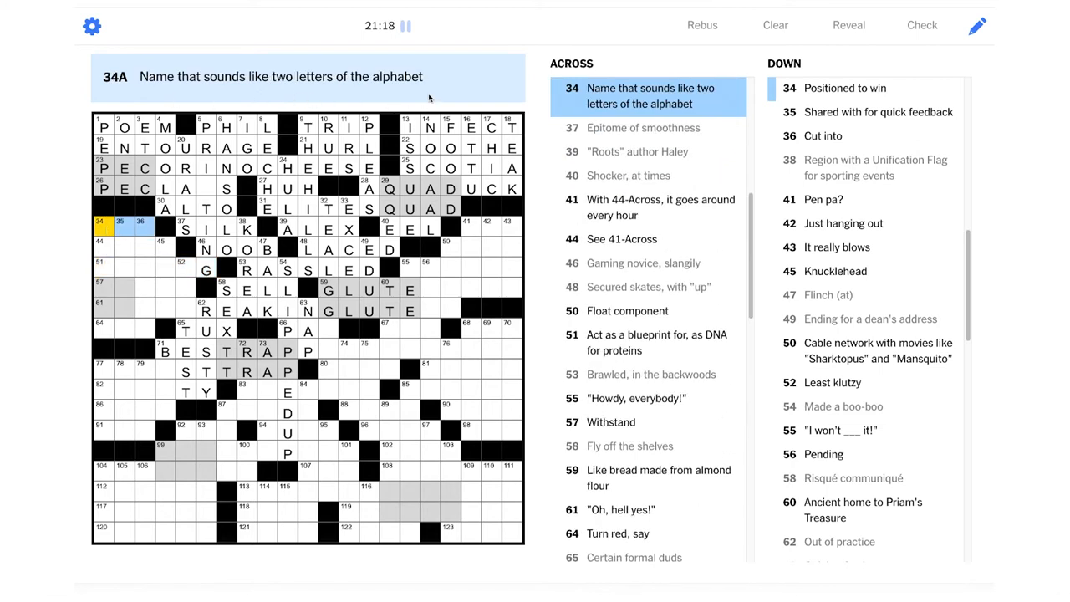
{"action": "left_click", "coordinate": [103, 229]}
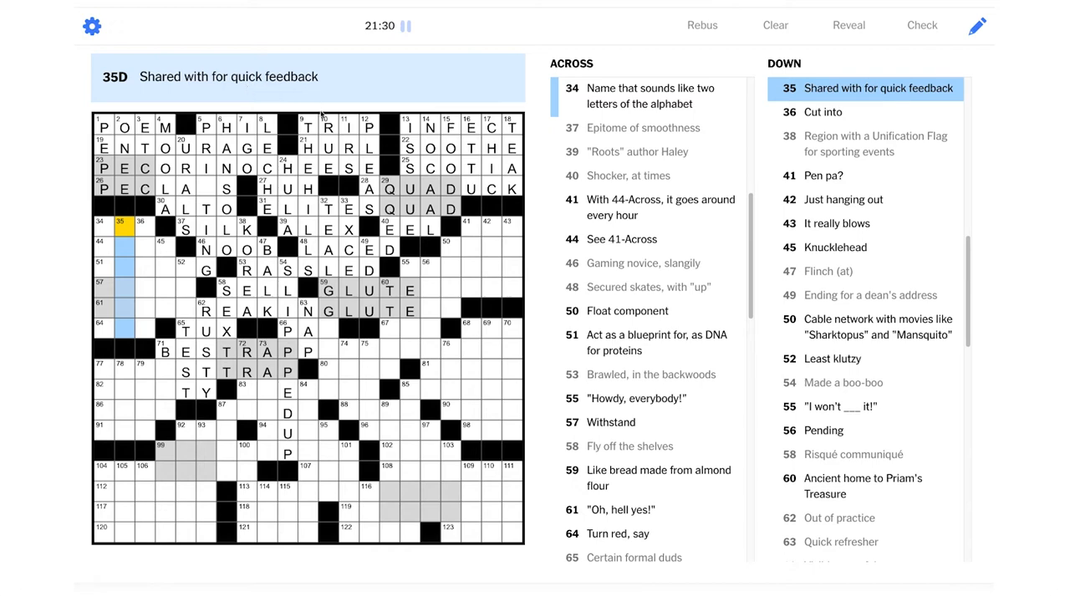
{"action": "left_click", "coordinate": [164, 263]}
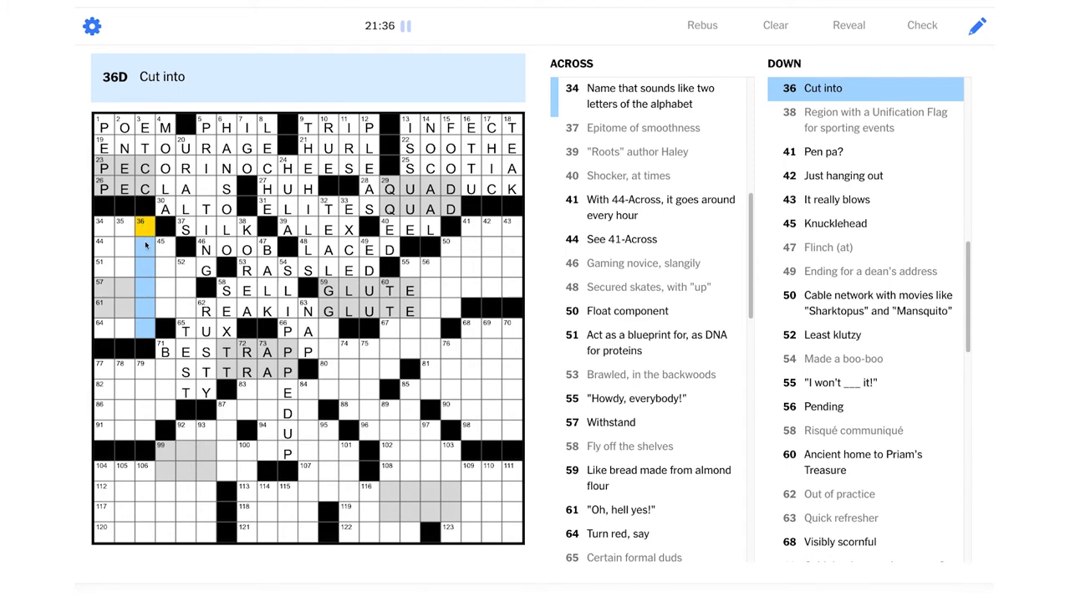
{"action": "left_click", "coordinate": [144, 330]}
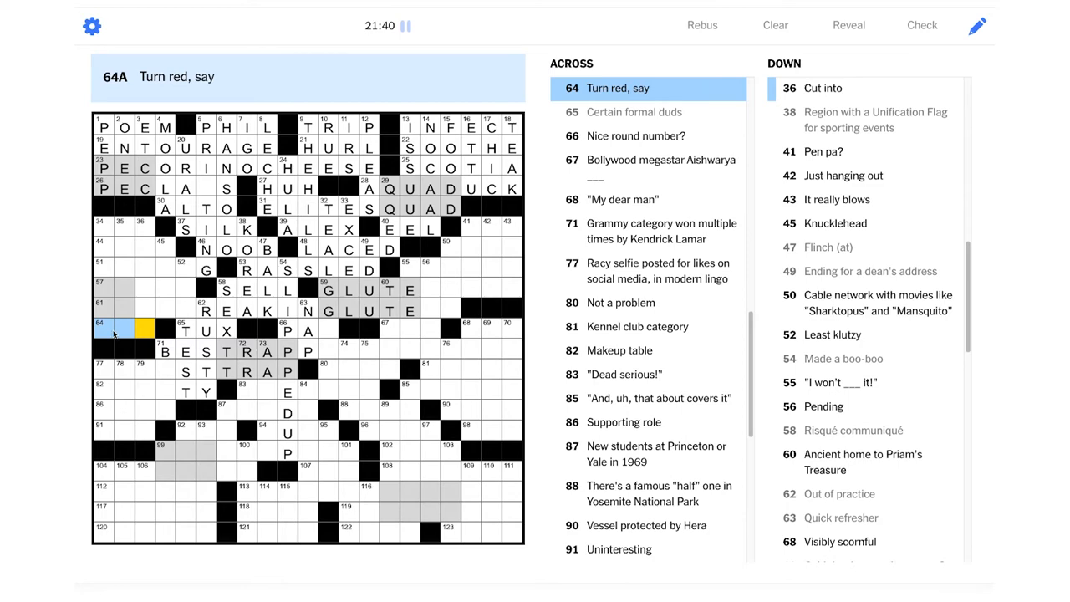
{"action": "scroll", "scroll_direction": "up", "scroll_amount": 3}
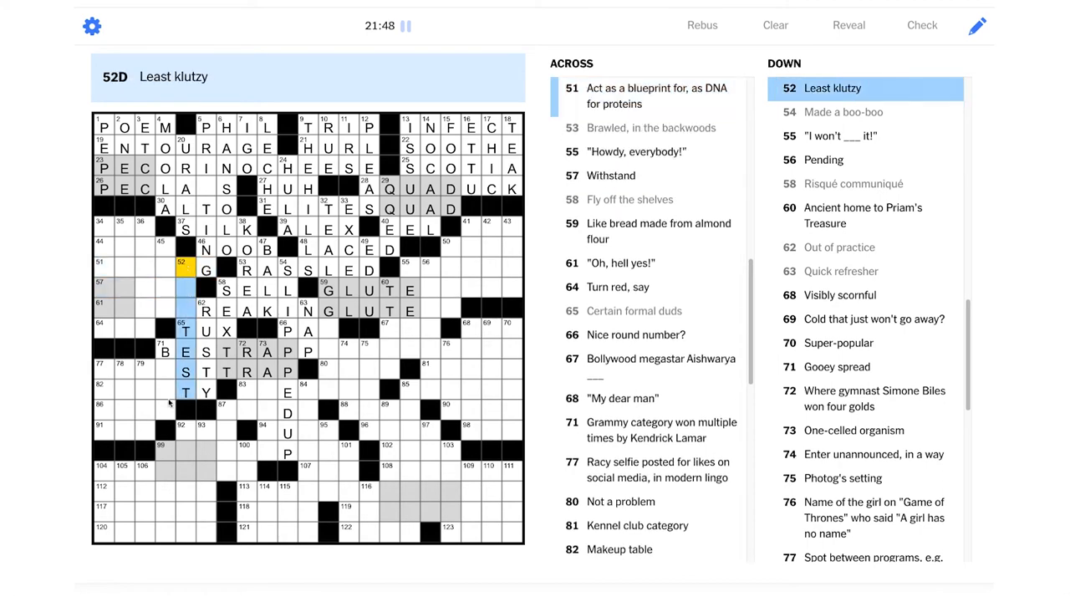
Enter I MEAN IT, COEDS and BUTT across, plus APE and RISK.
{"action": "left_click", "coordinate": [246, 391]}
{"action": "type", "text": "IM"}
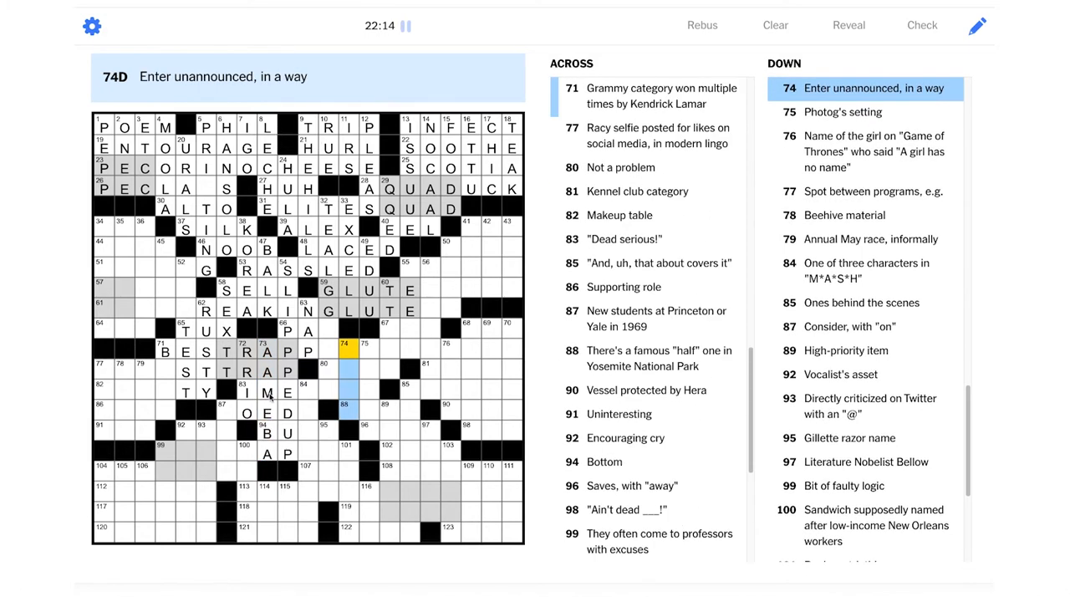
{"action": "left_click", "coordinate": [267, 391]}
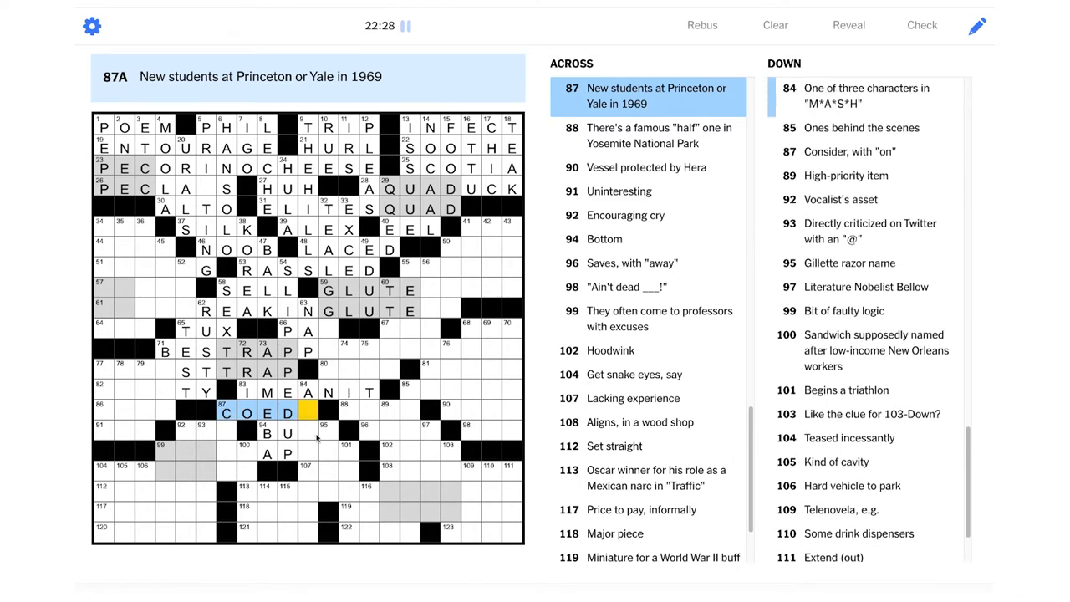
{"action": "type", "text": "S"}
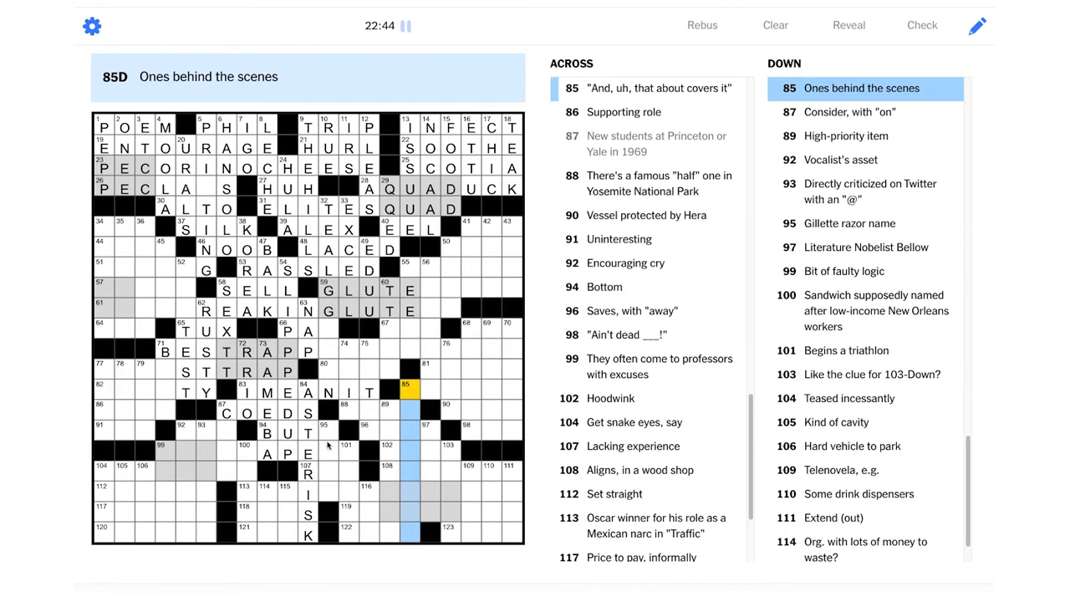
{"action": "left_click", "coordinate": [324, 434]}
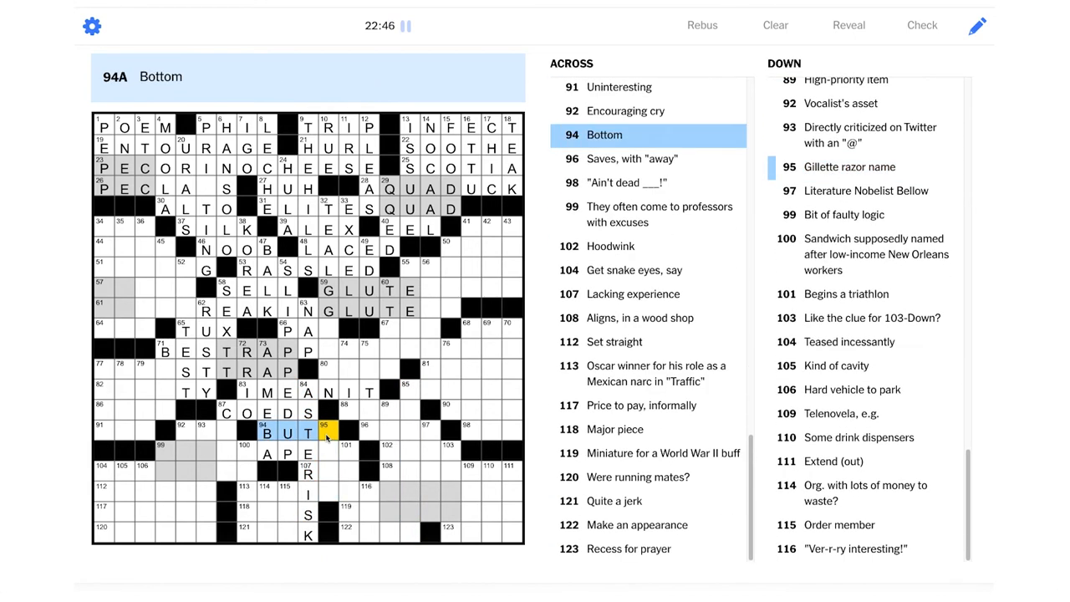
{"action": "left_click", "coordinate": [364, 427]}
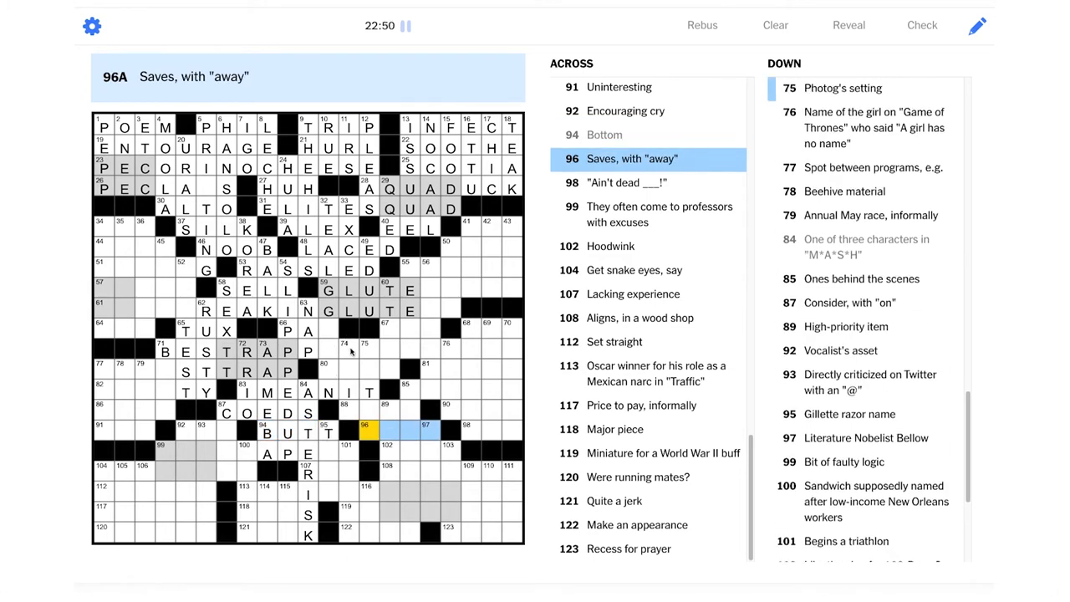
{"action": "left_click", "coordinate": [346, 351]}
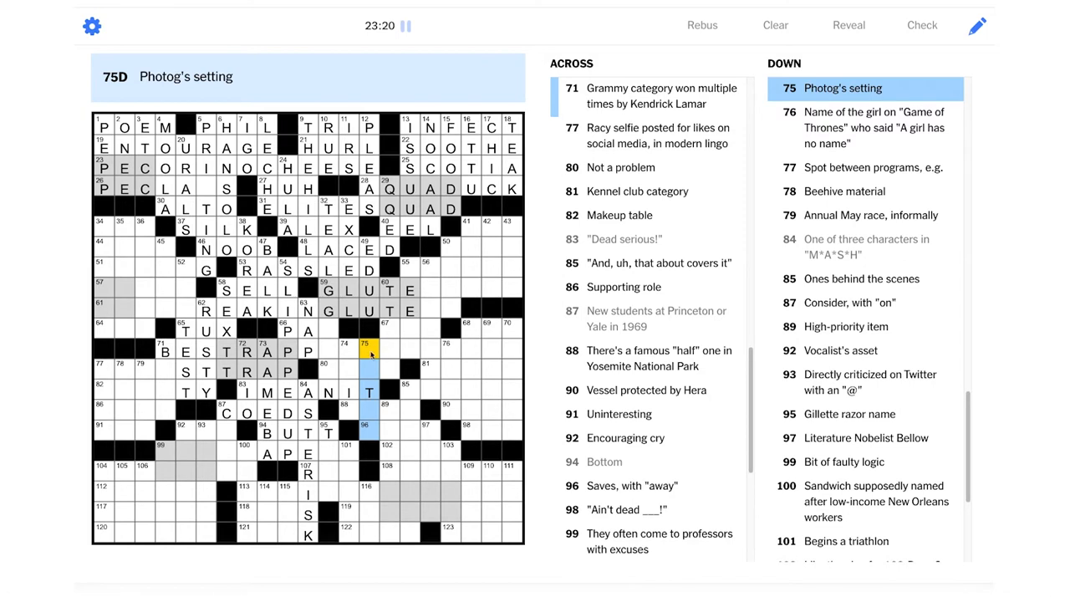
Enter FSTOP at 75-Down and DOME, PUTS, SCAM, TRUESUP at 88-, 96-, 102-, 108-Across.
{"action": "scroll", "scroll_direction": "down", "scroll_amount": 3}
{"action": "type", "text": "FSTOP"}
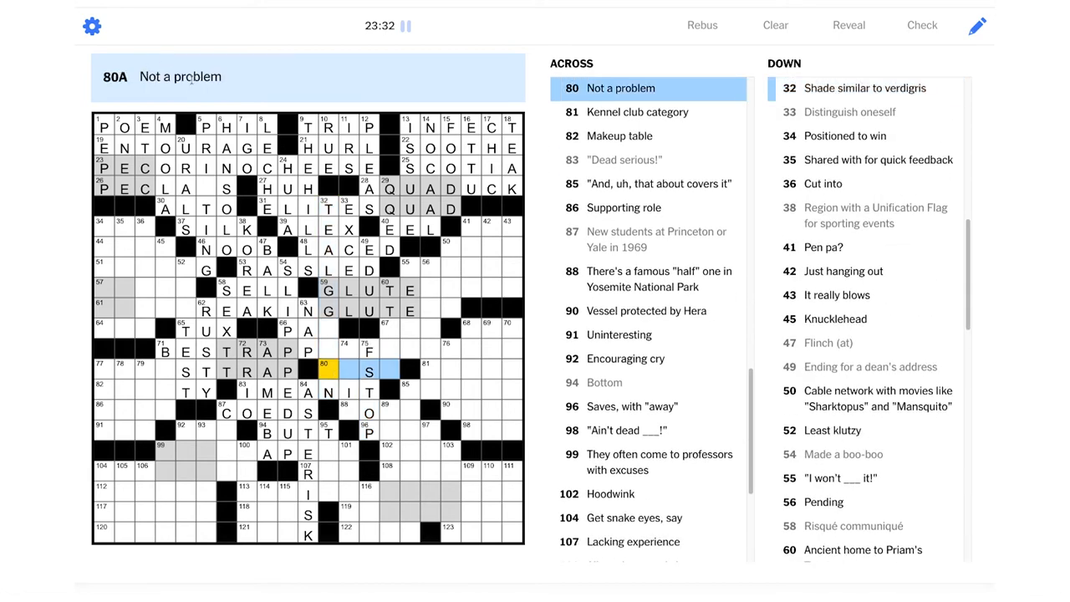
{"action": "mouse_move", "coordinate": [375, 426]}
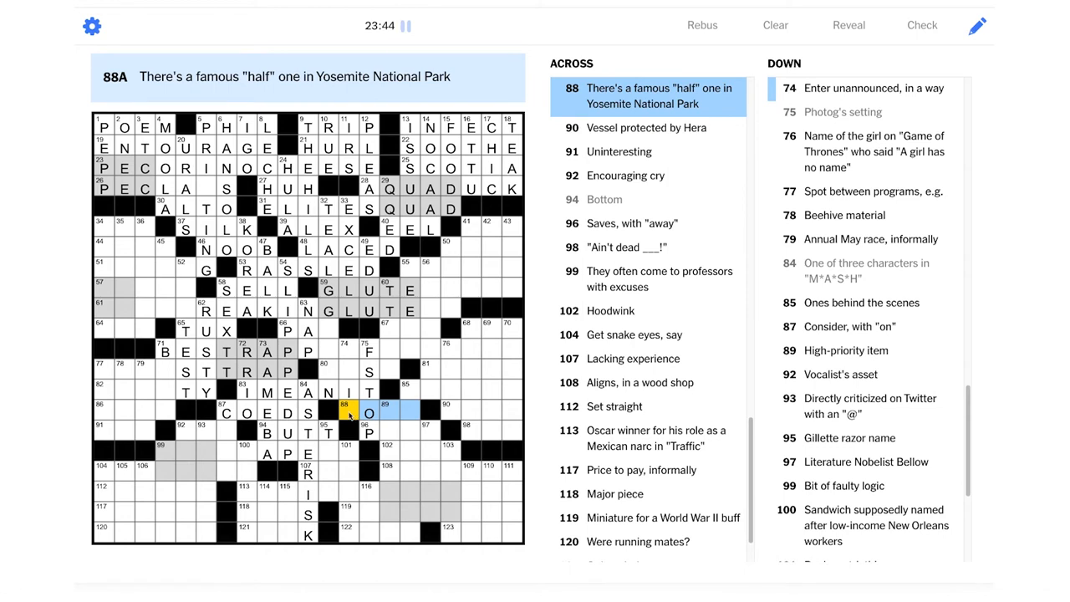
{"action": "type", "text": "ME"}
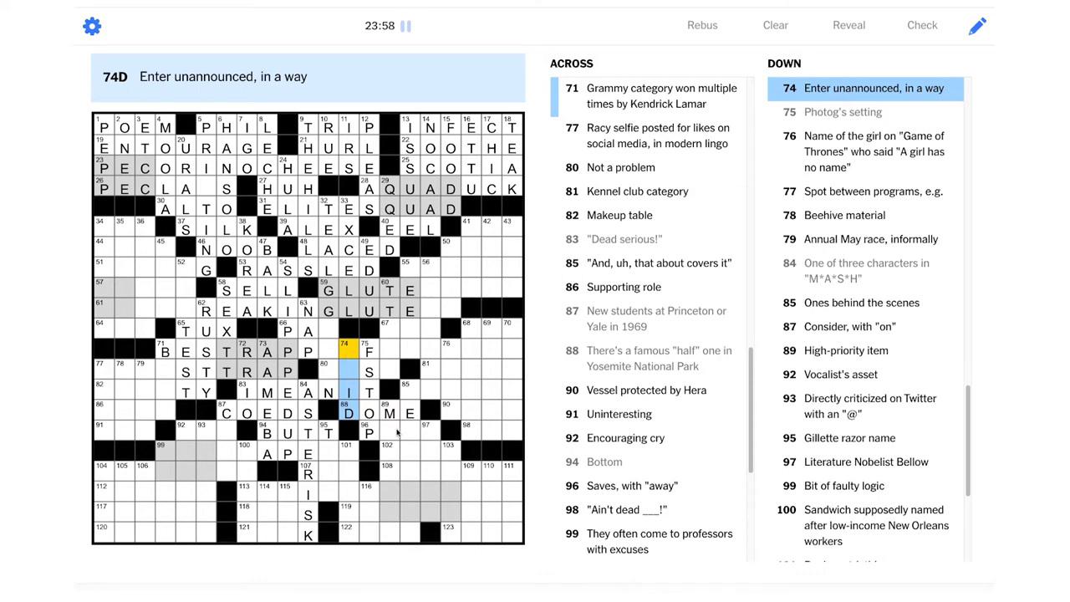
{"action": "left_click", "coordinate": [388, 431]}
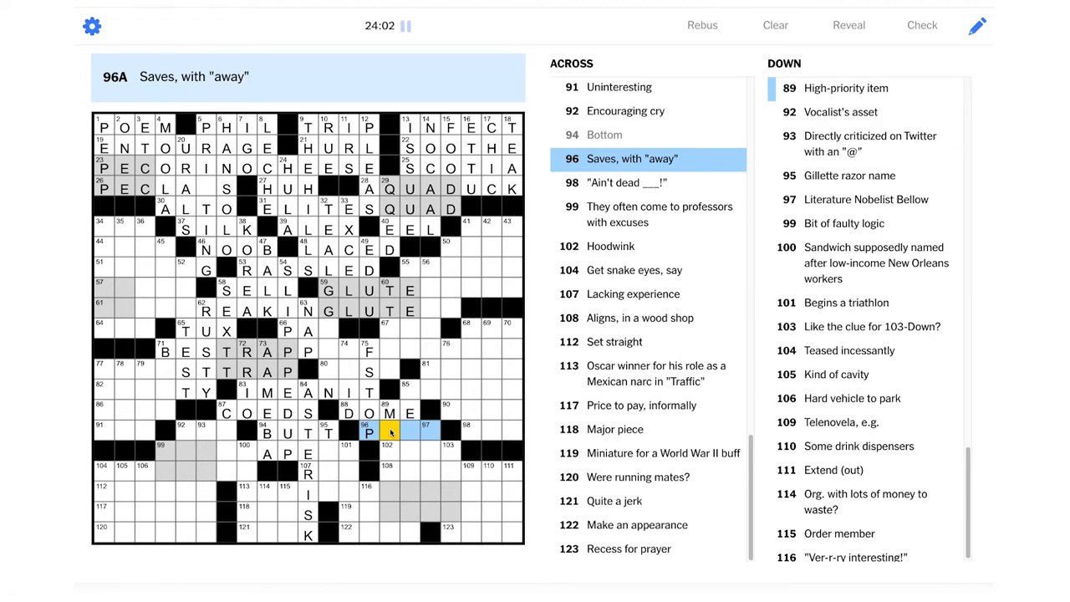
{"action": "left_click", "coordinate": [627, 183]}
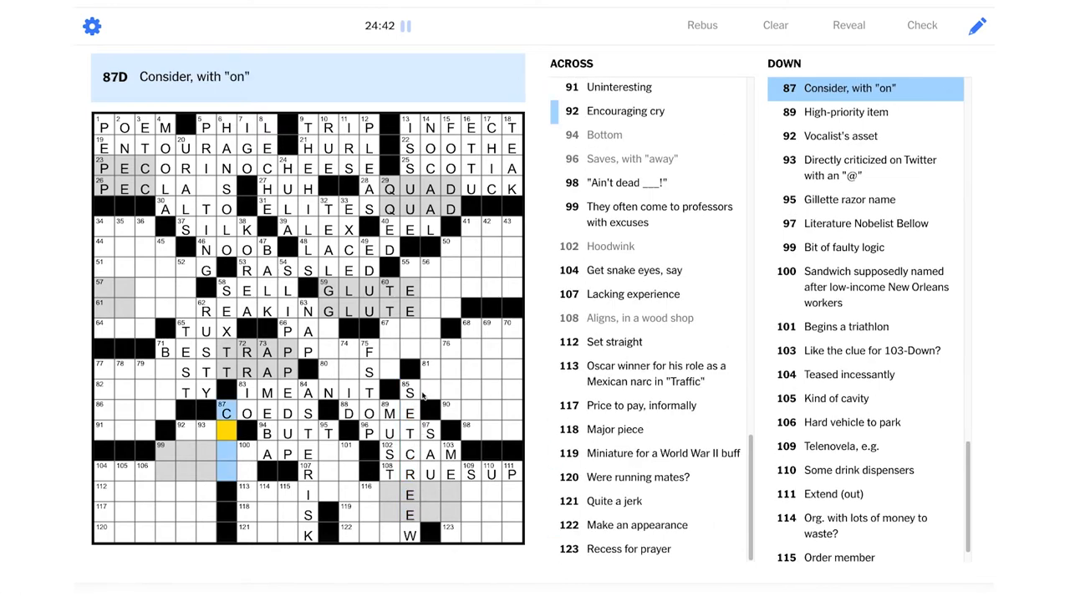
{"action": "left_click", "coordinate": [409, 393]}
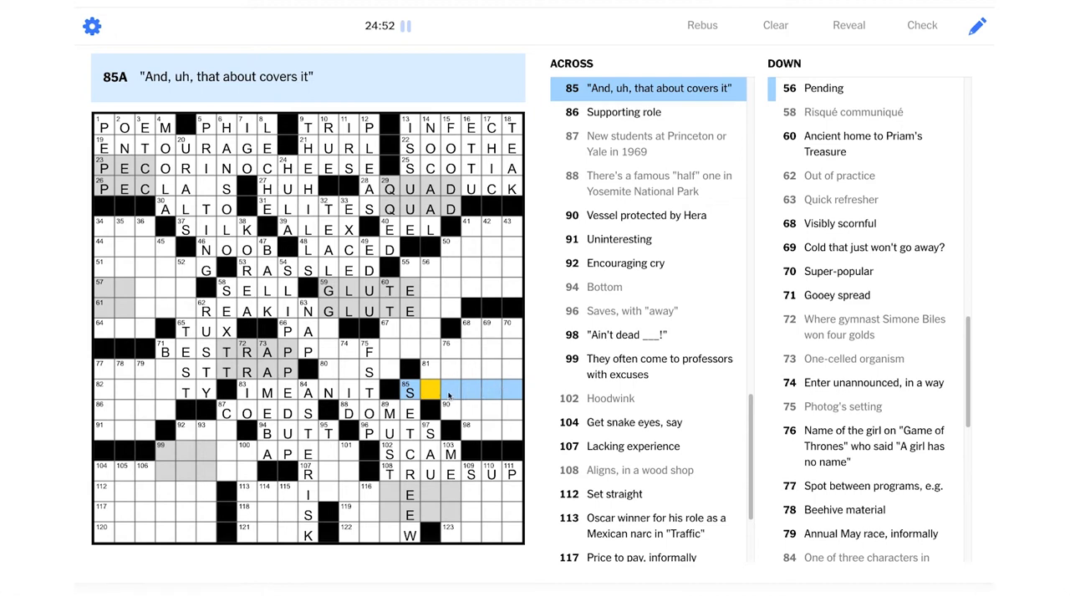
{"action": "mouse_move", "coordinate": [405, 368]}
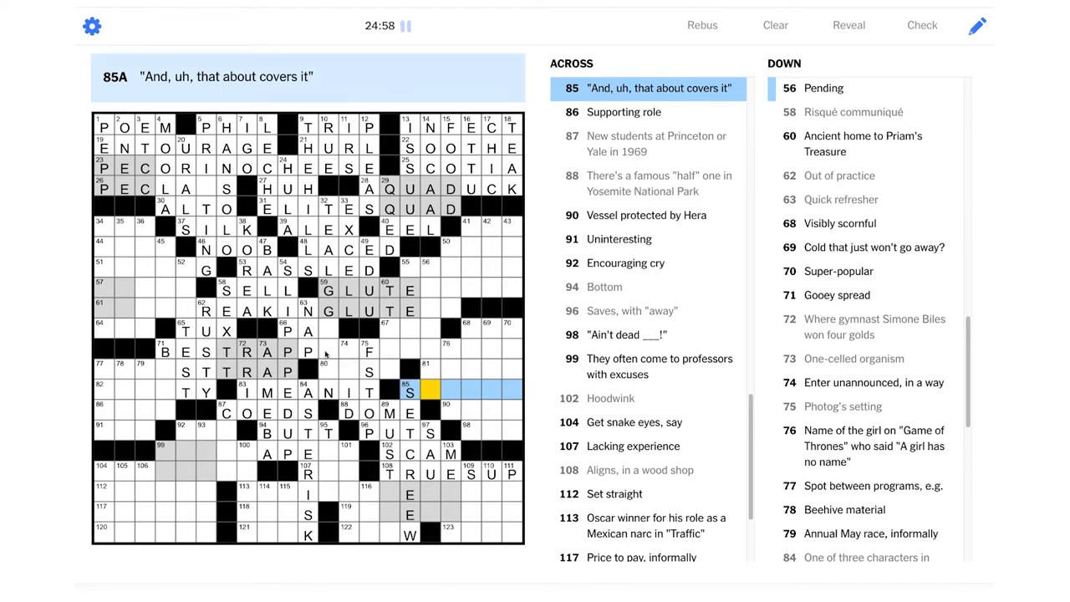
Finish 71-Across as BEST RAP PERFORMANCE, then add PAR at 66-Across and EASY at 80-Across.
{"action": "left_click", "coordinate": [324, 350]}
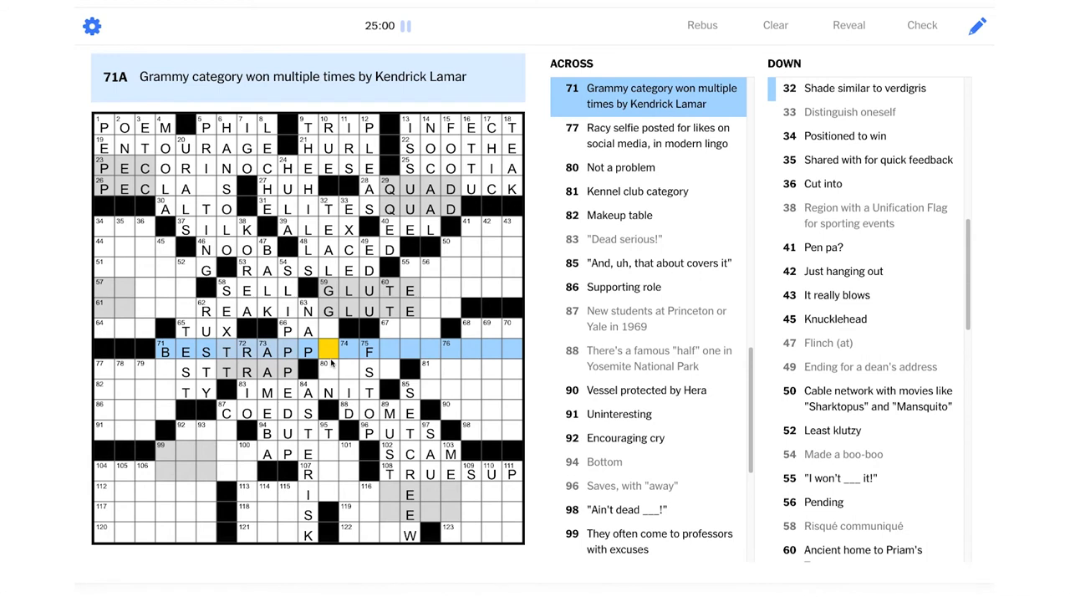
{"action": "mouse_move", "coordinate": [310, 346]}
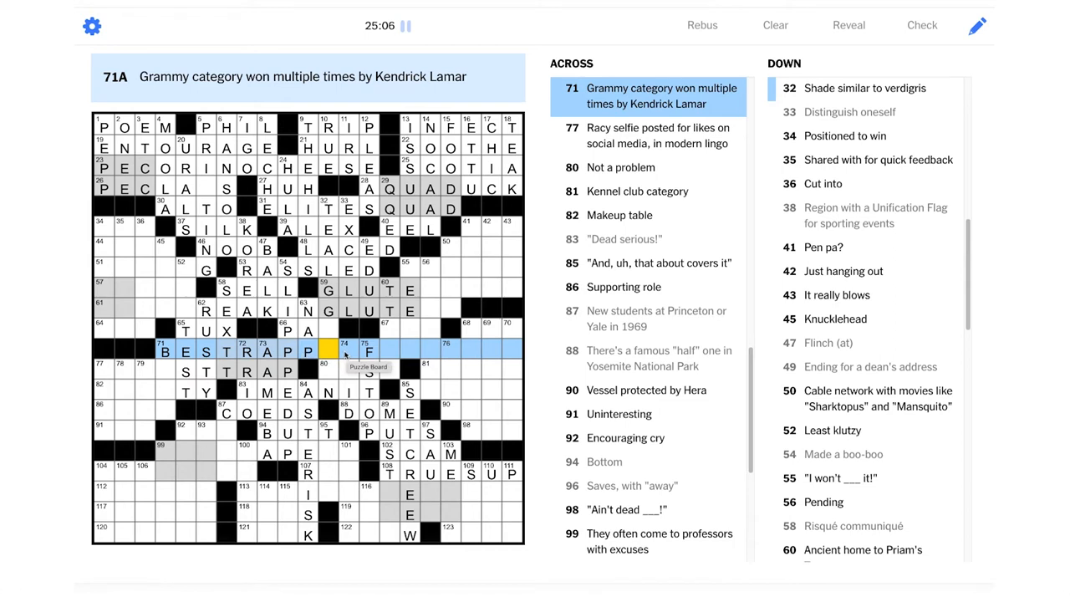
{"action": "type", "text": "ER"}
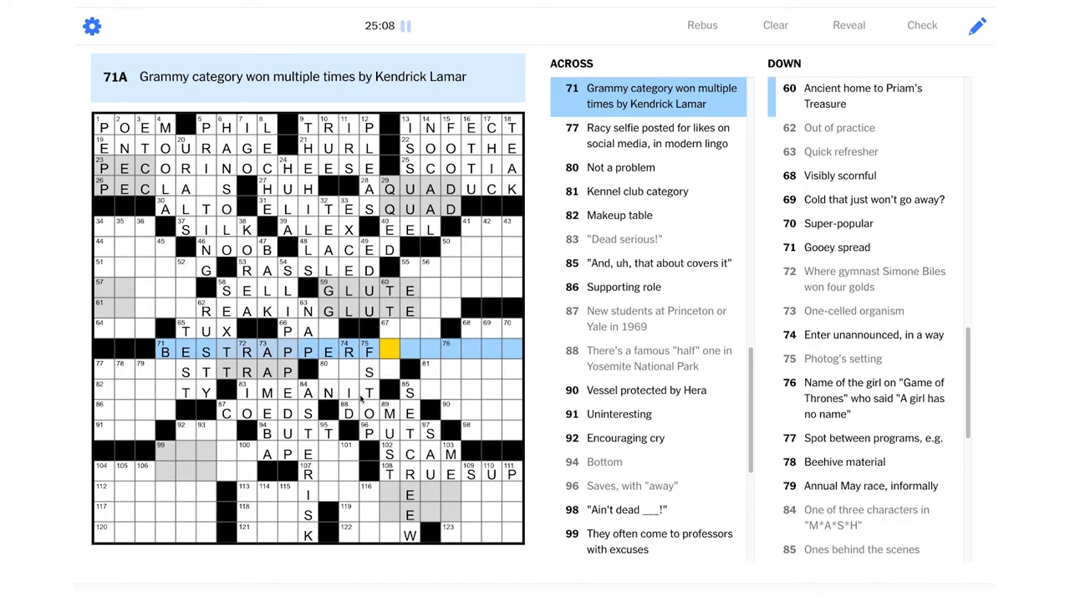
{"action": "type", "text": "ORMANCE"}
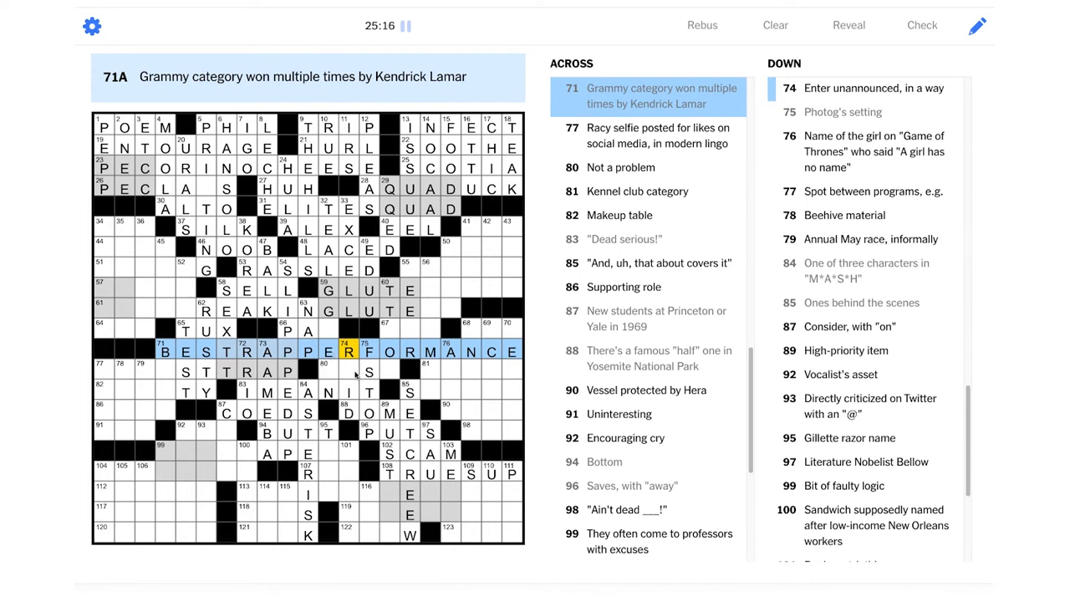
{"action": "left_click", "coordinate": [349, 370]}
{"action": "type", "text": "EASY"}
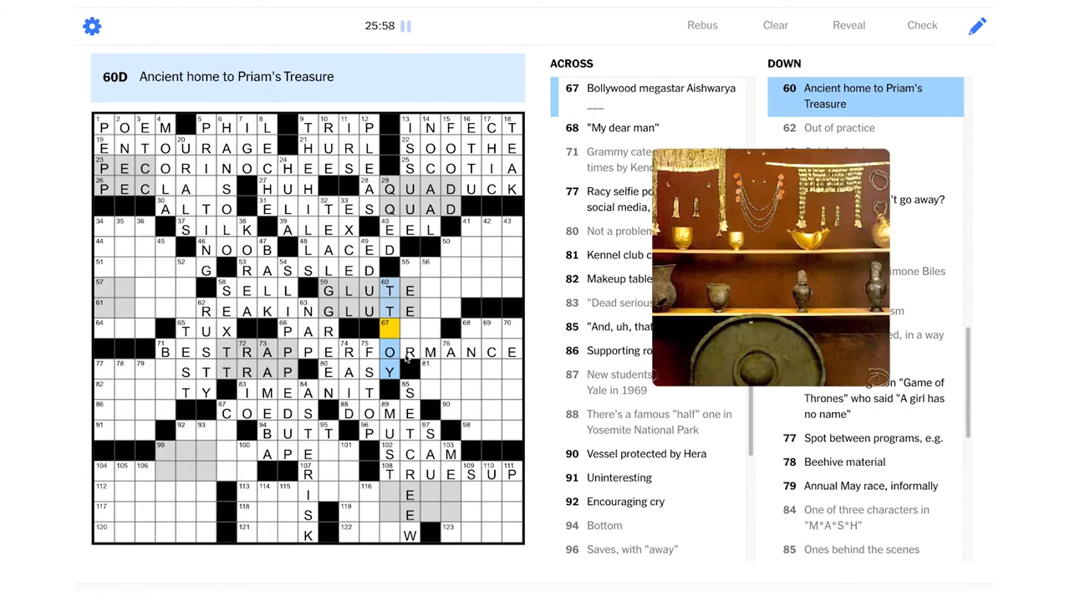
Enter H in 55-Down, fill 55-Across with HI YALL, and add S, F, Y in 50-Down.
{"action": "left_click", "coordinate": [410, 351]}
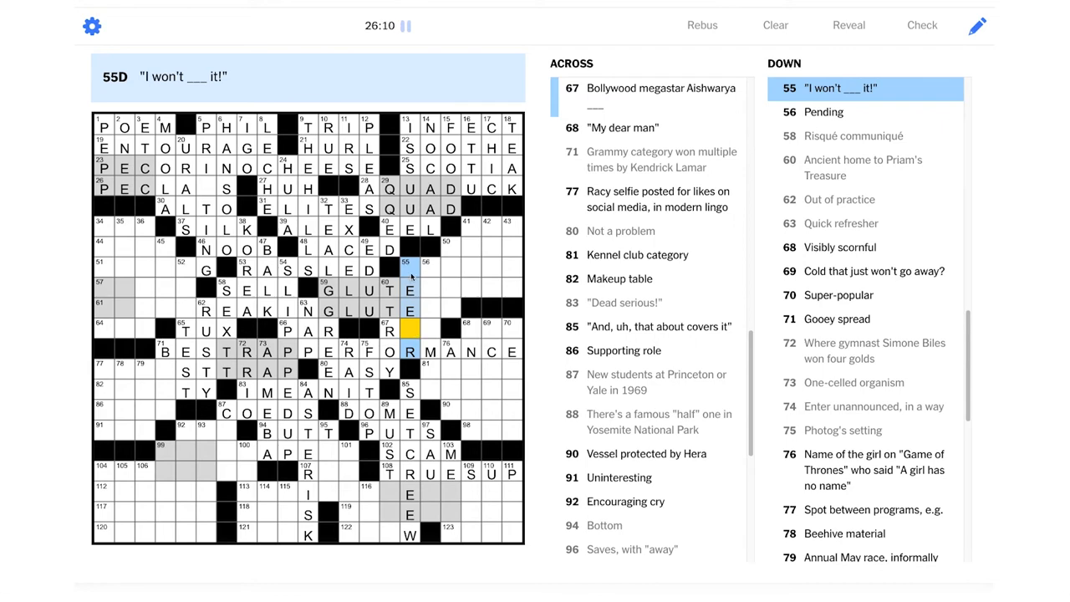
{"action": "type", "text": "HEEA"}
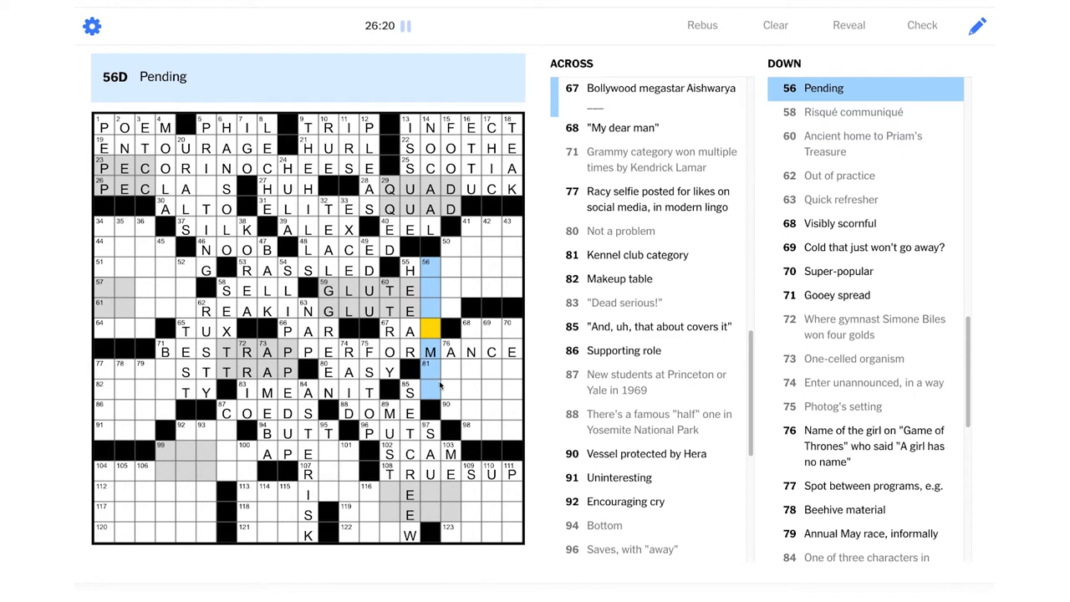
{"action": "left_click", "coordinate": [430, 269]}
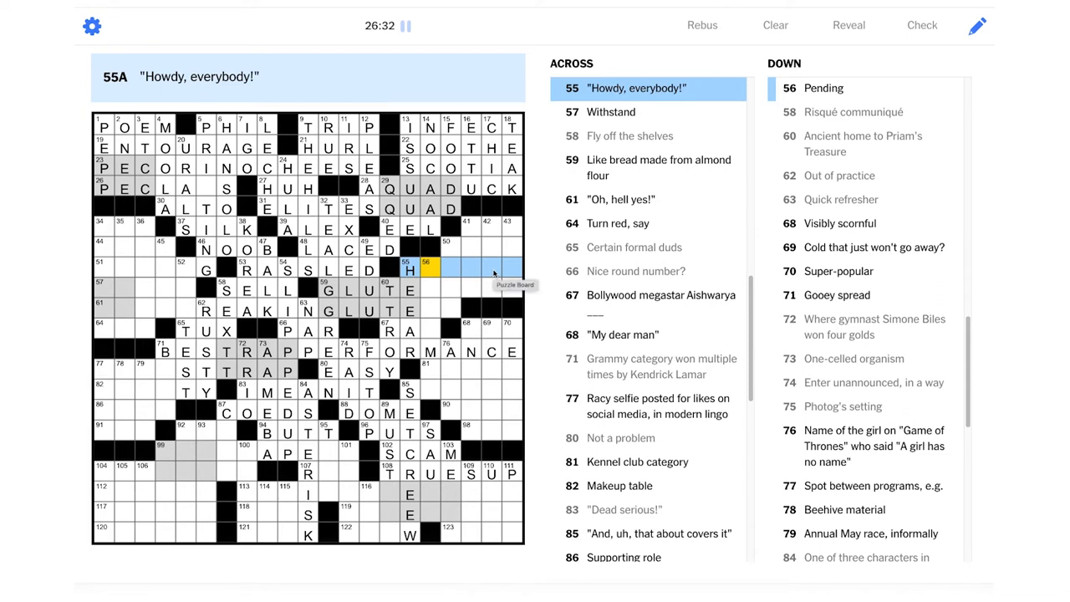
{"action": "mouse_move", "coordinate": [472, 348]}
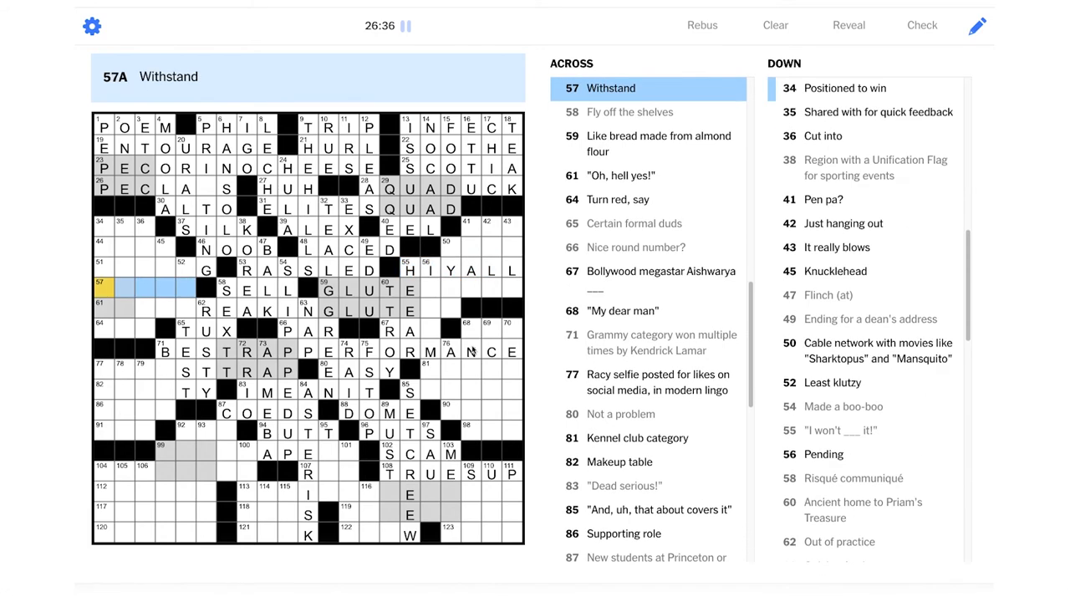
{"action": "left_click", "coordinate": [448, 269]}
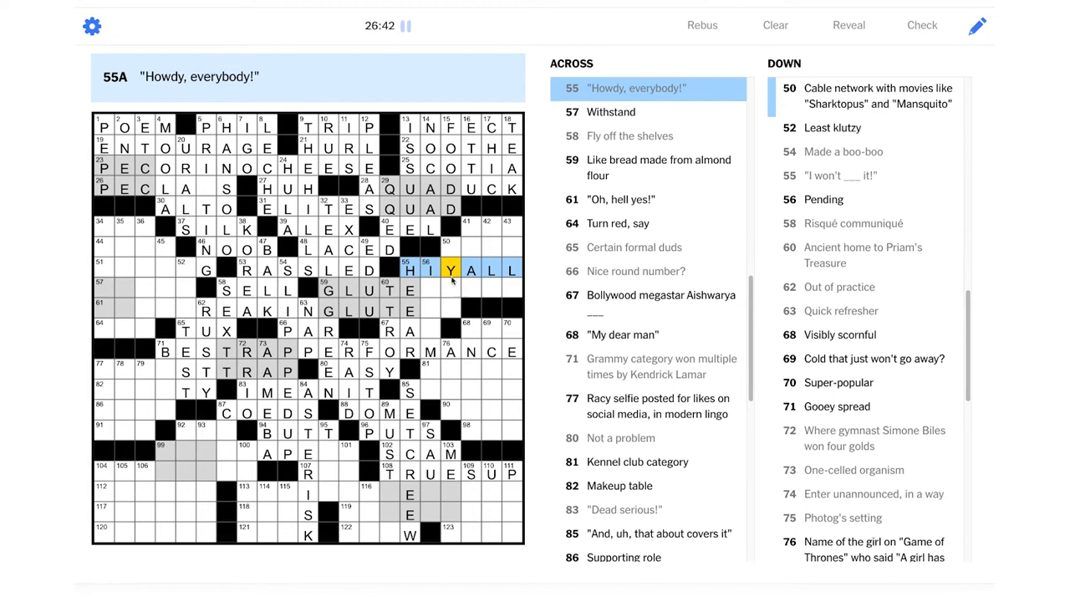
{"action": "mouse_move", "coordinate": [467, 282]}
{"action": "type", "text": "SYFY"}
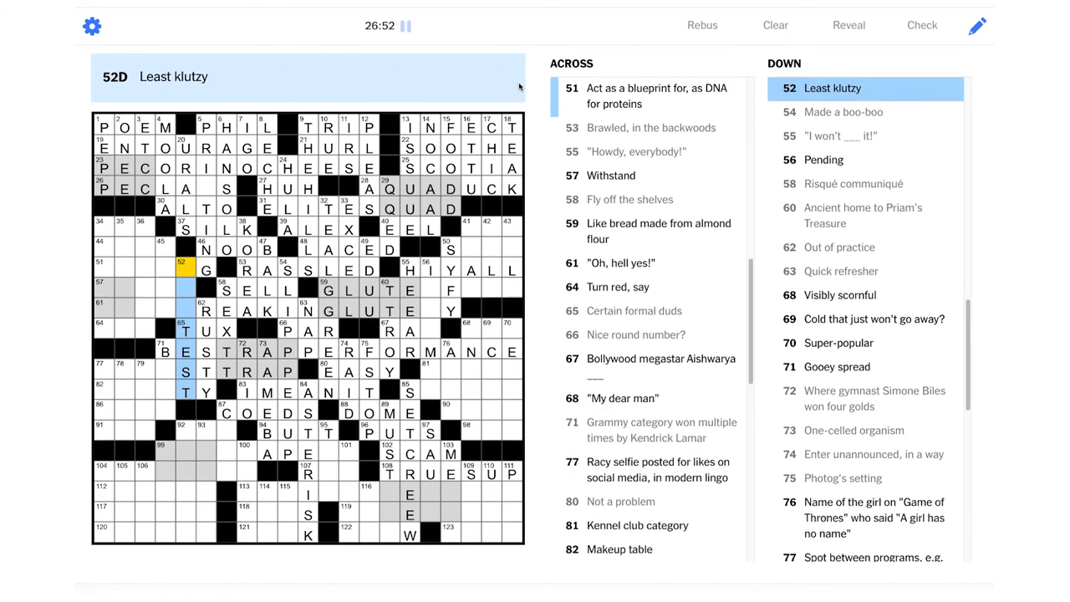
Type the 41- and 42-Down letters and enter BIG in 41-Across.
{"action": "left_click", "coordinate": [468, 223]}
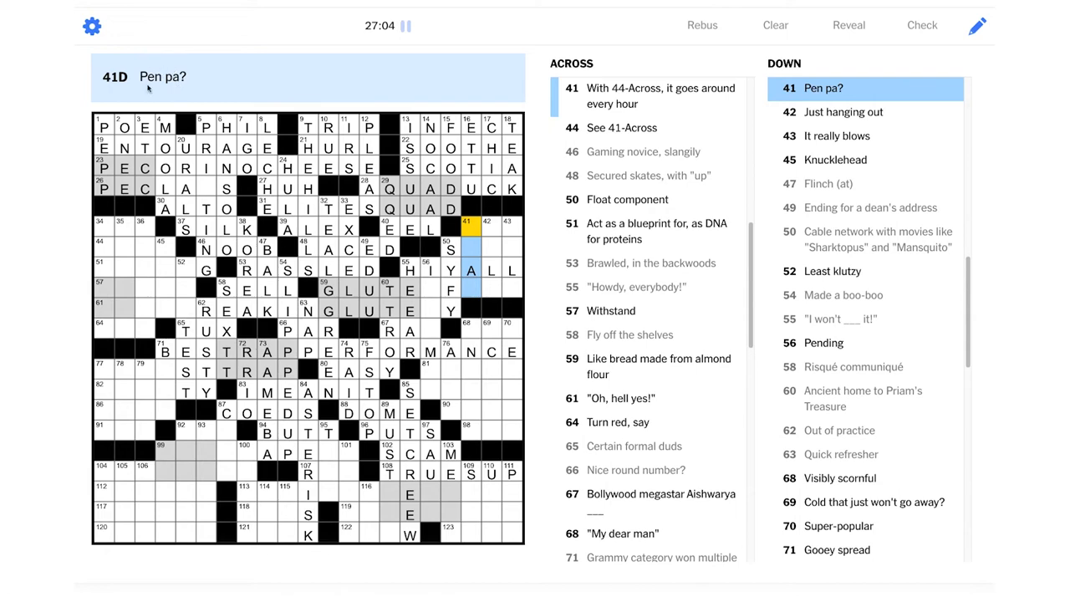
{"action": "mouse_move", "coordinate": [480, 237]}
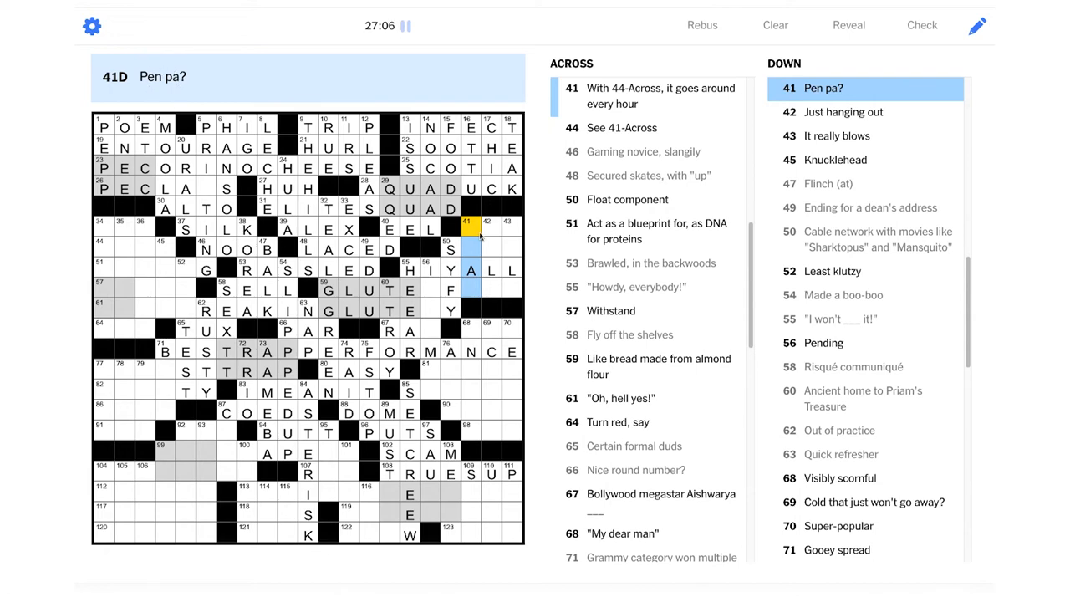
{"action": "left_click", "coordinate": [487, 228]}
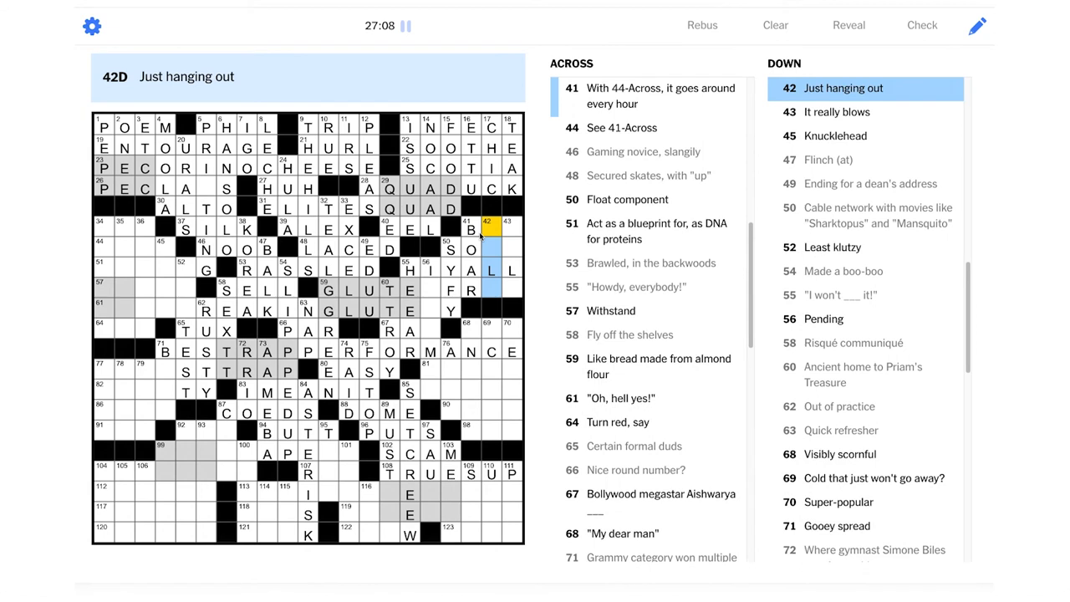
{"action": "left_click", "coordinate": [471, 229]}
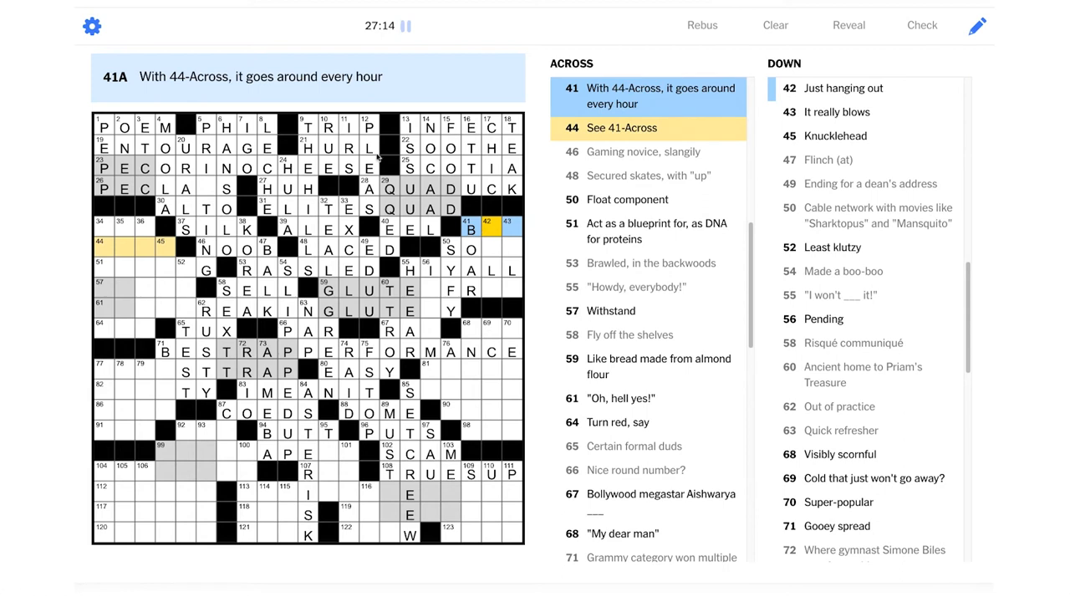
{"action": "mouse_move", "coordinate": [280, 90]}
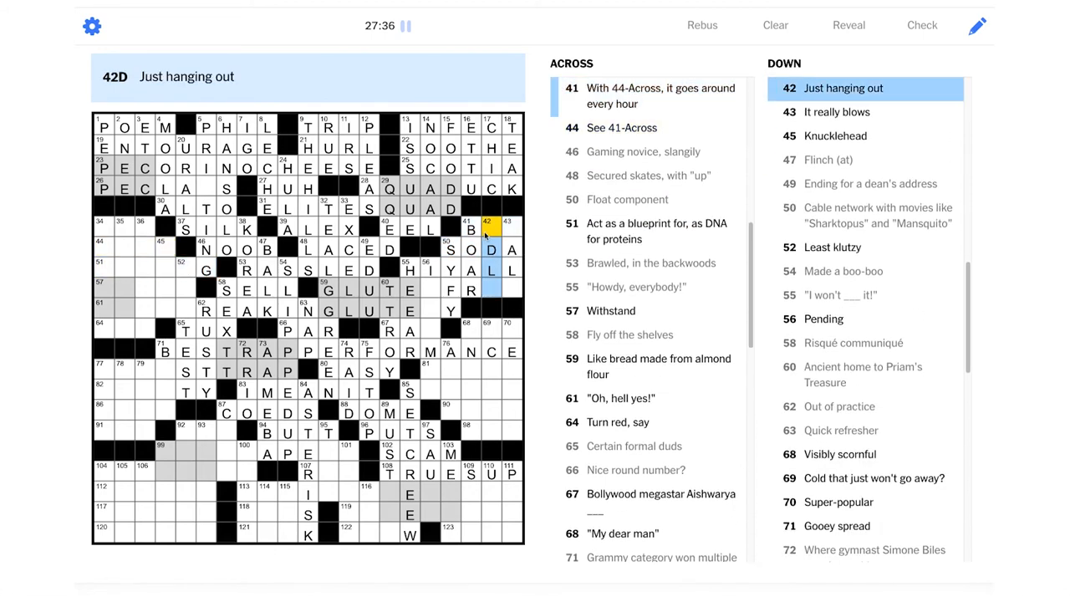
Add SODA at 50-Across, FREE at 57-Across, and HAND in 44-Across.
{"action": "scroll", "scroll_direction": "down", "scroll_amount": 3}
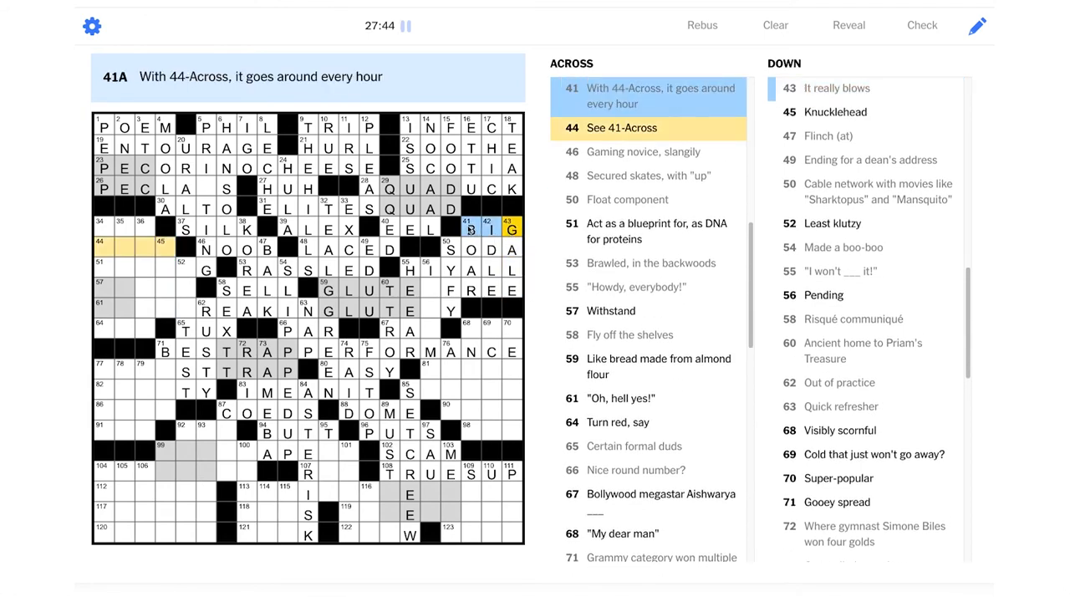
{"action": "left_click", "coordinate": [622, 127]}
{"action": "type", "text": "HAND"}
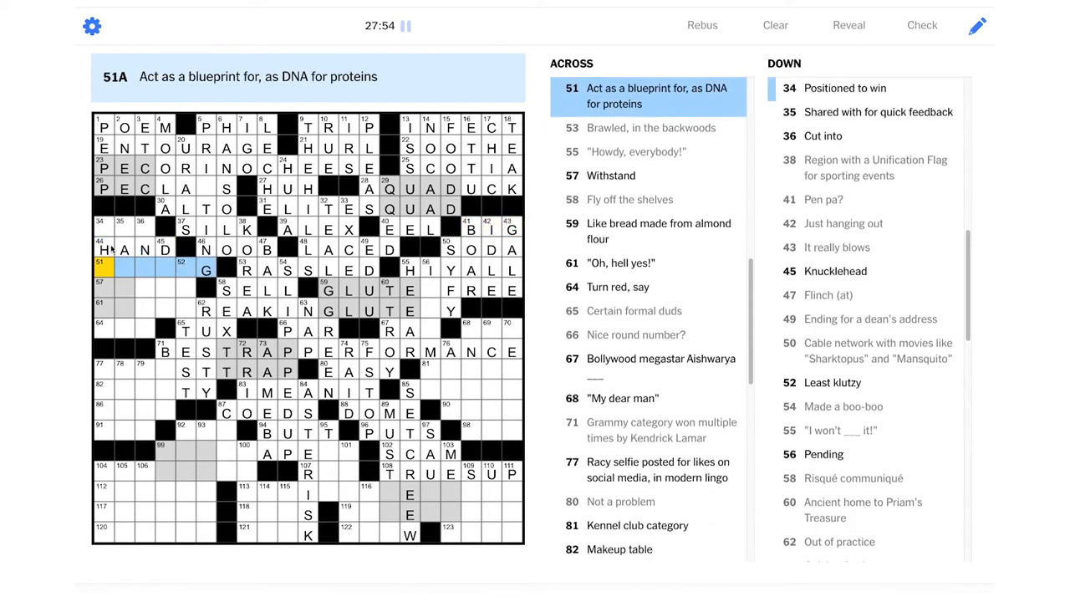
{"action": "left_click", "coordinate": [103, 249]}
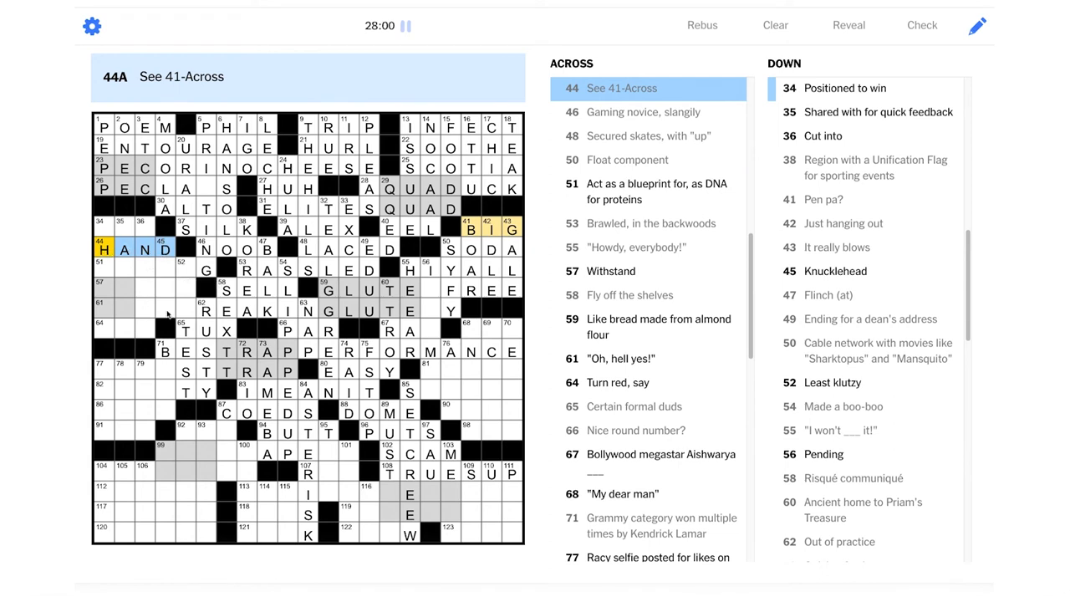
Enter SIR, BREED, SO YEAH, ARGO and YET plus the 68-70 Down letters.
{"action": "left_click", "coordinate": [429, 290]}
{"action": "type", "text": "N"}
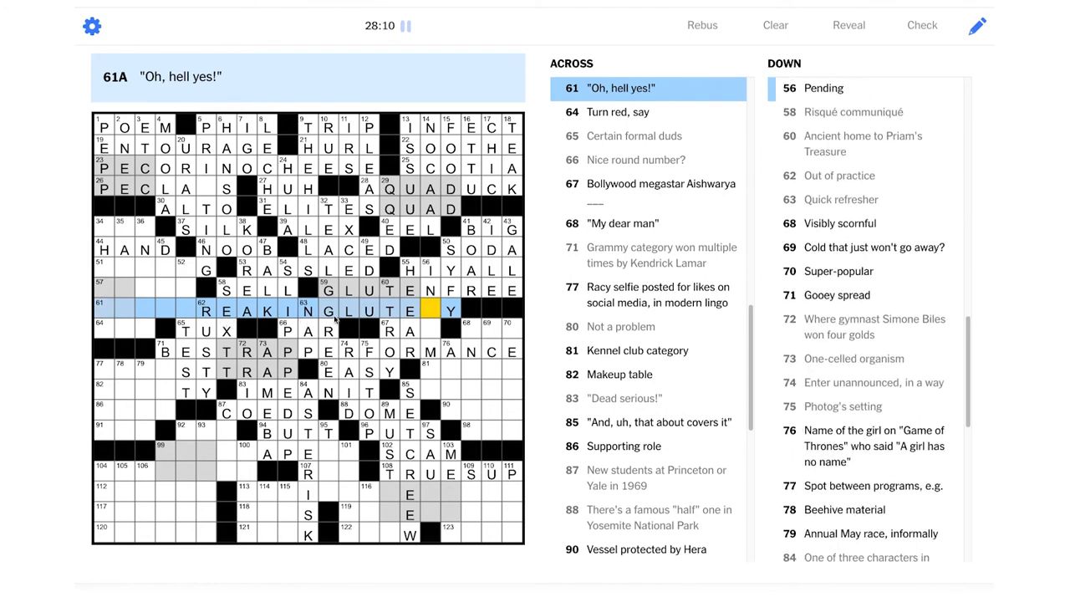
{"action": "mouse_move", "coordinate": [357, 322]}
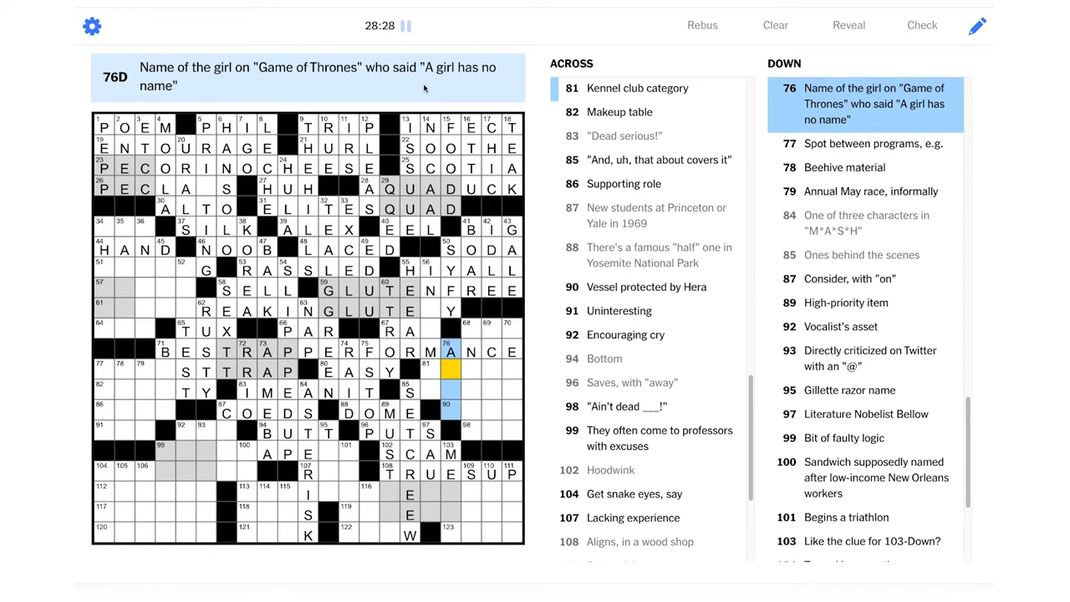
{"action": "mouse_move", "coordinate": [391, 96]}
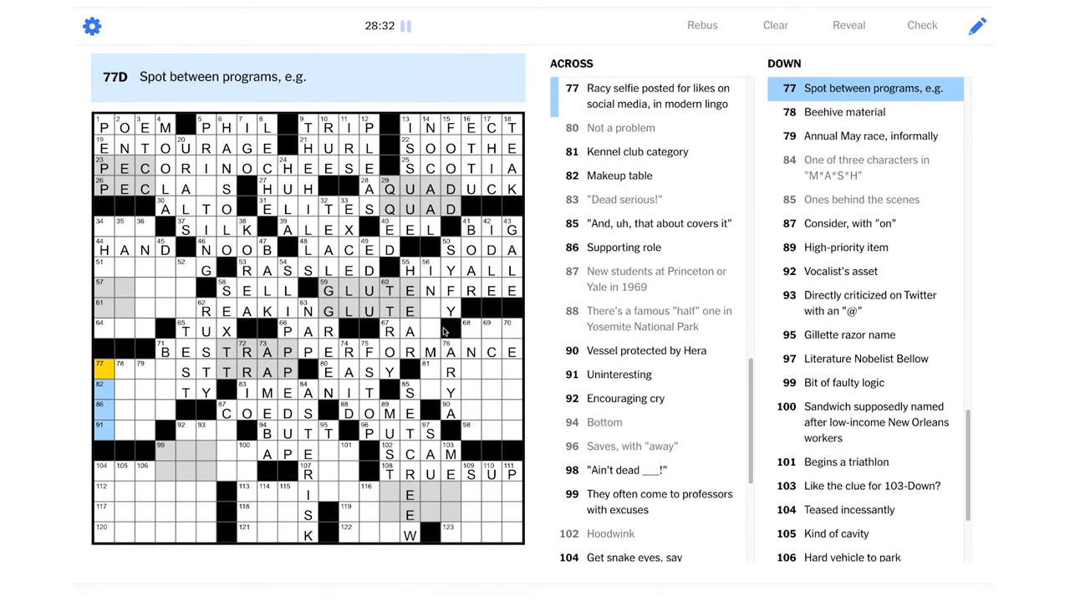
{"action": "left_click", "coordinate": [452, 371]}
{"action": "type", "text": "SNER"}
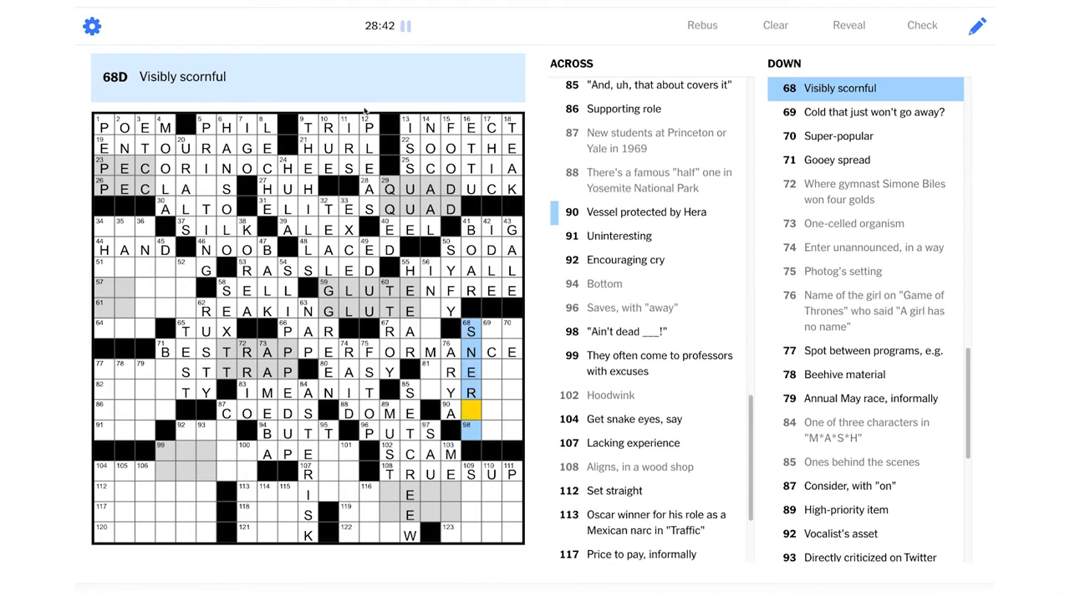
{"action": "scroll", "scroll_direction": "up", "scroll_amount": 3}
{"action": "type", "text": "ICEDA"}
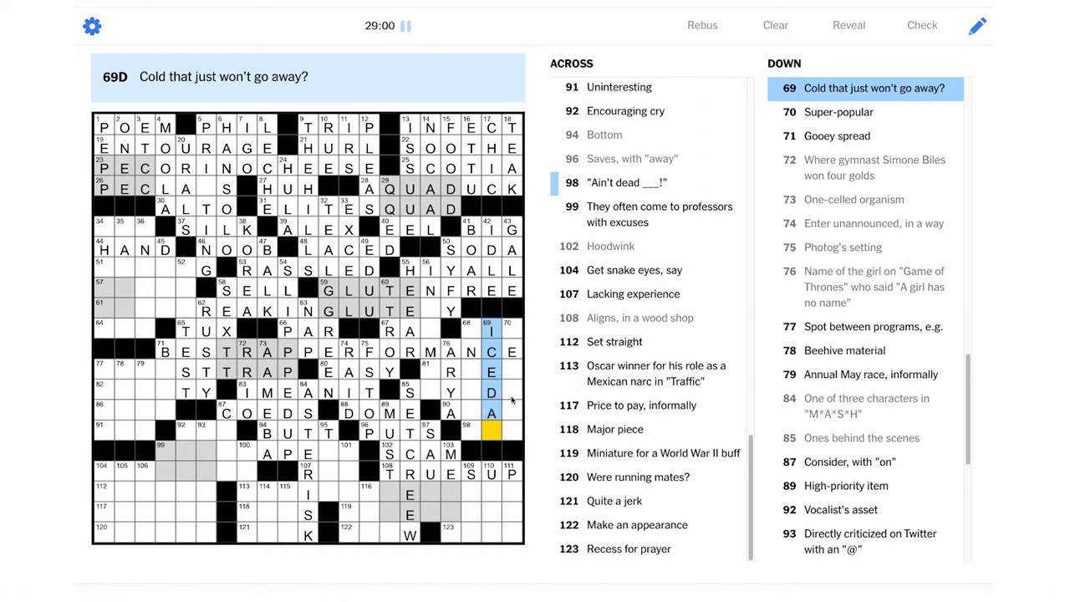
{"action": "type", "text": "M"}
{"action": "type", "text": "YET"}
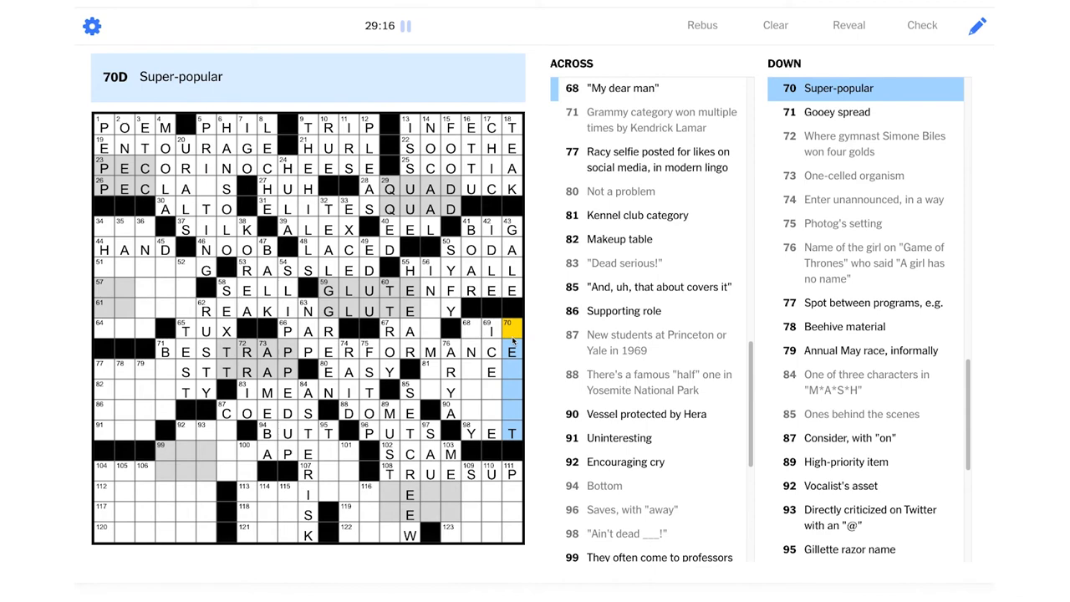
{"action": "left_click", "coordinate": [471, 330]}
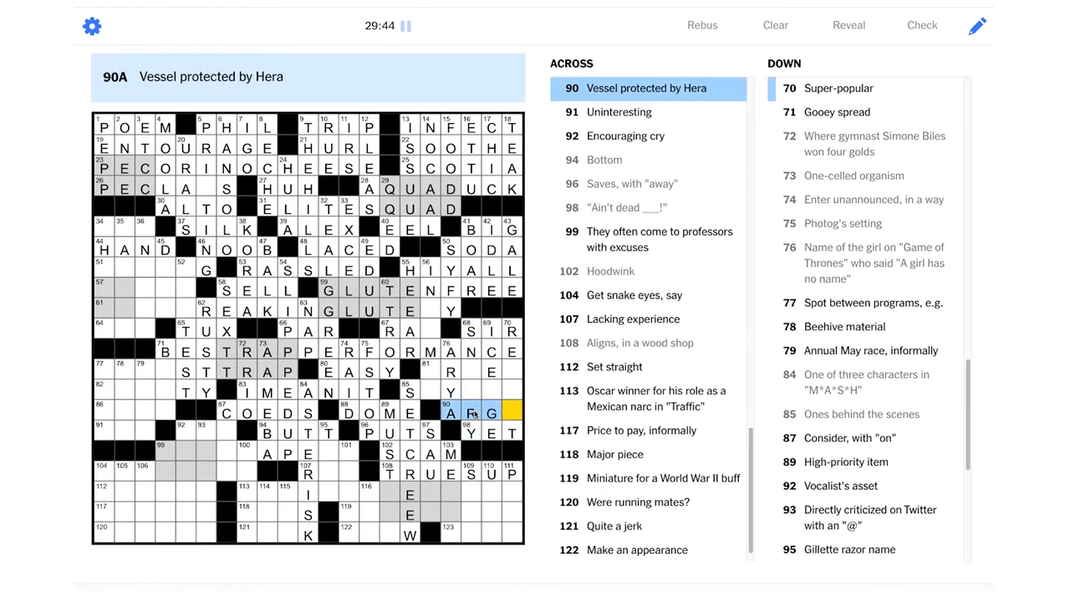
{"action": "left_click", "coordinate": [472, 372]}
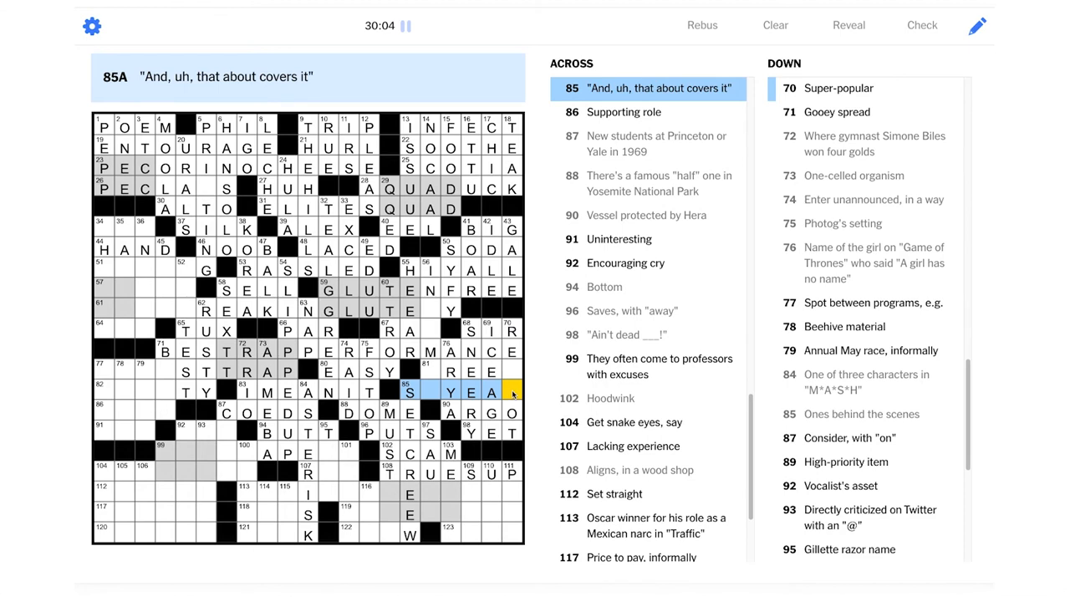
{"action": "scroll", "scroll_direction": "up", "scroll_amount": 3}
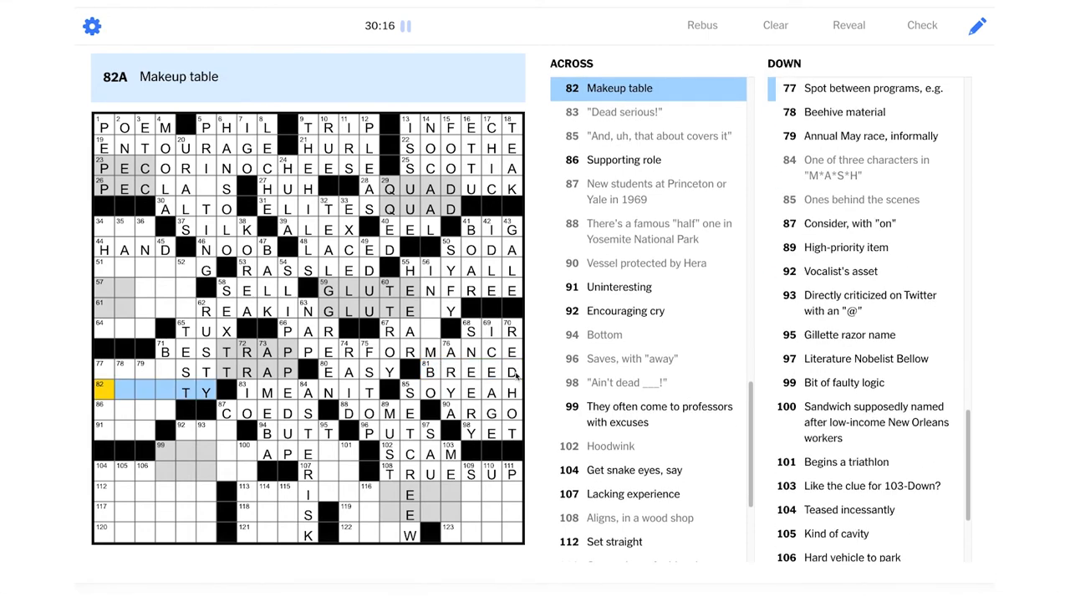
Type ABSOFREAKINGLUTELY into 61-Across and add the I so 67-Across reads RAI.
{"action": "left_click", "coordinate": [512, 331]}
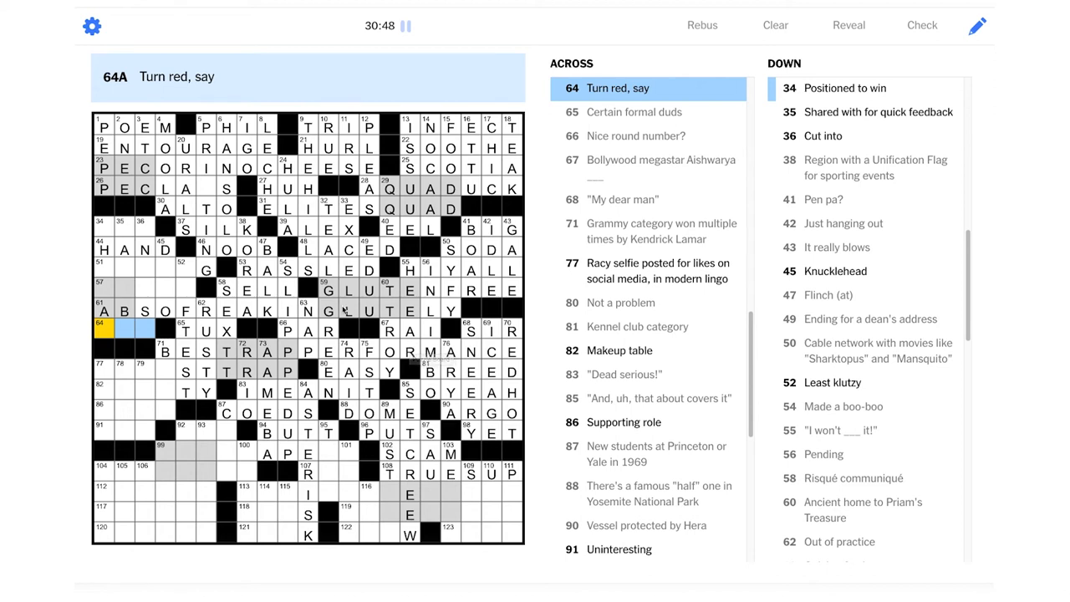
Enter ARI at 34-Across, ENCODE at 51-Across, and DYE at 64-Across.
{"action": "left_click", "coordinate": [107, 289]}
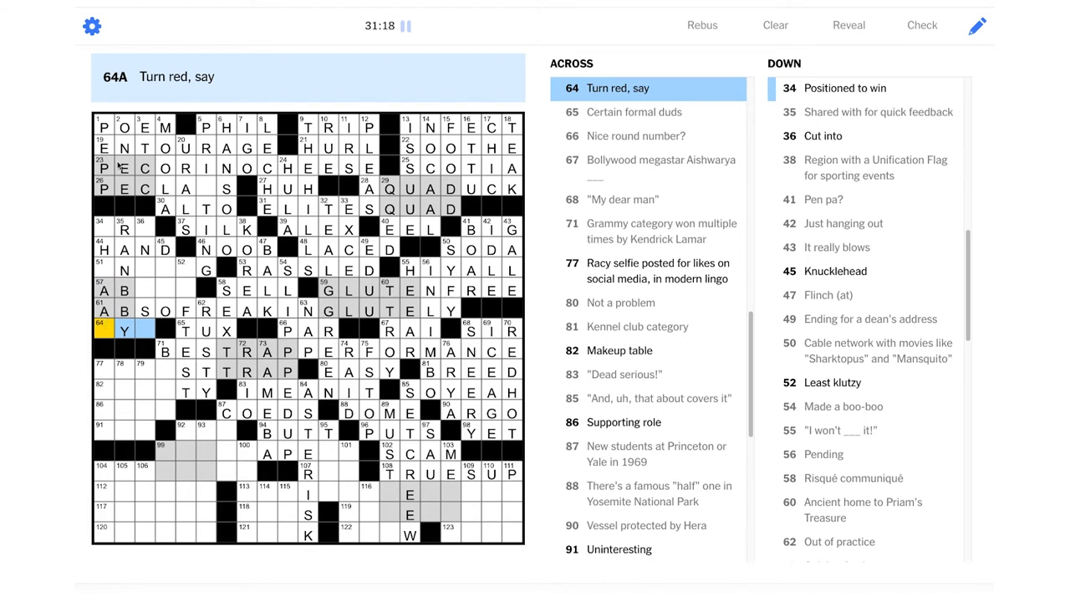
{"action": "type", "text": "DYE"}
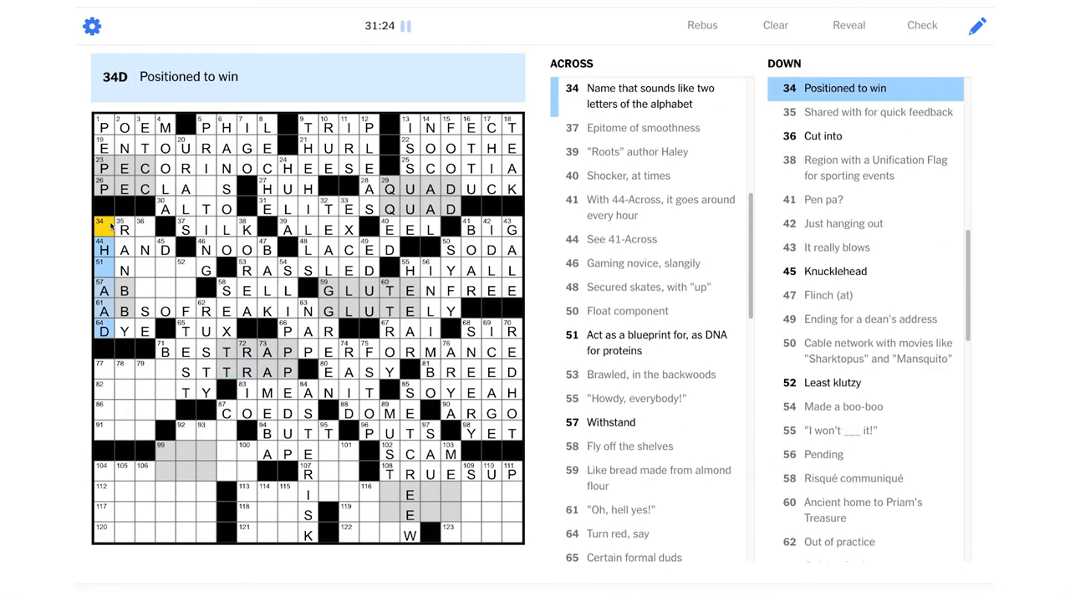
{"action": "scroll", "scroll_direction": "down", "scroll_amount": 3}
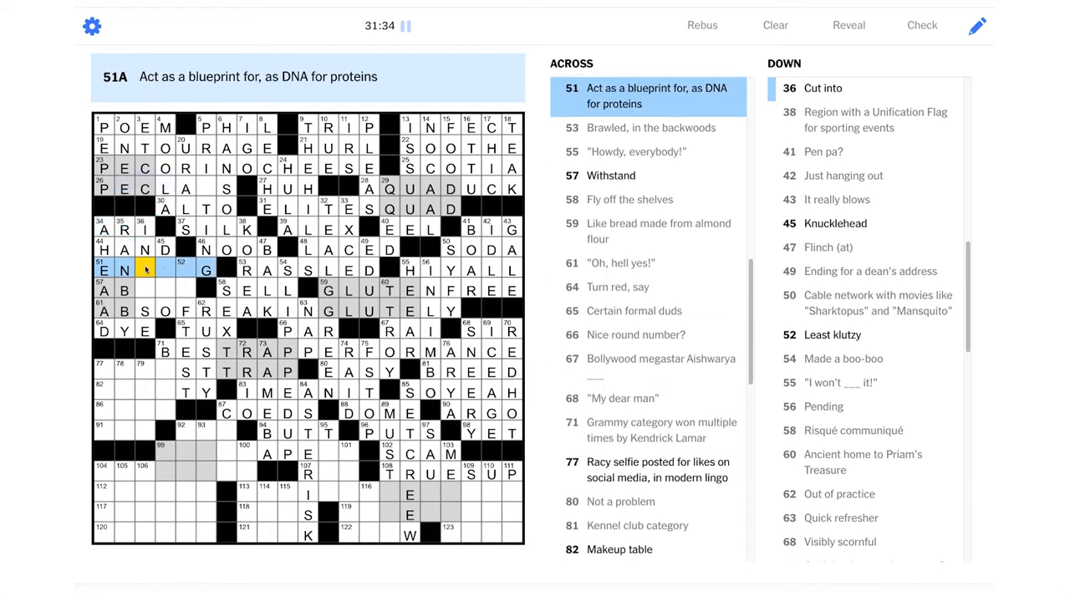
{"action": "mouse_move", "coordinate": [146, 270]}
{"action": "type", "text": "COE"}
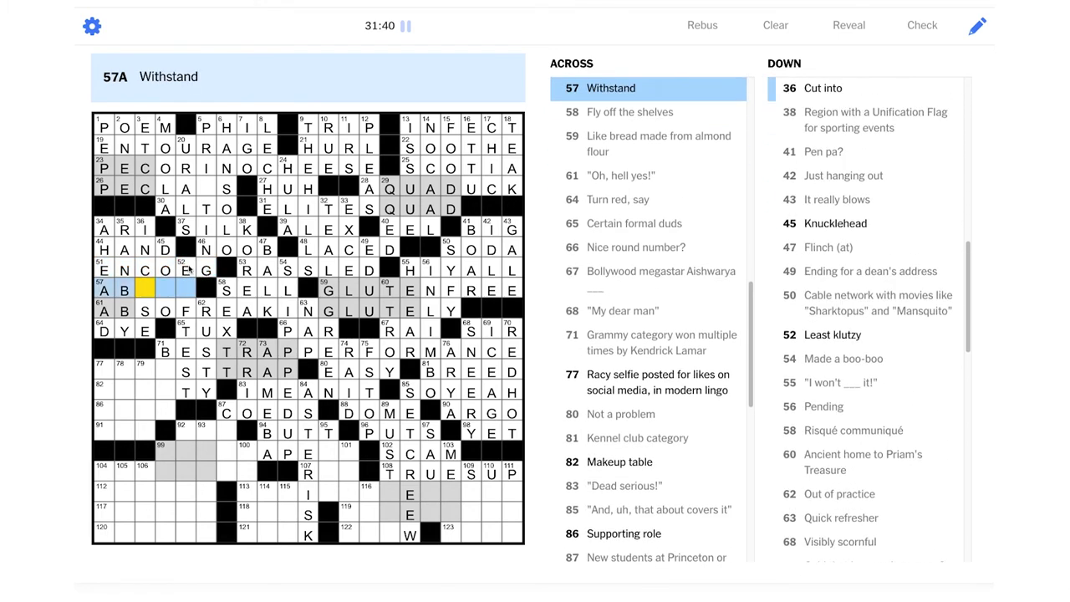
{"action": "left_click", "coordinate": [206, 127]}
{"action": "type", "text": "E"}
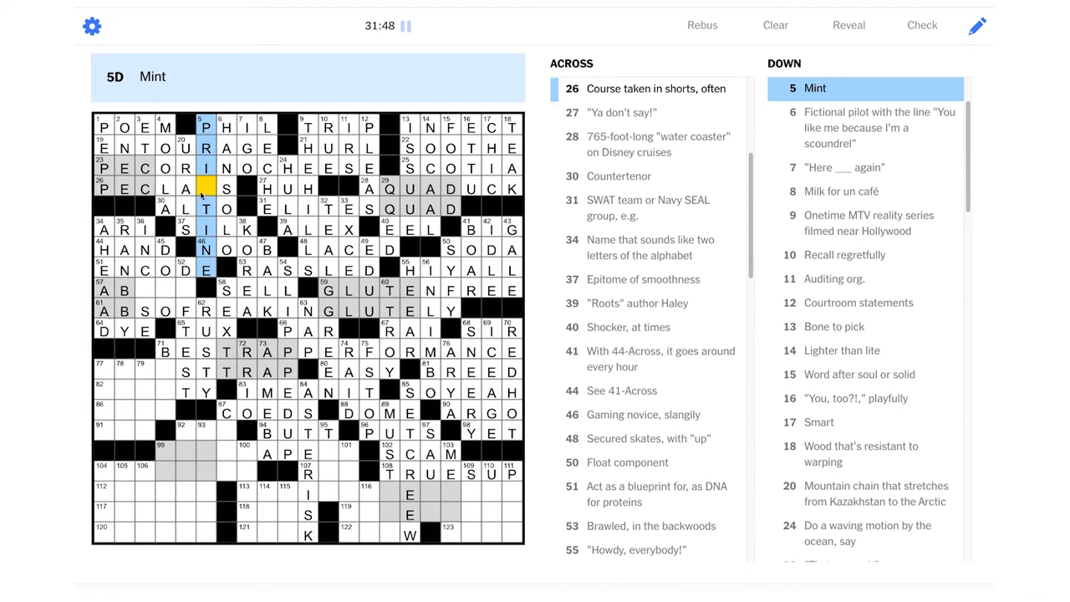
{"action": "mouse_move", "coordinate": [201, 192]}
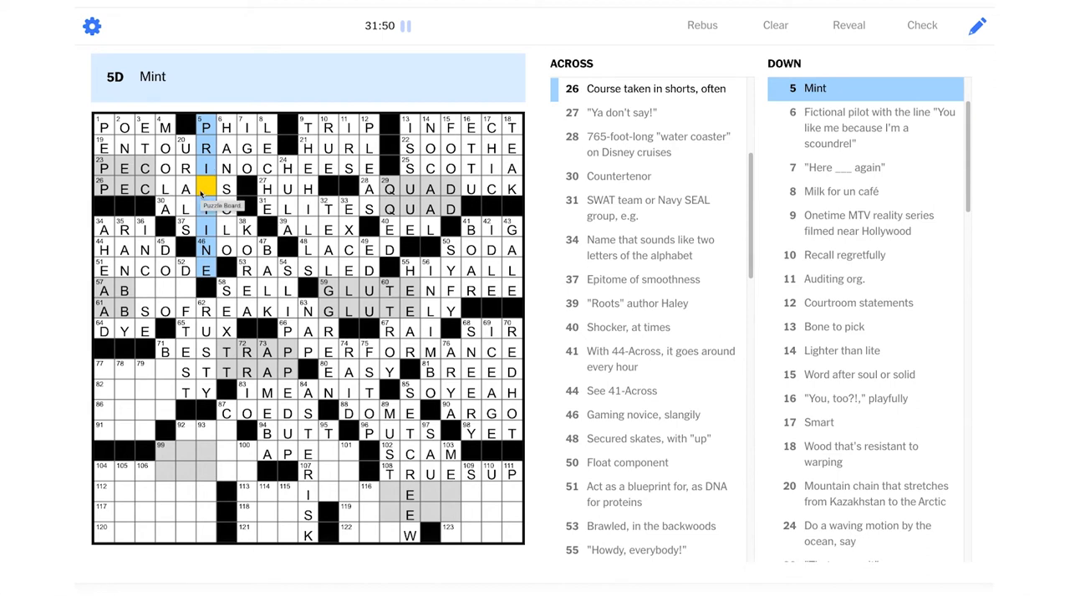
Check the 30-Across and 5-Down crossings, then fill the S so 26-Across reads PECLASS.
{"action": "left_click", "coordinate": [205, 209]}
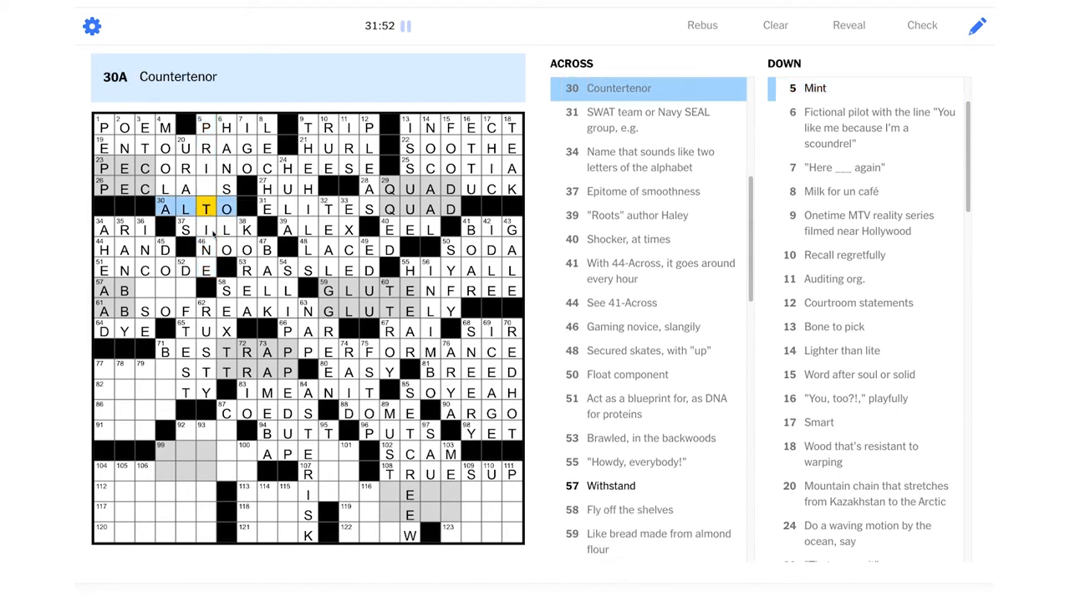
{"action": "left_click", "coordinate": [205, 188]}
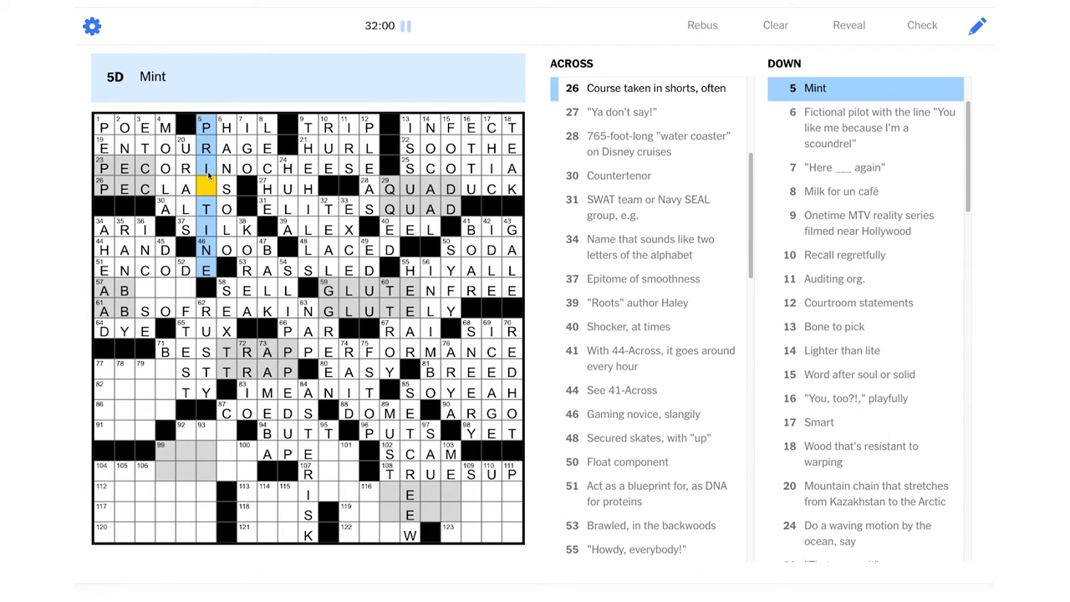
{"action": "left_click", "coordinate": [126, 187]}
{"action": "type", "text": "S"}
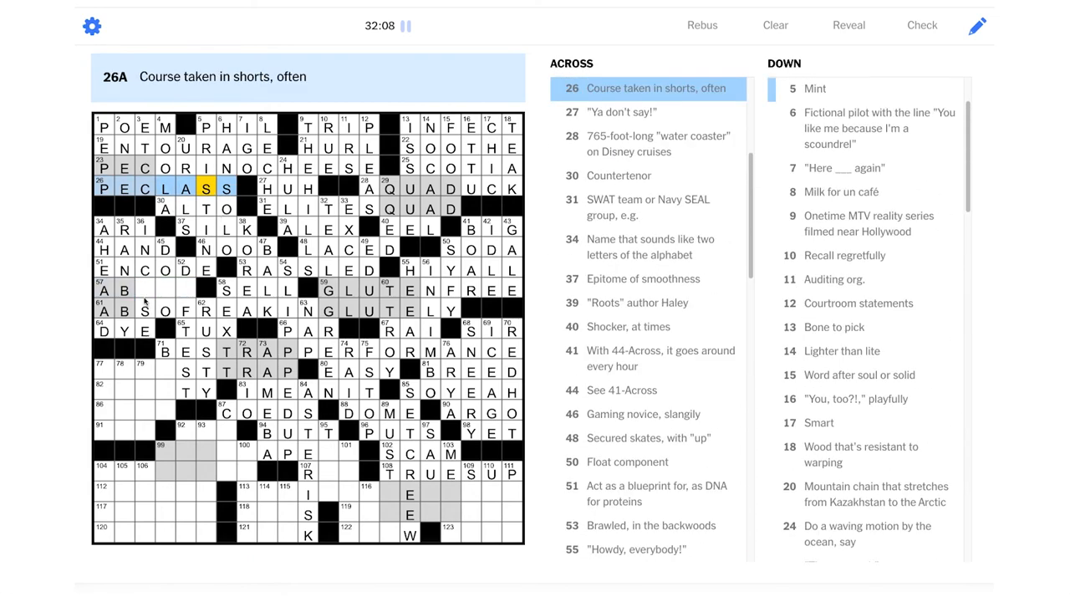
{"action": "left_click", "coordinate": [144, 289]}
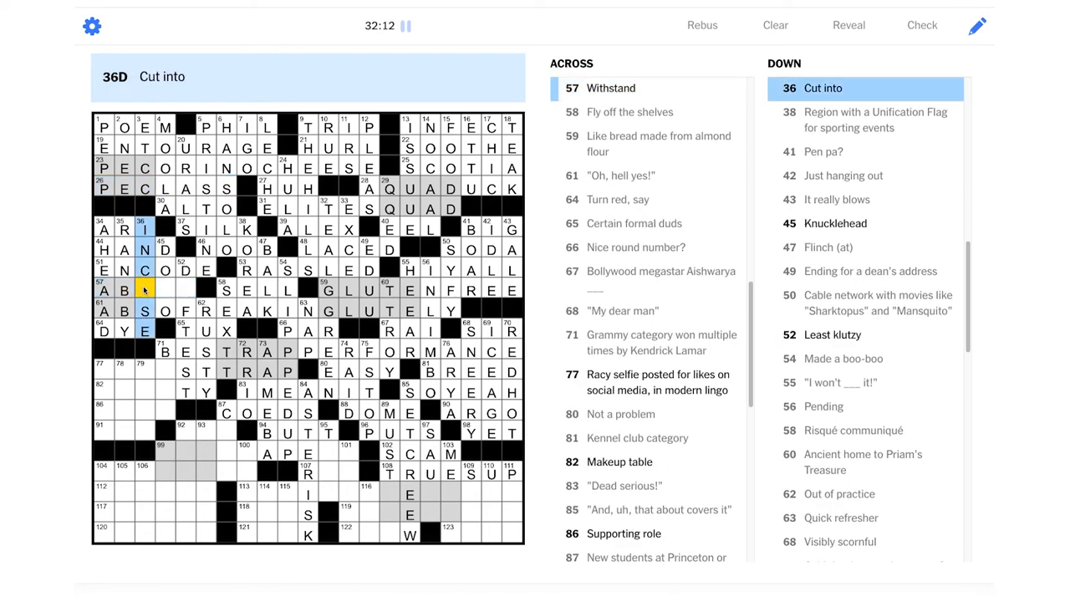
Fill the blank cells of 57-Across to spell ABIDE.
{"action": "left_click", "coordinate": [124, 289]}
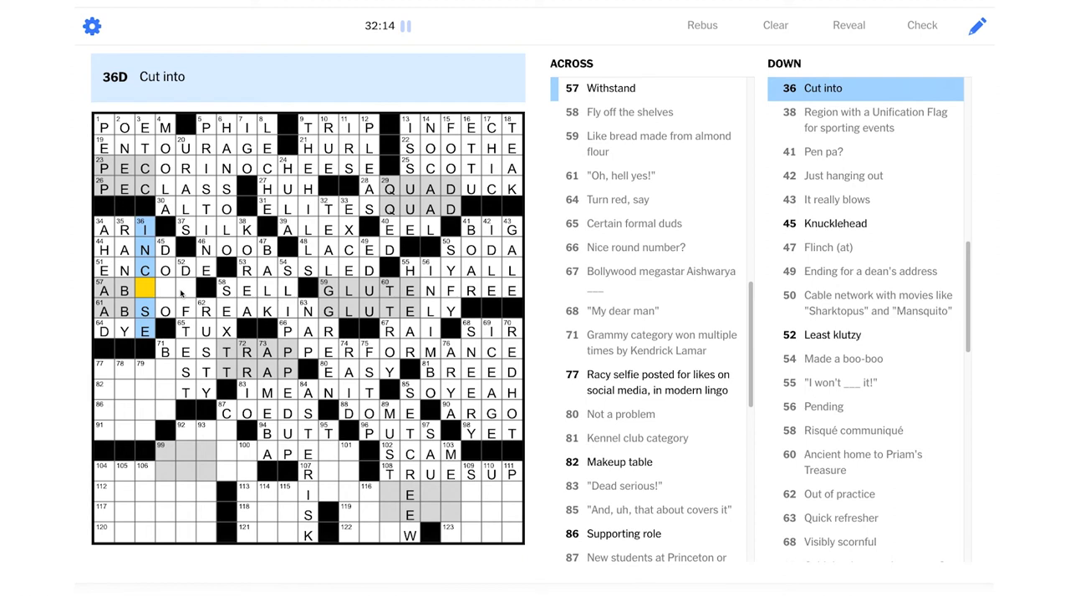
{"action": "mouse_move", "coordinate": [153, 231]}
{"action": "type", "text": " D"}
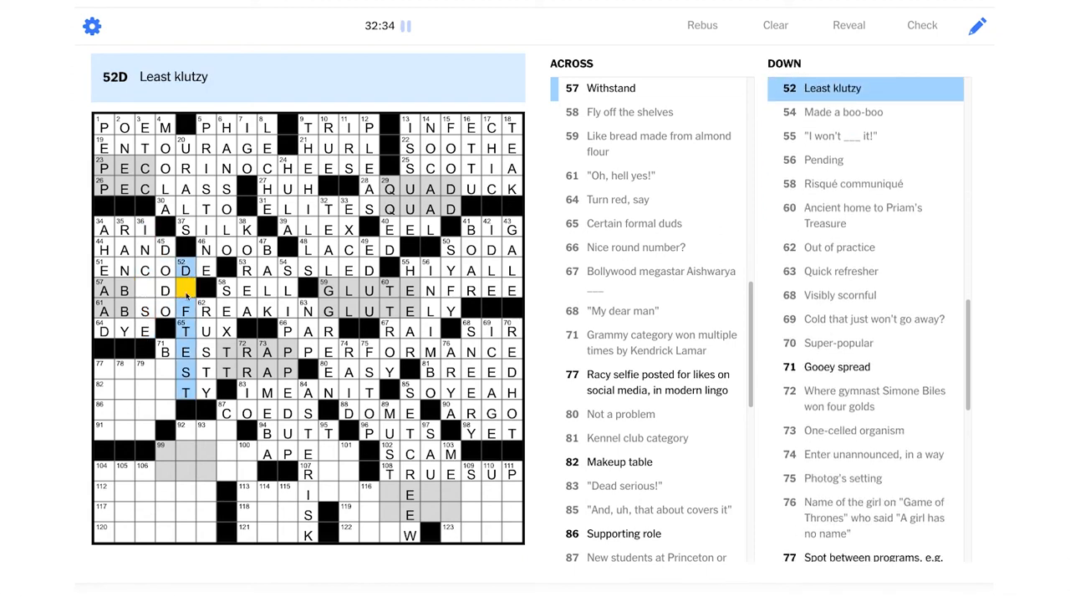
{"action": "mouse_move", "coordinate": [188, 294]}
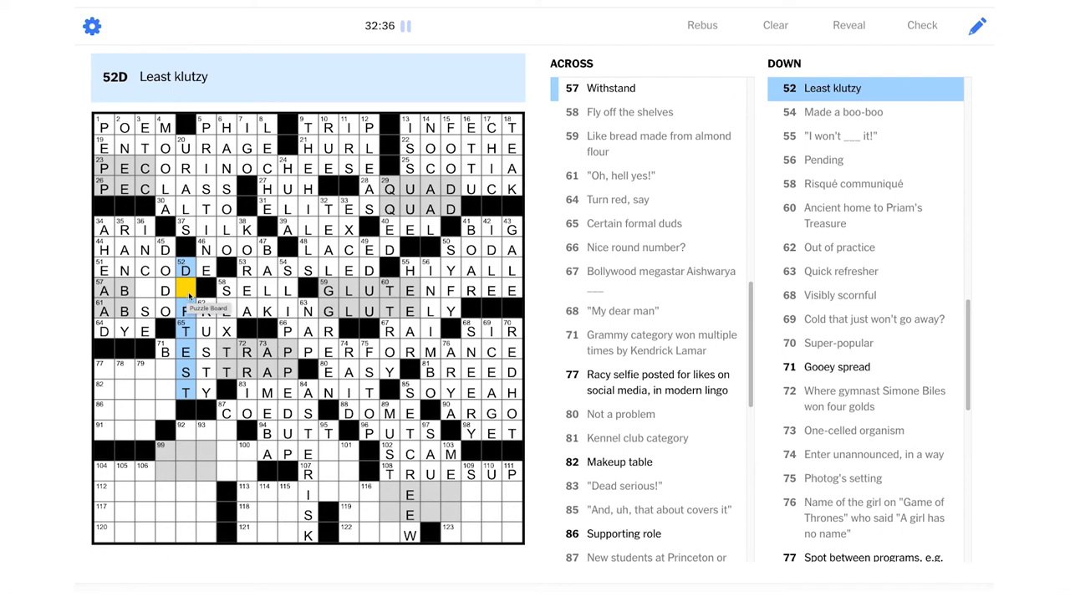
{"action": "type", "text": "E"}
{"action": "left_click", "coordinate": [145, 291]}
{"action": "type", "text": "I"}
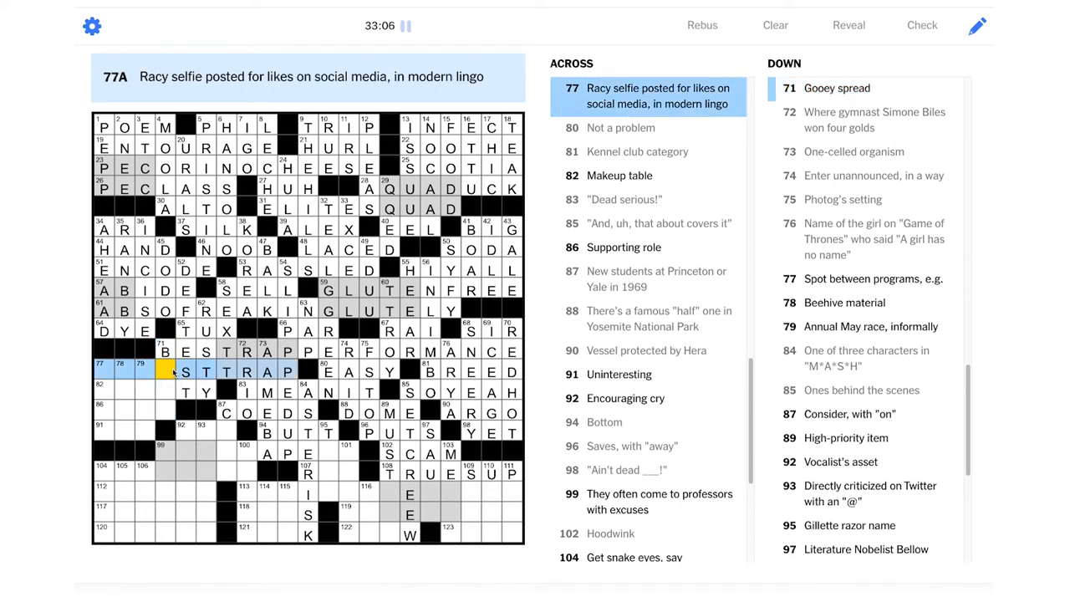
{"action": "left_click", "coordinate": [226, 330]}
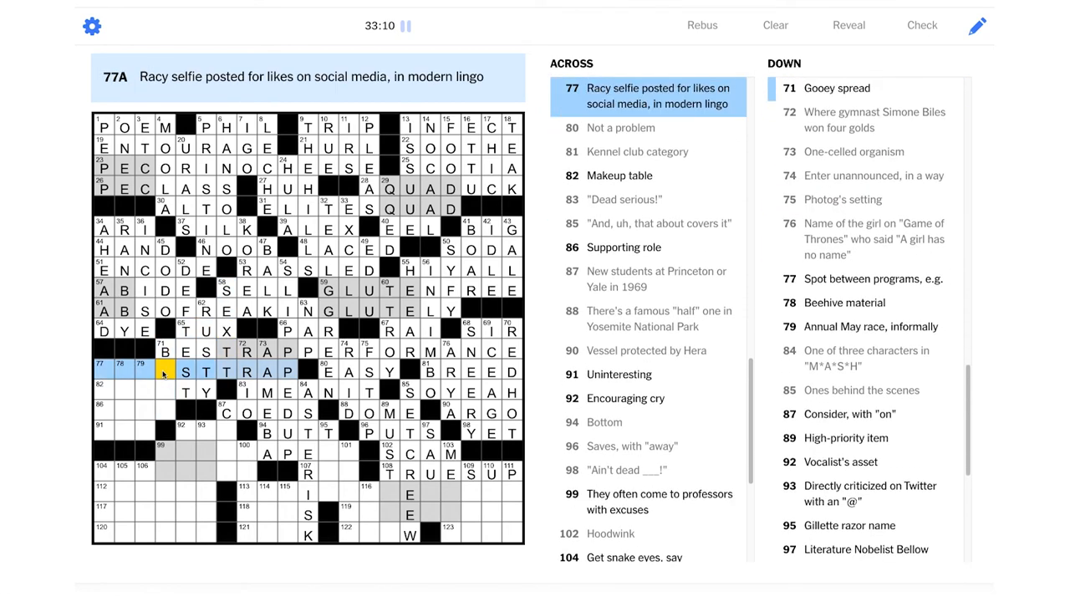
{"action": "left_click", "coordinate": [164, 371]}
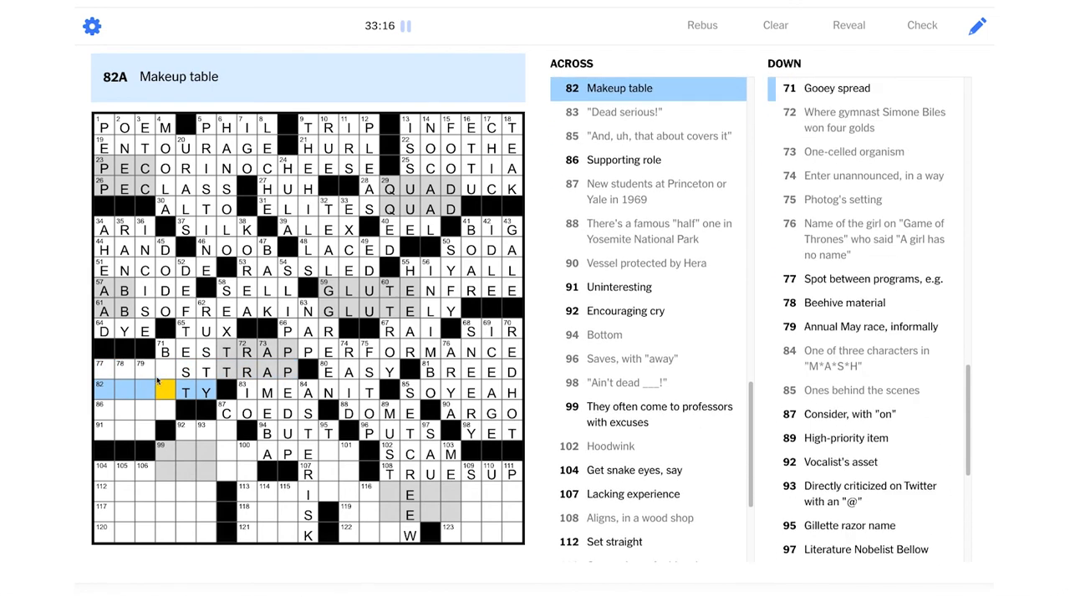
Enter VANITY at 82-Across and fill letters, including BG, in 91- and 92-Across.
{"action": "left_click", "coordinate": [142, 372]}
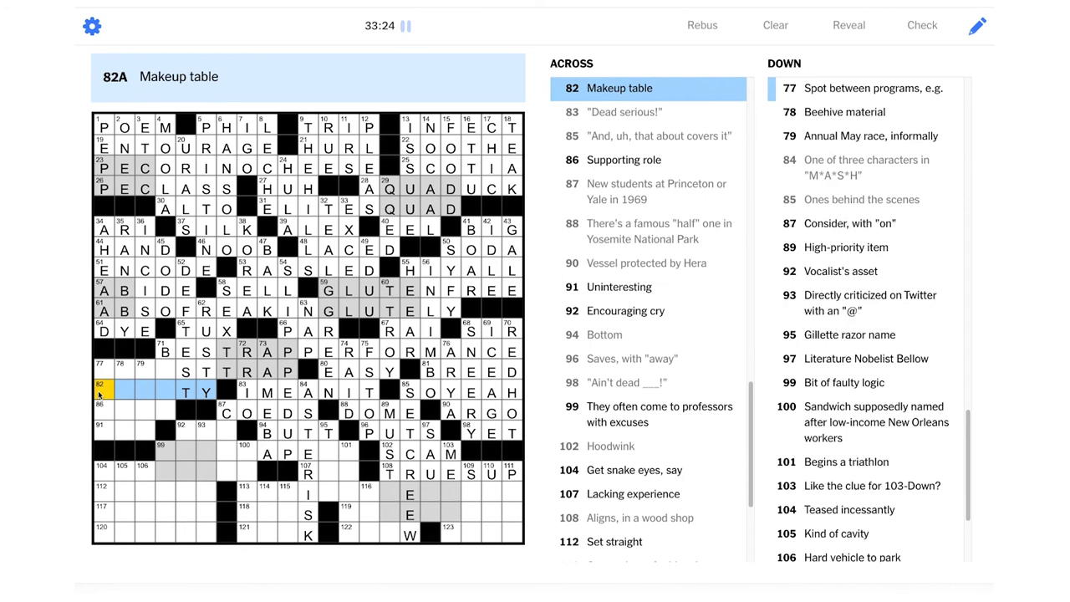
{"action": "type", "text": "VANI"}
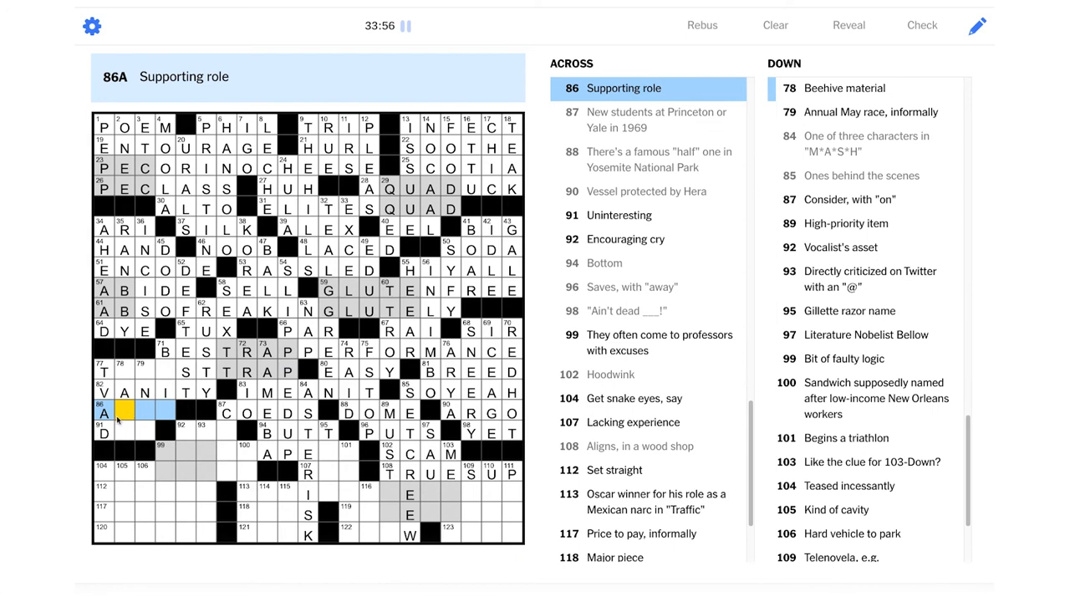
{"action": "left_click", "coordinate": [104, 433]}
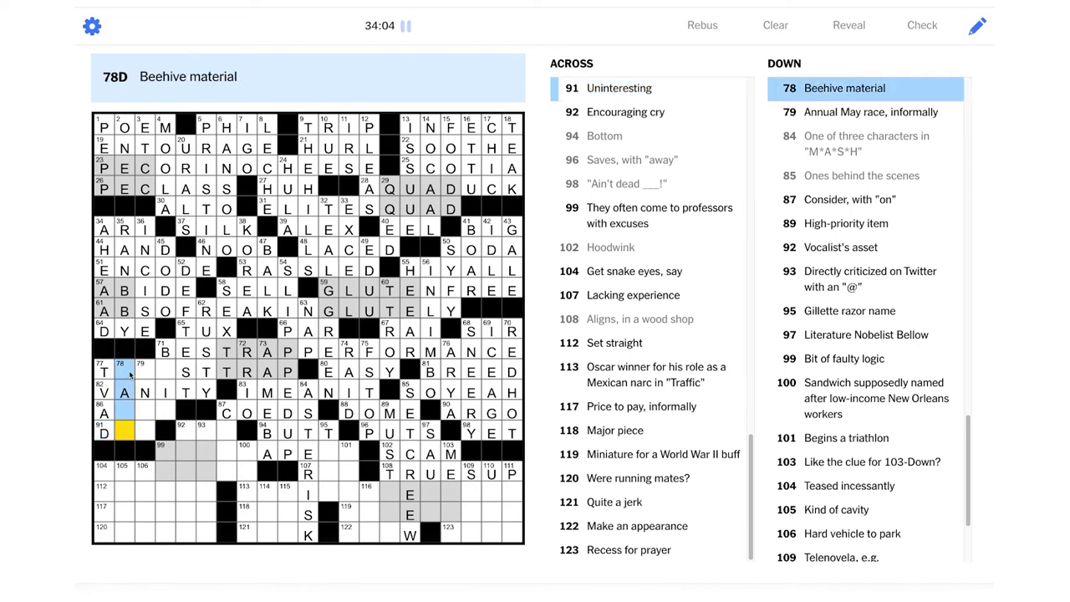
{"action": "scroll", "scroll_direction": "up", "scroll_amount": 3}
{"action": "type", "text": "HAIR"}
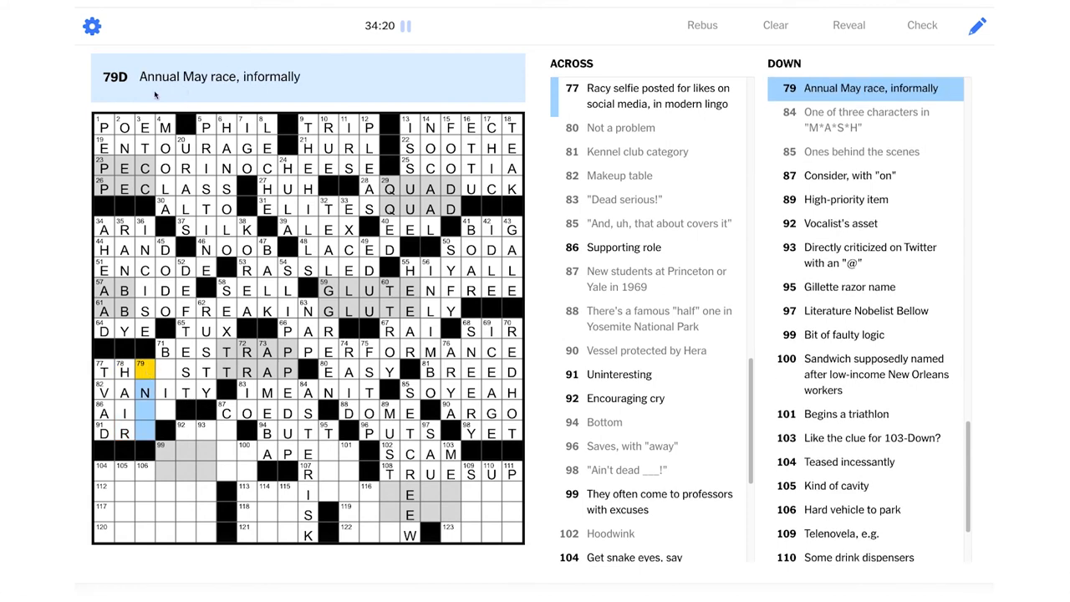
{"action": "mouse_move", "coordinate": [164, 446]}
{"action": "type", "text": "INDY"}
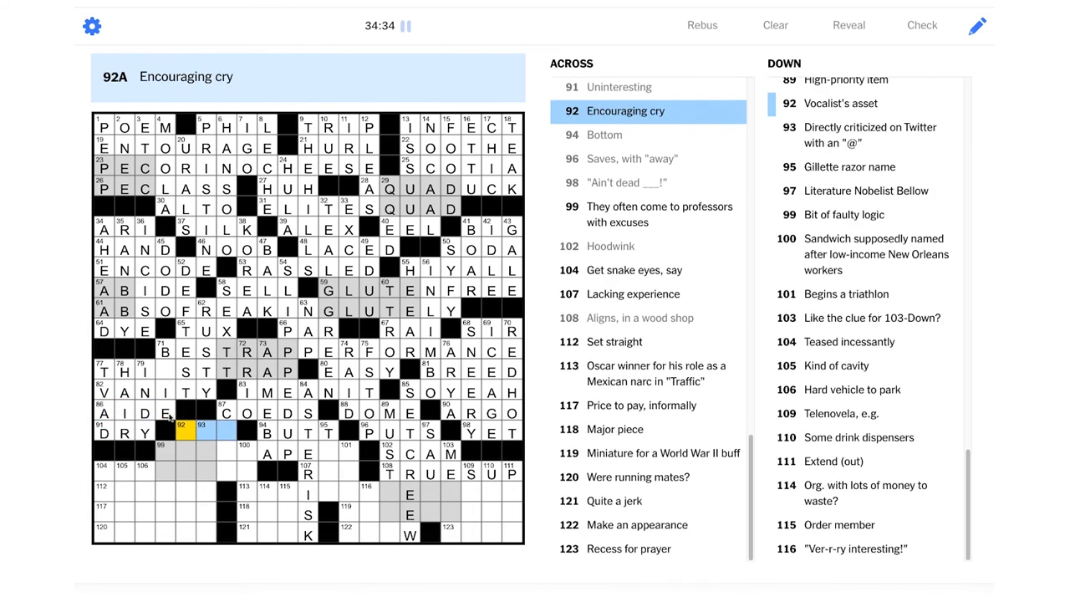
{"action": "left_click", "coordinate": [102, 412]}
{"action": "type", "text": "RAH"}
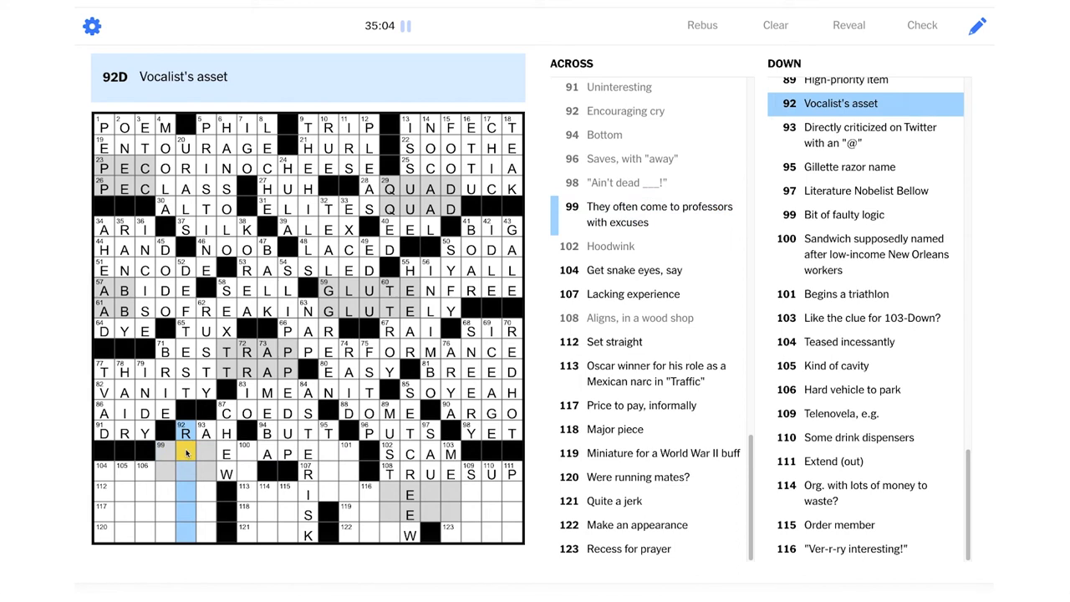
{"action": "mouse_move", "coordinate": [193, 527]}
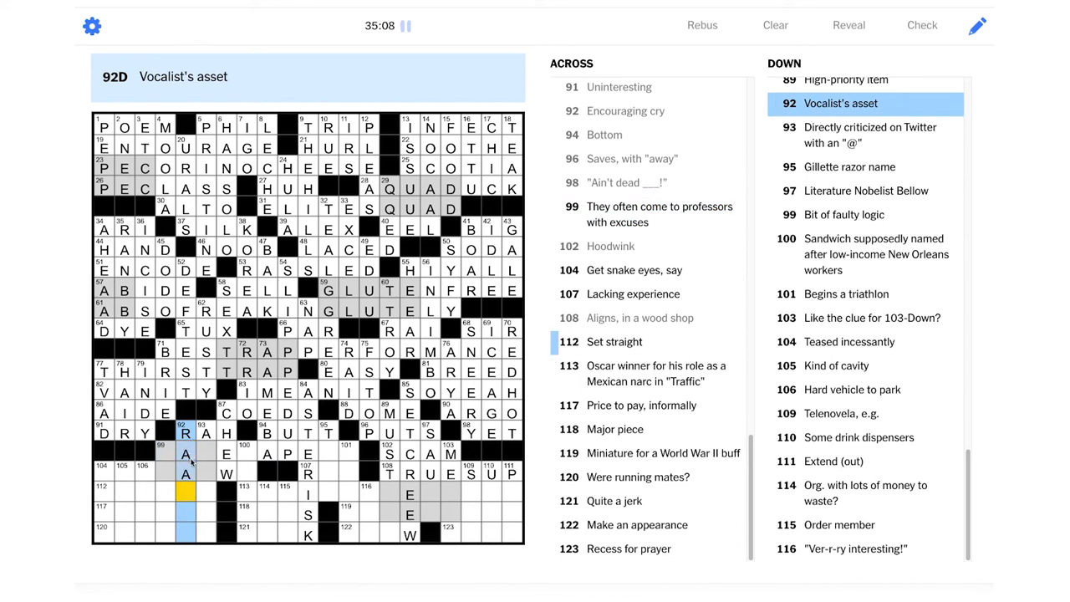
{"action": "type", "text": "BG"}
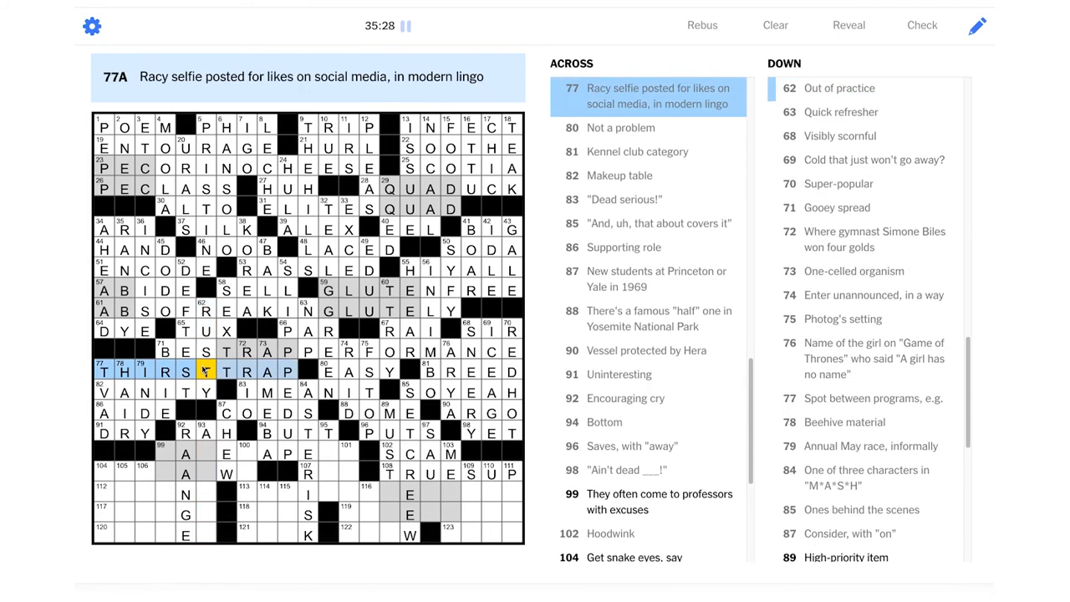
Add T and E down 93-Down and start ROLLATWO at 104-Across.
{"action": "left_click", "coordinate": [184, 432]}
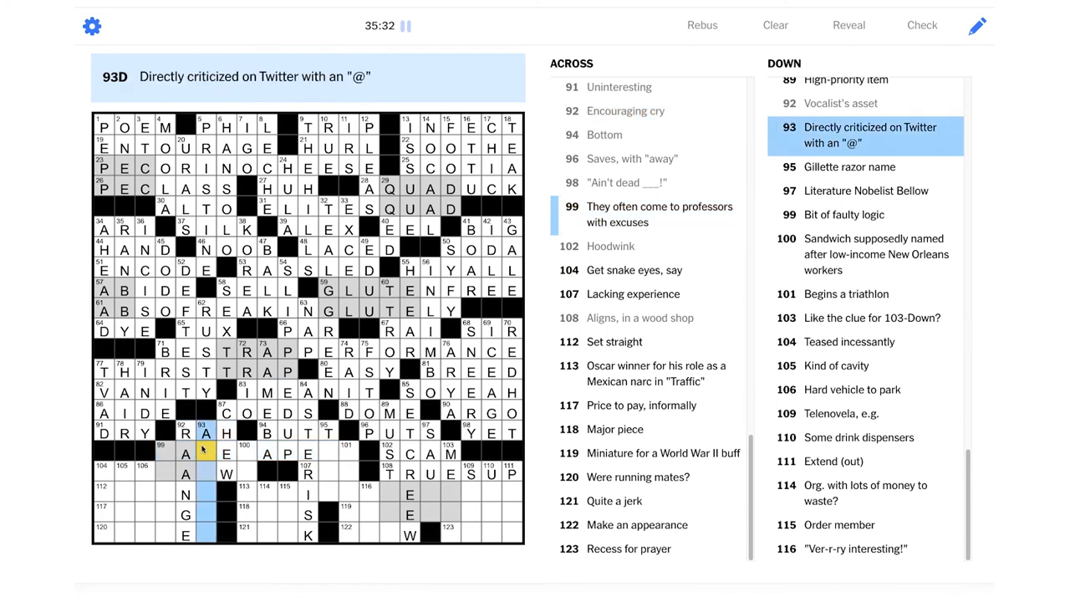
{"action": "left_click", "coordinate": [203, 453]}
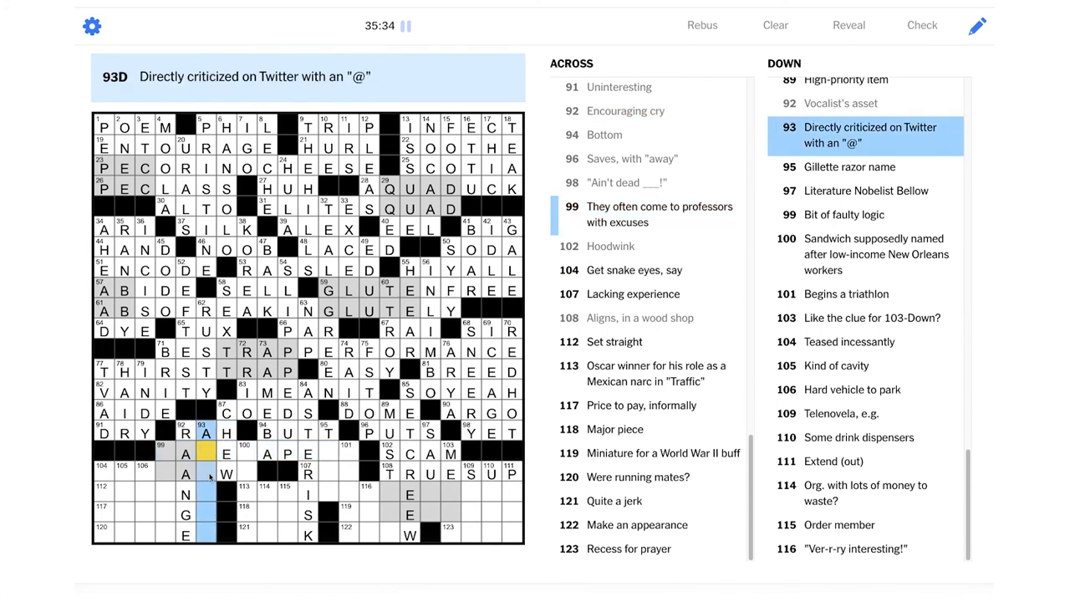
{"action": "mouse_move", "coordinate": [207, 496]}
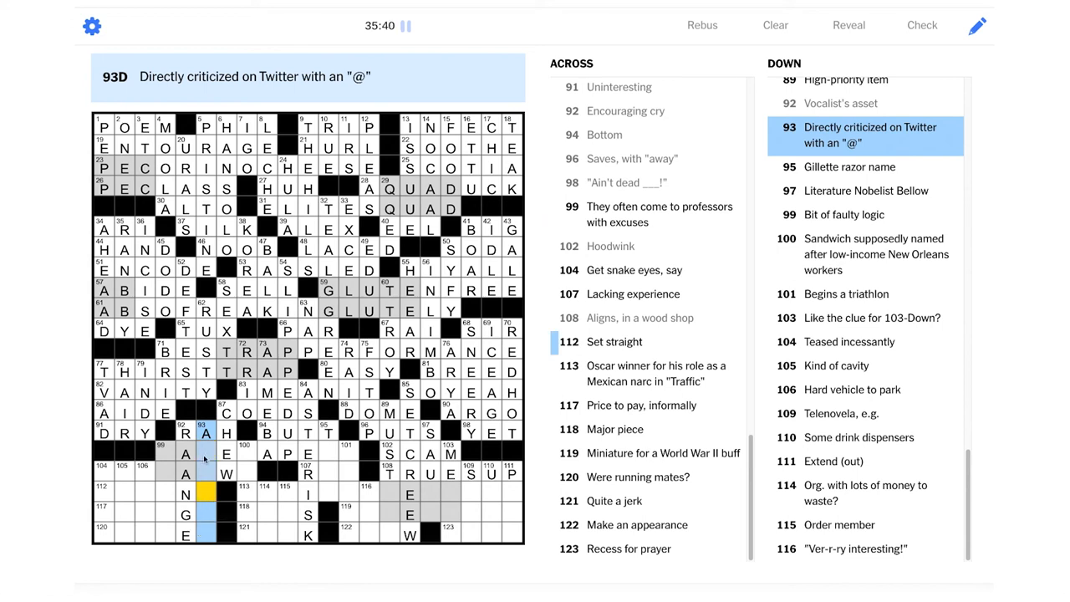
{"action": "type", "text": "TT"}
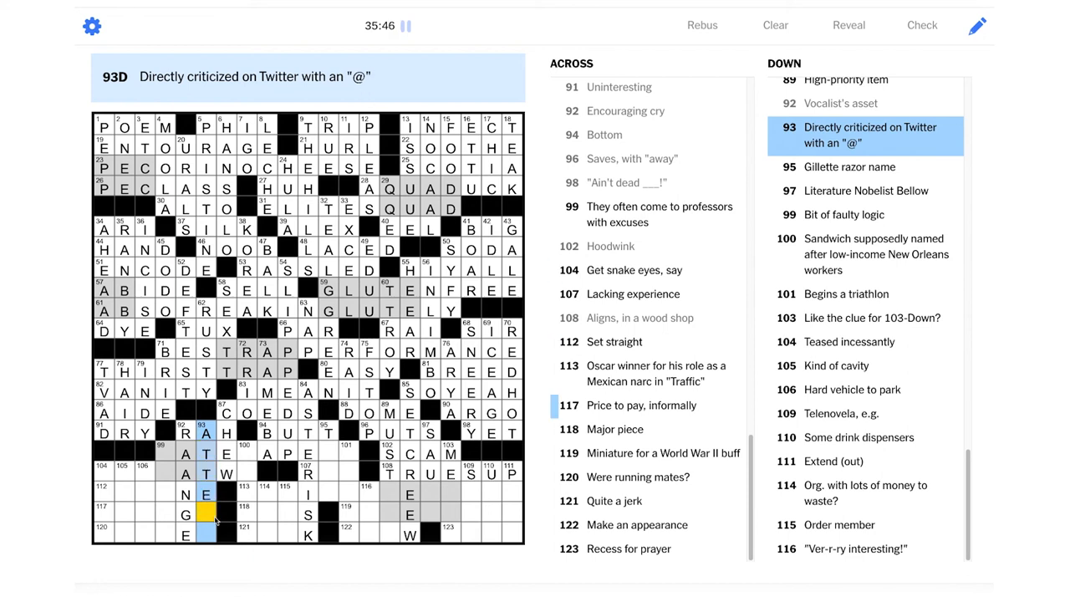
{"action": "type", "text": "ED"}
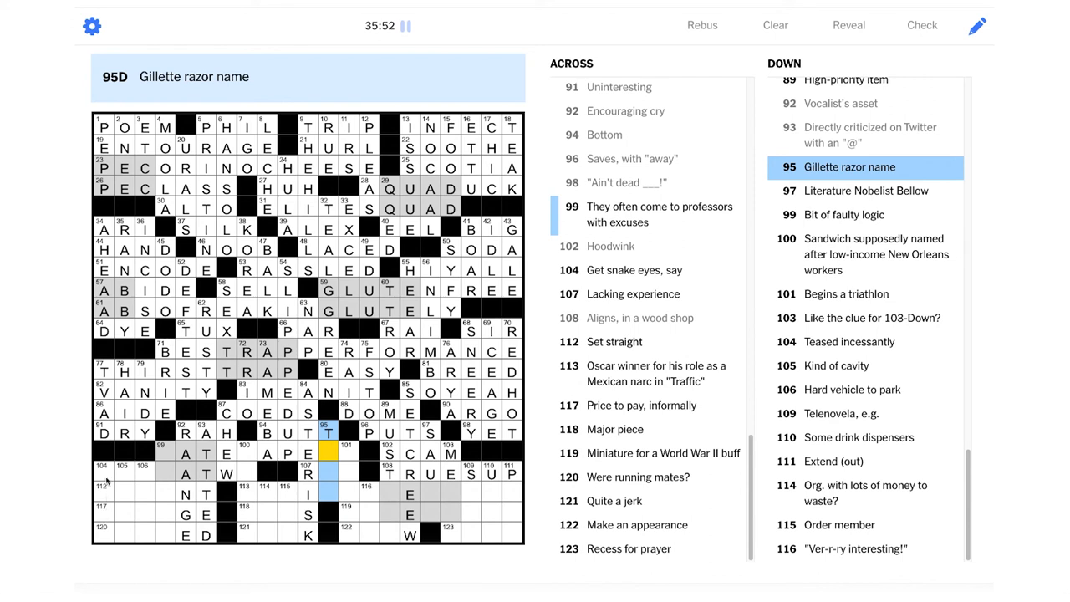
{"action": "left_click", "coordinate": [104, 474]}
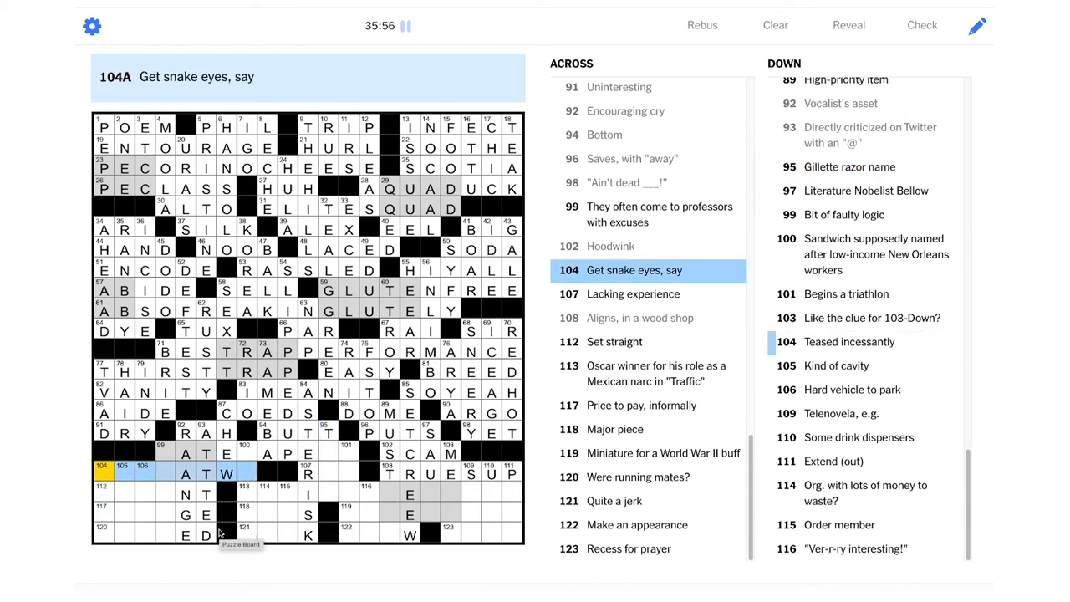
{"action": "type", "text": "ROLL"}
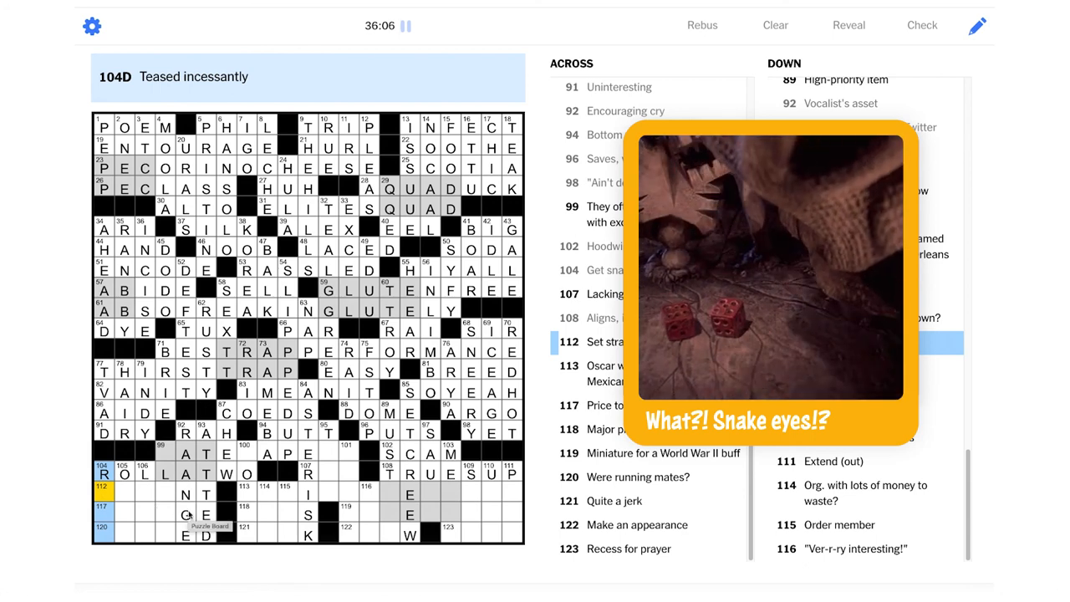
{"action": "left_click", "coordinate": [123, 494]}
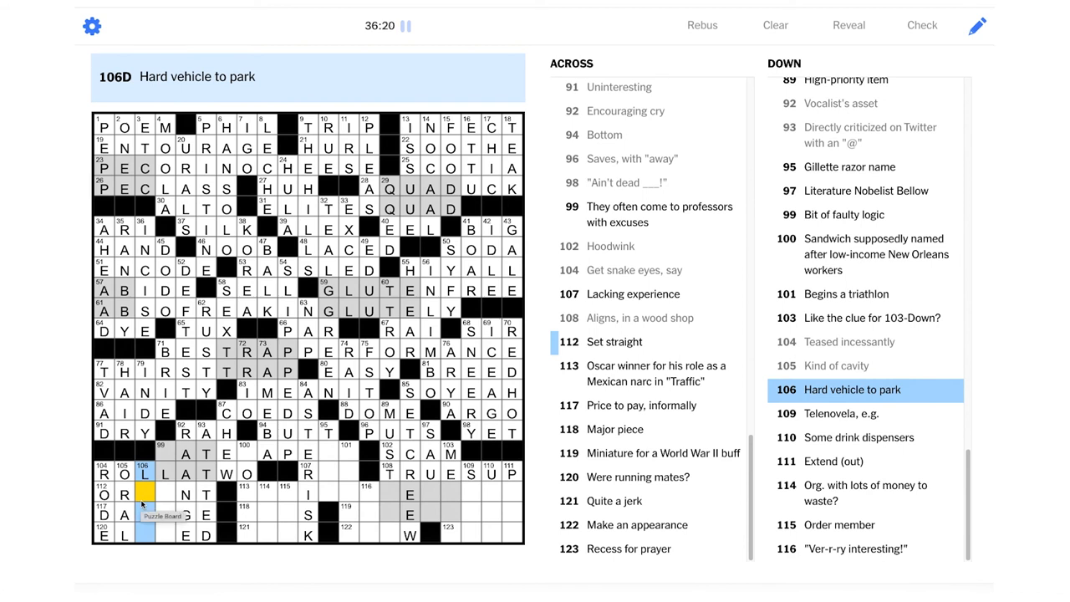
Enter ORIENT, DAMAGE, ELOPED, LATEPAPERS at 99-Across, and YANK in the bottom row.
{"action": "left_click", "coordinate": [470, 474]}
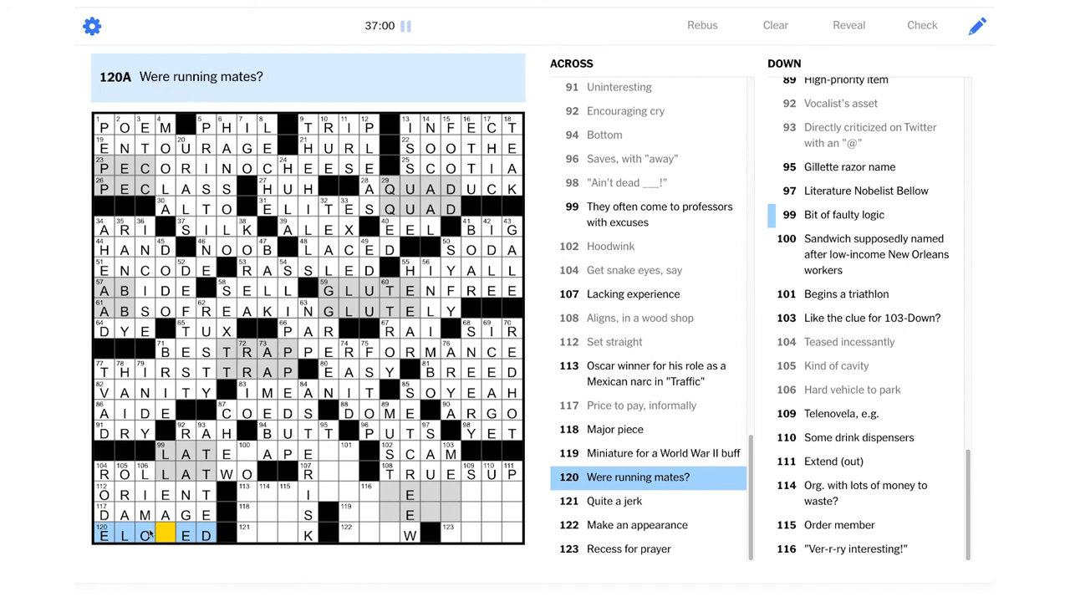
{"action": "type", "text": "P"}
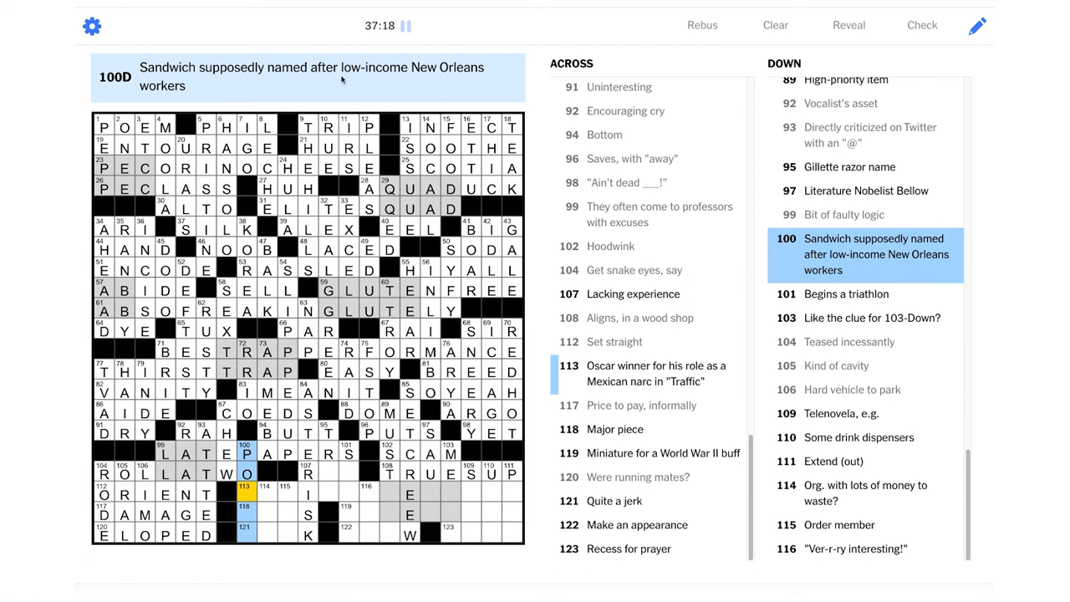
{"action": "mouse_move", "coordinate": [215, 103]}
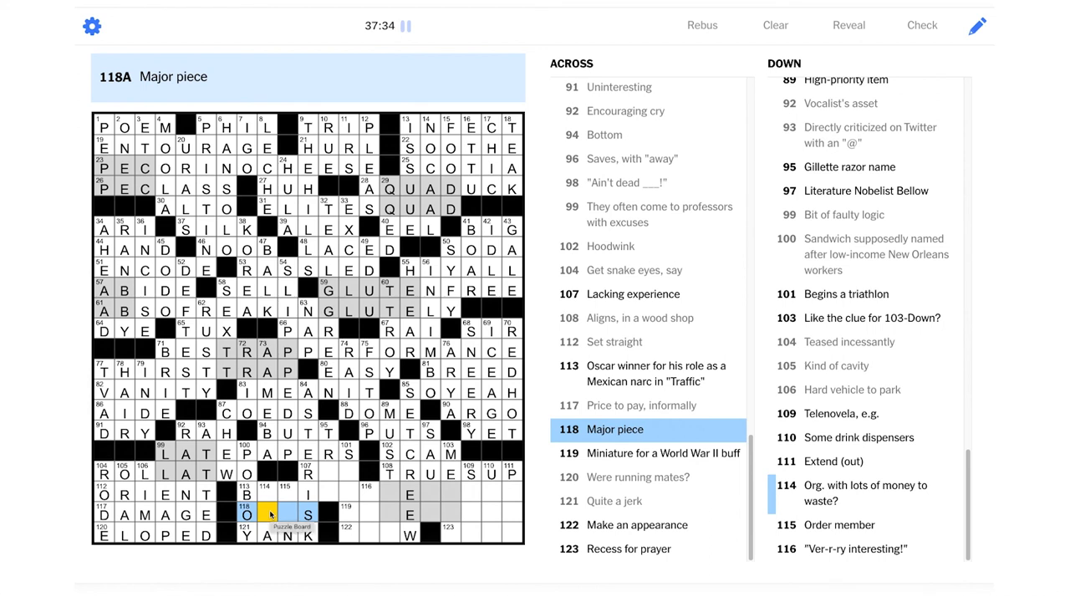
Select the 114-Down square in the bottom of the grid.
{"action": "left_click", "coordinate": [267, 514]}
{"action": "type", "text": "PU"}
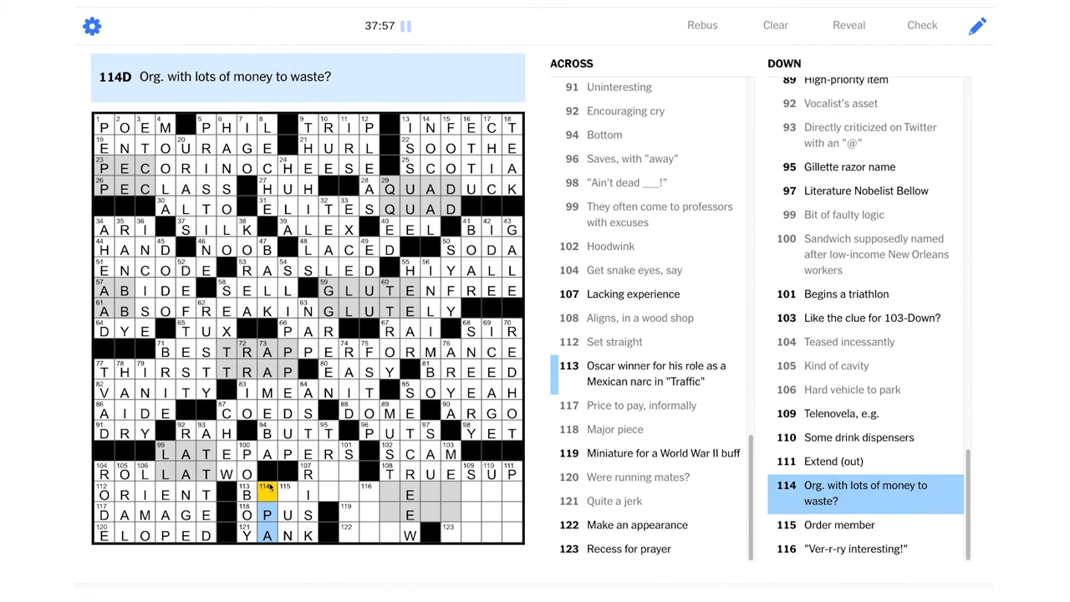
{"action": "mouse_move", "coordinate": [281, 506]}
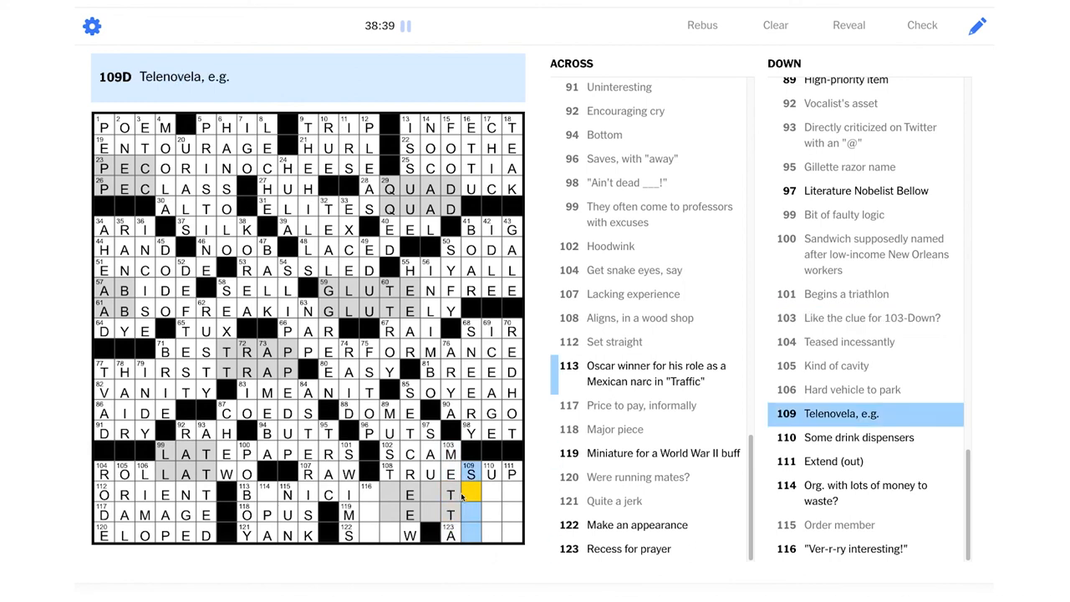
Select one of the unfinished bottom-middle entries to complete the grid.
{"action": "left_click", "coordinate": [872, 318]}
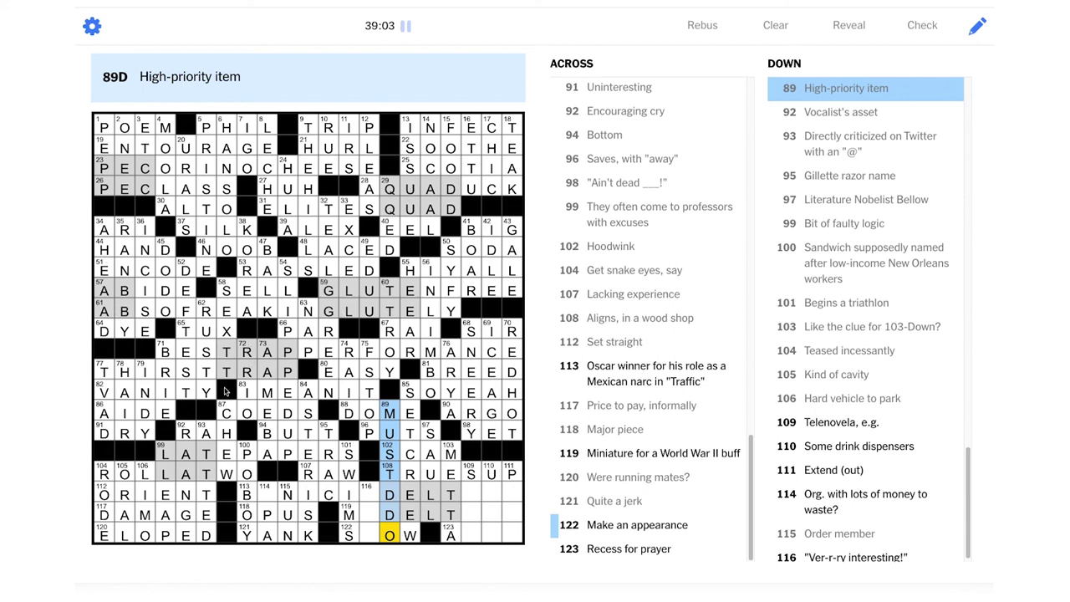
{"action": "mouse_move", "coordinate": [153, 354]}
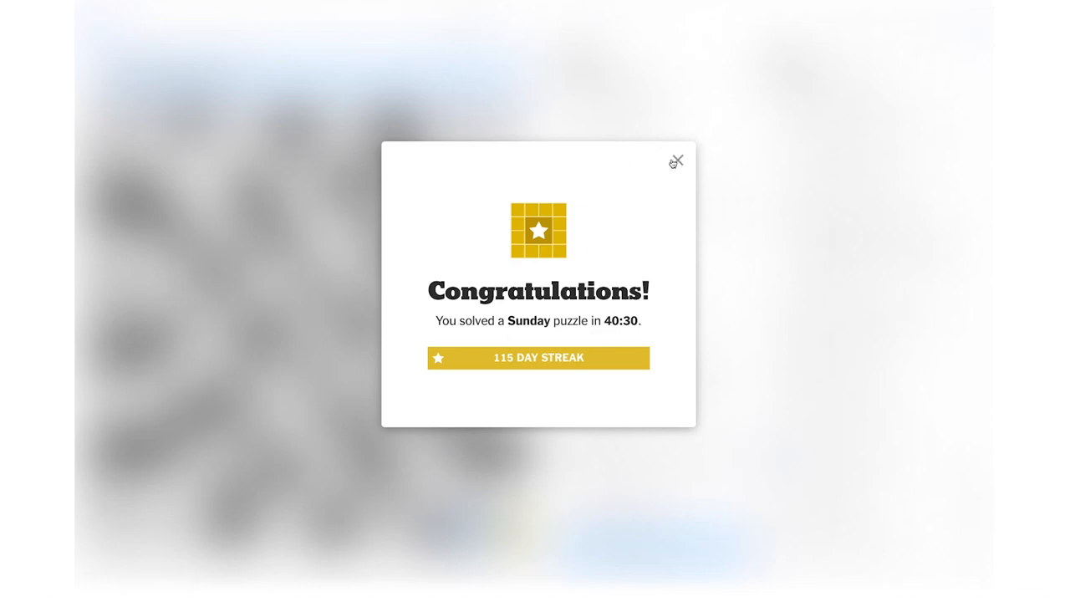
Dismiss the Congratulations popup to show the completed grid solved in 40:30.
{"action": "left_click", "coordinate": [676, 161]}
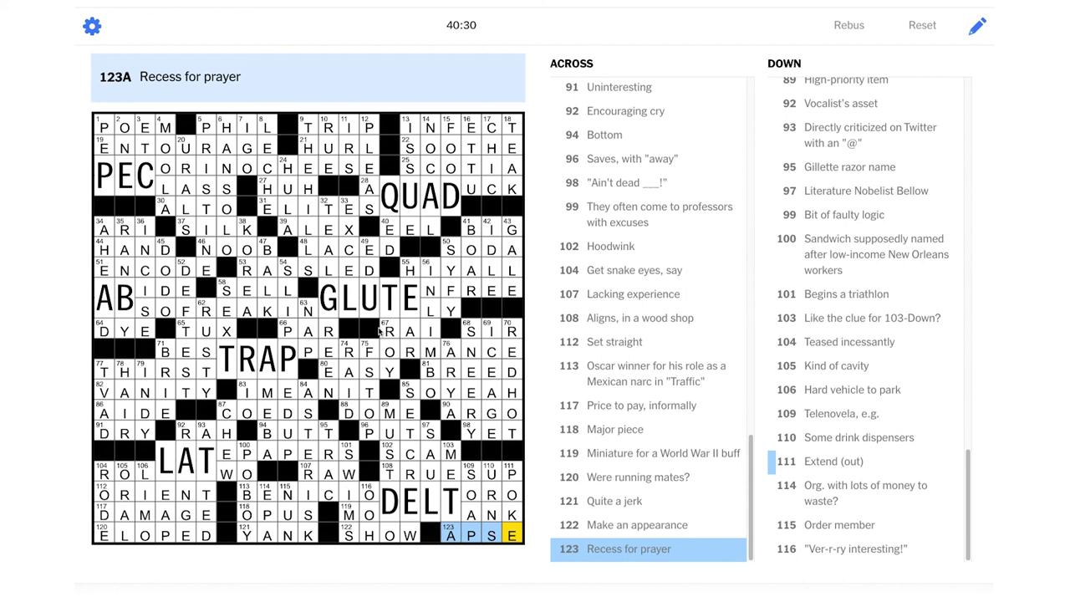
{"action": "mouse_move", "coordinate": [379, 330]}
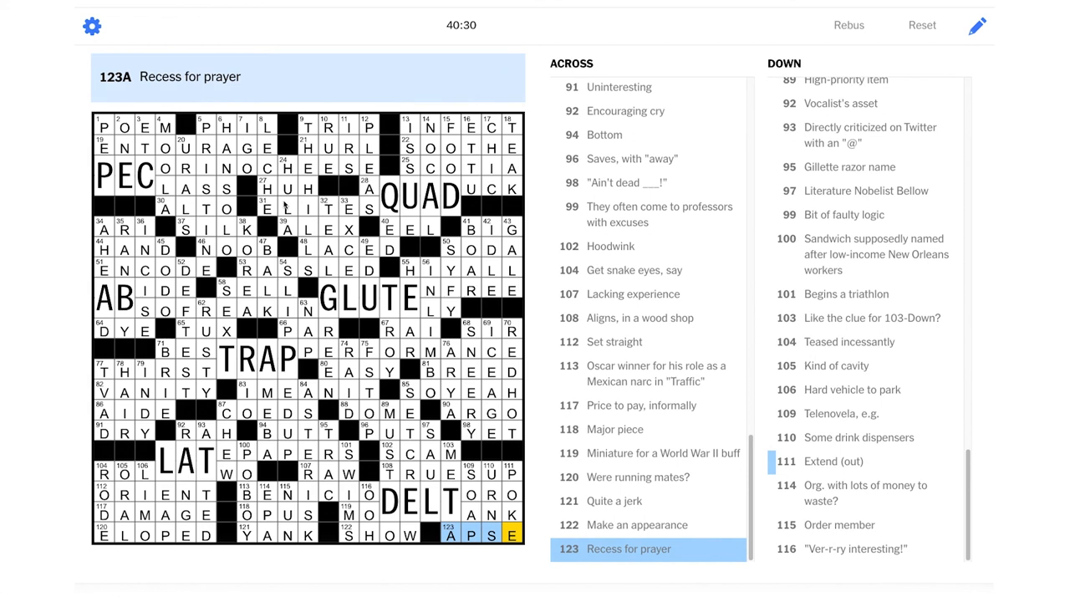
{"action": "mouse_move", "coordinate": [393, 237]}
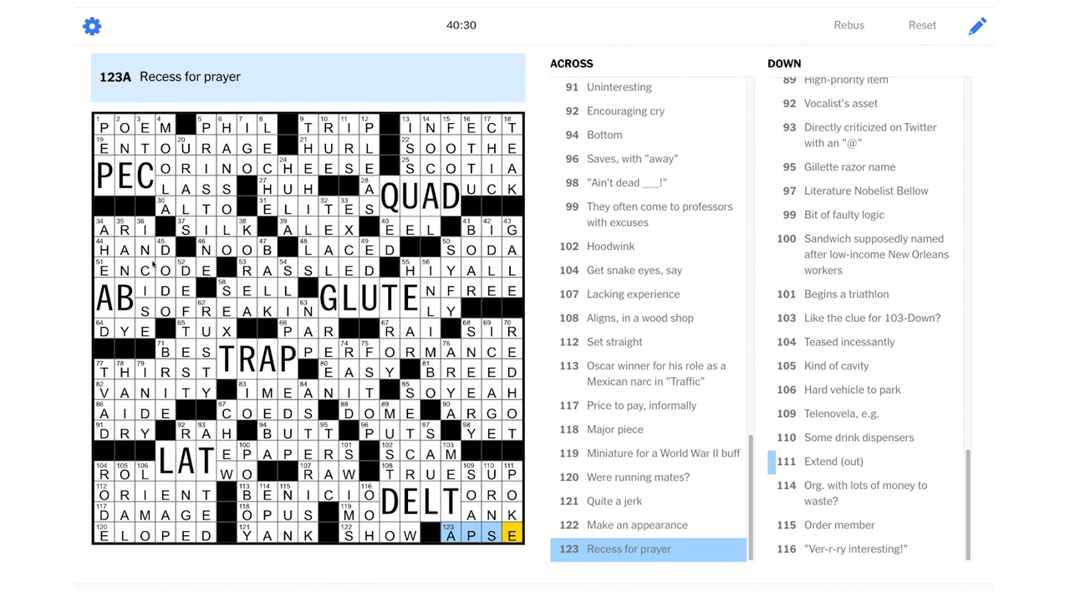
{"action": "mouse_move", "coordinate": [225, 371]}
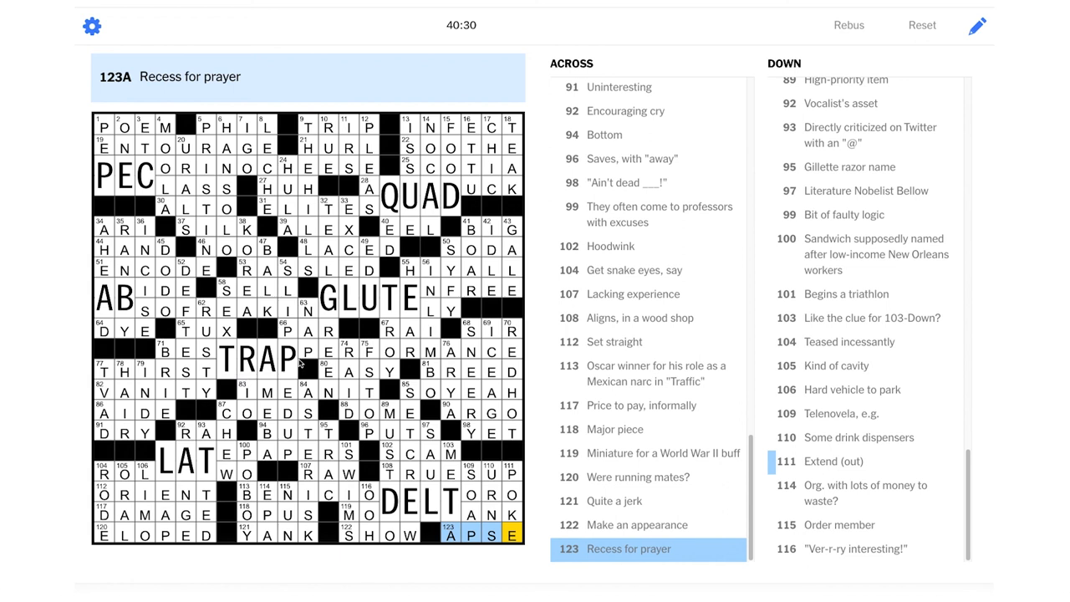
{"action": "mouse_move", "coordinate": [343, 206]}
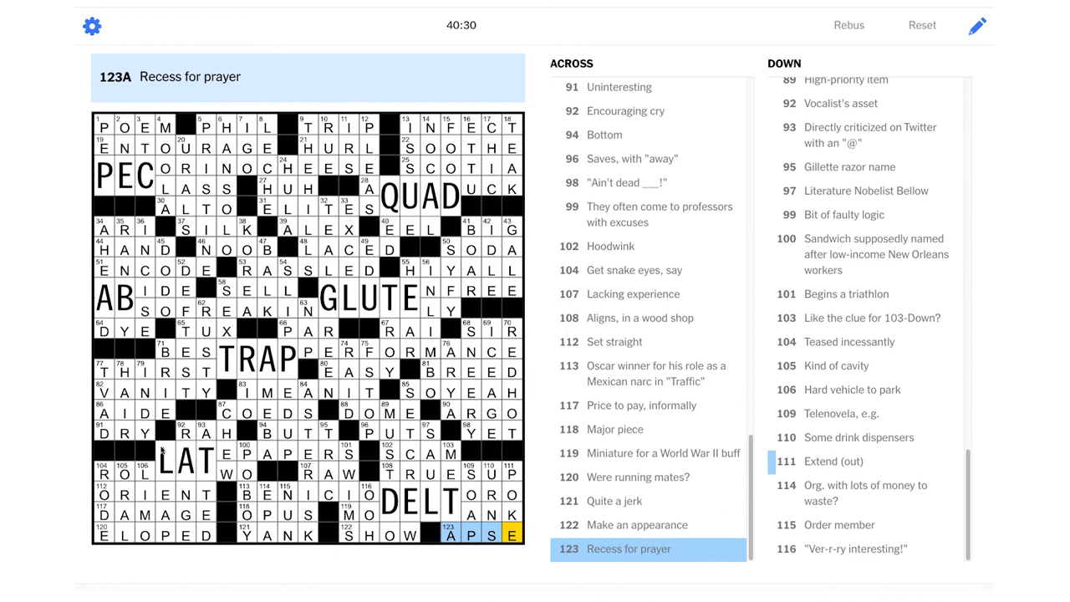
{"action": "mouse_move", "coordinate": [246, 467]}
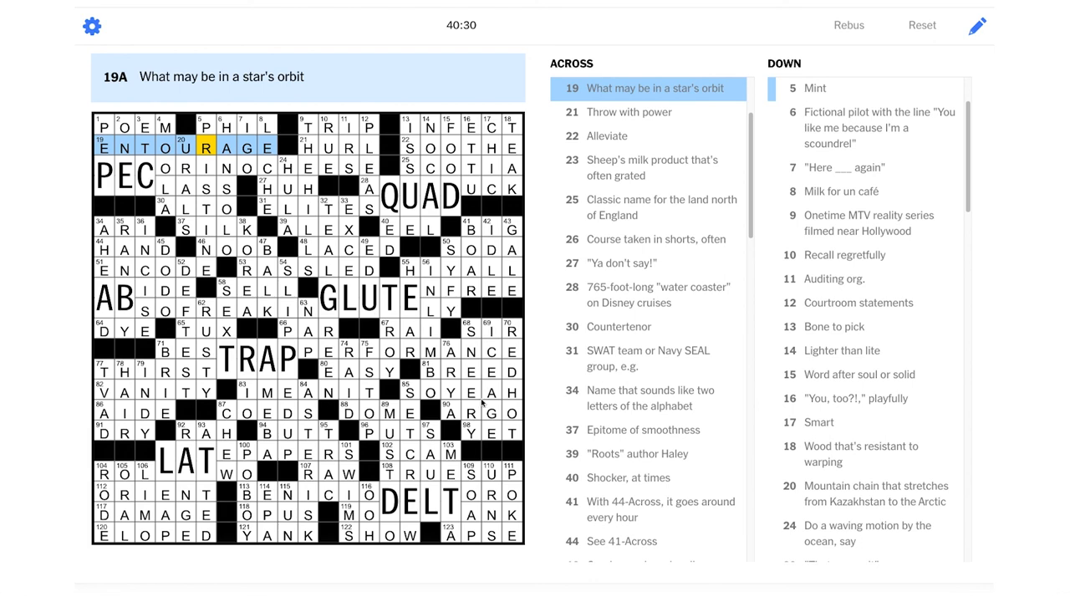
{"action": "left_click", "coordinate": [429, 269]}
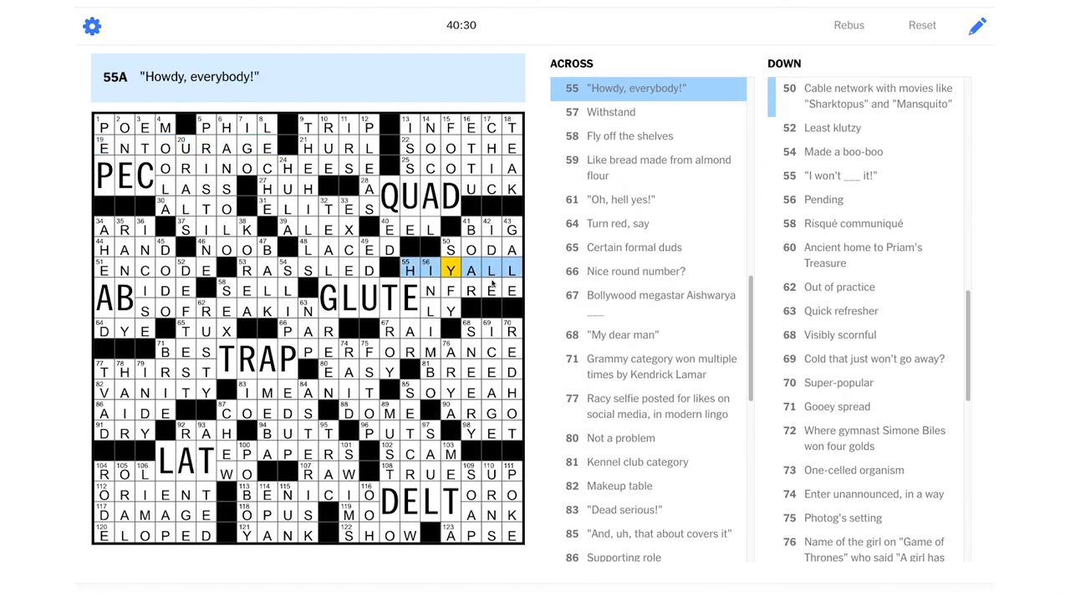
{"action": "mouse_move", "coordinate": [282, 84]}
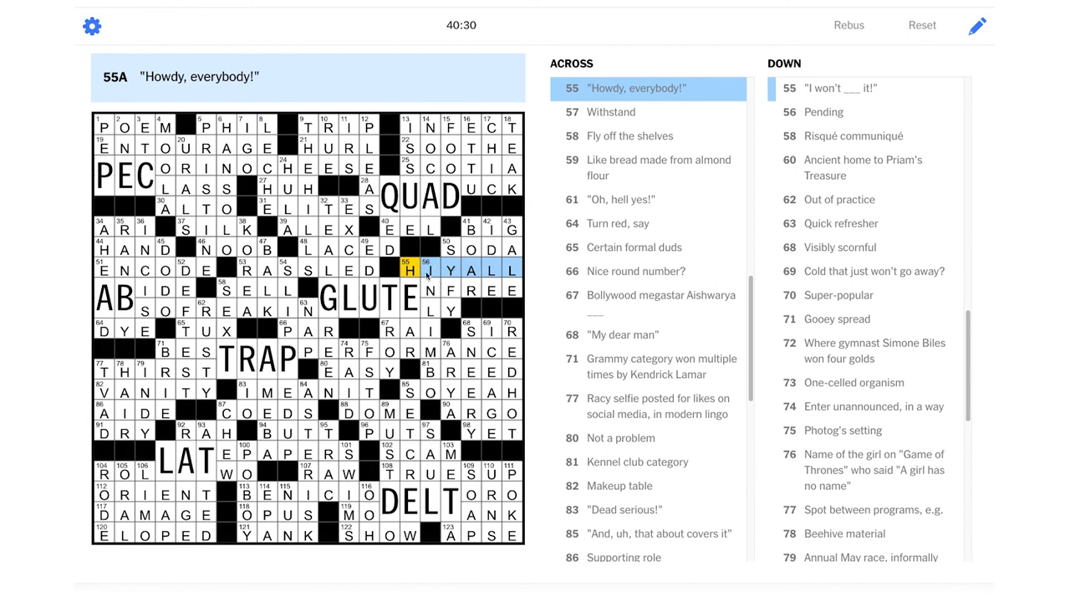
{"action": "mouse_move", "coordinate": [447, 326]}
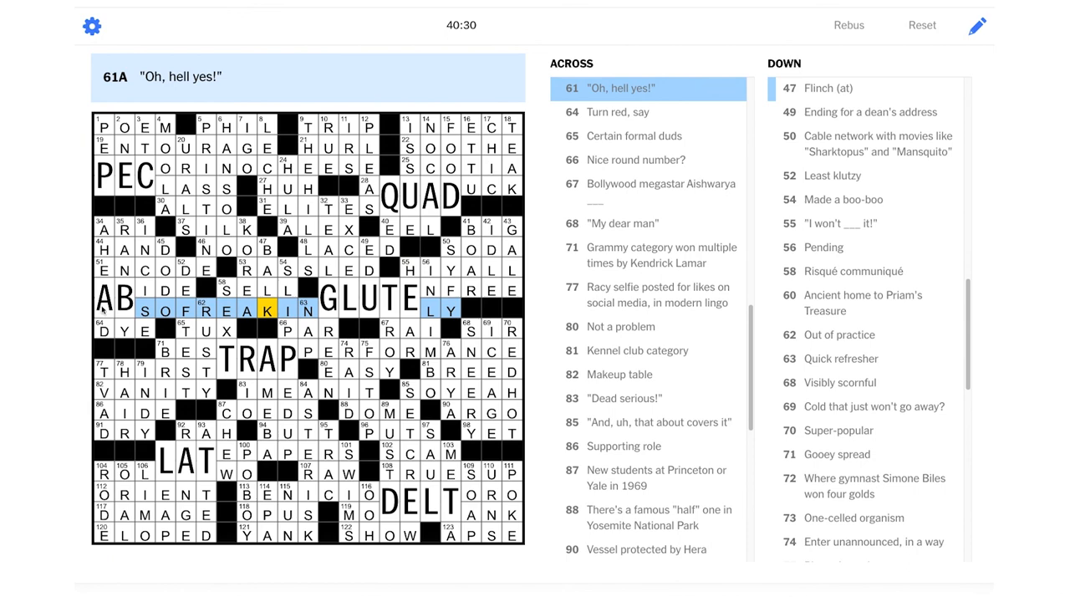
{"action": "scroll", "scroll_direction": "up", "scroll_amount": 3}
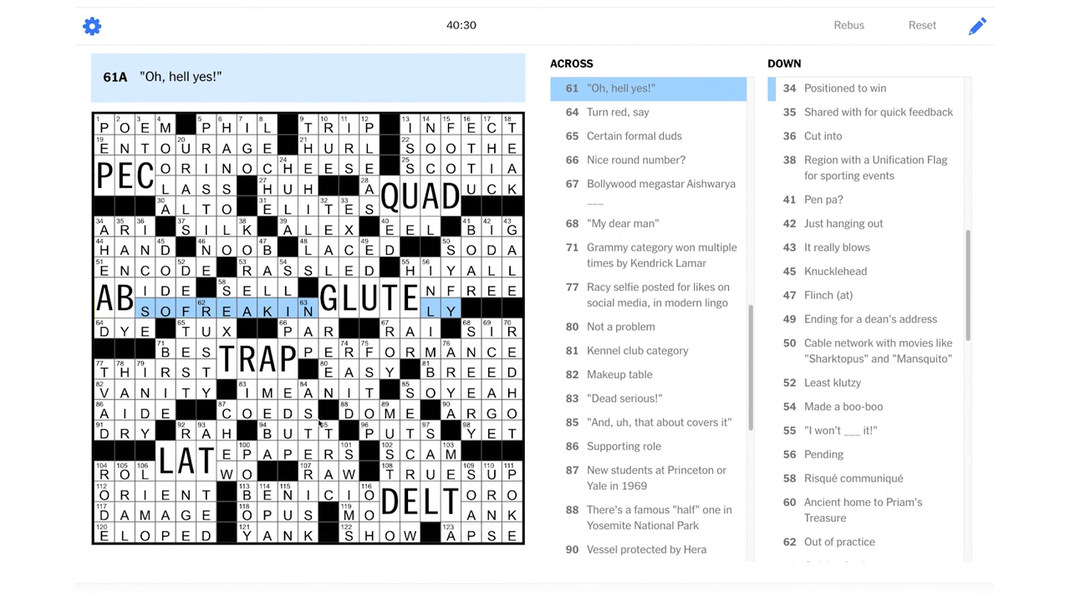
{"action": "scroll", "scroll_direction": "up", "scroll_amount": 3}
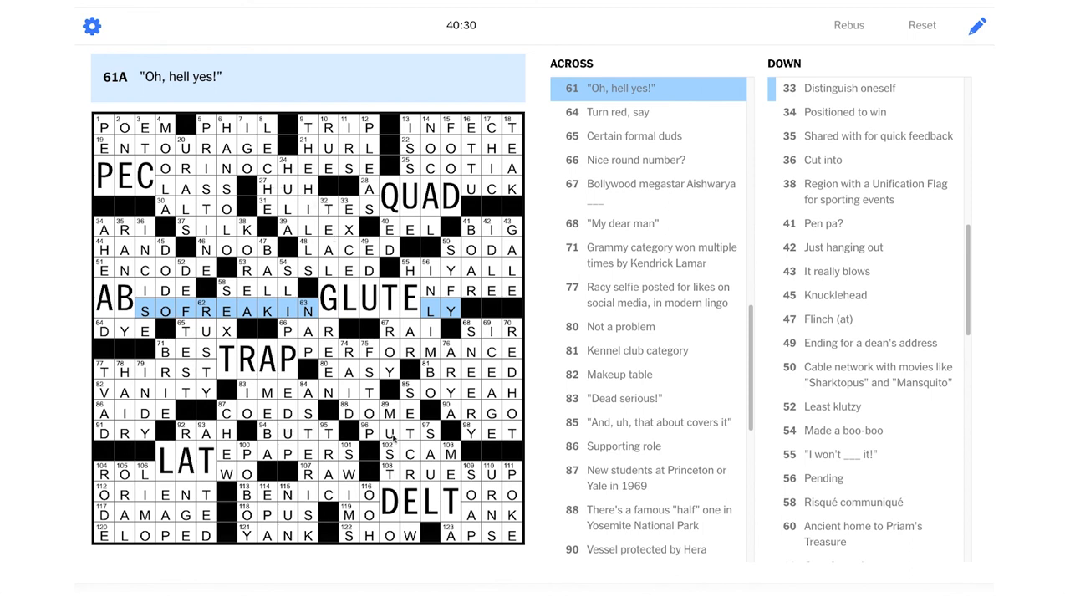
{"action": "mouse_move", "coordinate": [197, 254]}
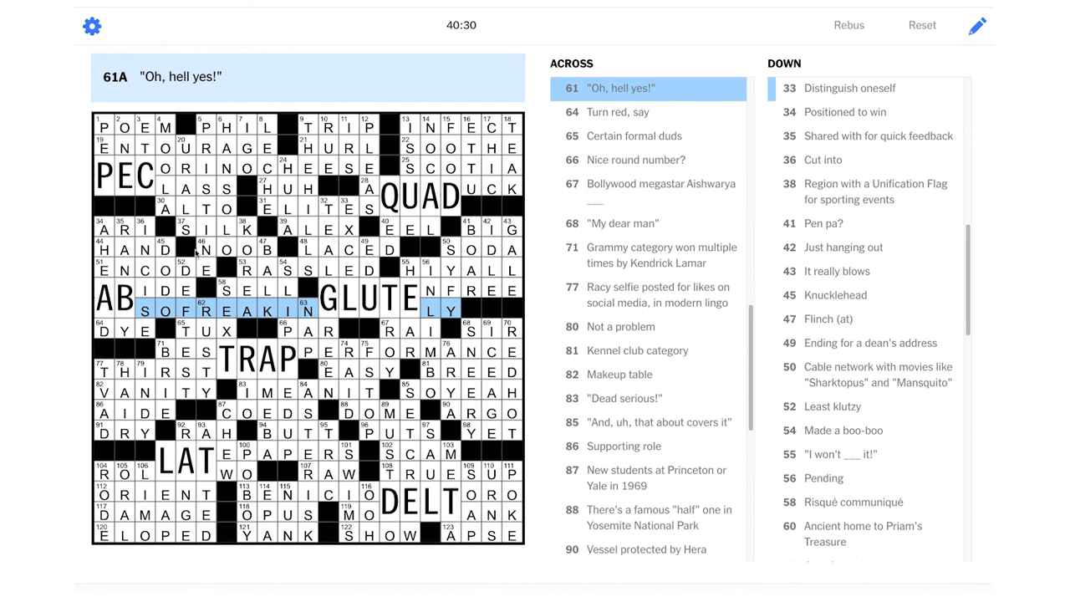
{"action": "mouse_move", "coordinate": [181, 284]}
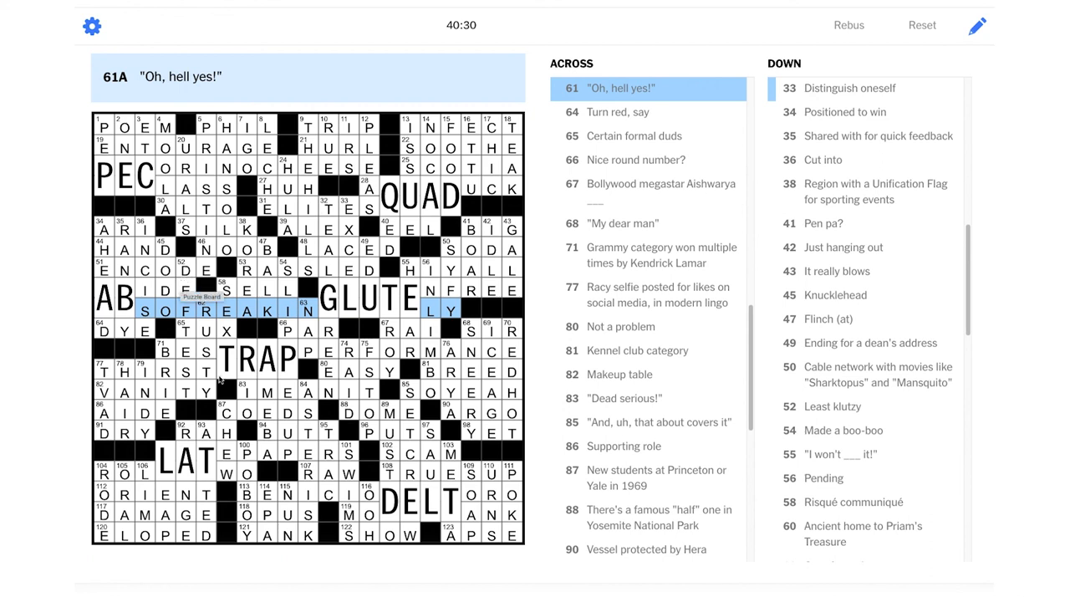
{"action": "mouse_move", "coordinate": [243, 407]}
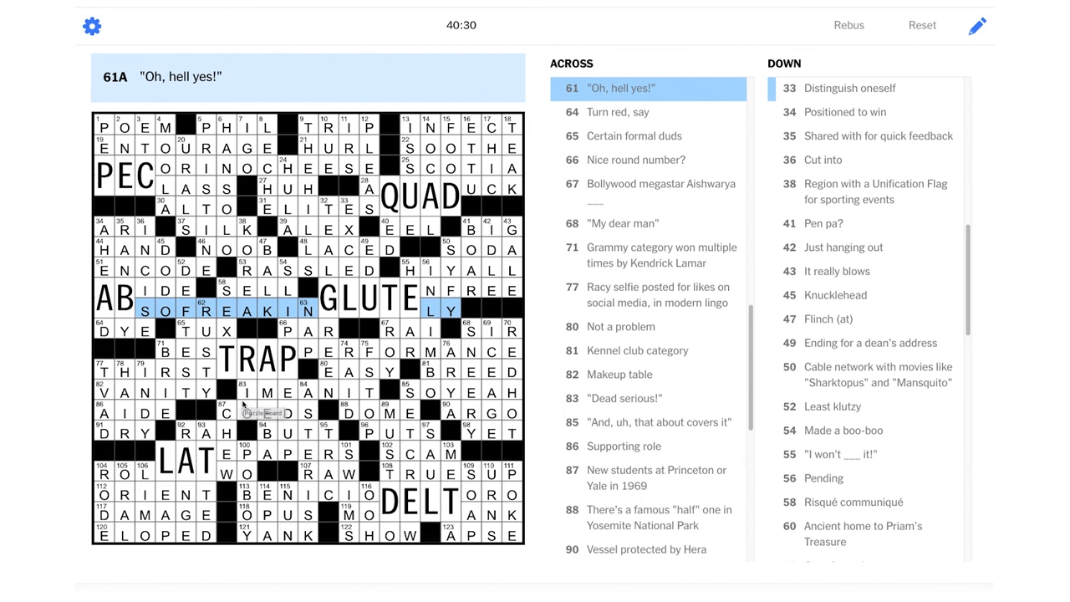